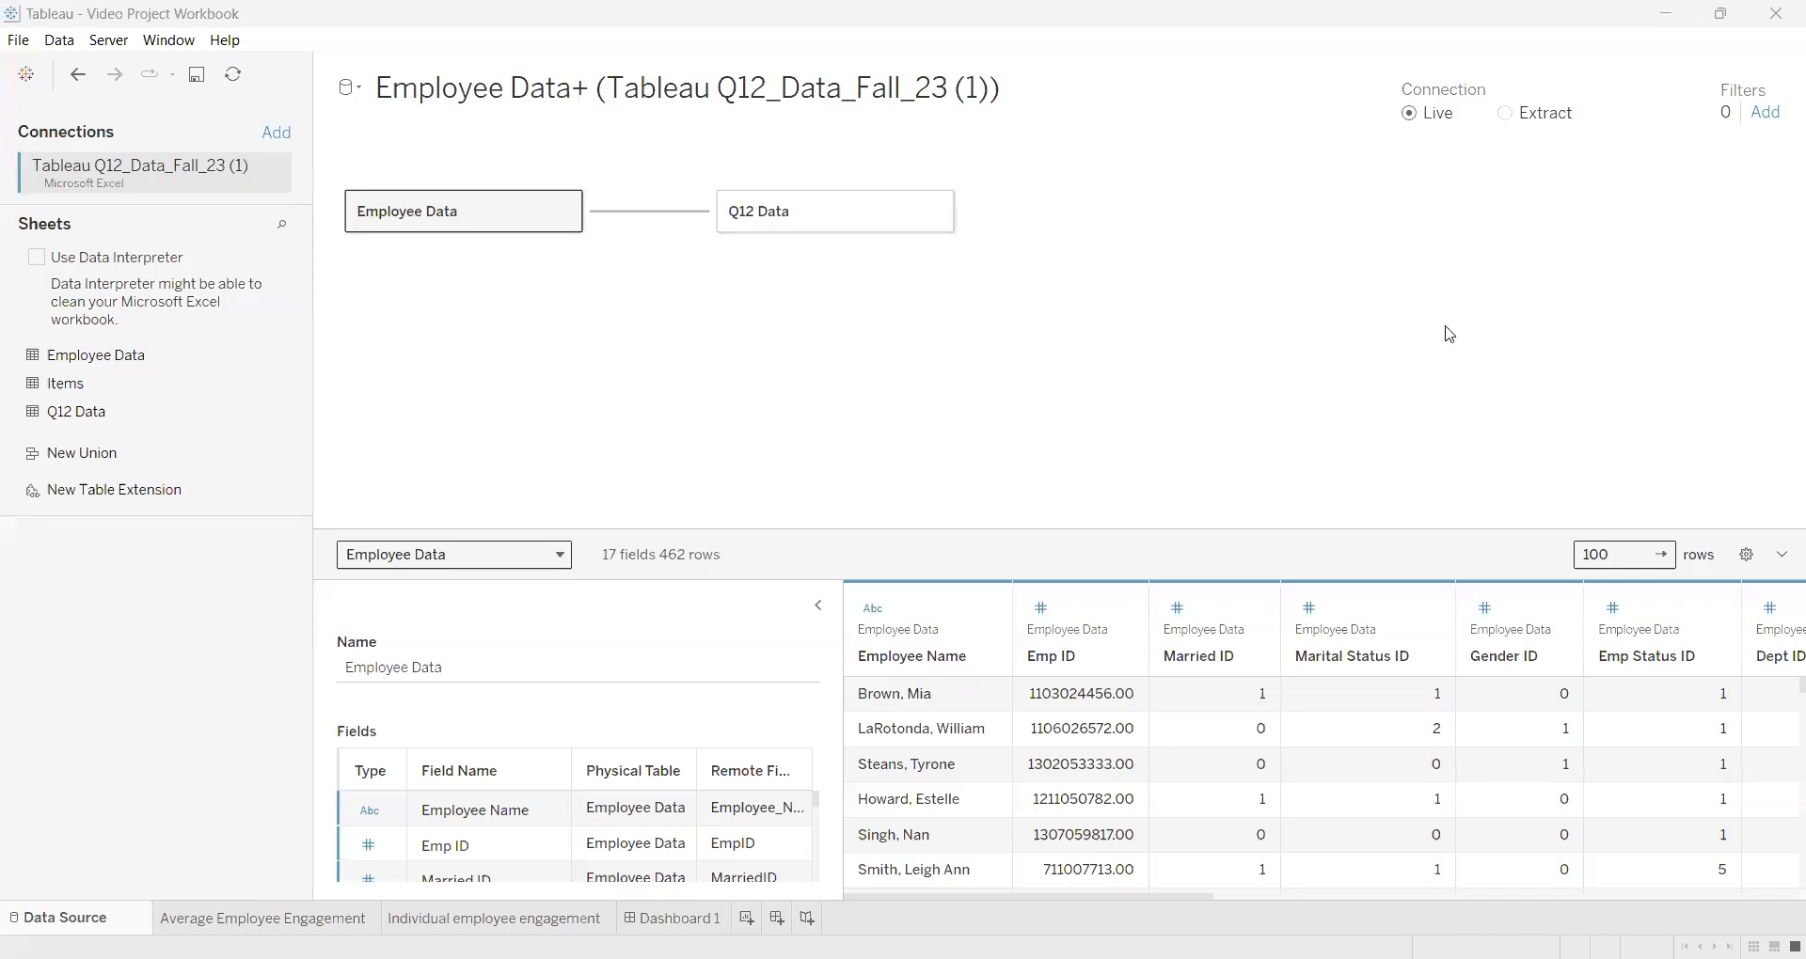
{"action": "mouse_move", "coordinate": [947, 476]}
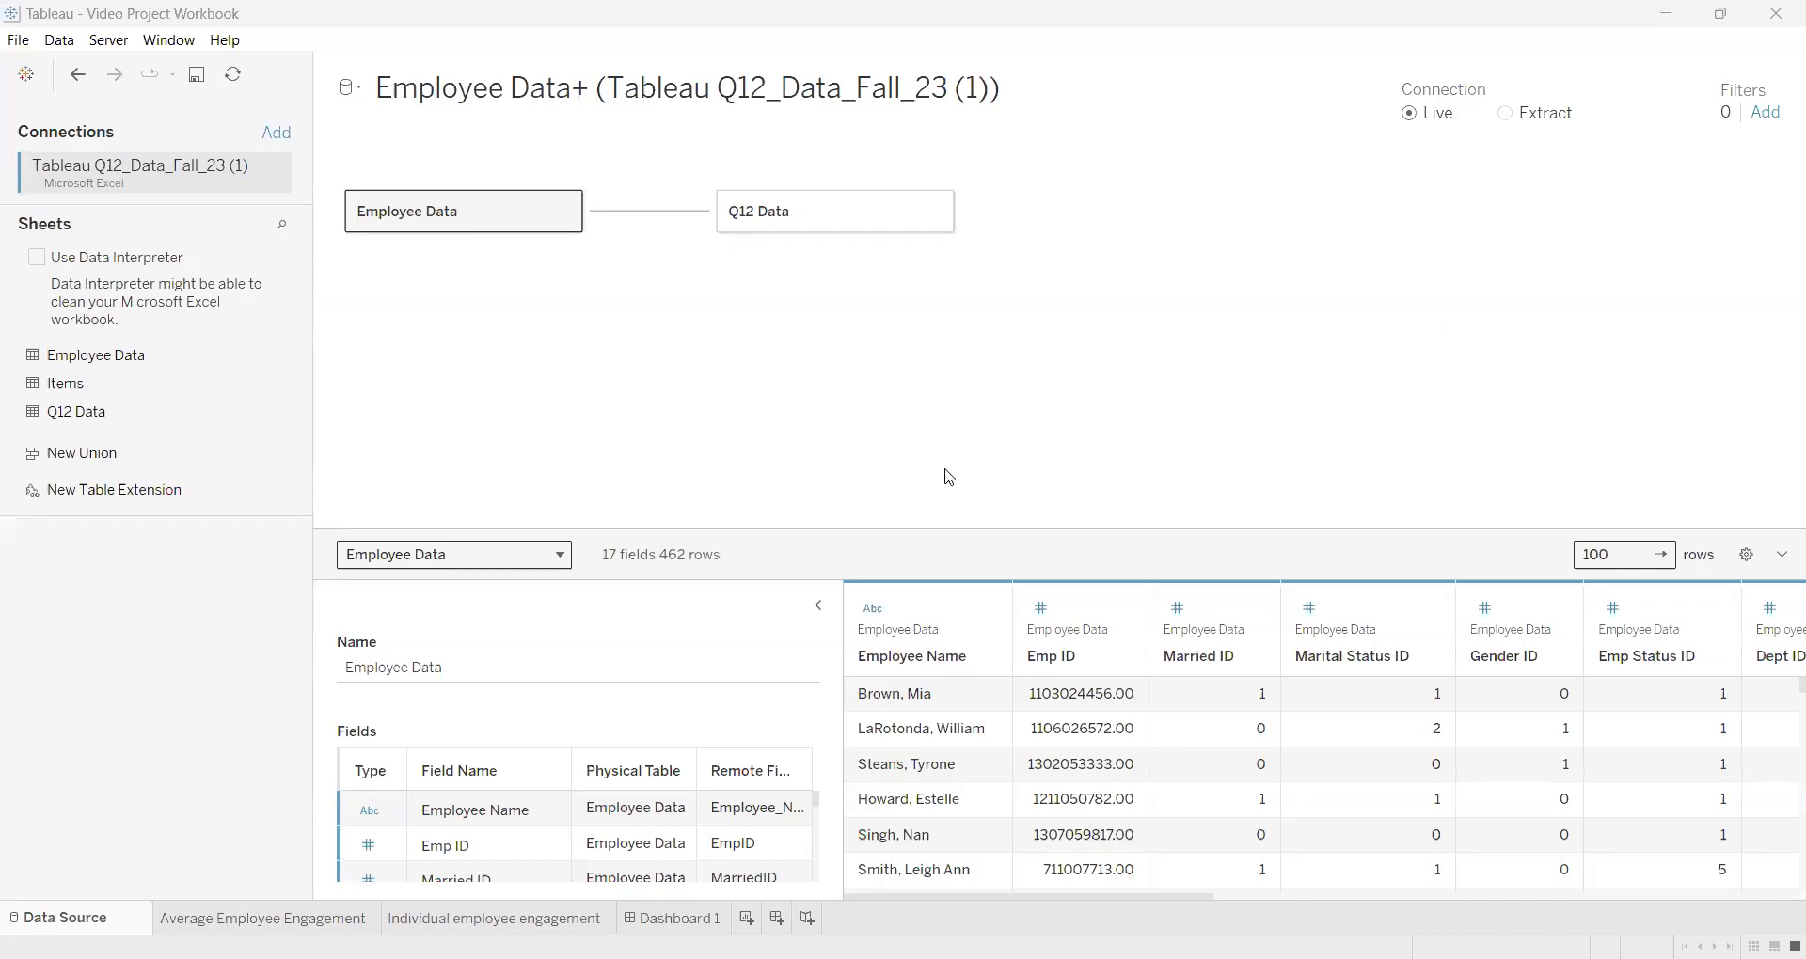
{"action": "mouse_move", "coordinate": [806, 422]}
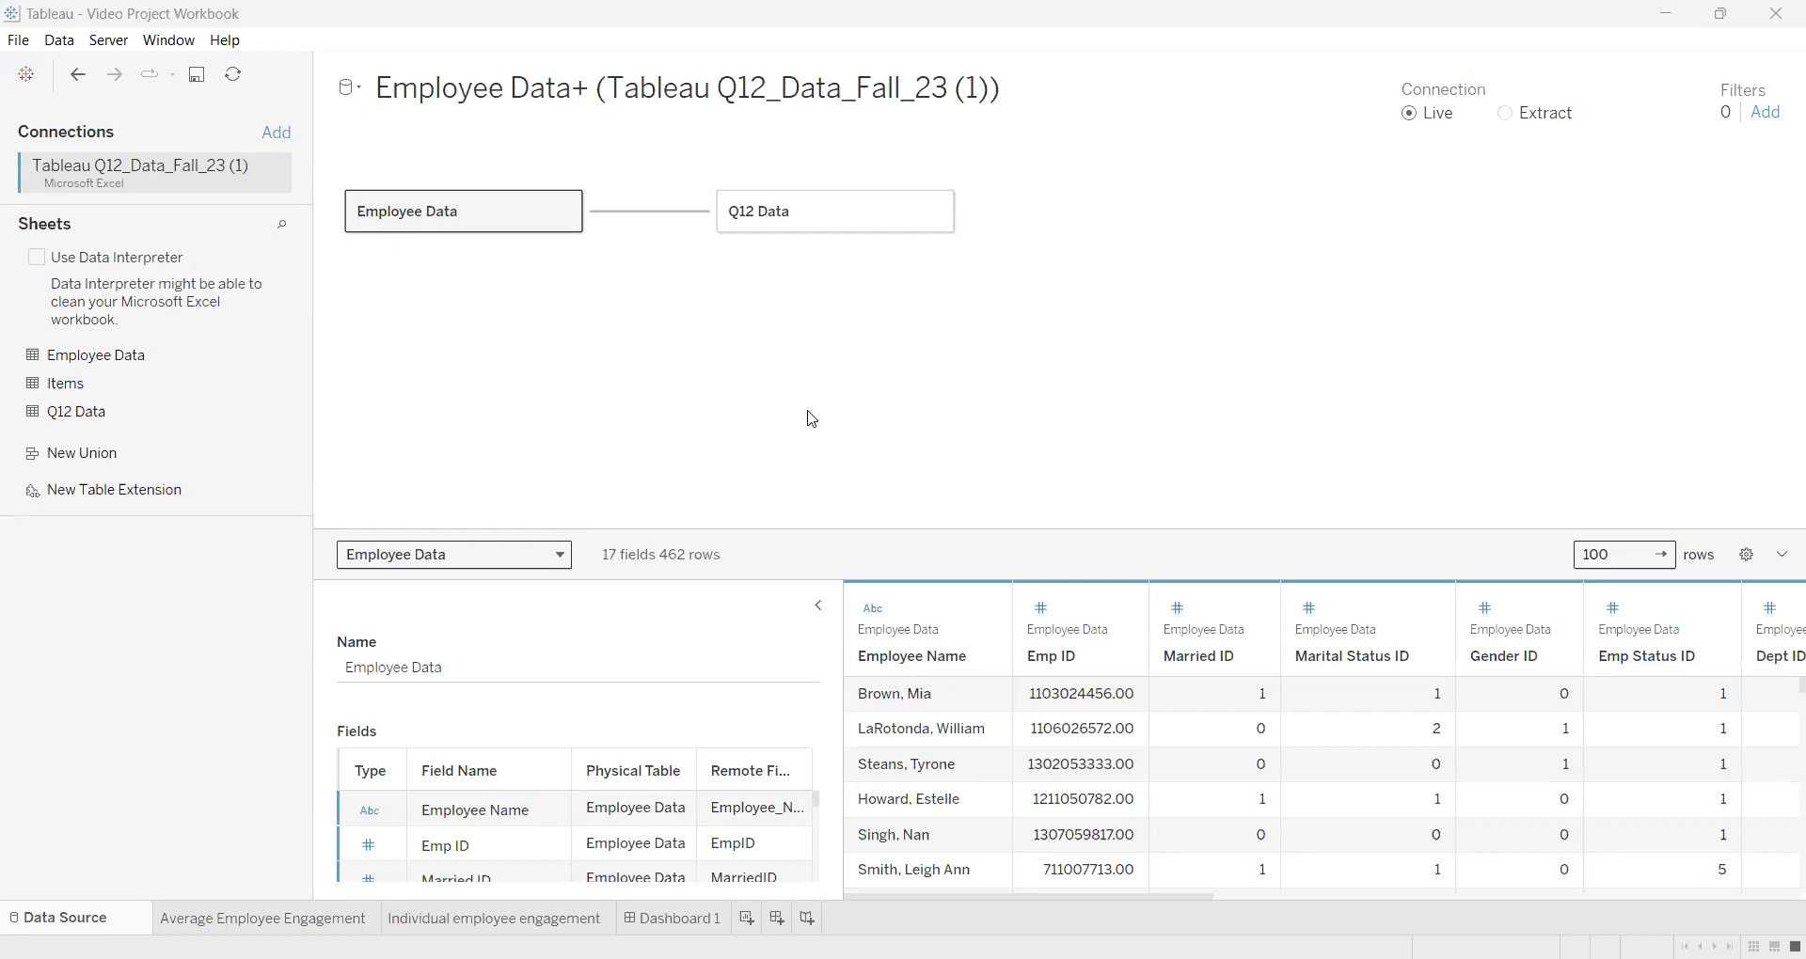
{"action": "mouse_move", "coordinate": [795, 415]}
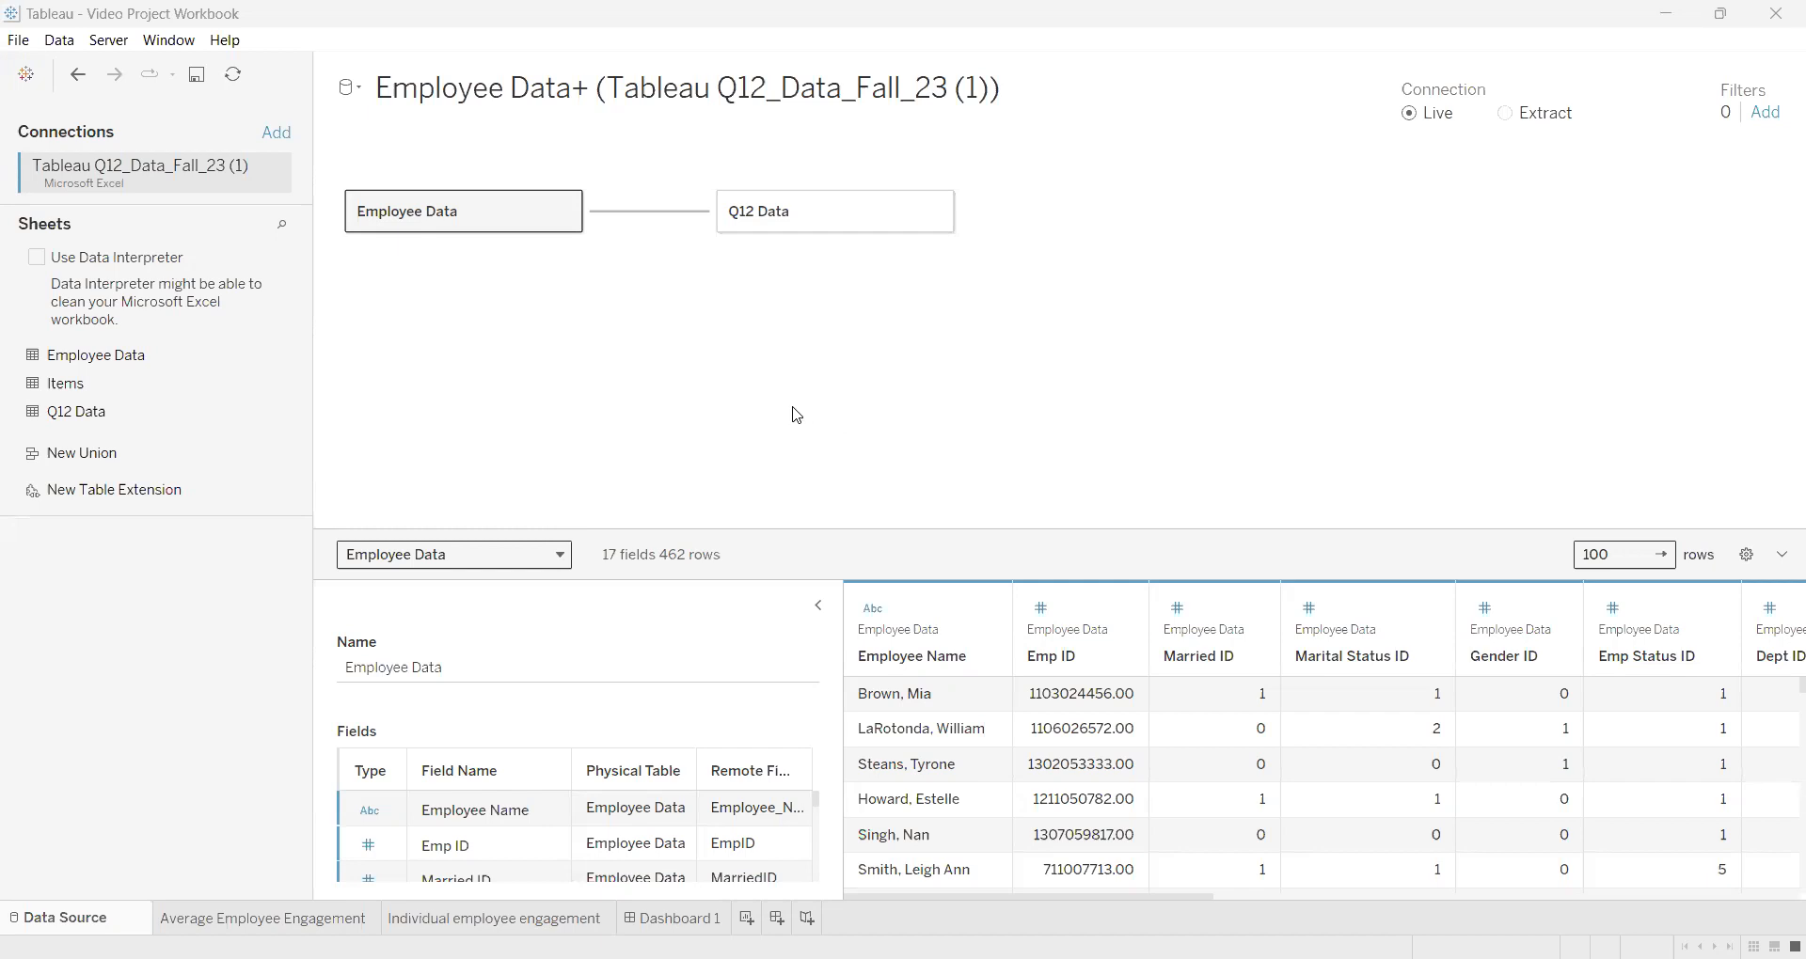
{"action": "mouse_move", "coordinate": [631, 416]}
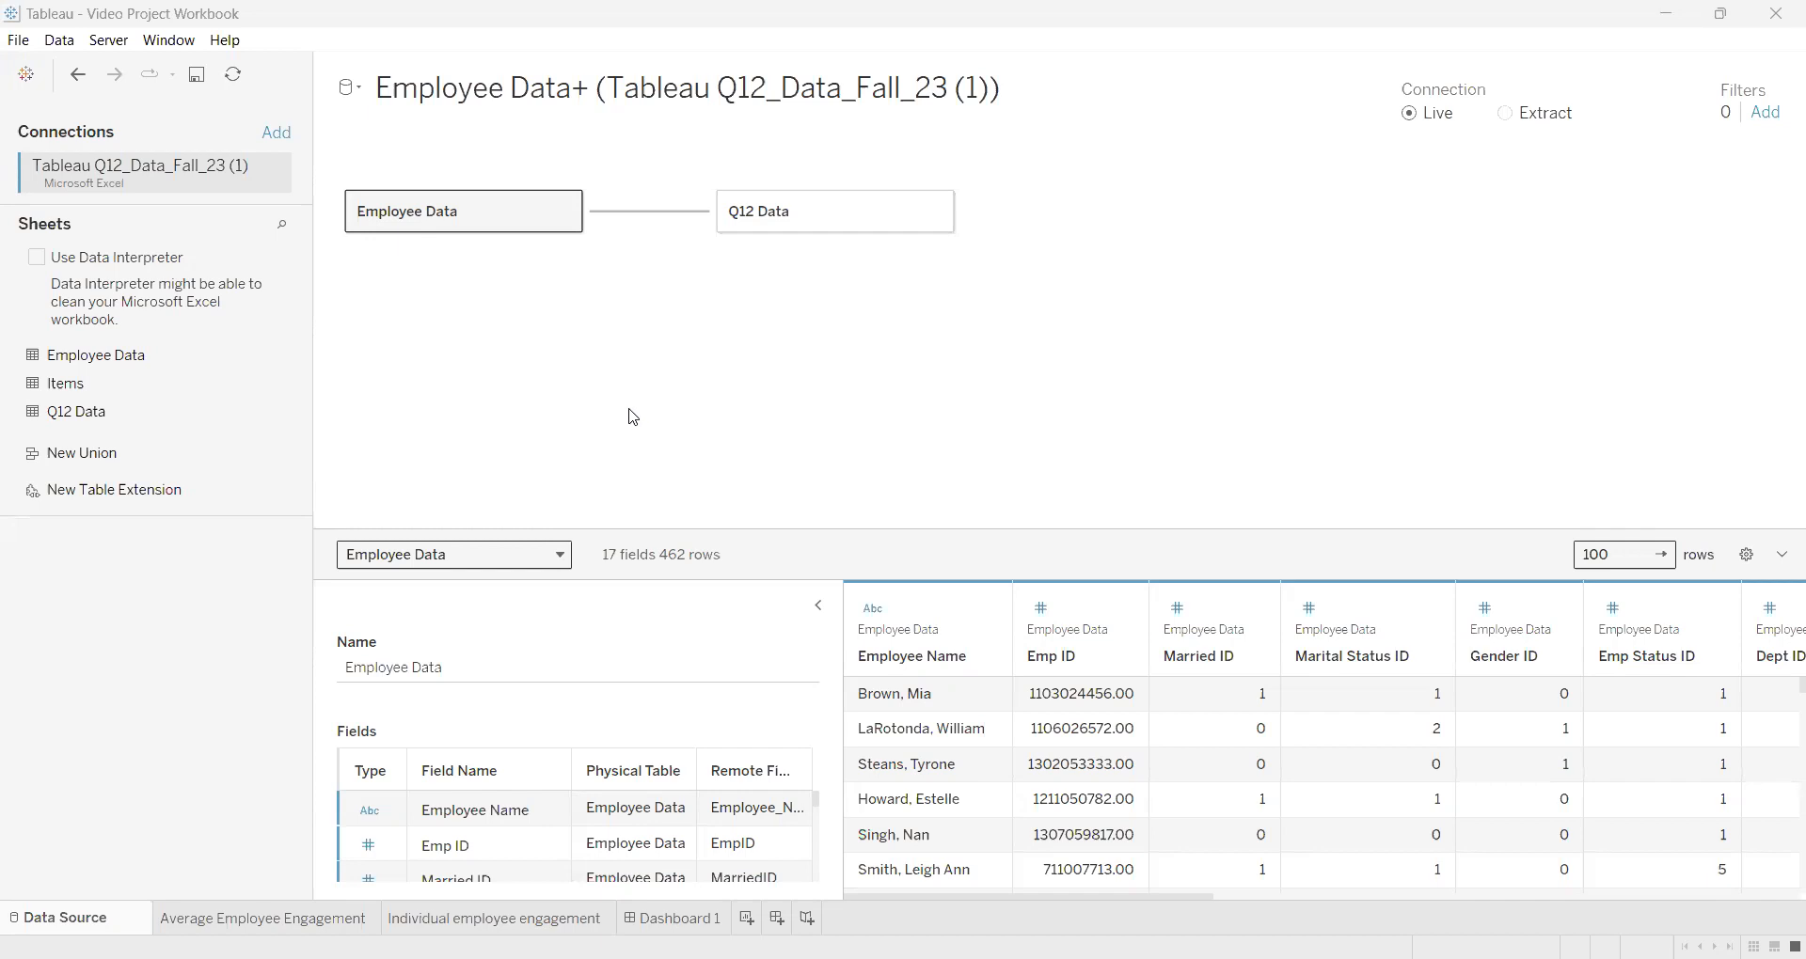
{"action": "mouse_move", "coordinate": [609, 171]}
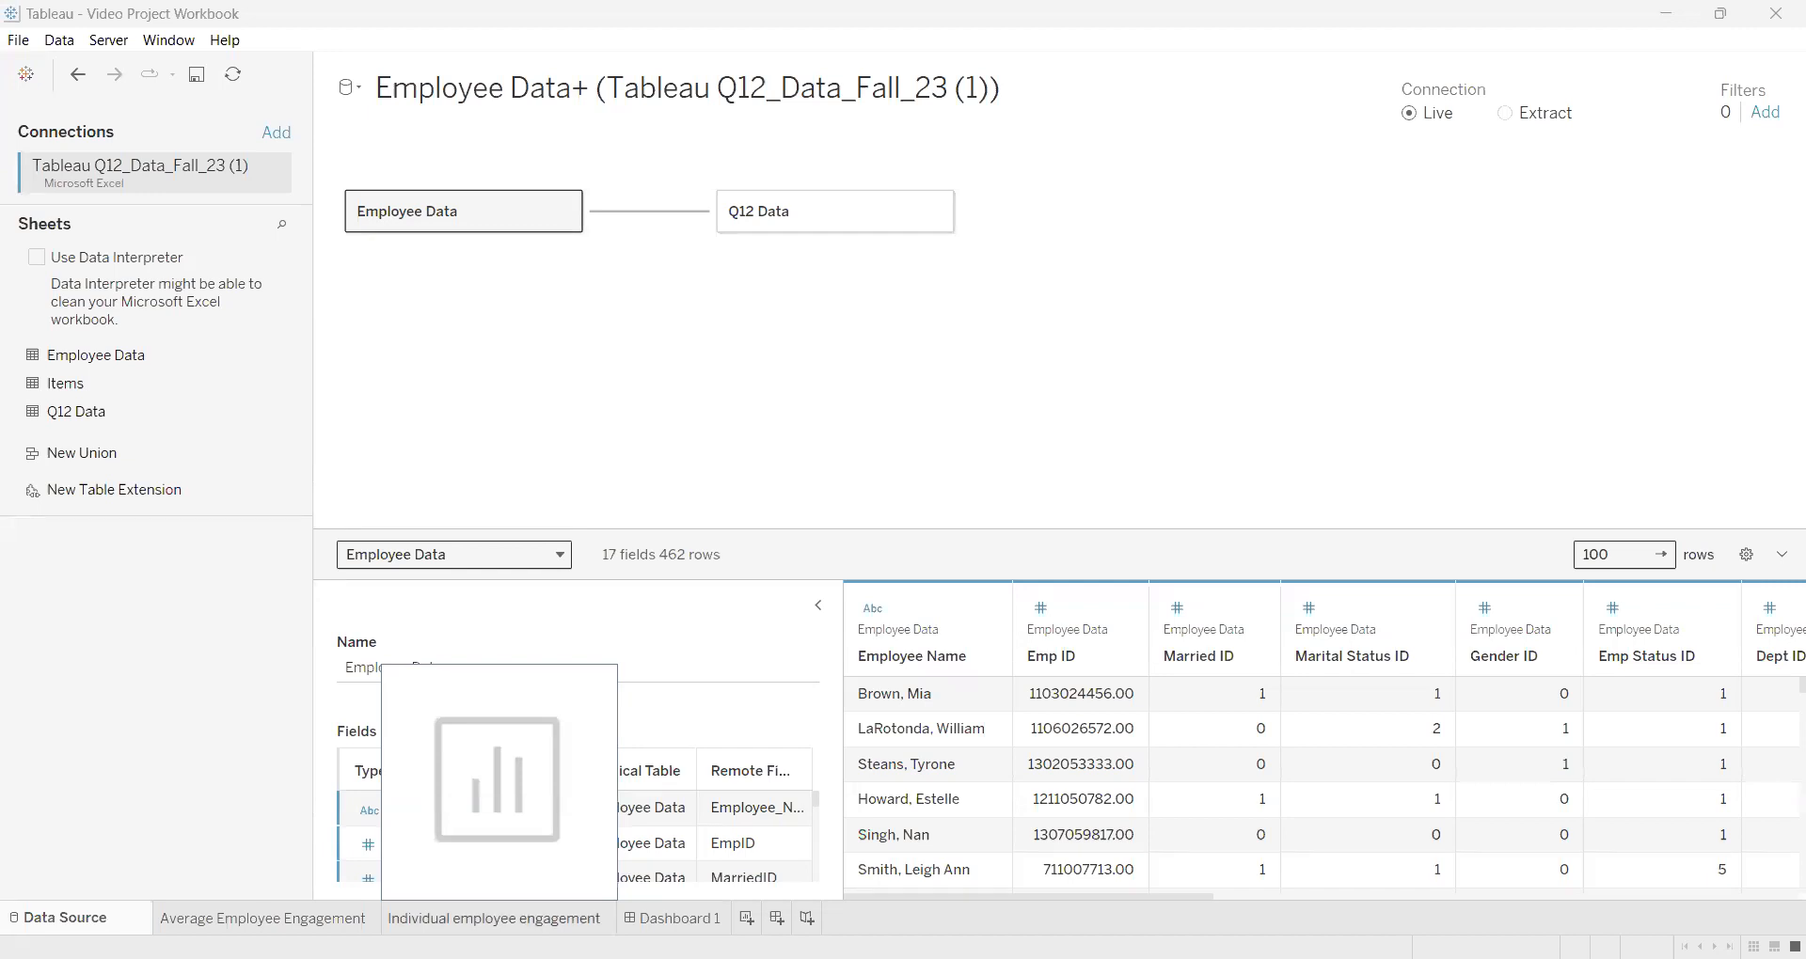
Switch to the 'Individual employee engagement' sheet tab at the bottom of the workbook.
{"action": "left_click", "coordinate": [493, 918]}
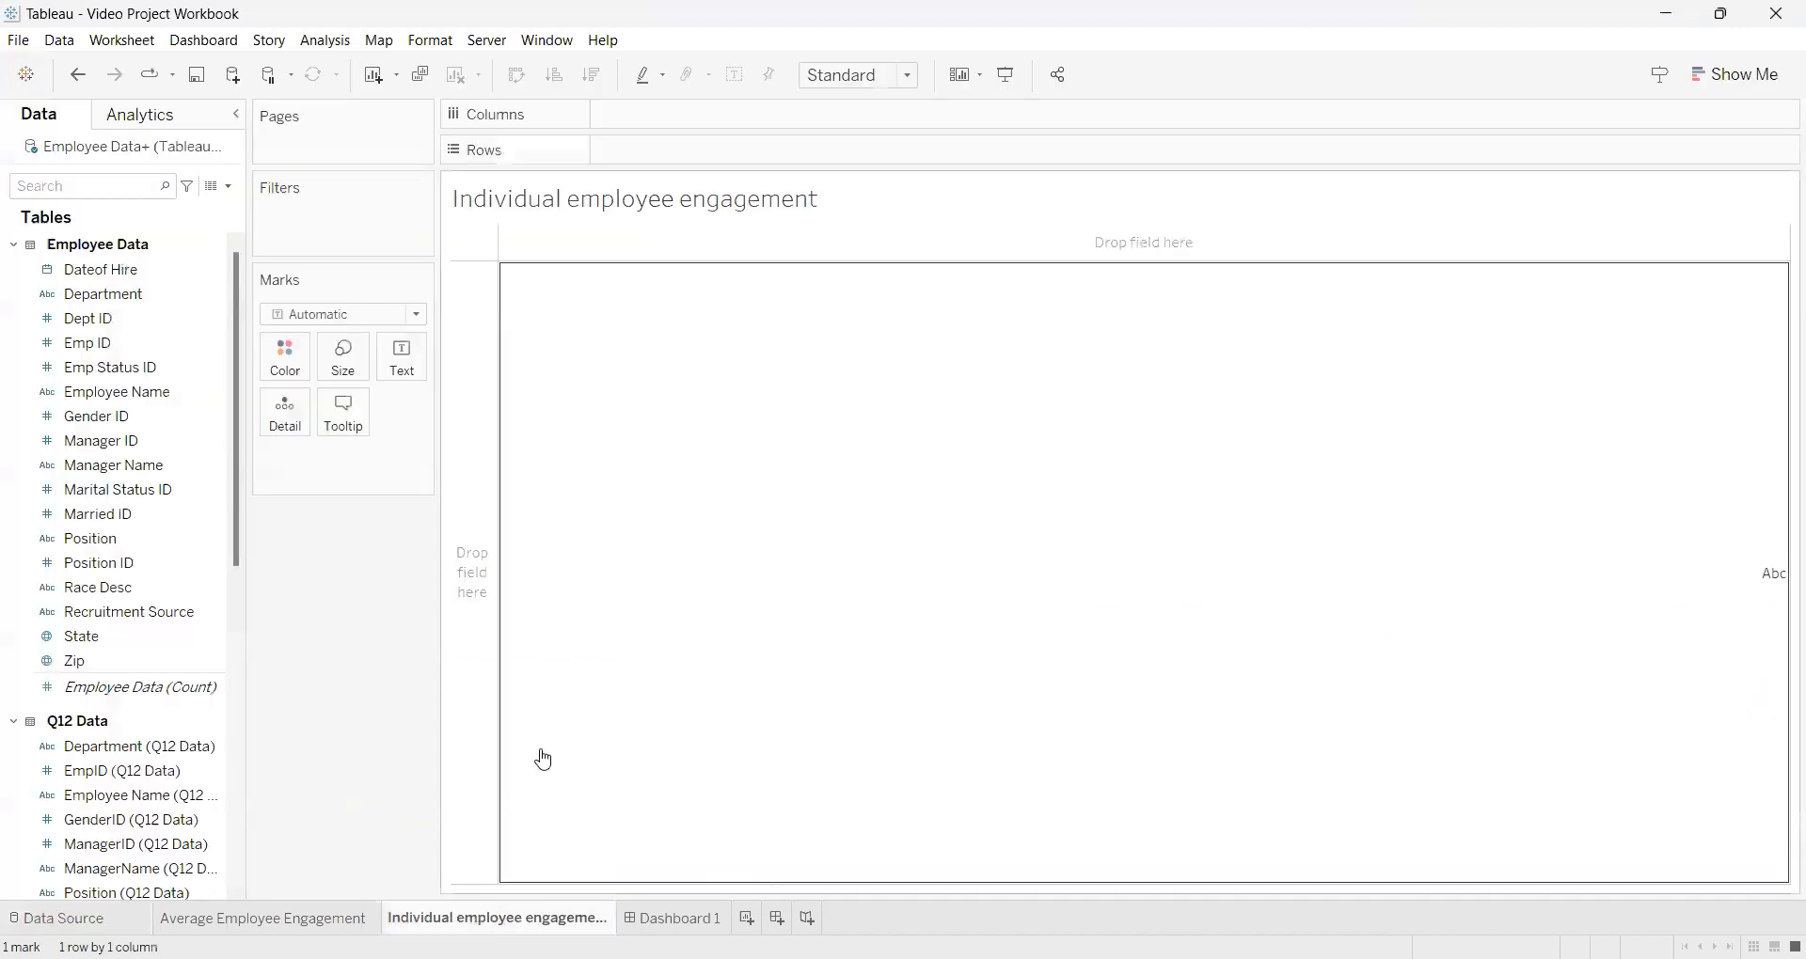
{"action": "mouse_move", "coordinate": [564, 246]}
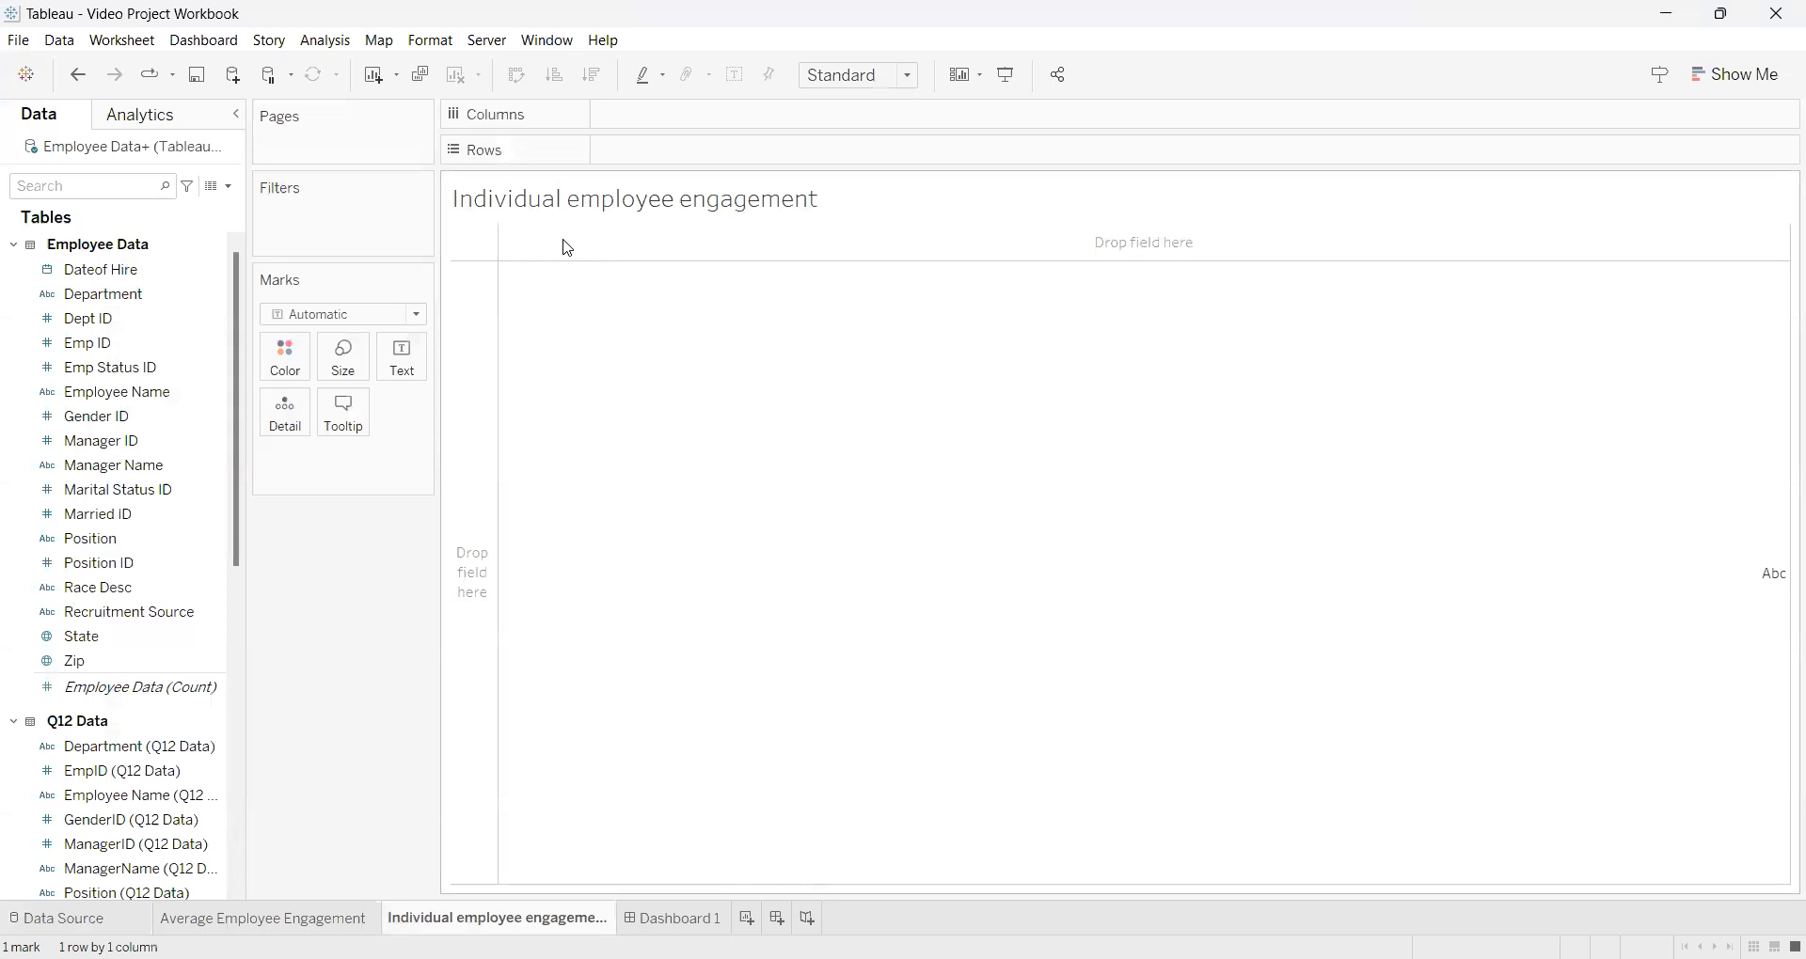
{"action": "mouse_move", "coordinate": [635, 226]}
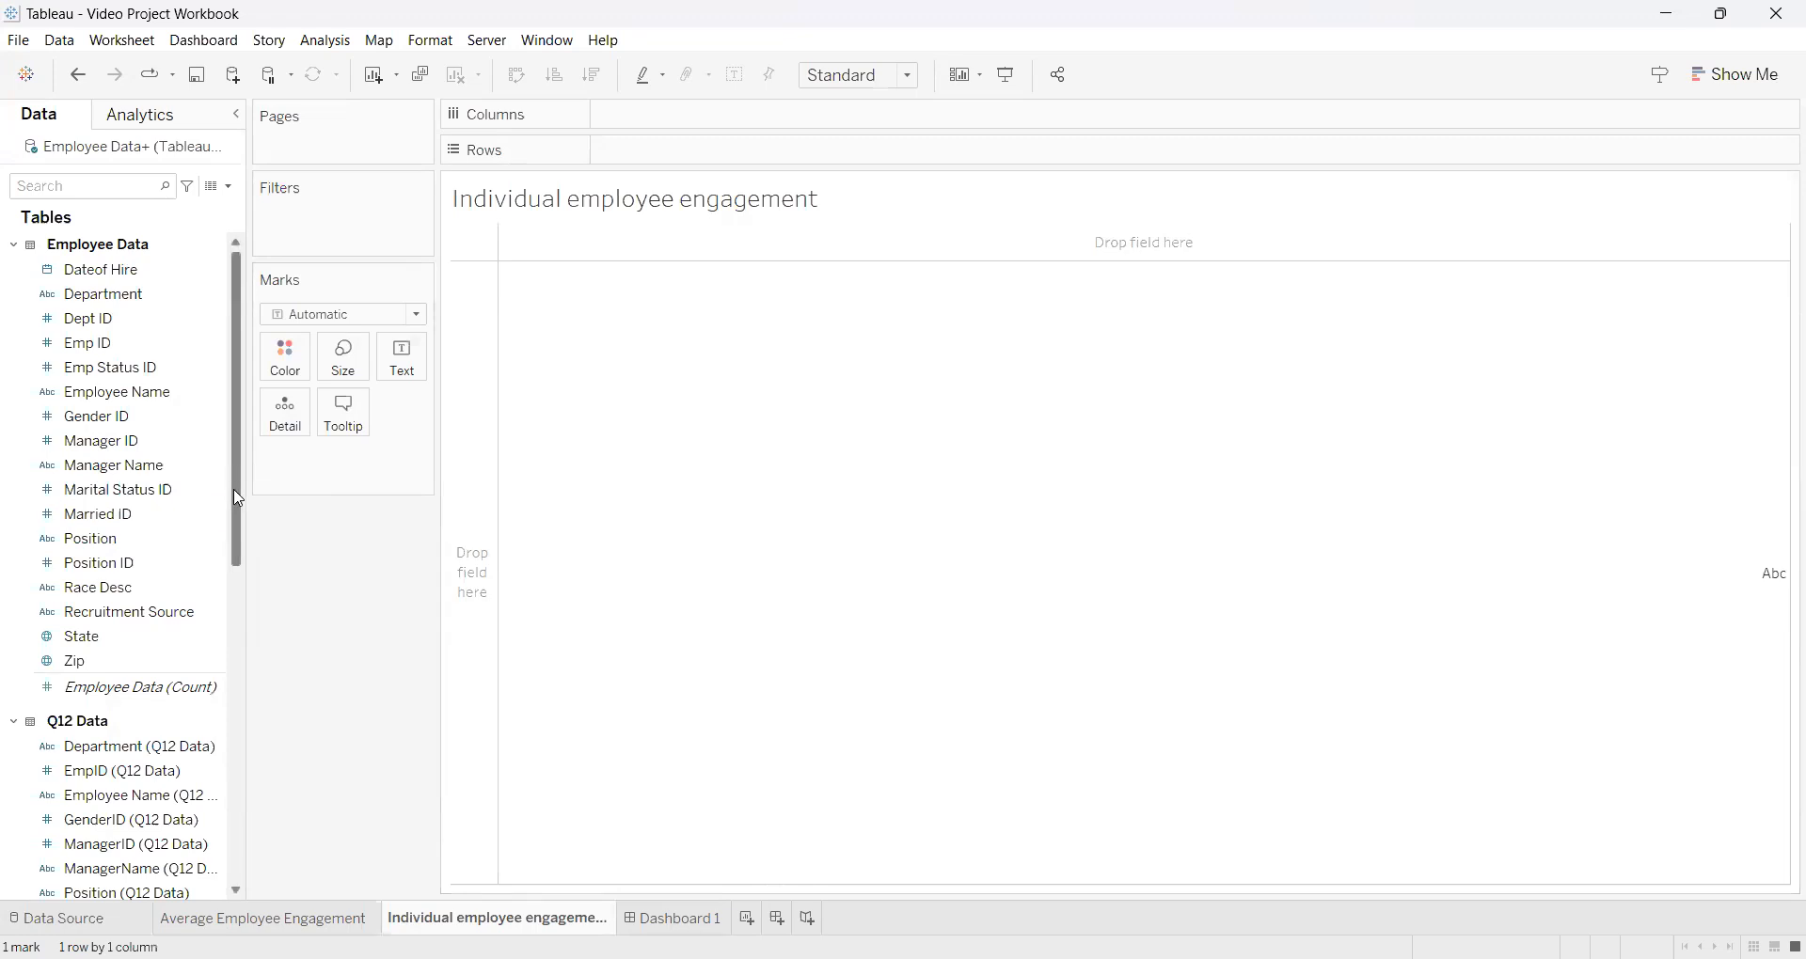
{"action": "scroll", "scroll_direction": "down", "scroll_amount": 3}
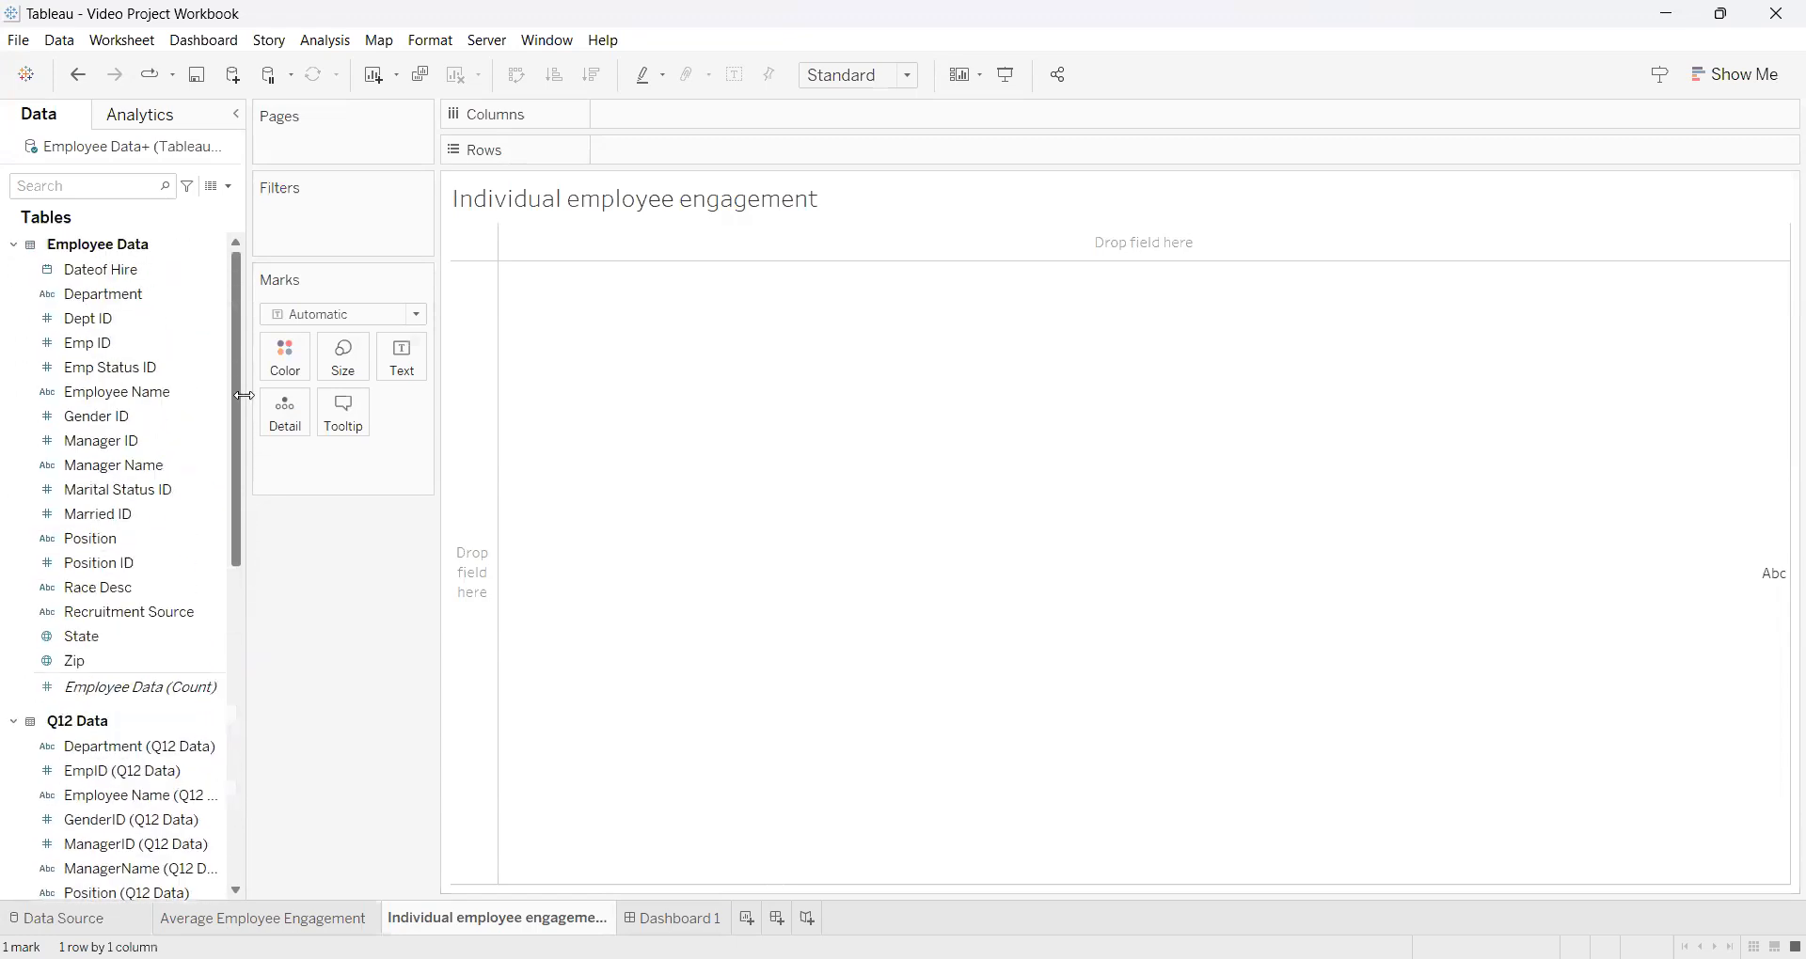
Place Manager Name on Rows, briefly trying Columns, to list the 34 managers.
{"action": "left_click", "coordinate": [101, 440]}
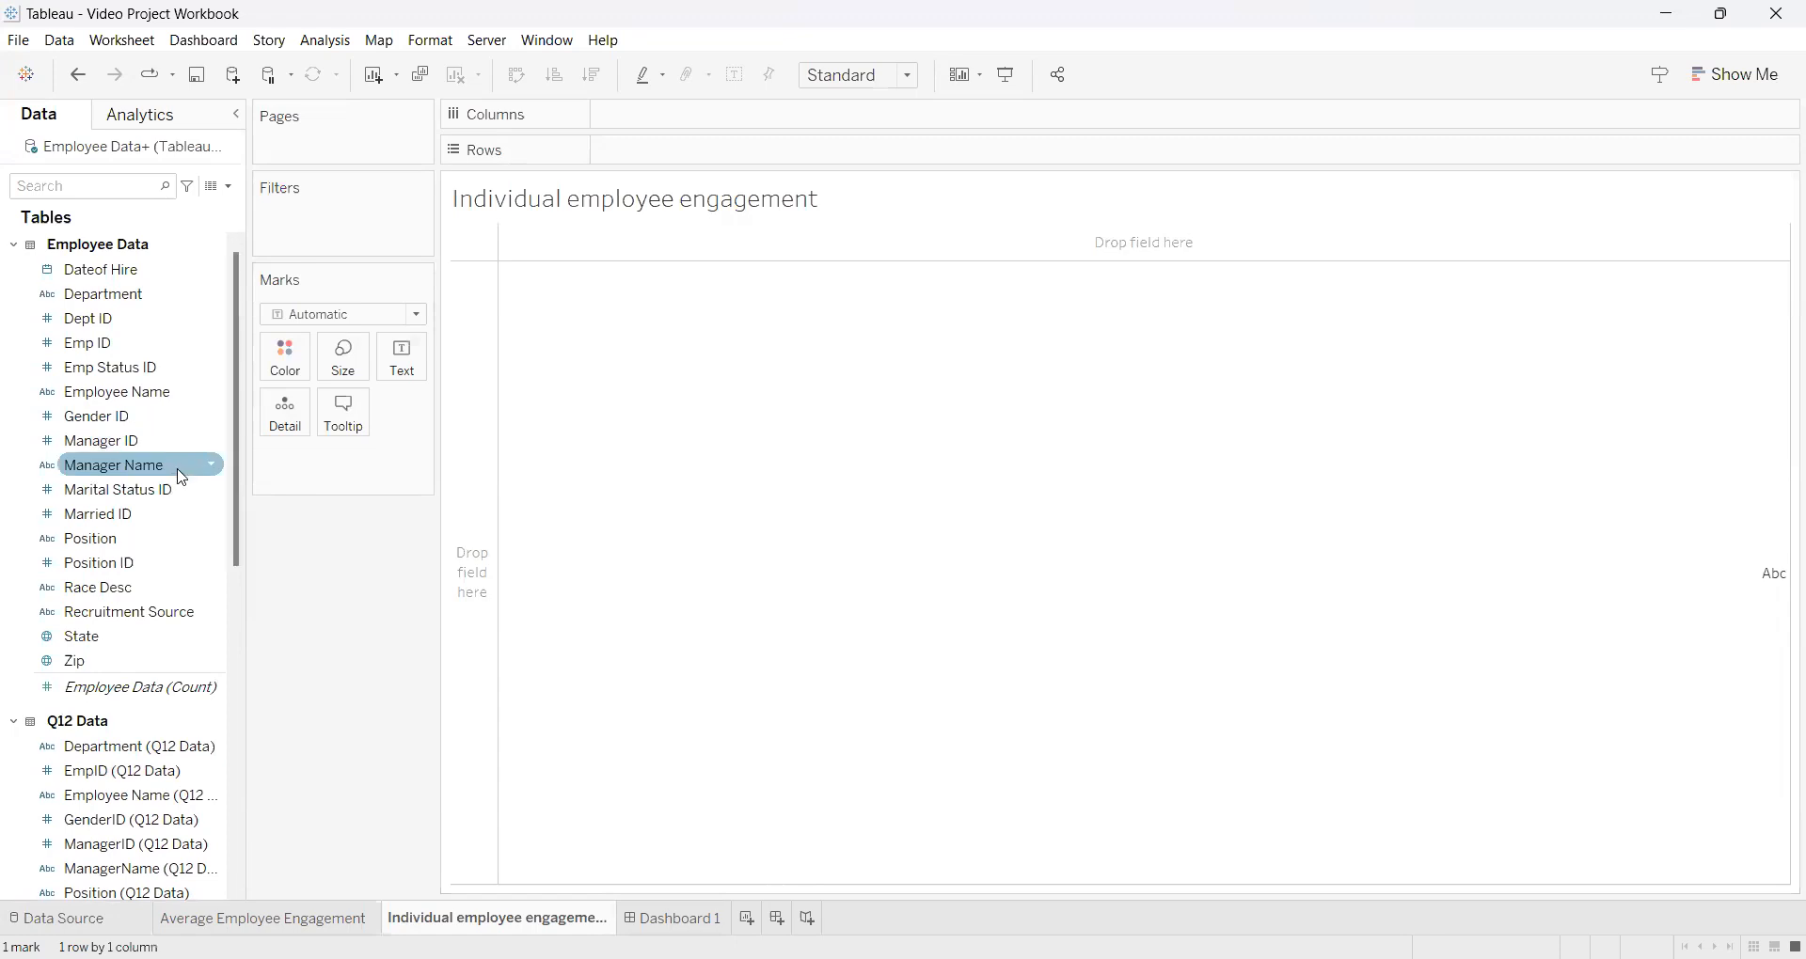
{"action": "mouse_move", "coordinate": [138, 467]}
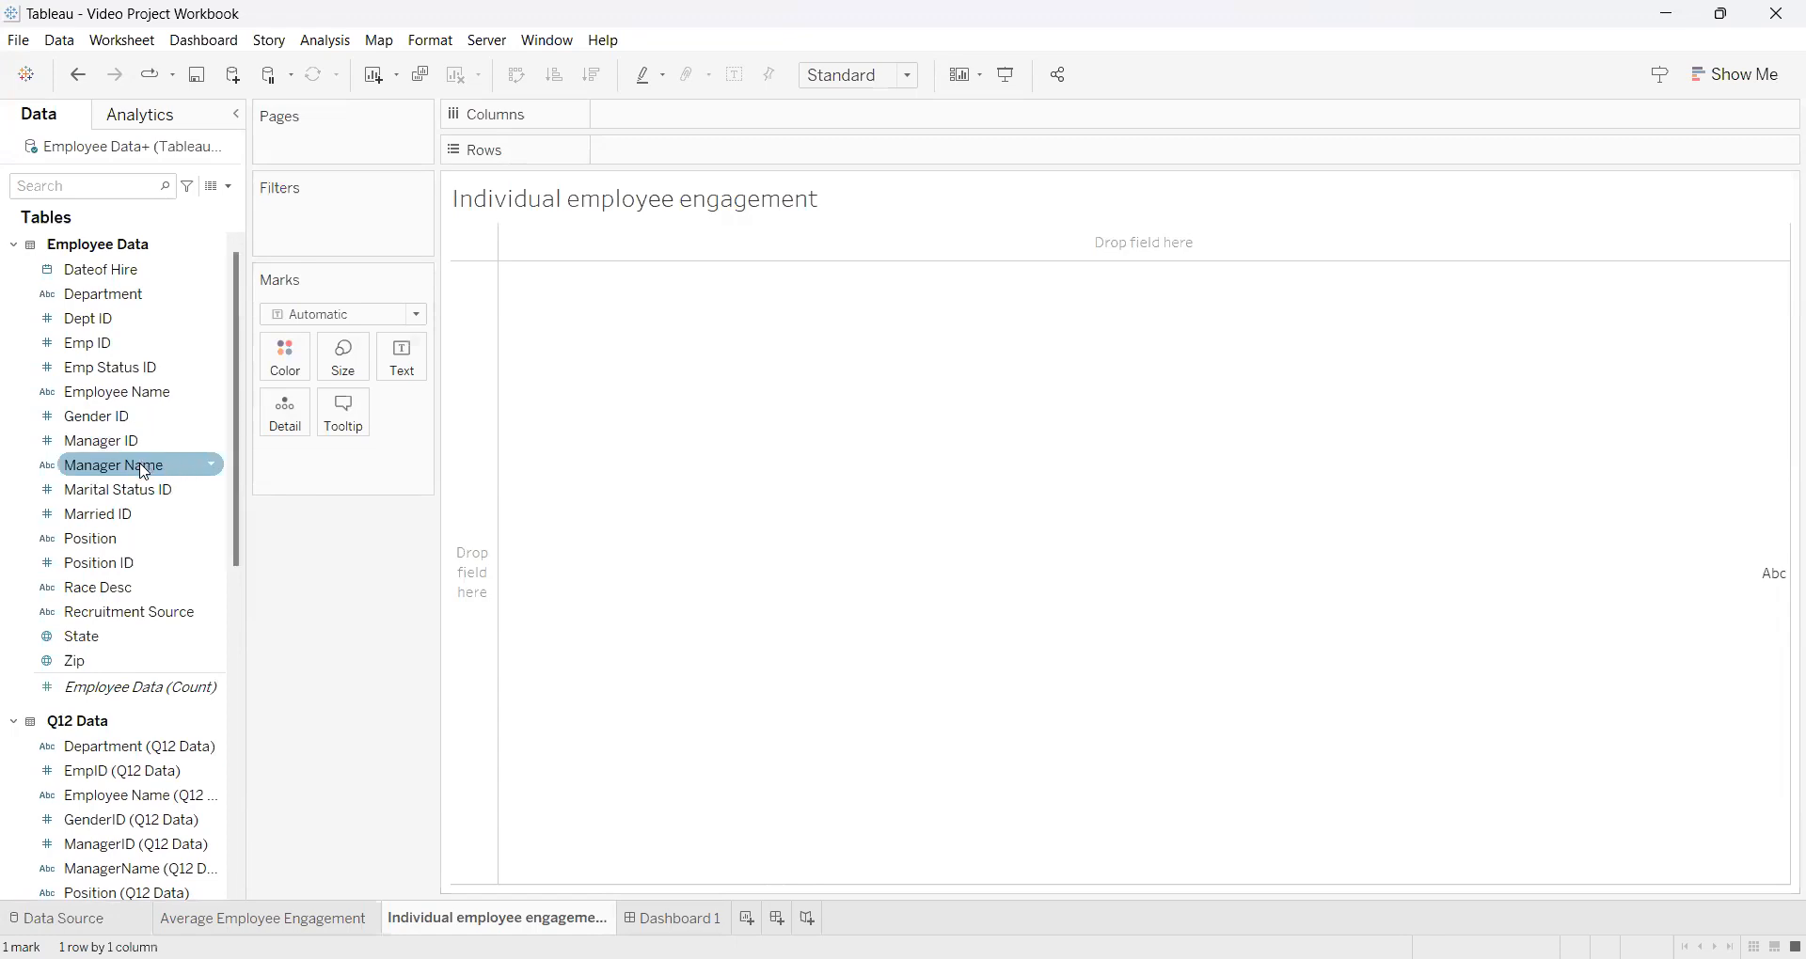
{"action": "left_click_drag", "start_coordinate": [113, 463], "coordinate": [676, 150]}
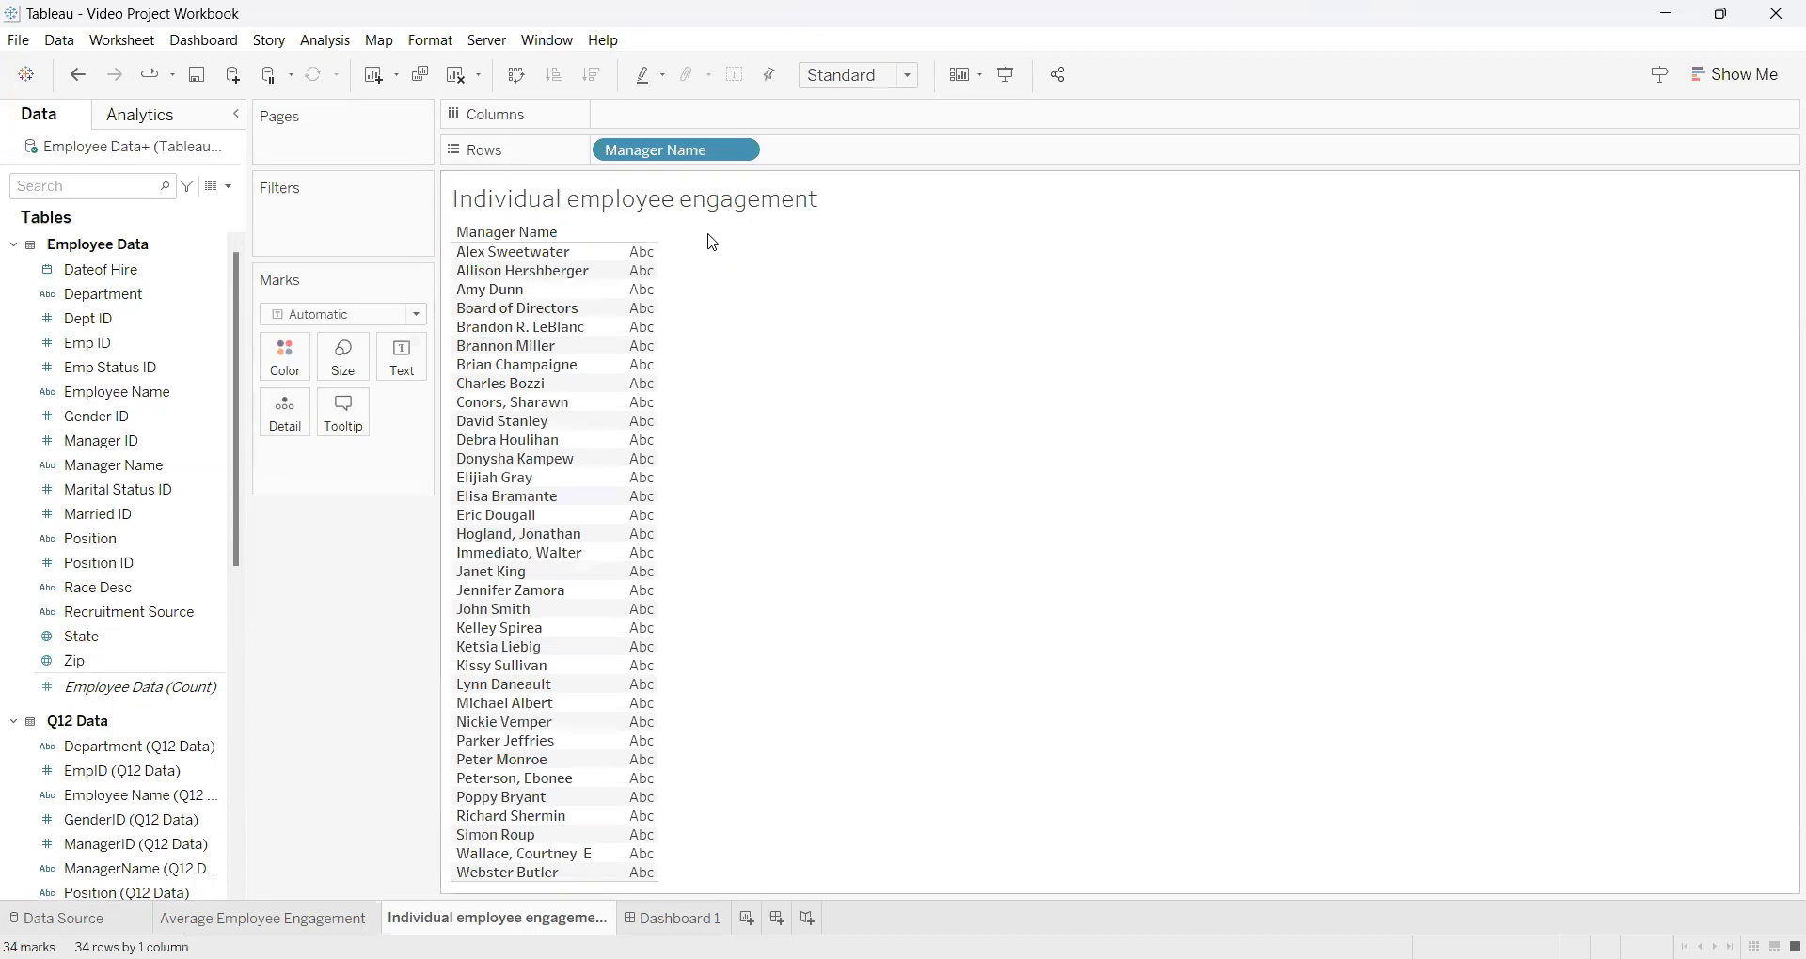
{"action": "mouse_move", "coordinate": [737, 149]}
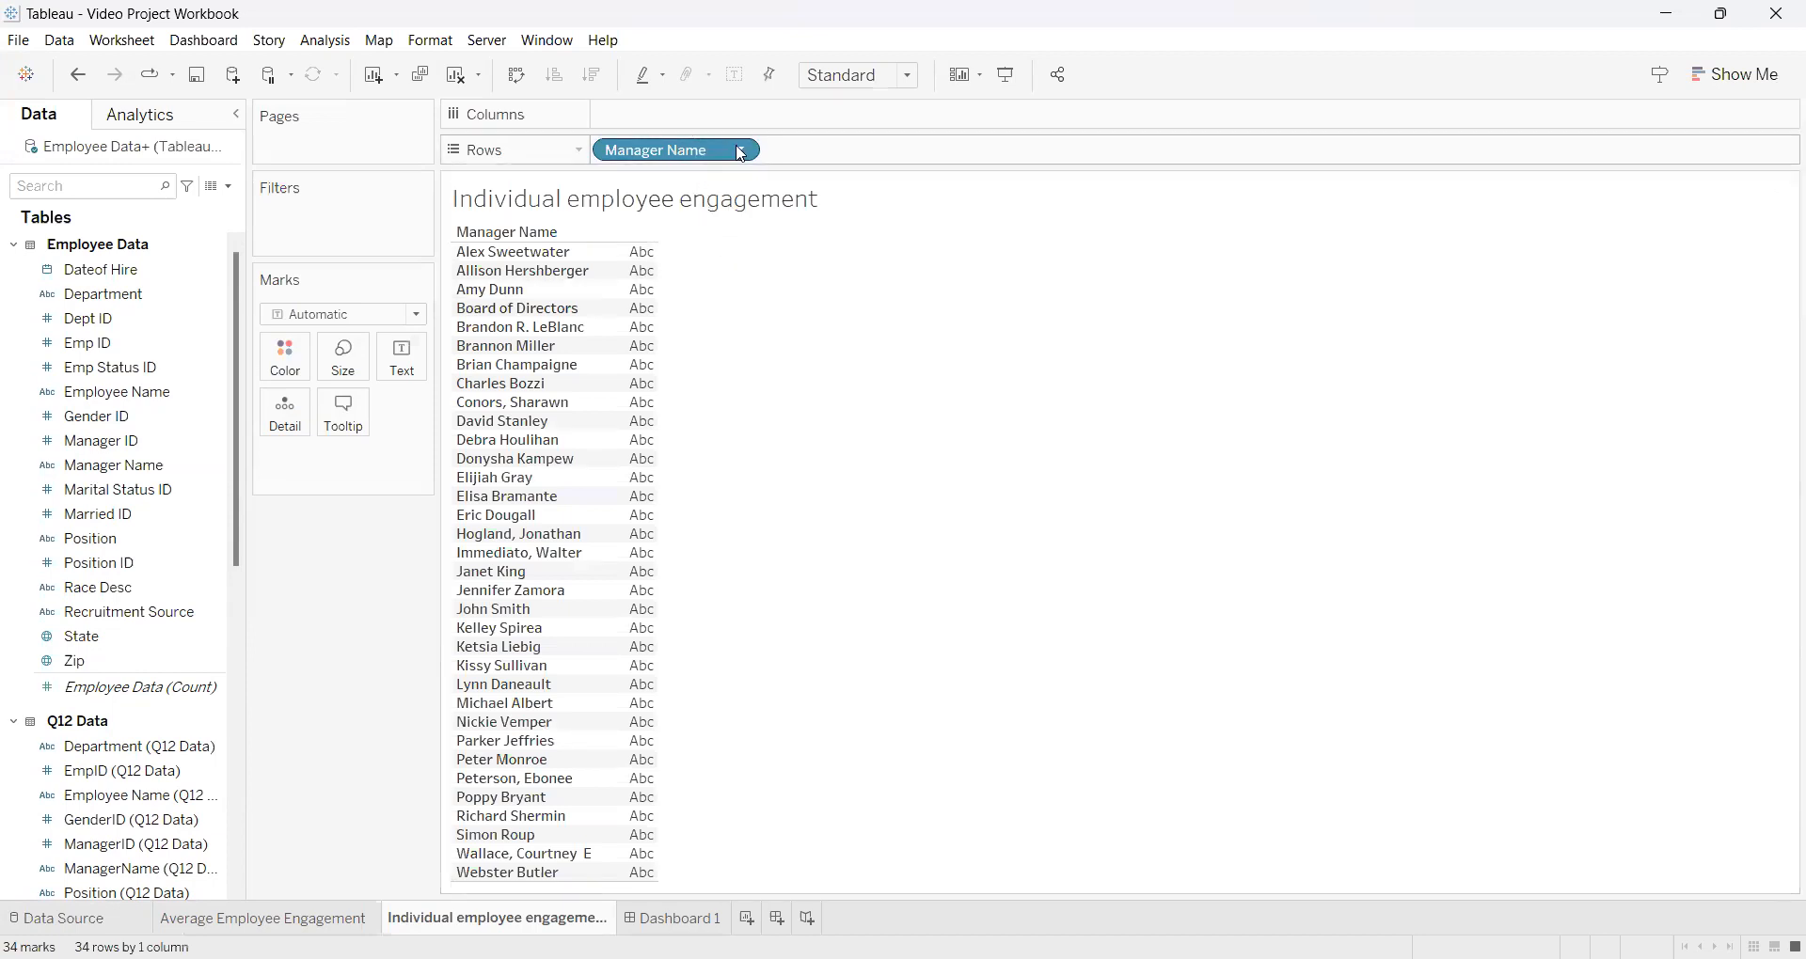
{"action": "mouse_move", "coordinate": [675, 149]}
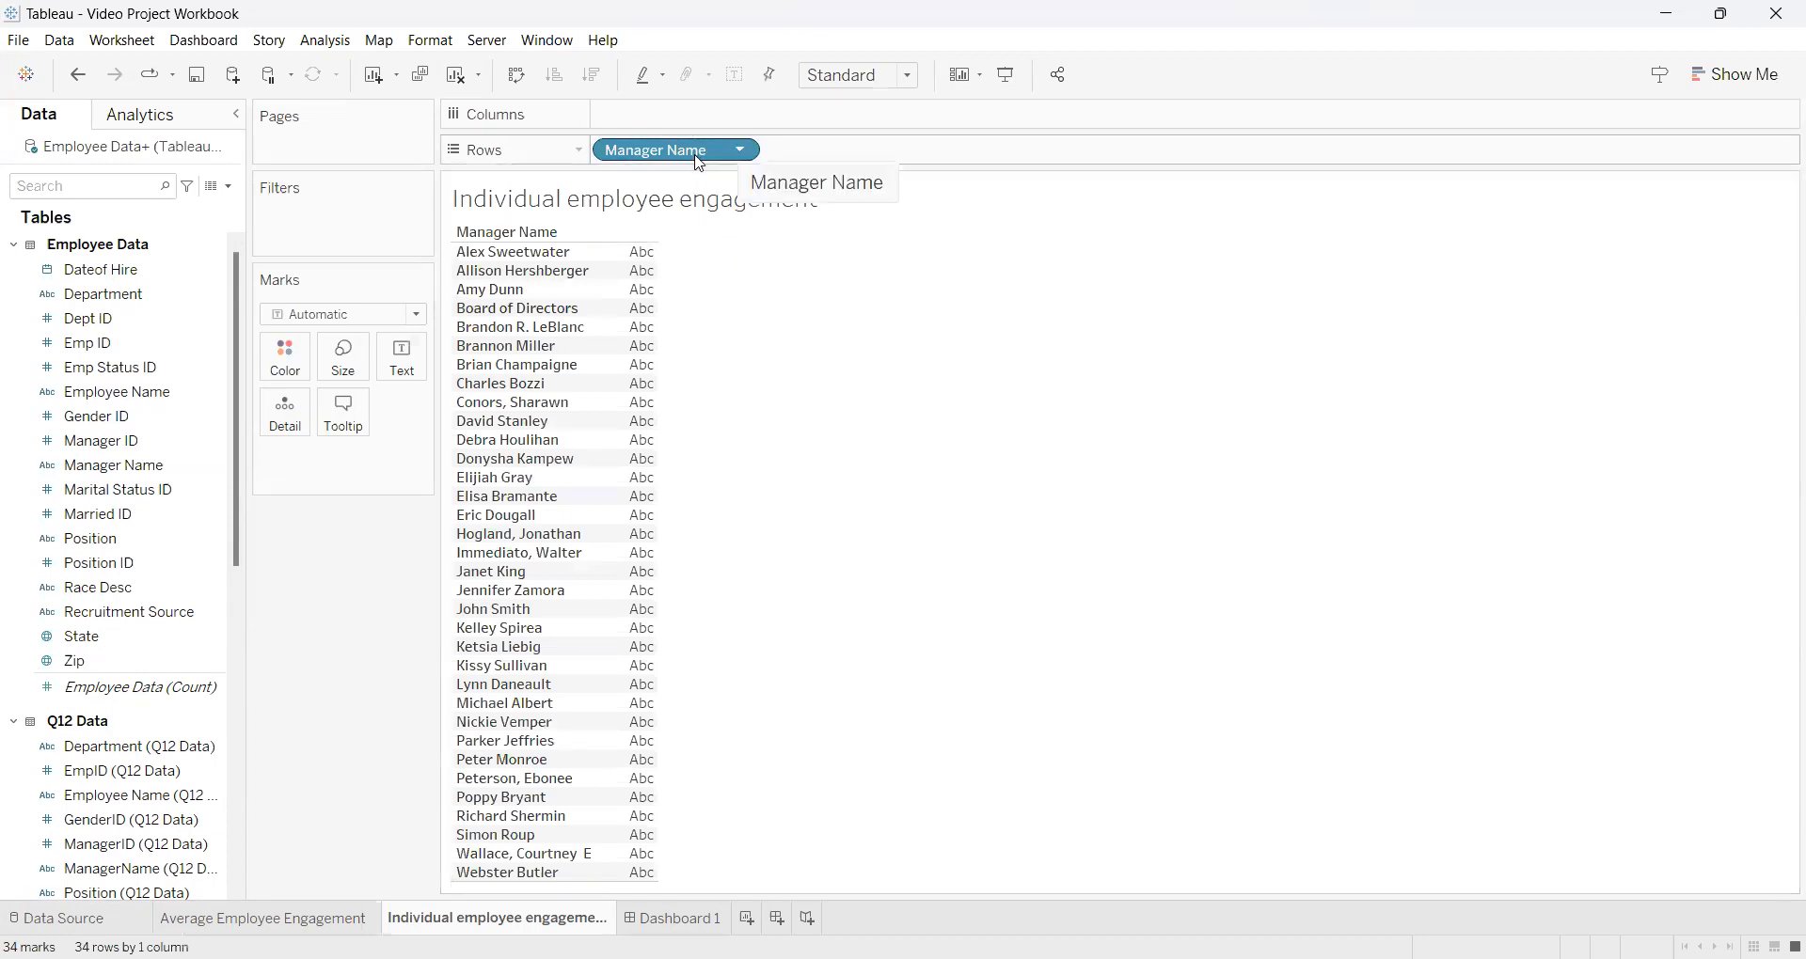
{"action": "mouse_move", "coordinate": [696, 127]}
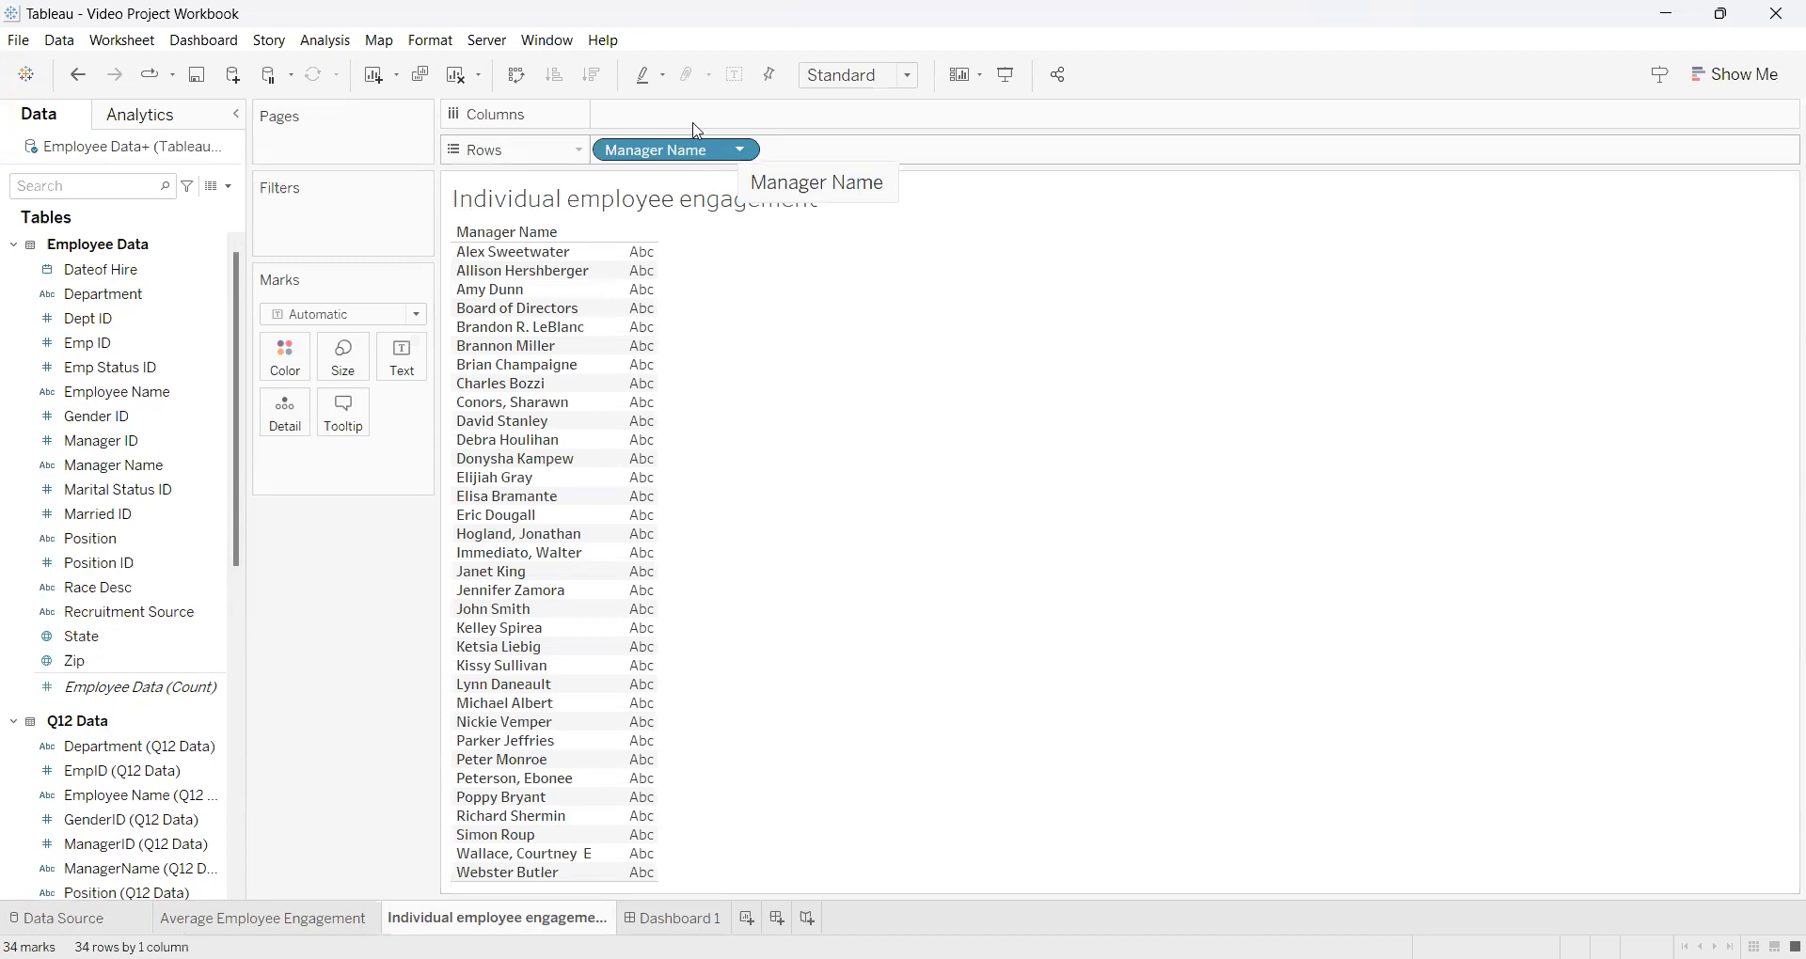
{"action": "left_click_drag", "start_coordinate": [675, 148], "coordinate": [675, 113]}
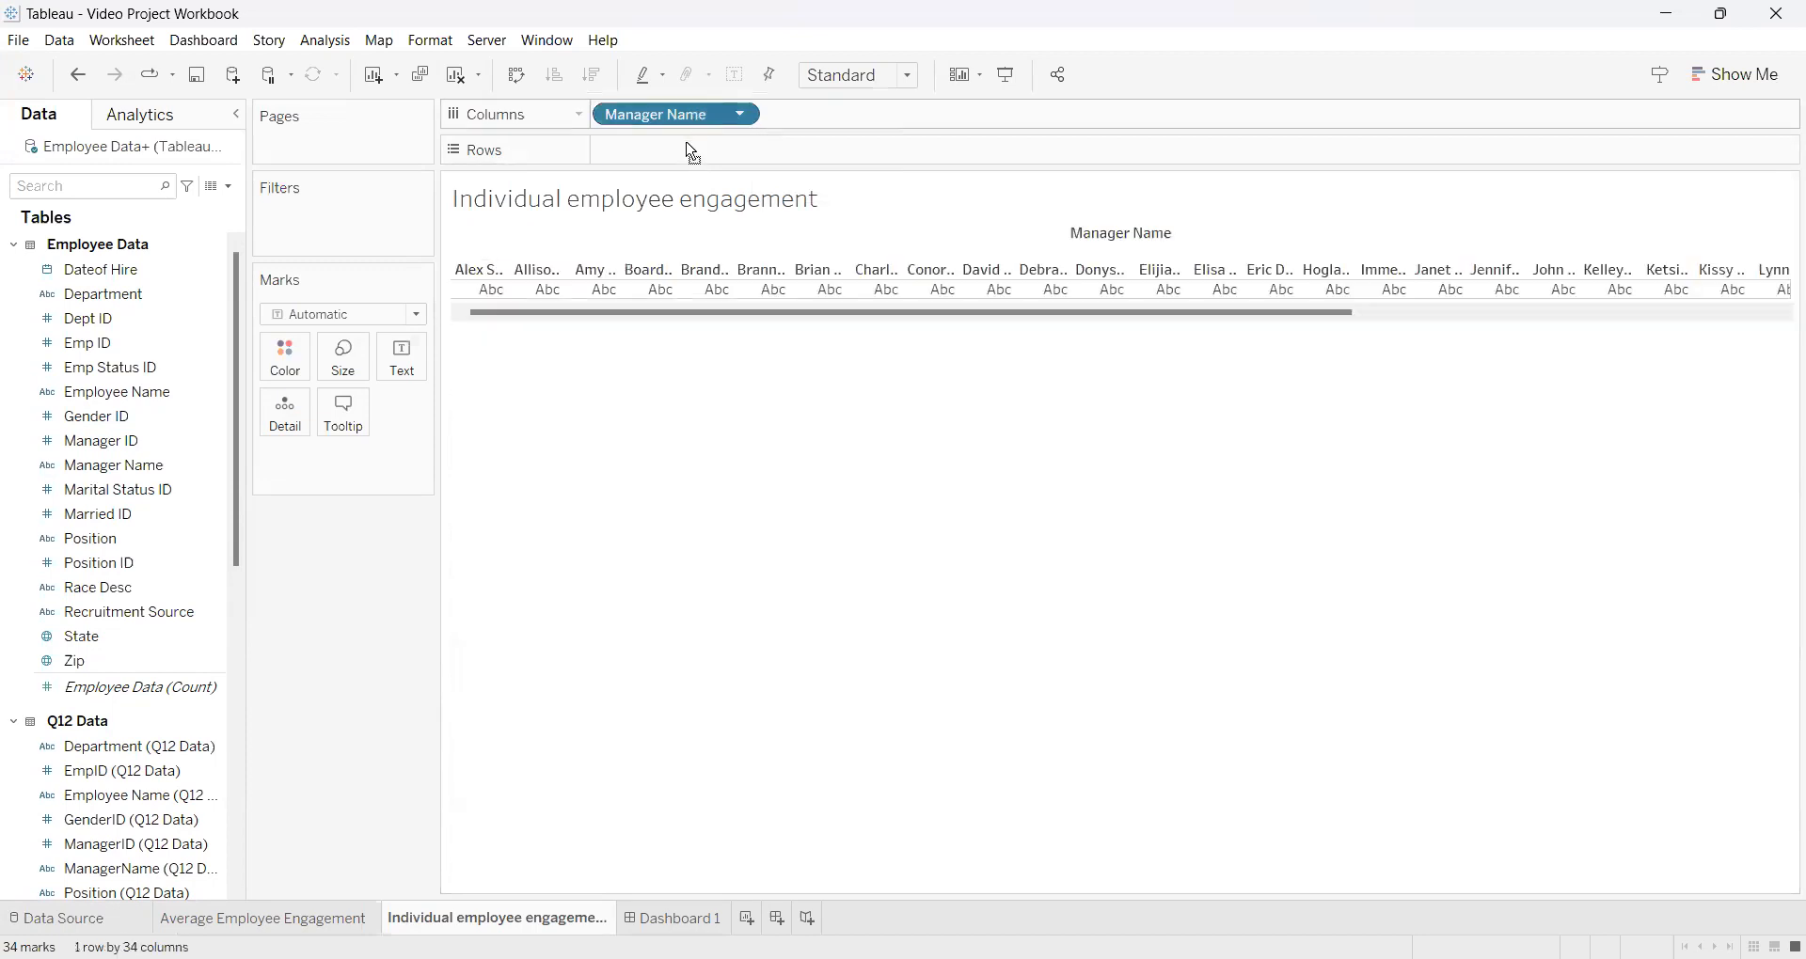
{"action": "left_click_drag", "start_coordinate": [675, 113], "coordinate": [675, 150]}
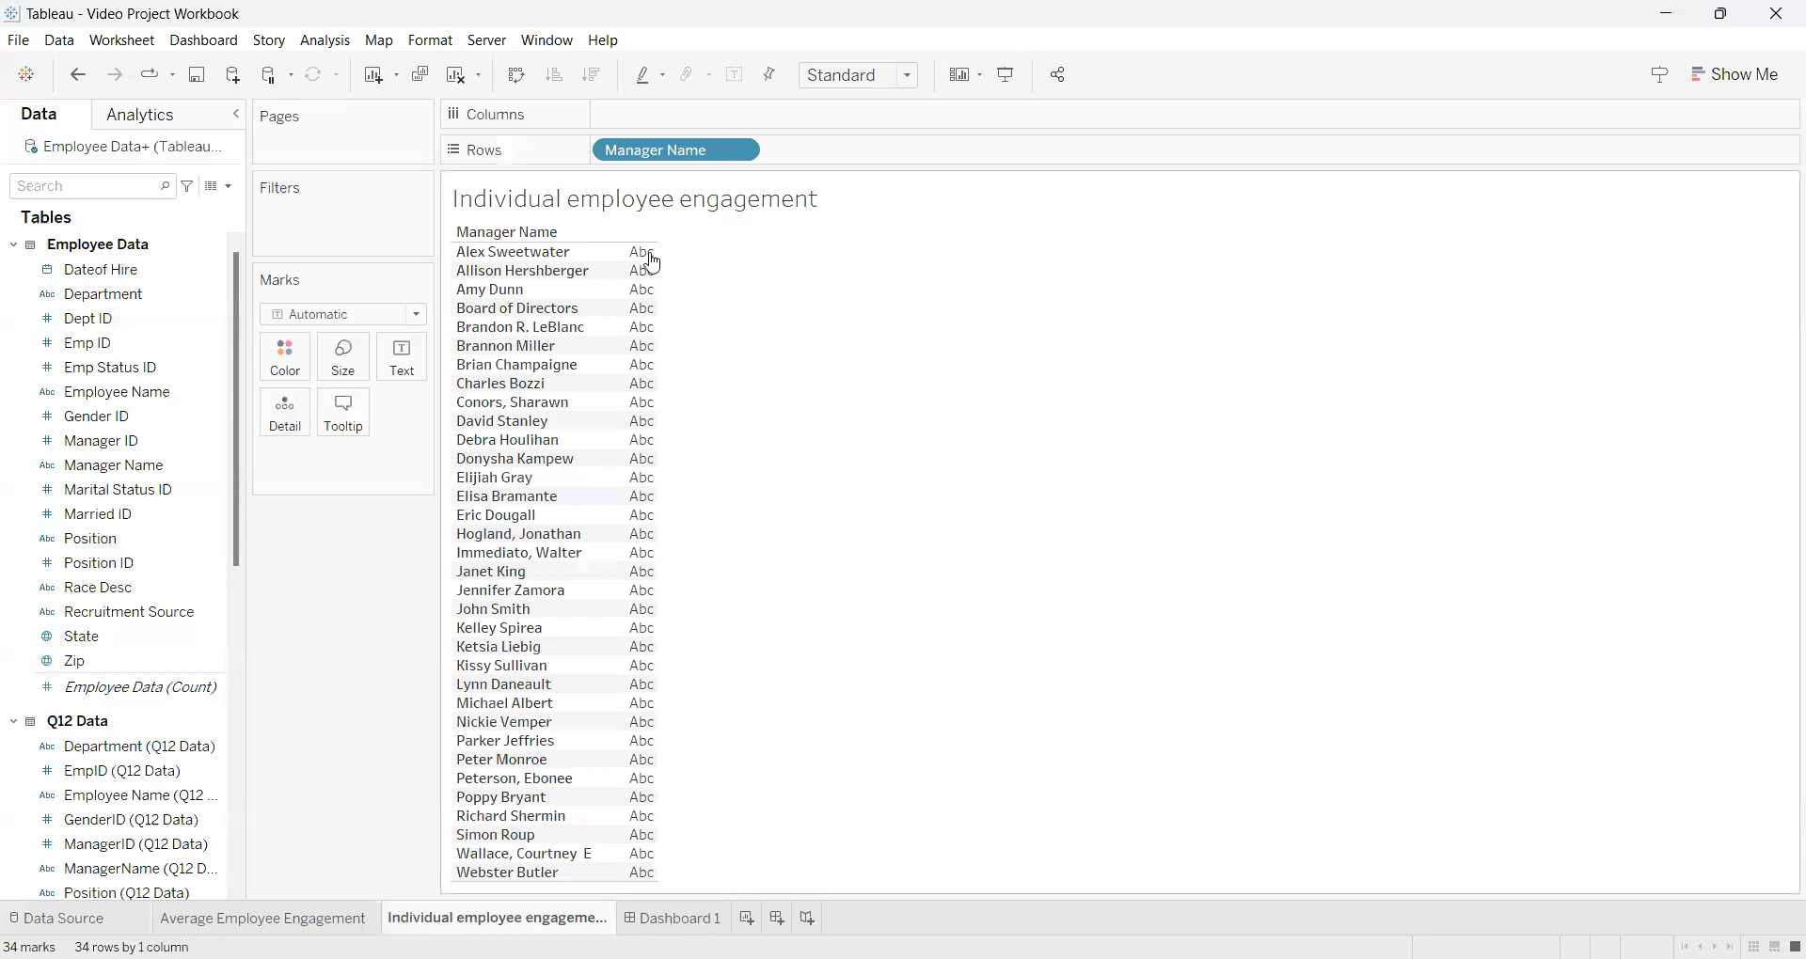
{"action": "mouse_move", "coordinate": [642, 458]}
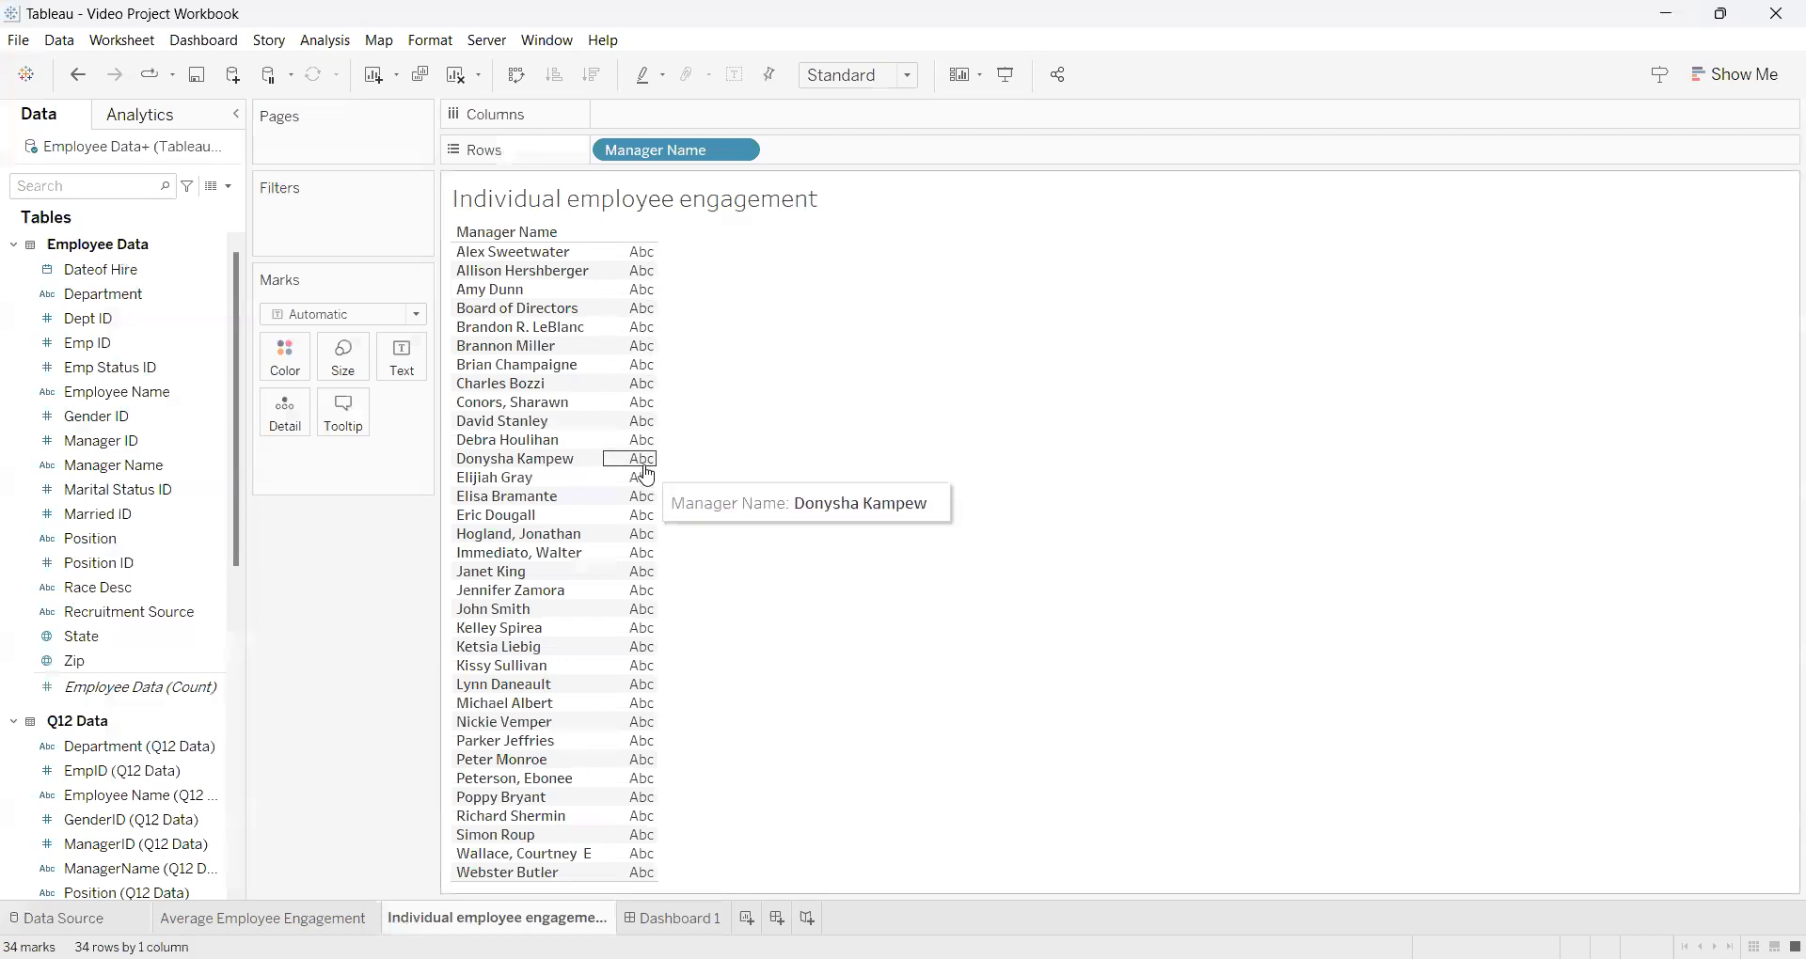
{"action": "mouse_move", "coordinate": [232, 532]}
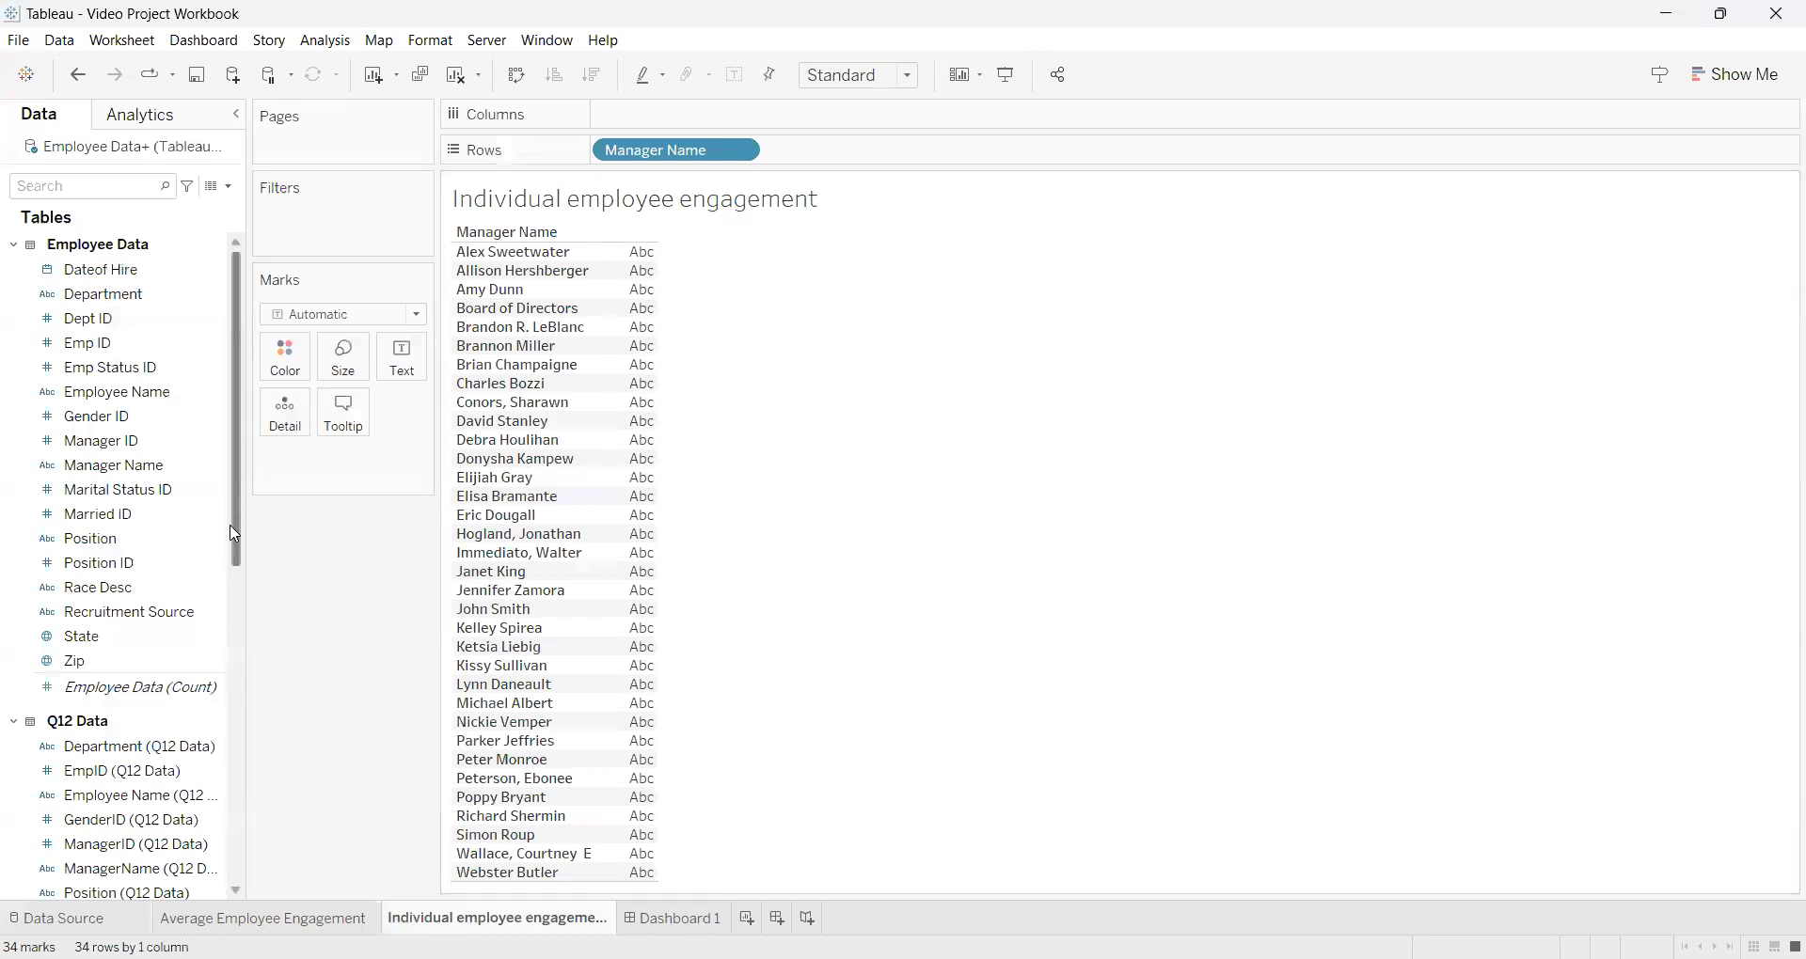
Select the Q12 Data question fields Q1 through Q9 together in the Data pane.
{"action": "scroll", "scroll_direction": "down", "scroll_amount": 3}
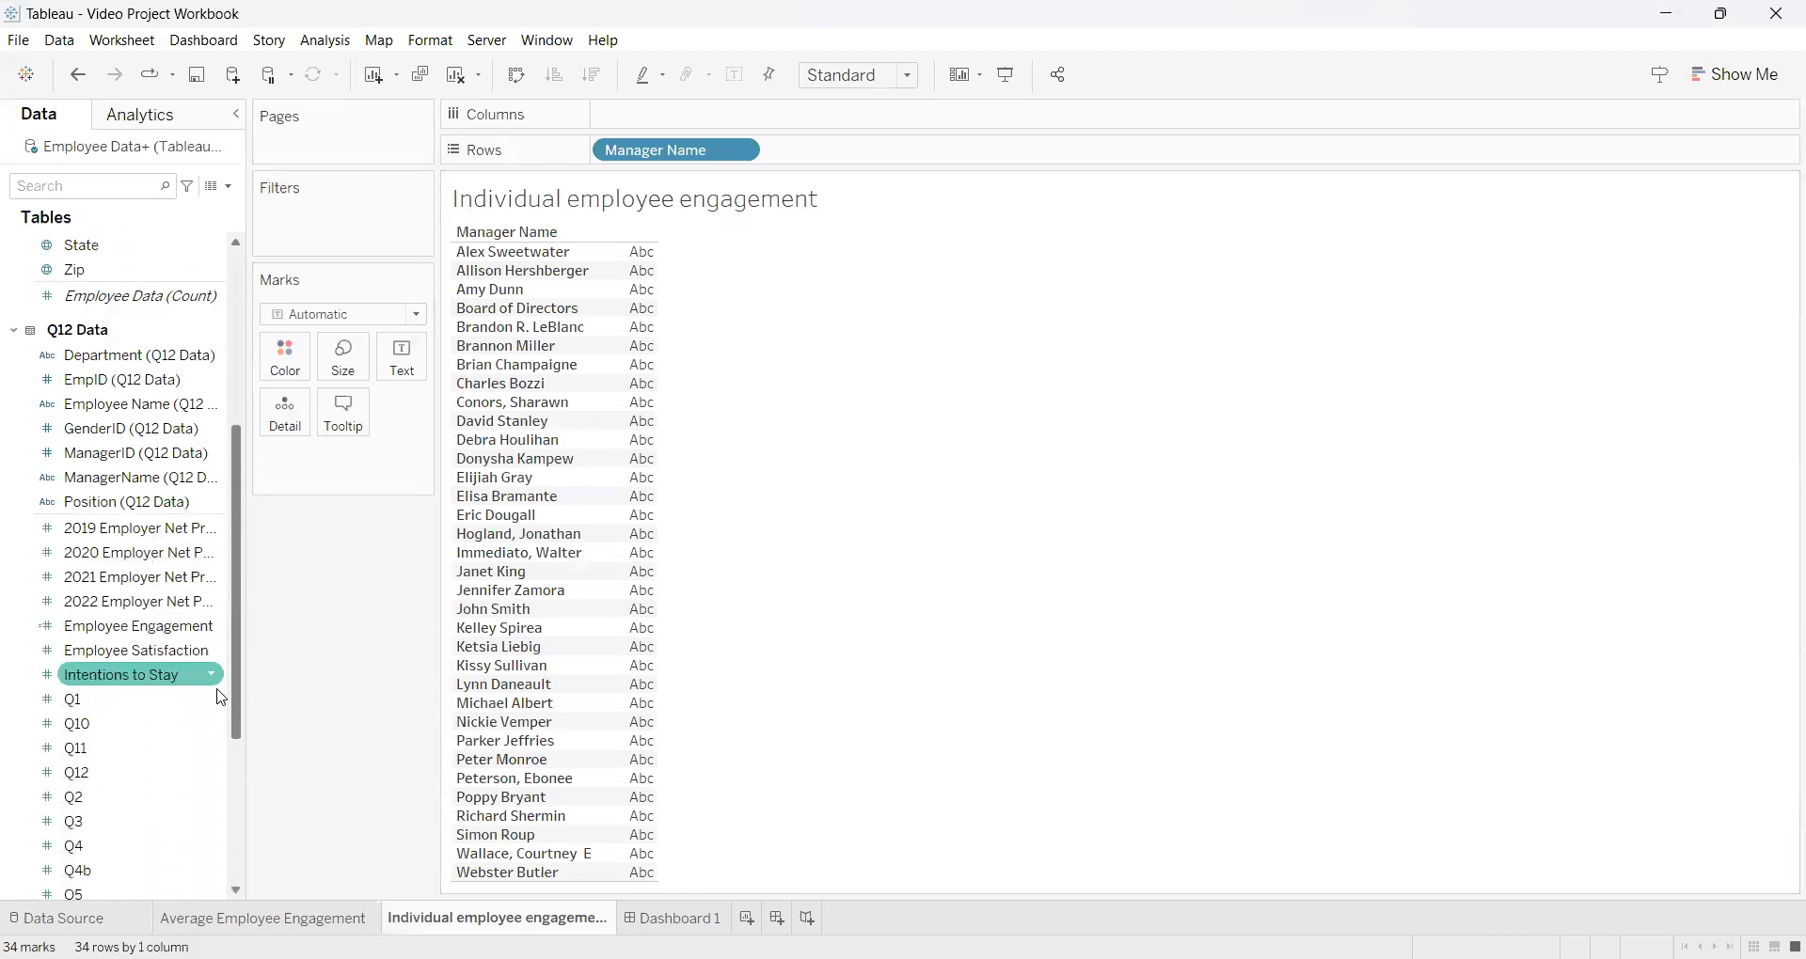
{"action": "scroll", "scroll_direction": "down", "scroll_amount": 3}
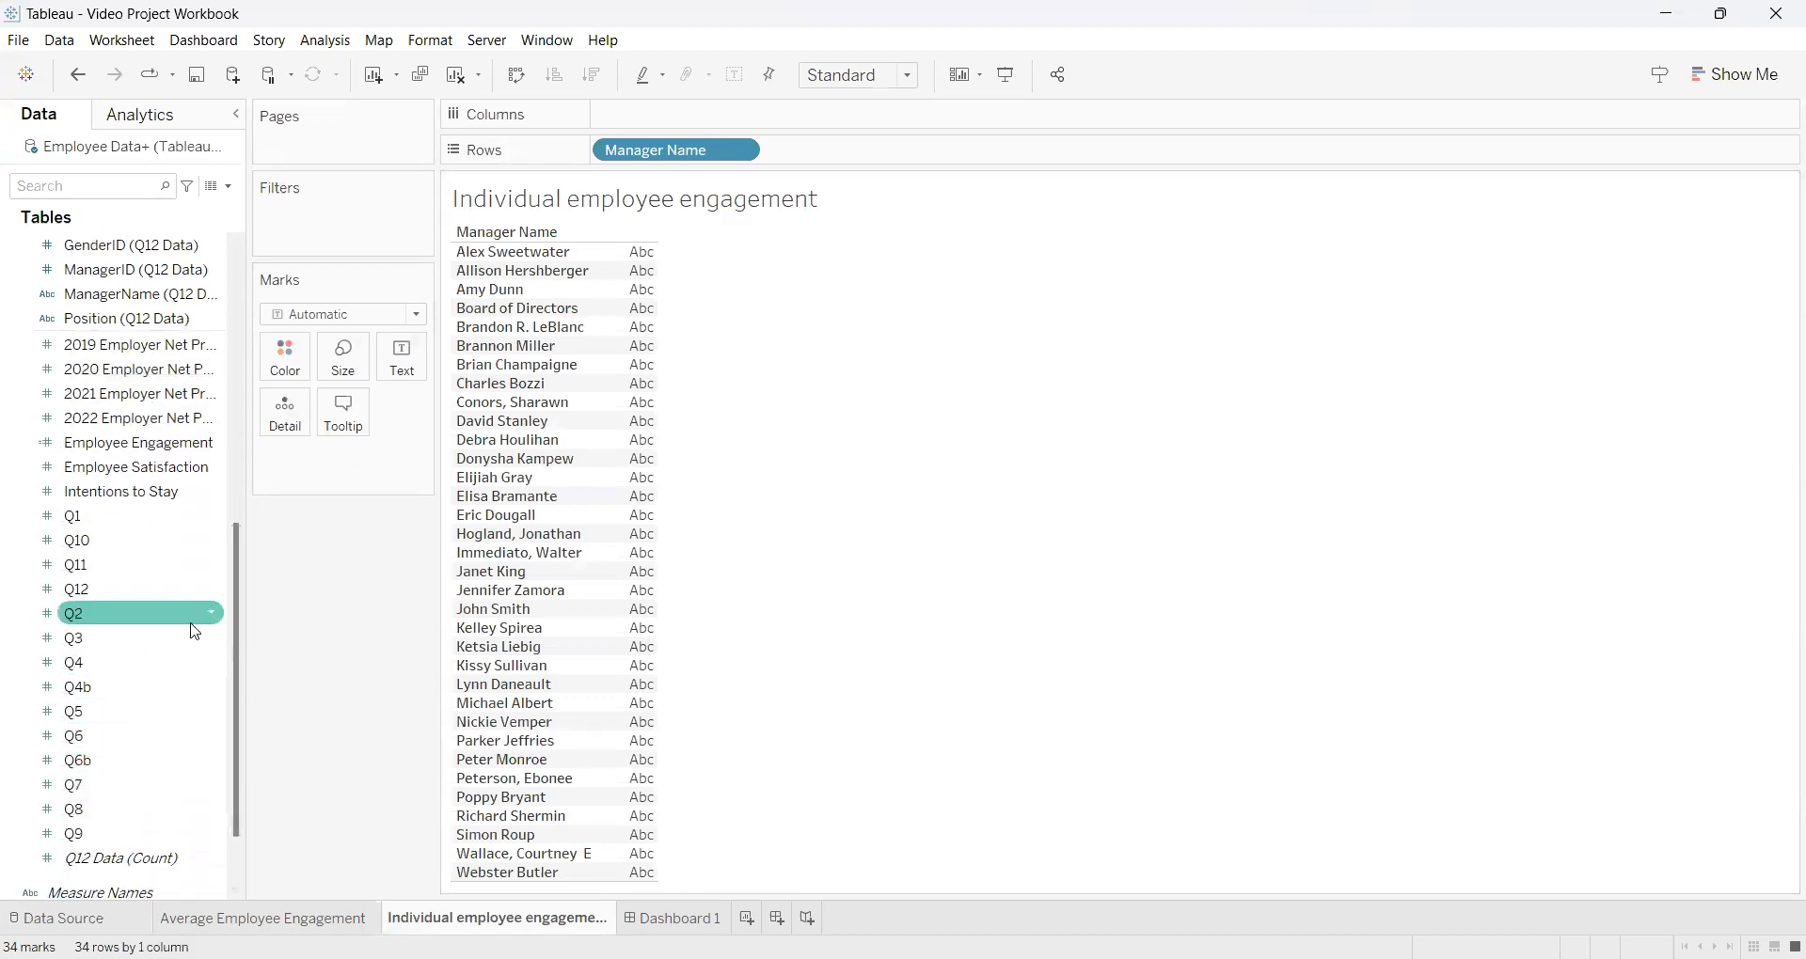
{"action": "left_click", "coordinate": [72, 514]}
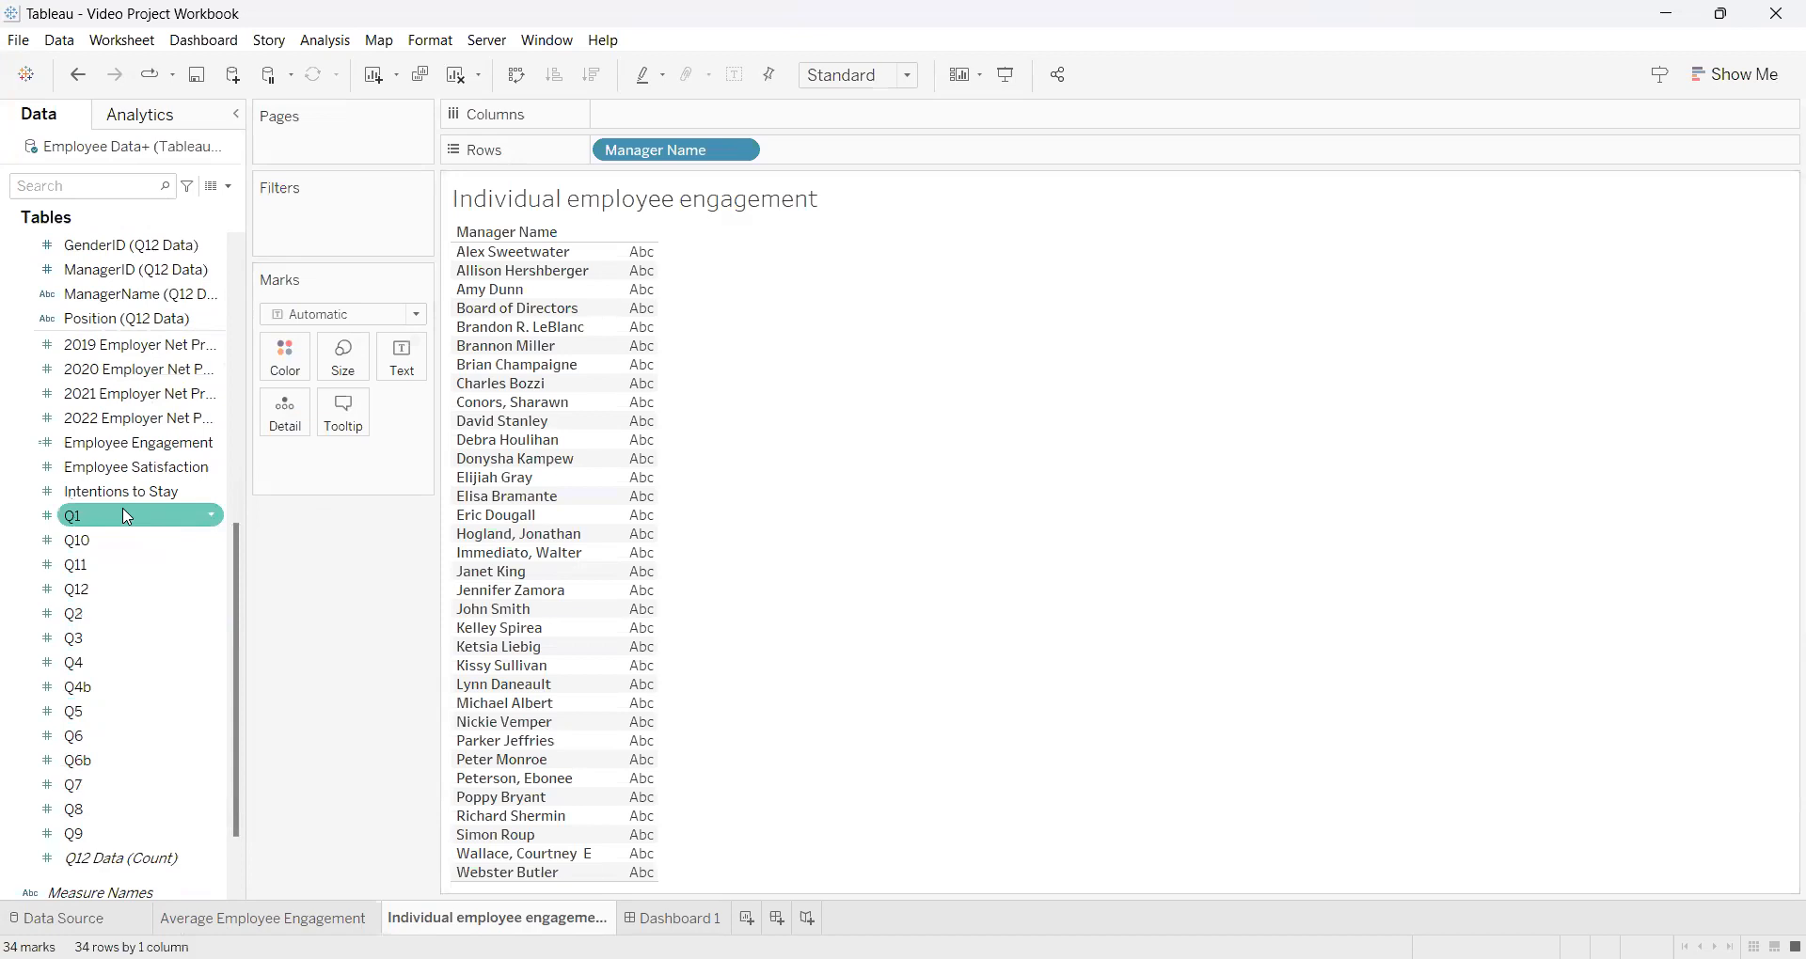
{"action": "left_click", "coordinate": [72, 832]}
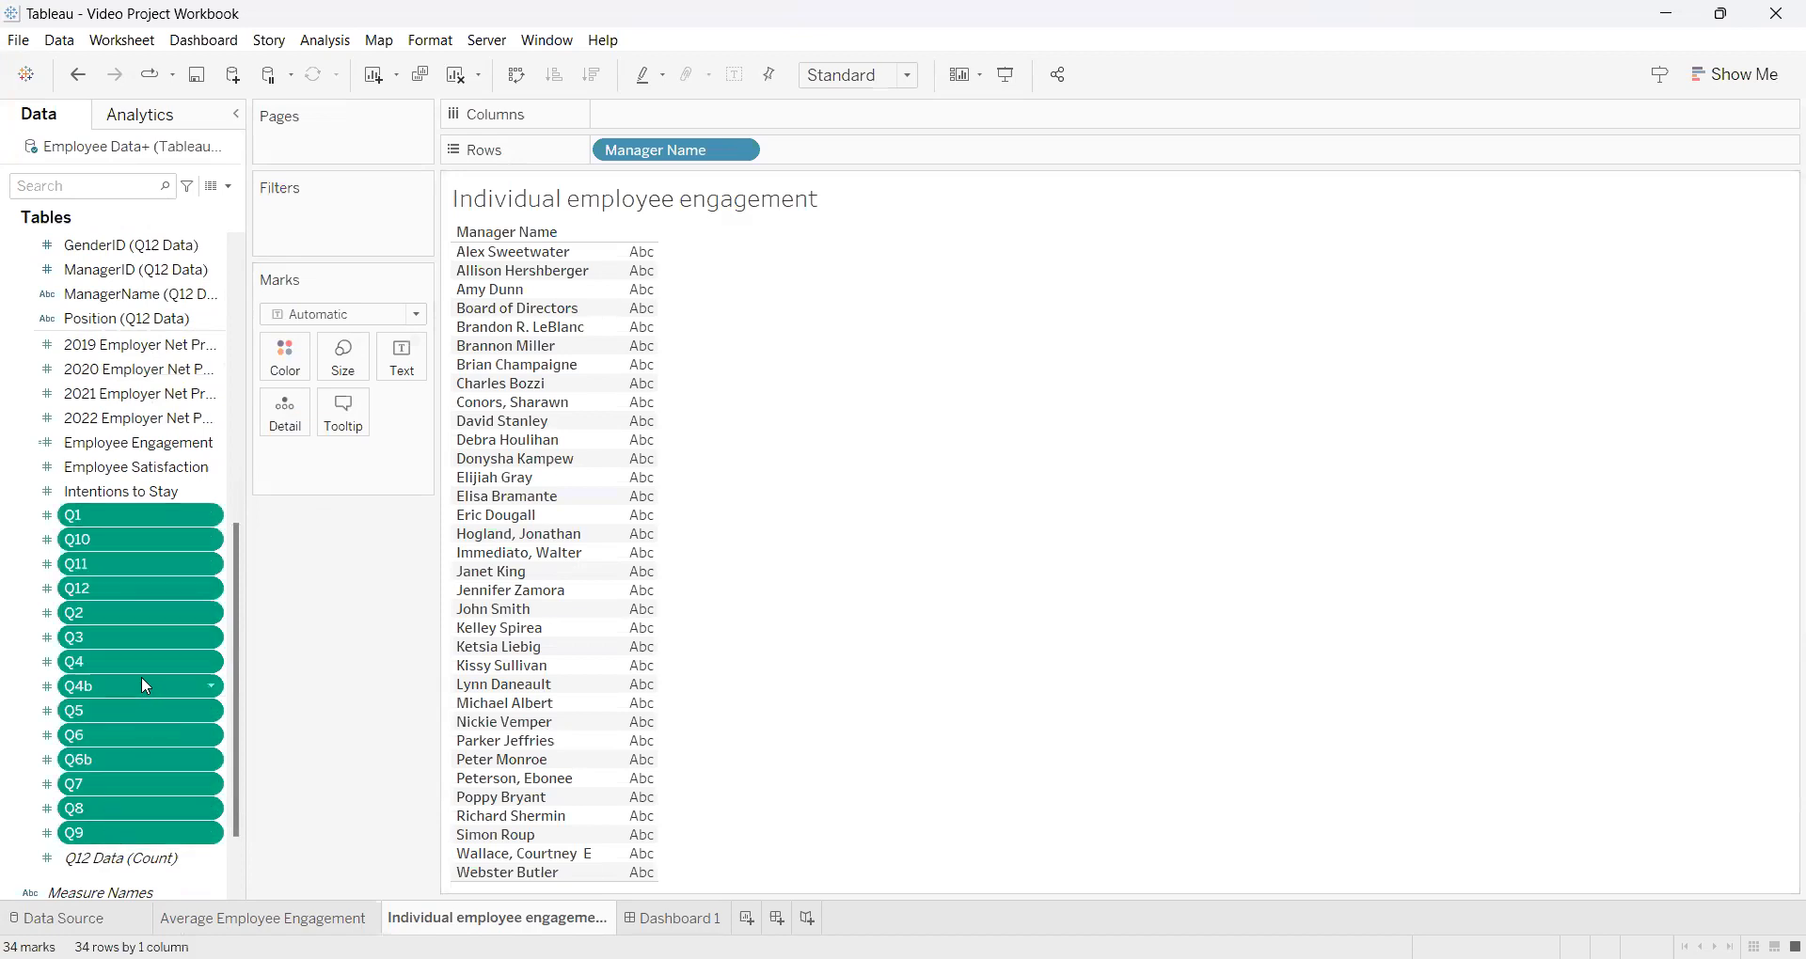
{"action": "mouse_move", "coordinate": [134, 672]}
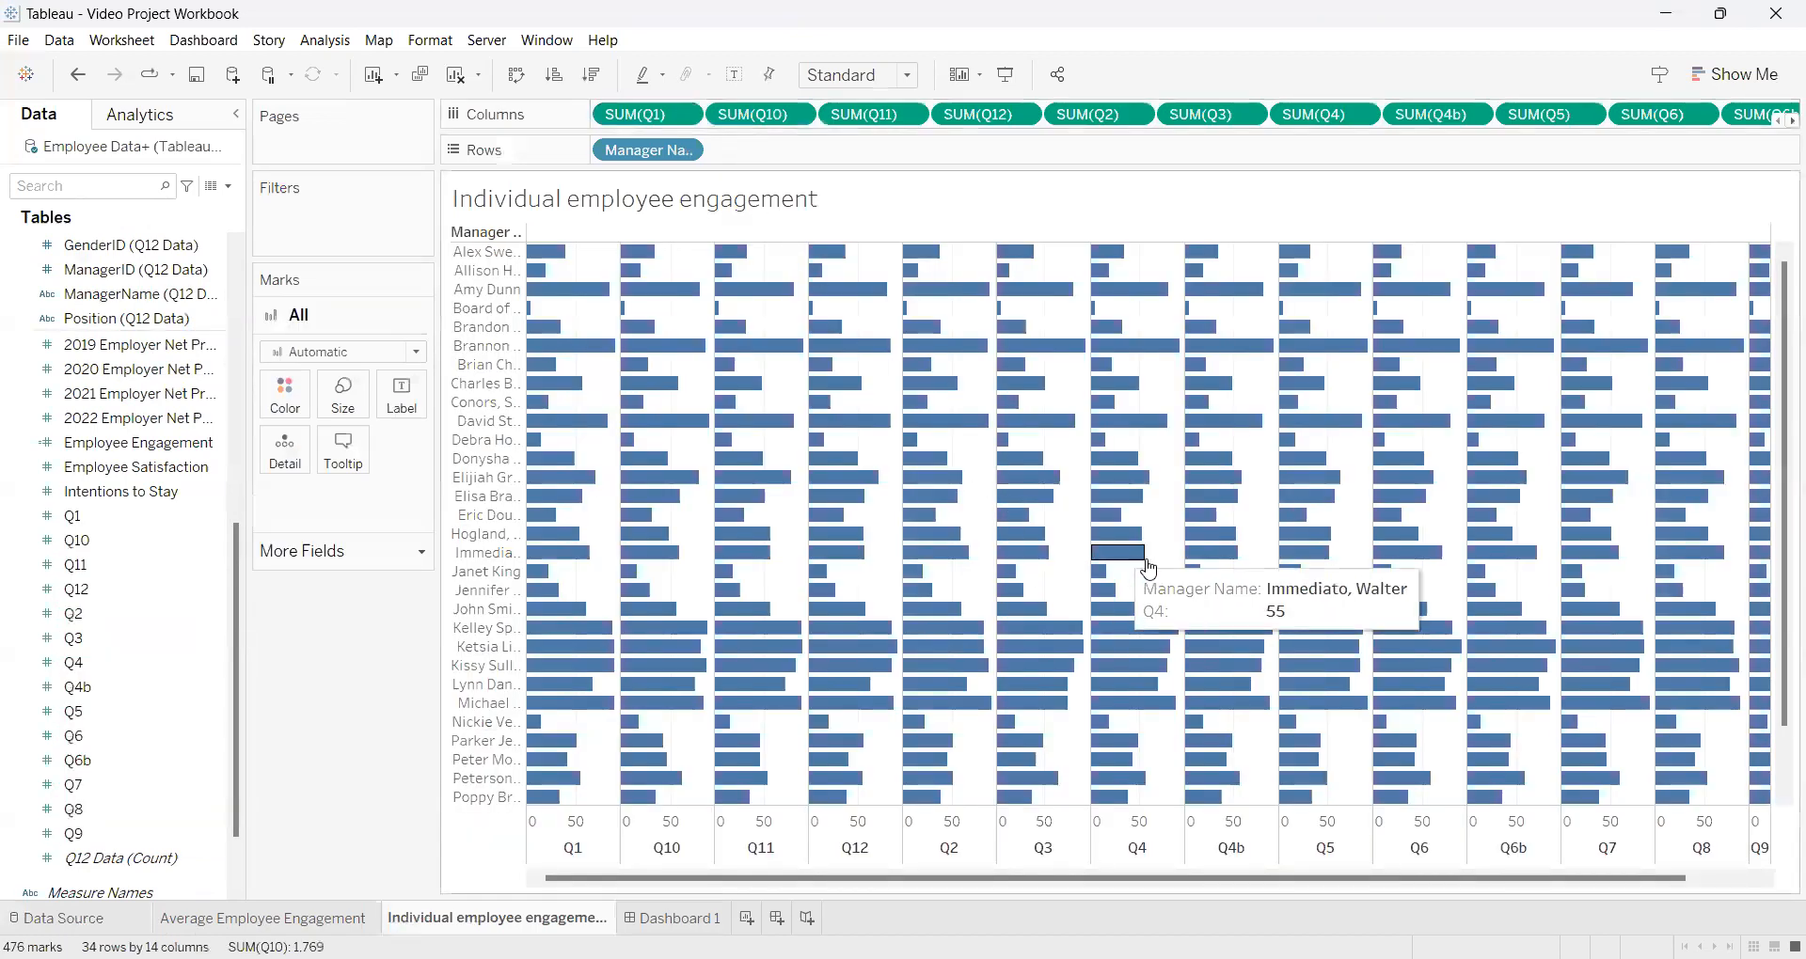
{"action": "mouse_move", "coordinate": [1112, 593]}
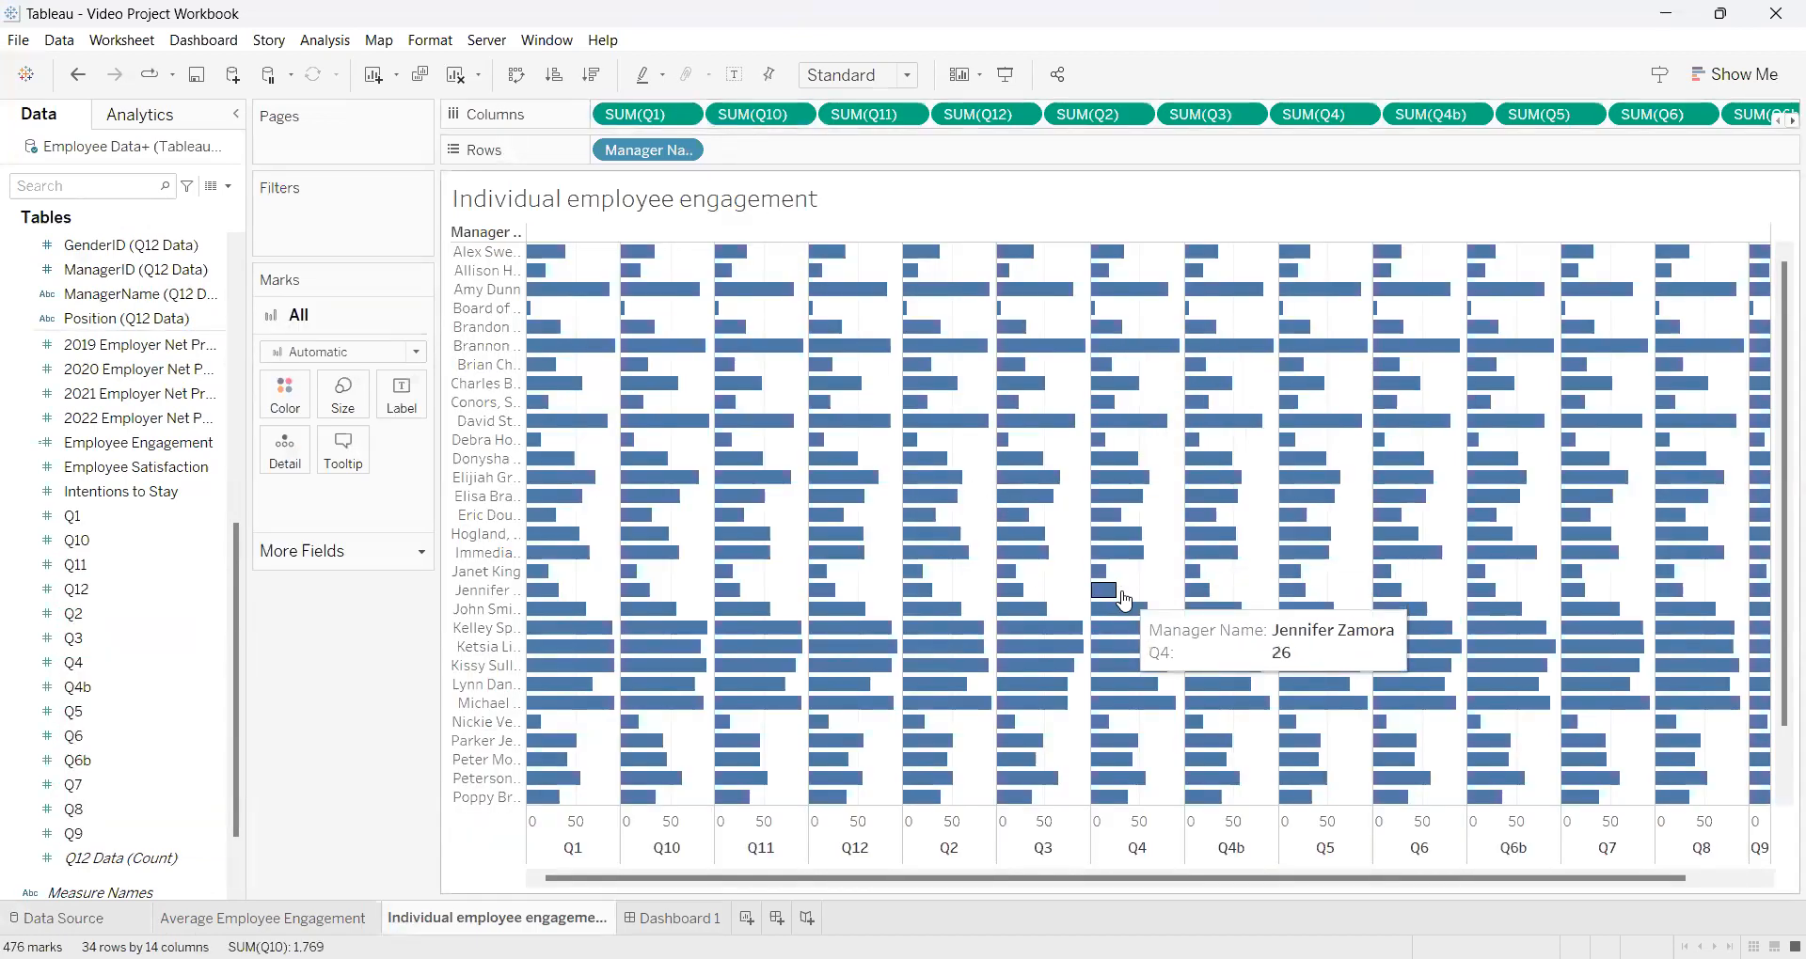
{"action": "mouse_move", "coordinate": [1077, 557]}
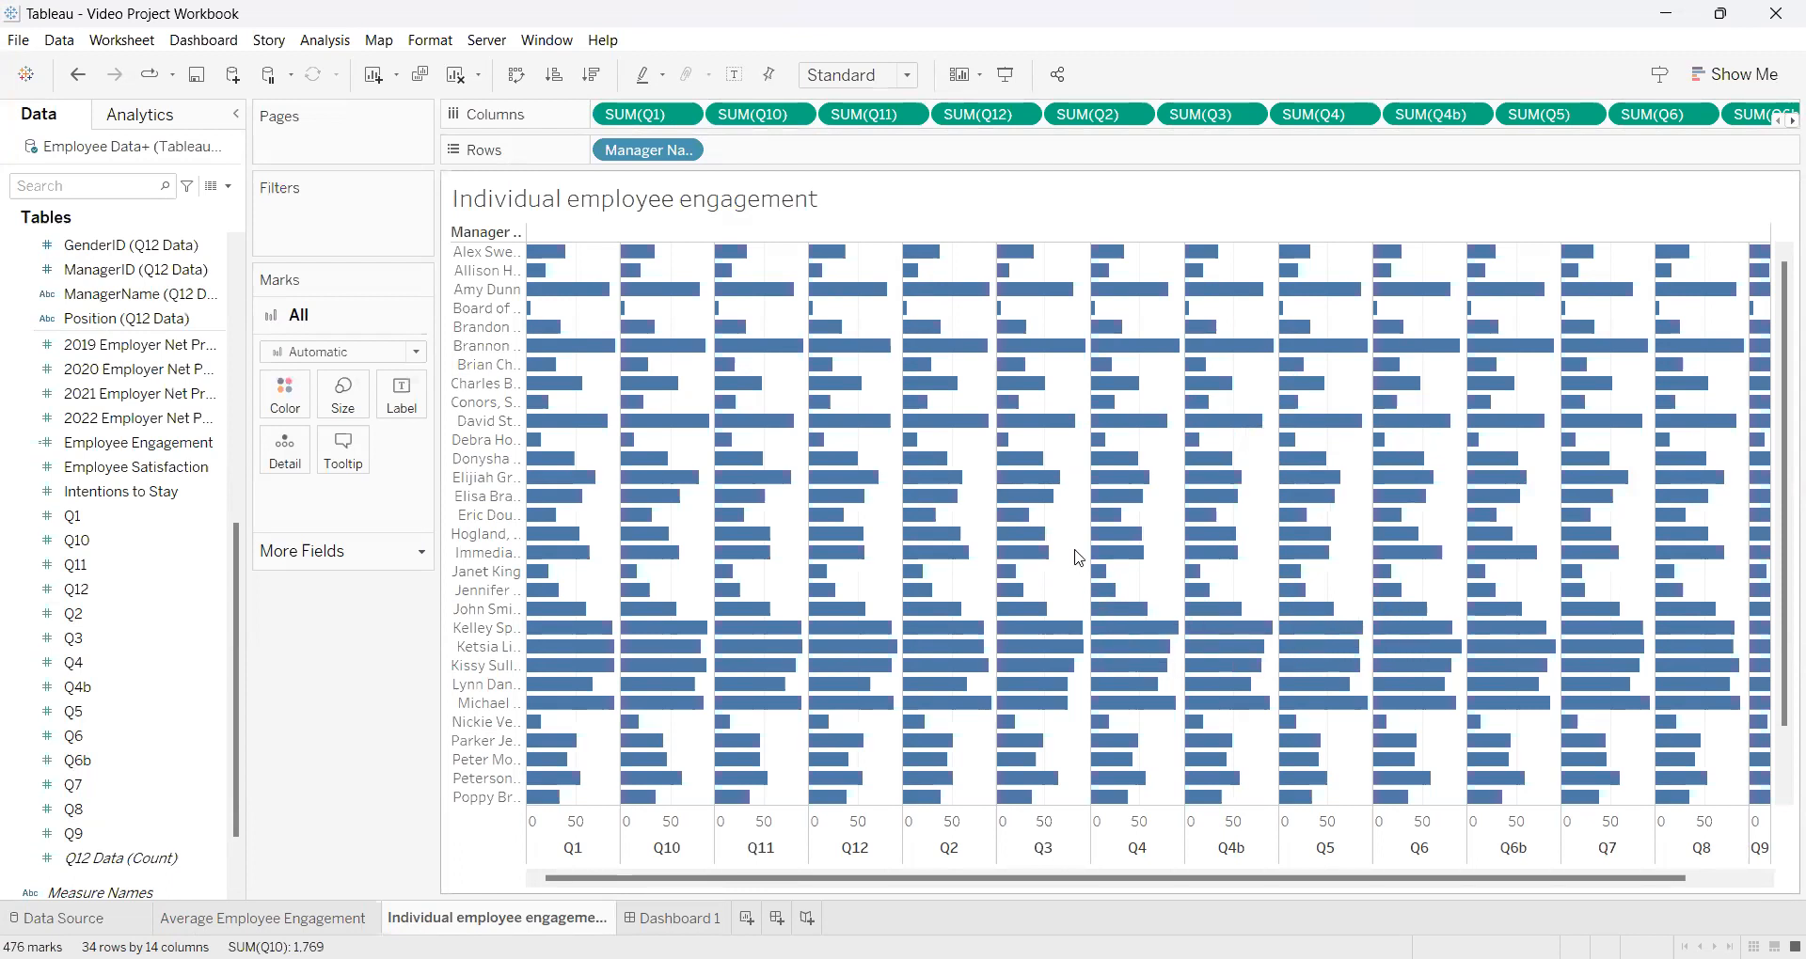
{"action": "mouse_move", "coordinate": [1025, 533]}
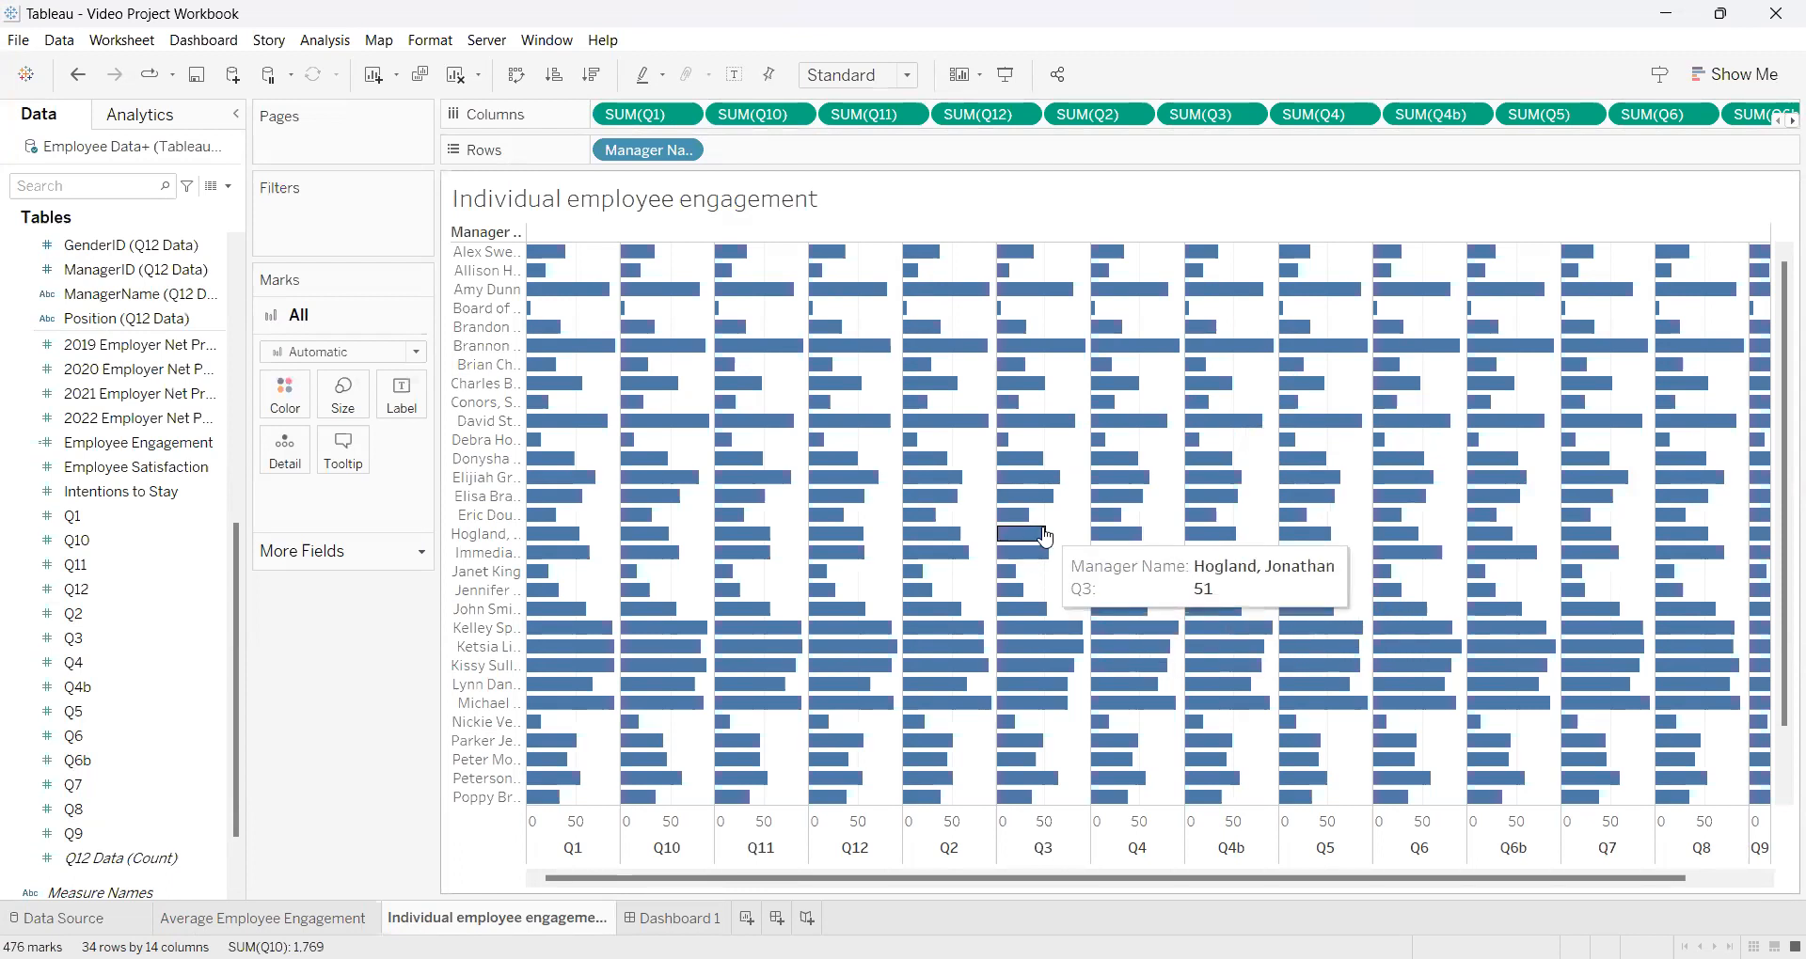
{"action": "mouse_move", "coordinate": [1678, 113]}
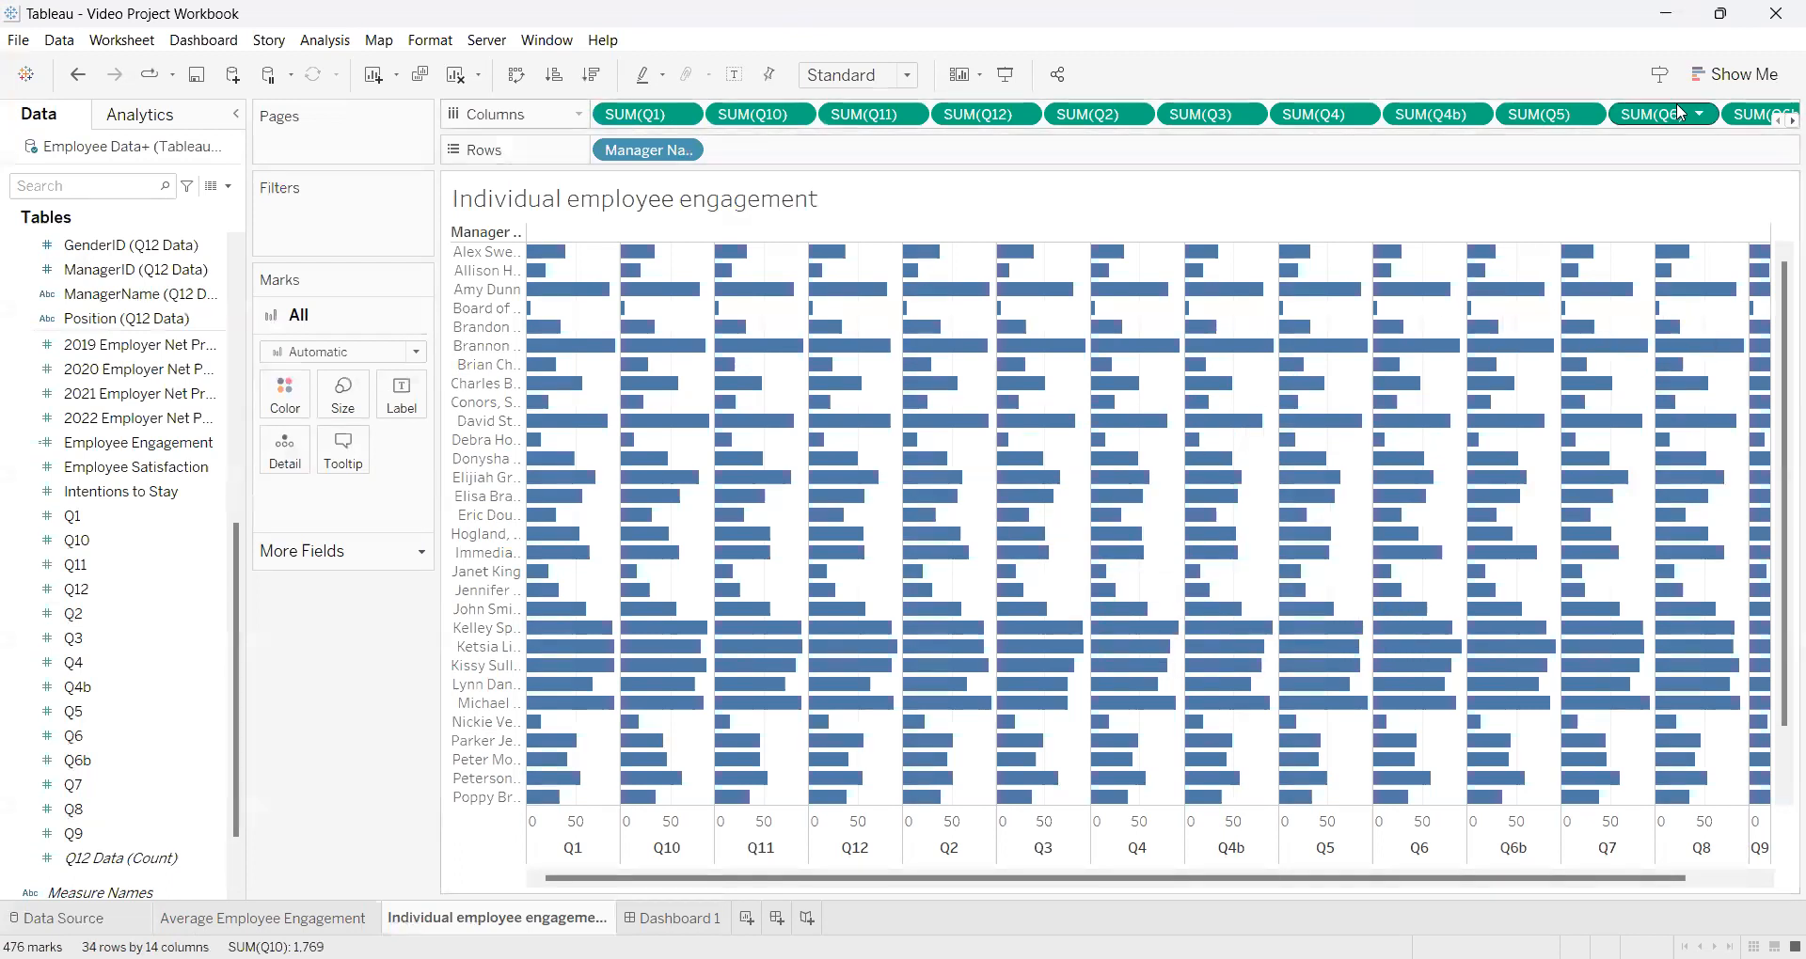
Use Show Me to change the manager Q-score bars into a text table of values.
{"action": "left_click", "coordinate": [1742, 73]}
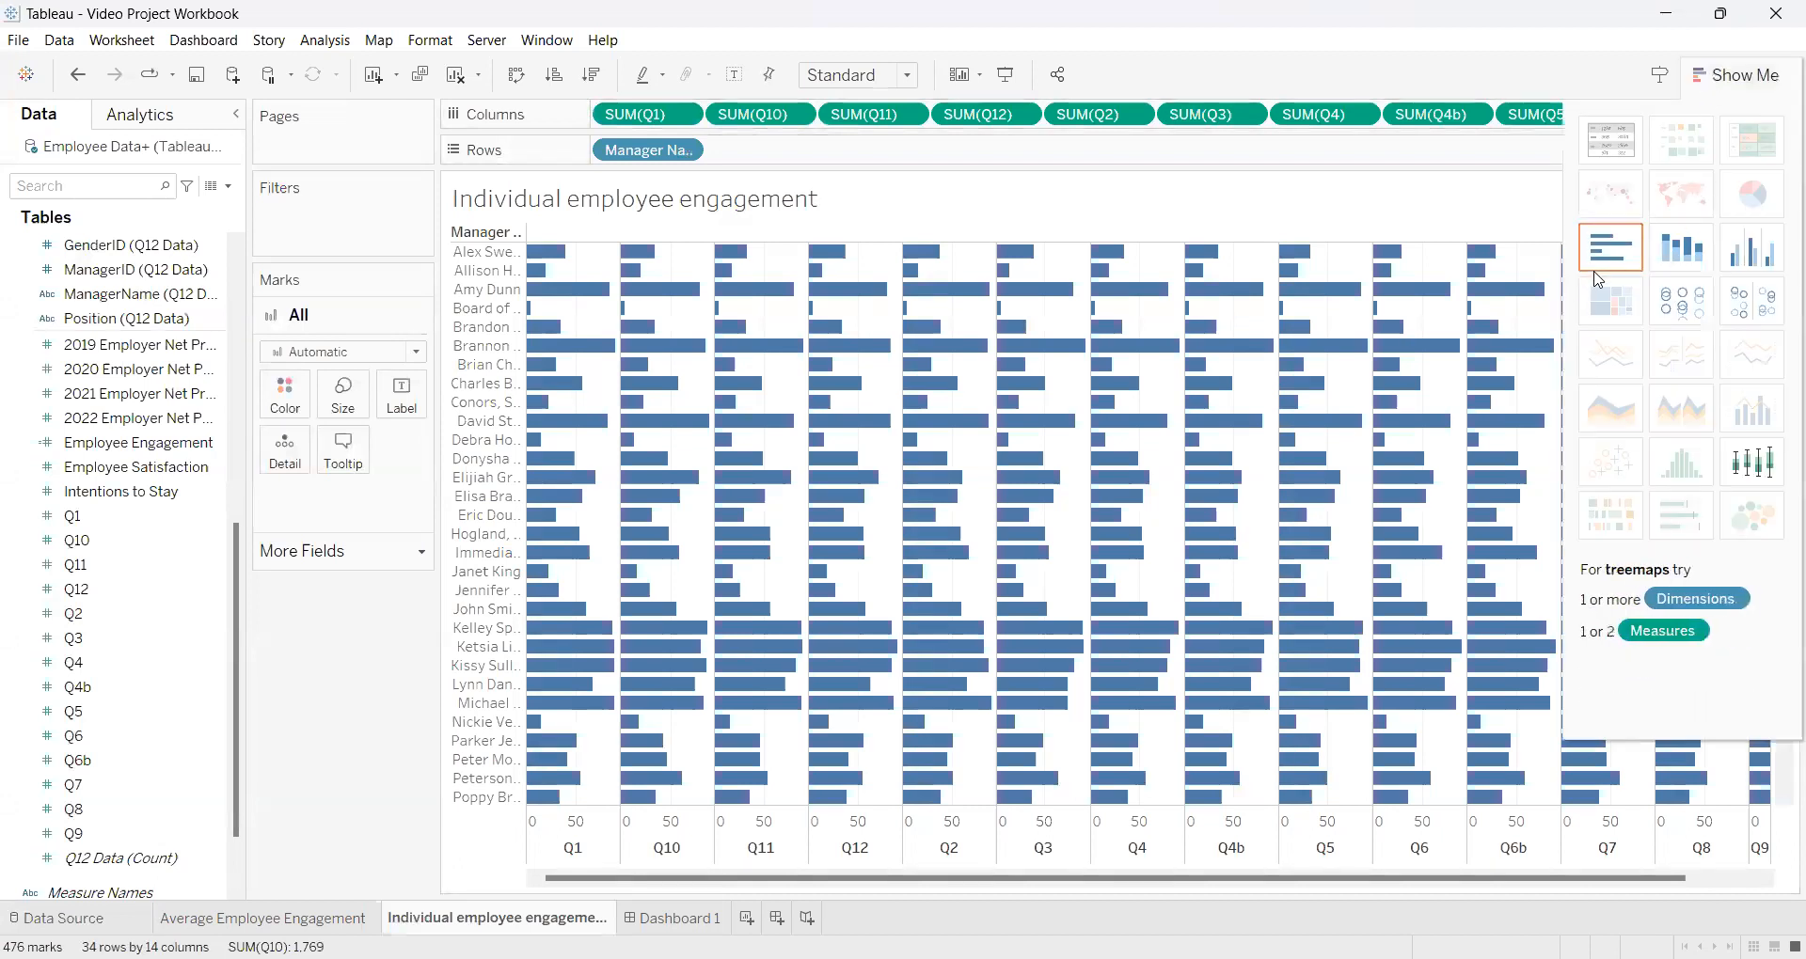
{"action": "mouse_move", "coordinate": [1609, 247]}
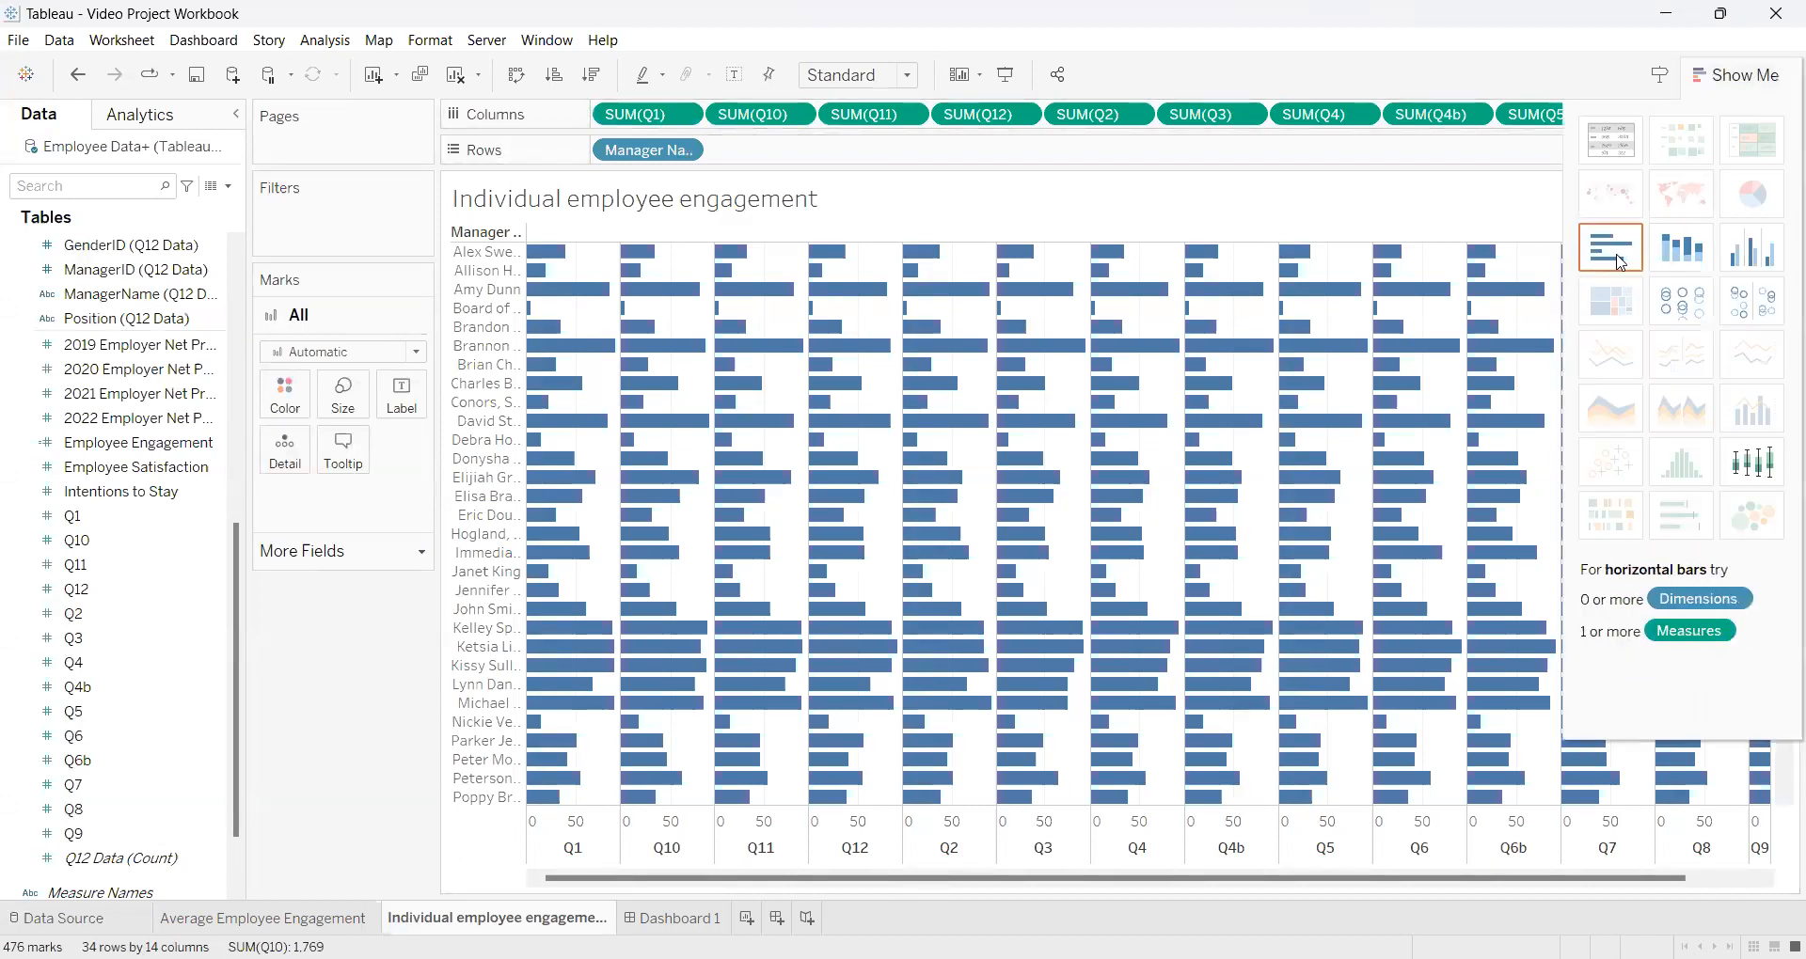
{"action": "mouse_move", "coordinate": [1609, 138]}
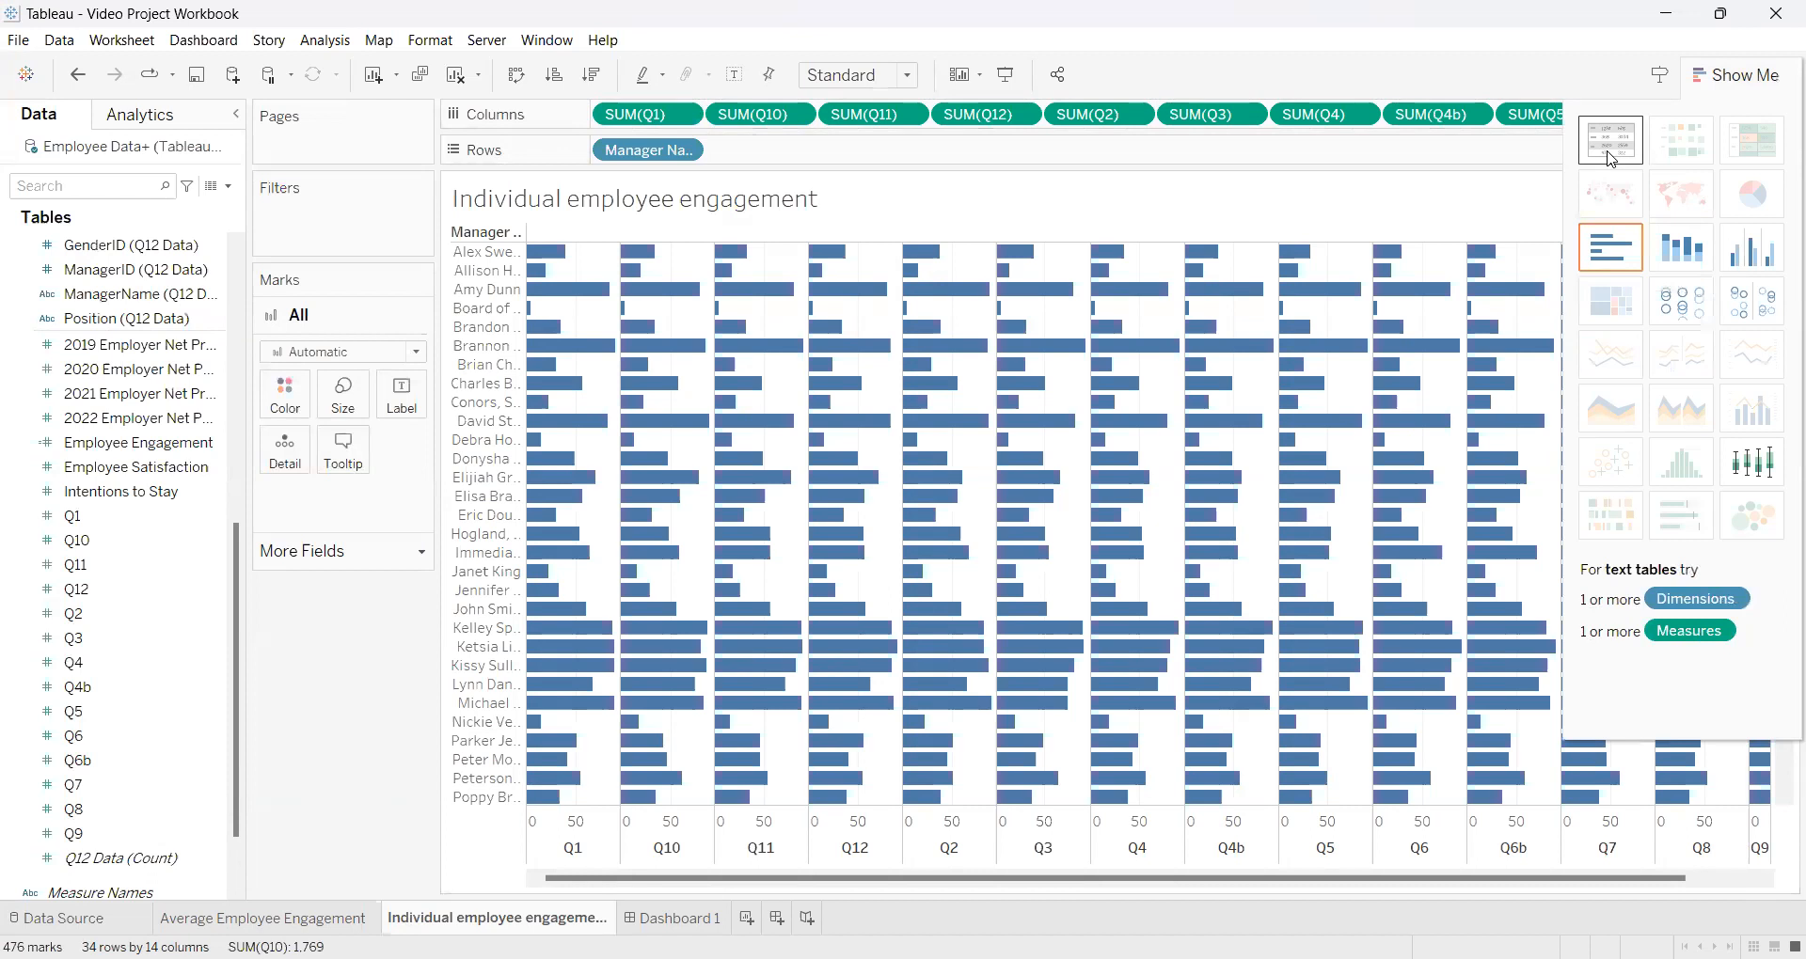
{"action": "left_click", "coordinate": [1610, 139]}
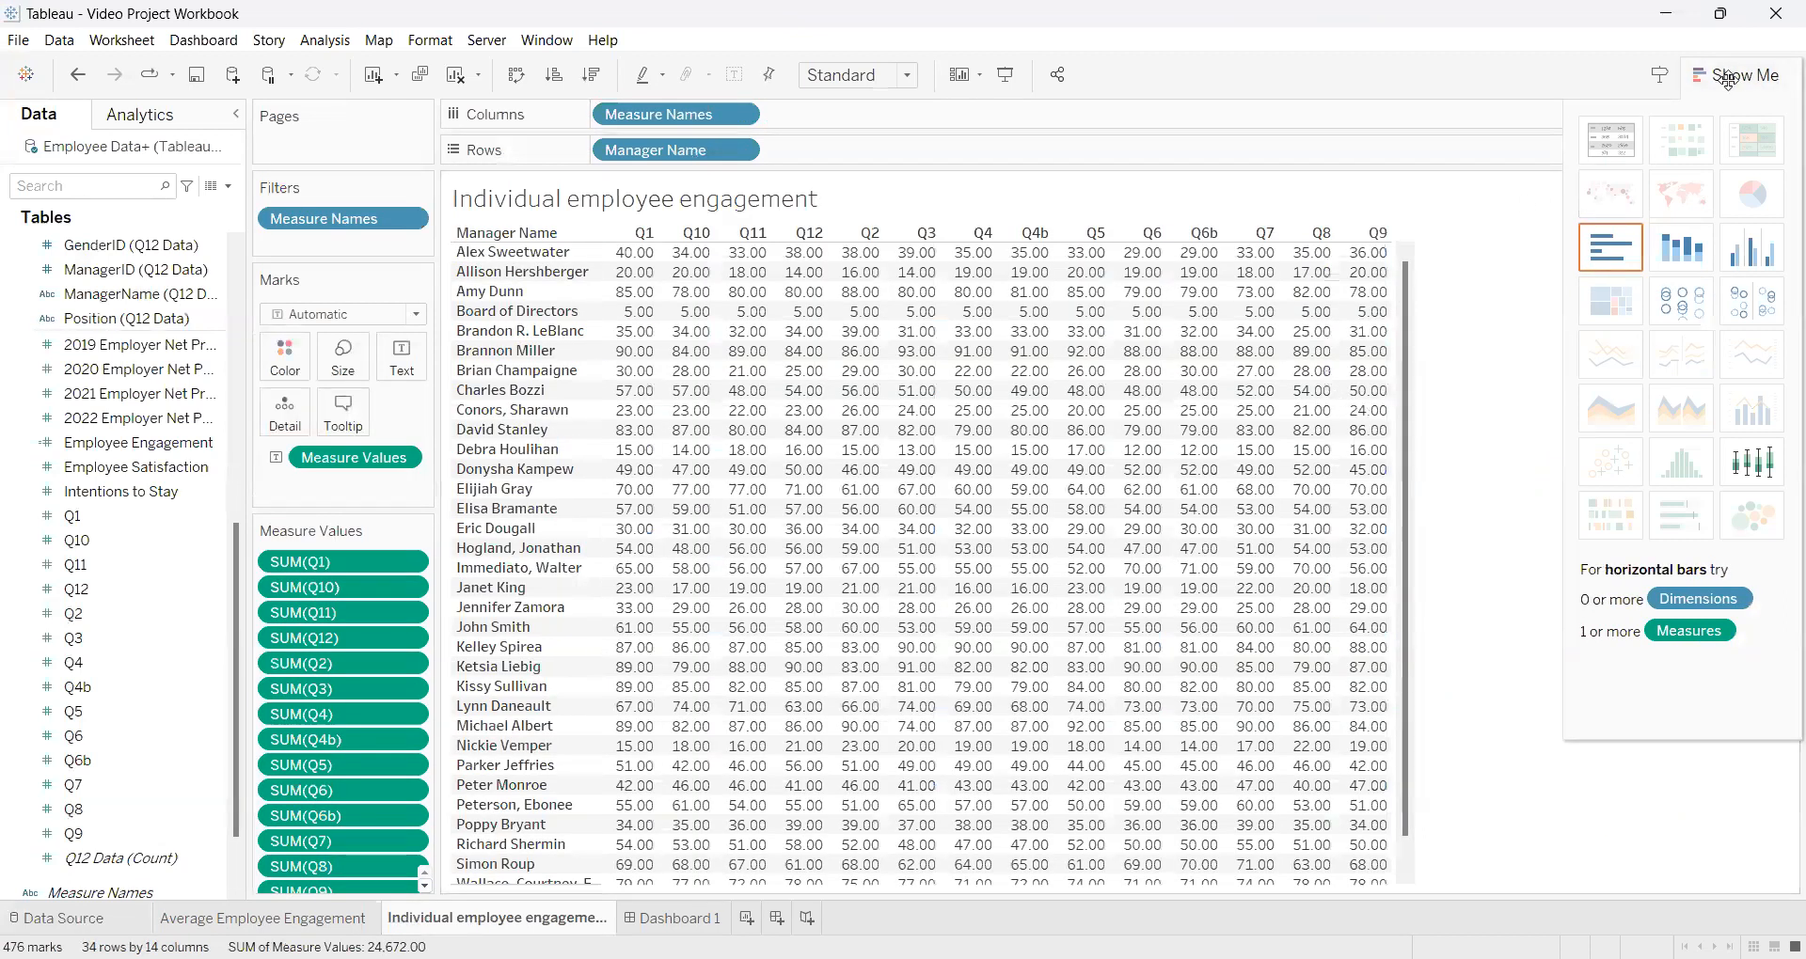
{"action": "left_click", "coordinate": [1737, 73]}
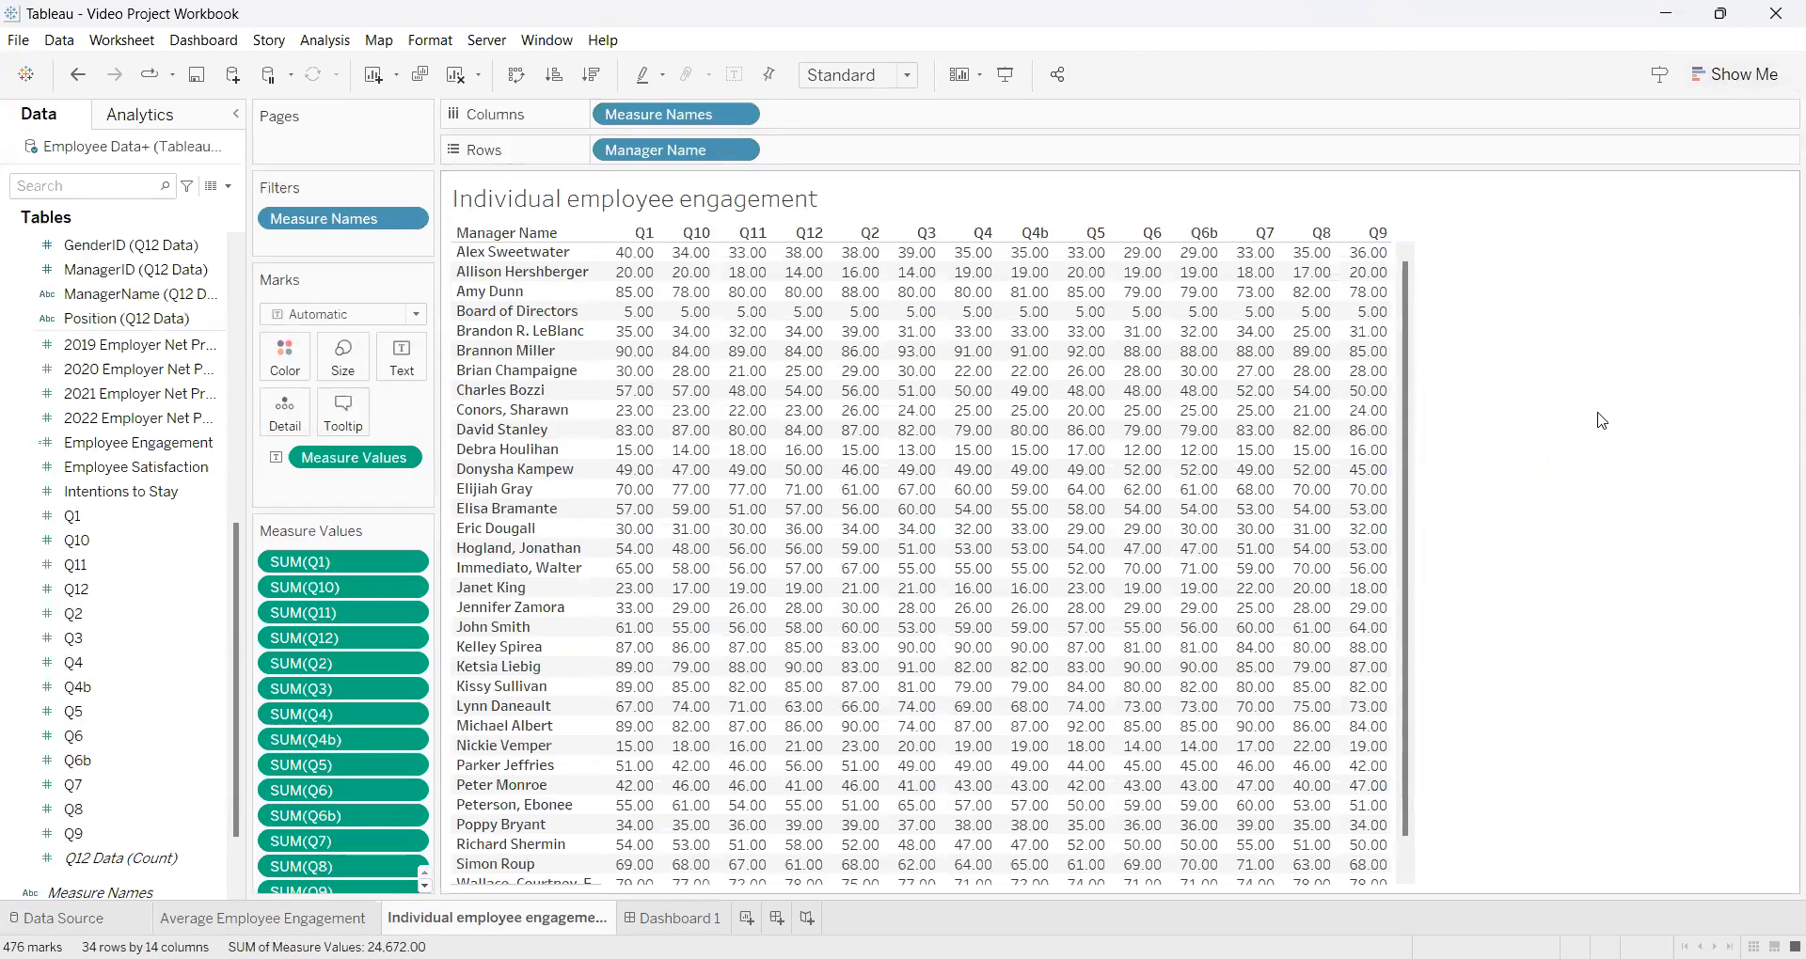
{"action": "mouse_move", "coordinate": [802, 587]}
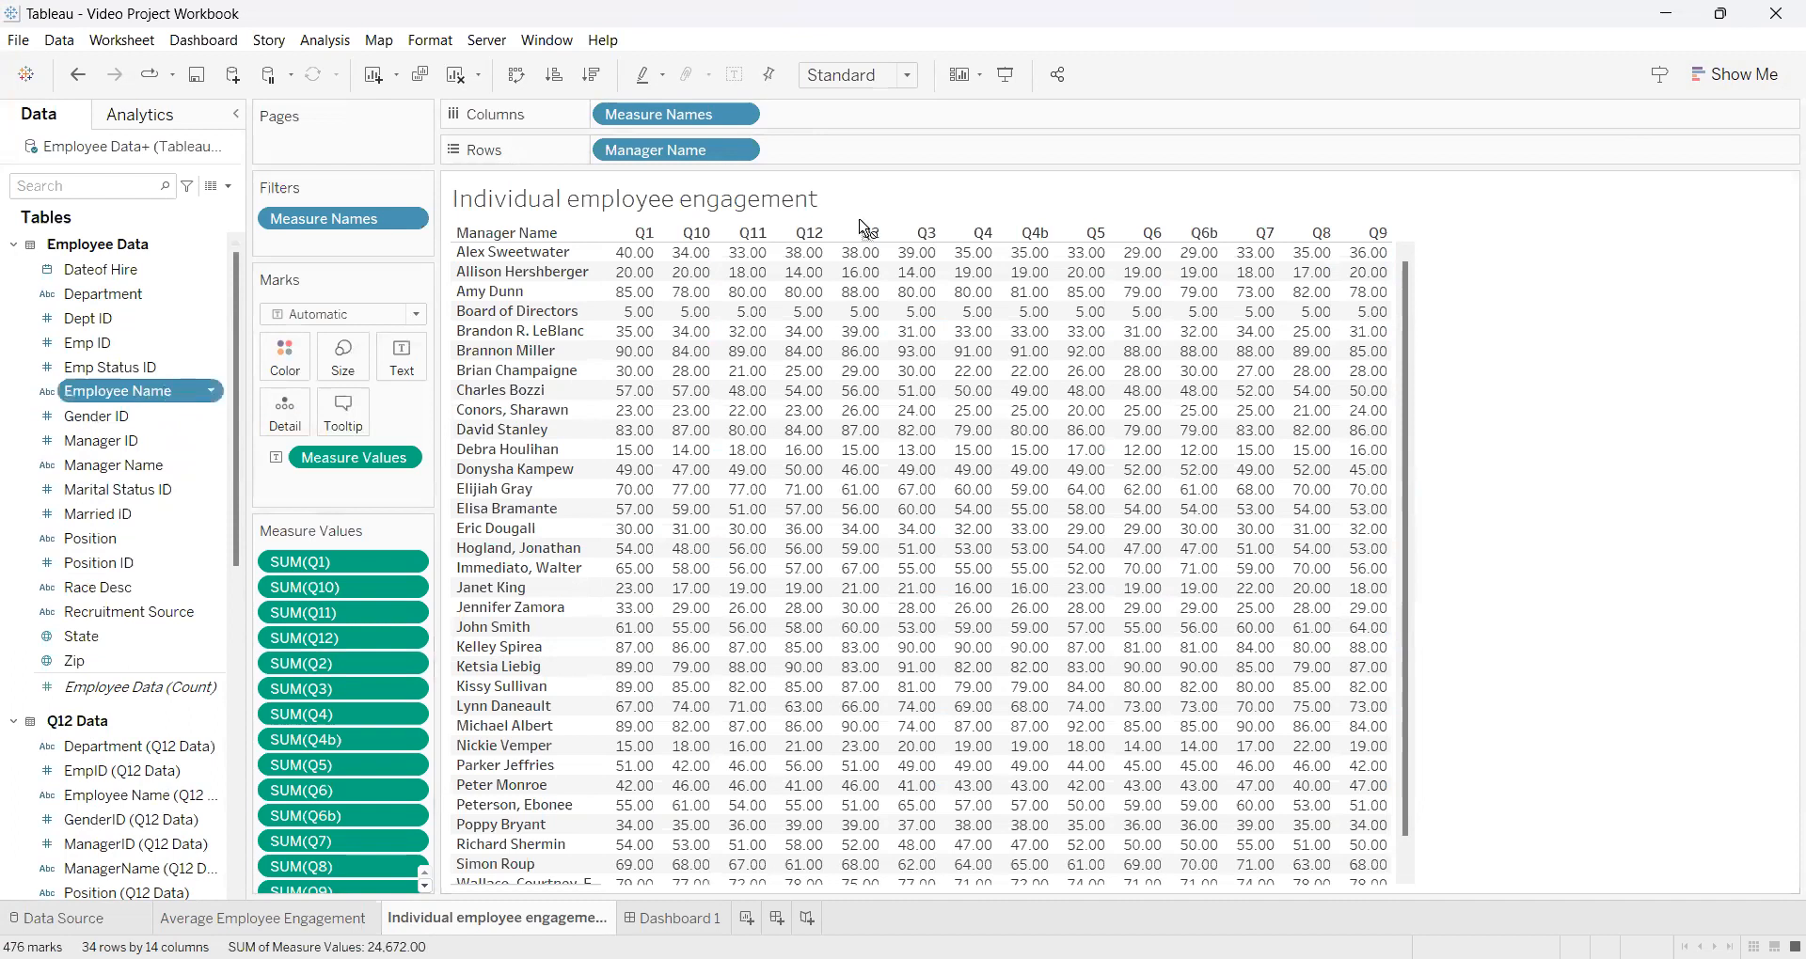
{"action": "mouse_move", "coordinate": [857, 170]}
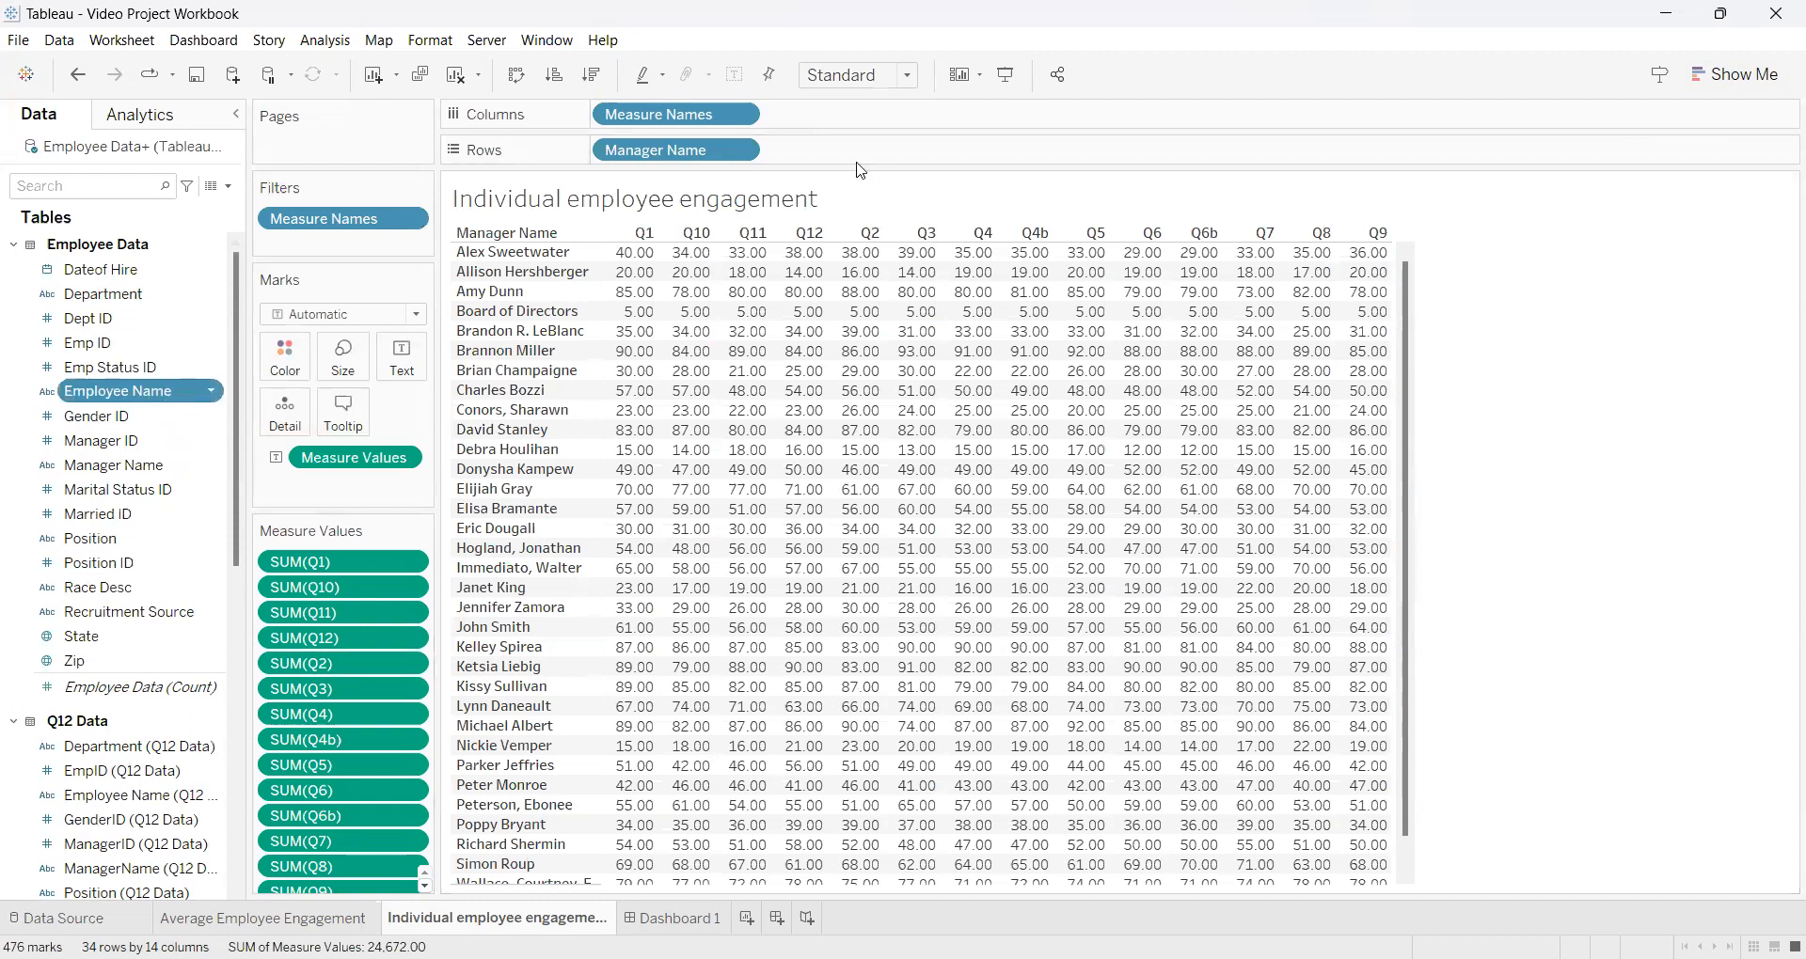
Add Employee Name to Rows after Manager Name so each employee's Q1–Q9 scores show.
{"action": "left_click_drag", "start_coordinate": [119, 390], "coordinate": [844, 148]}
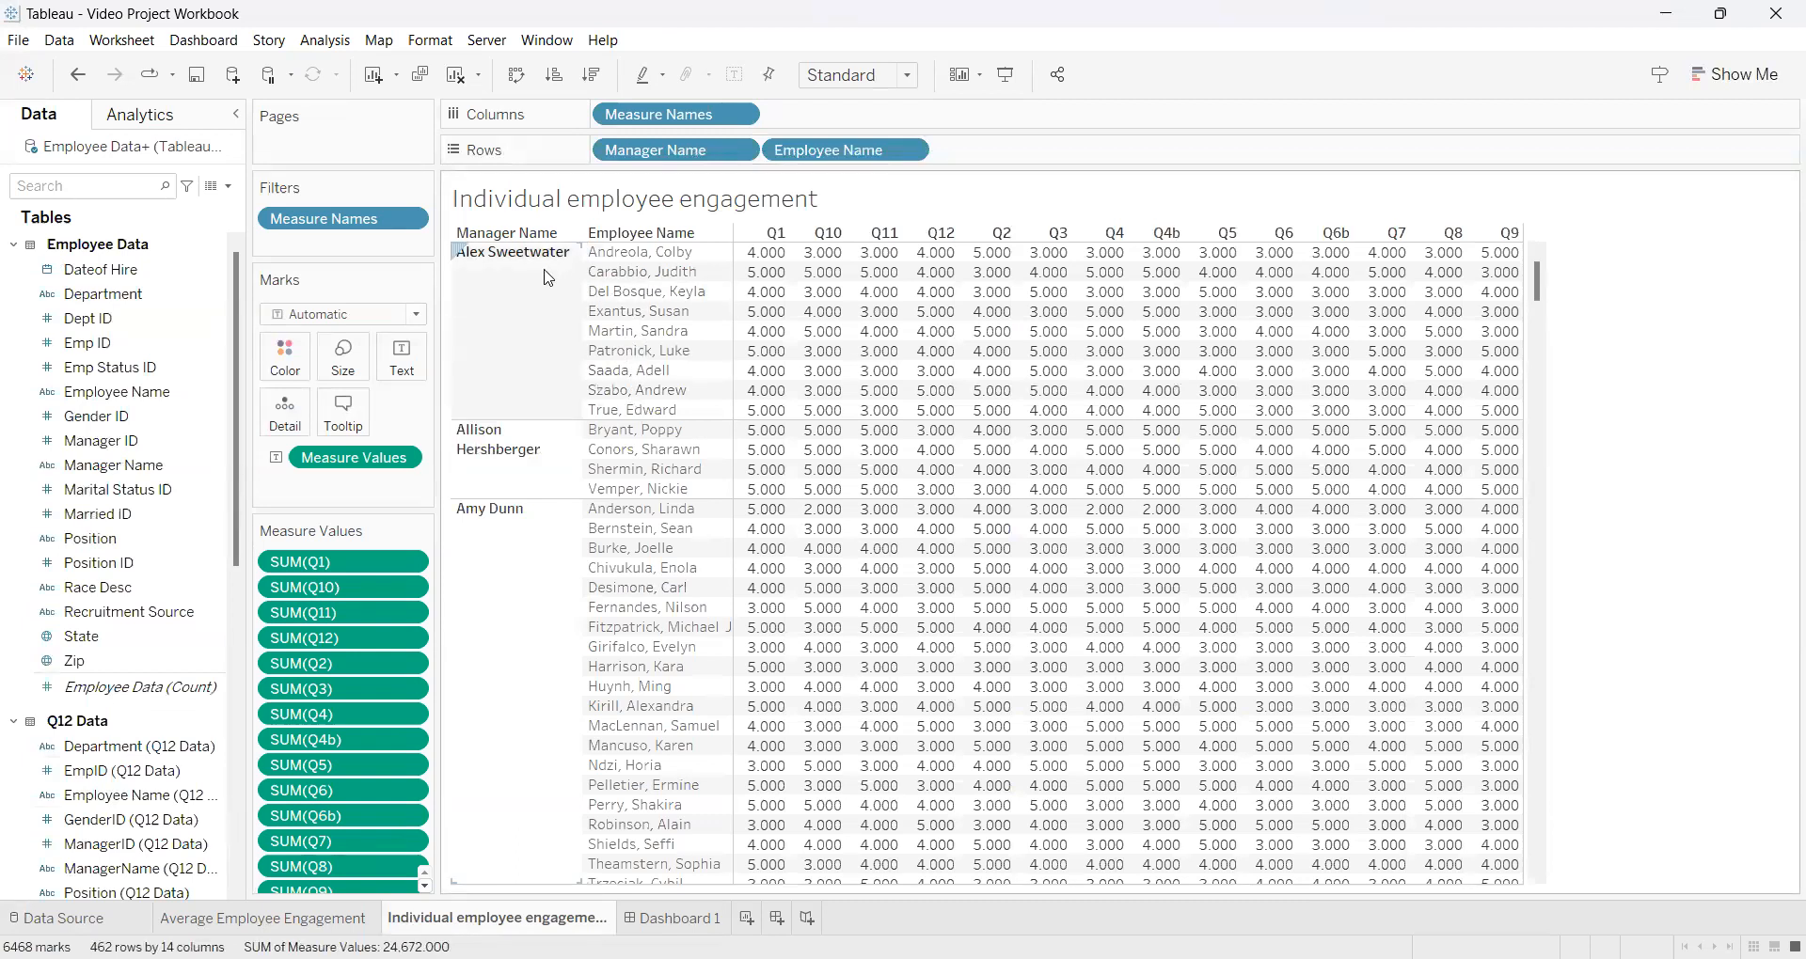
{"action": "mouse_move", "coordinate": [529, 271]}
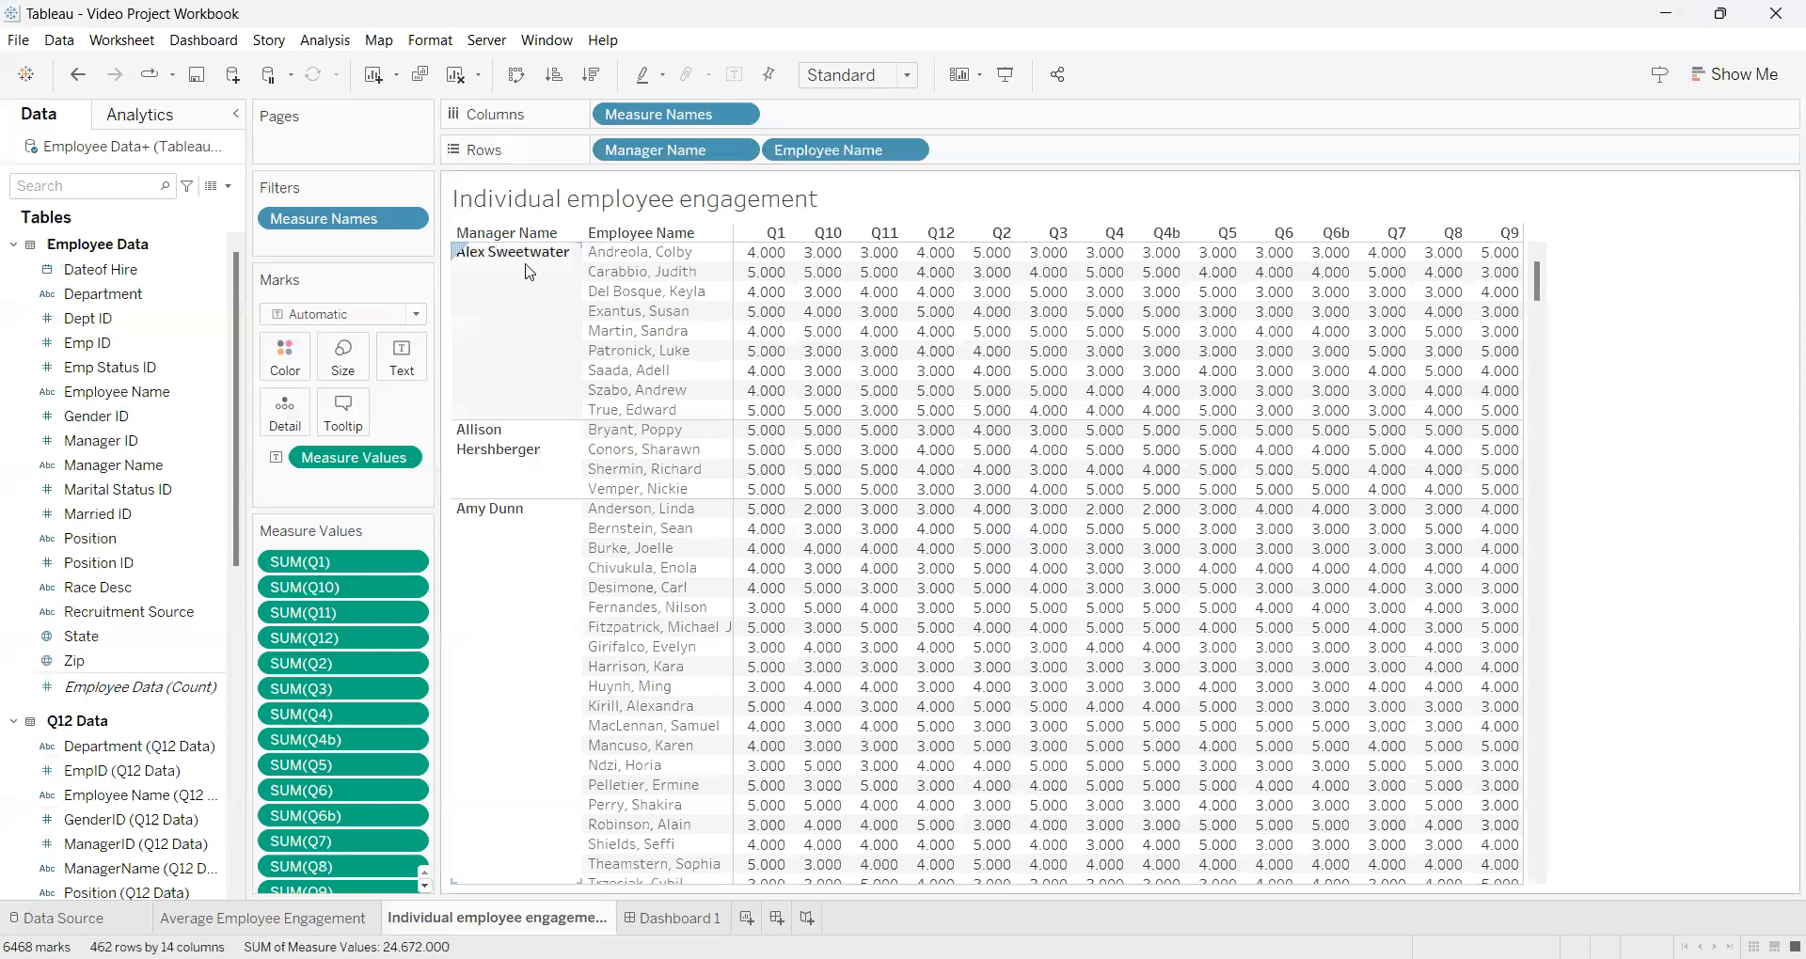
{"action": "mouse_move", "coordinate": [645, 291]}
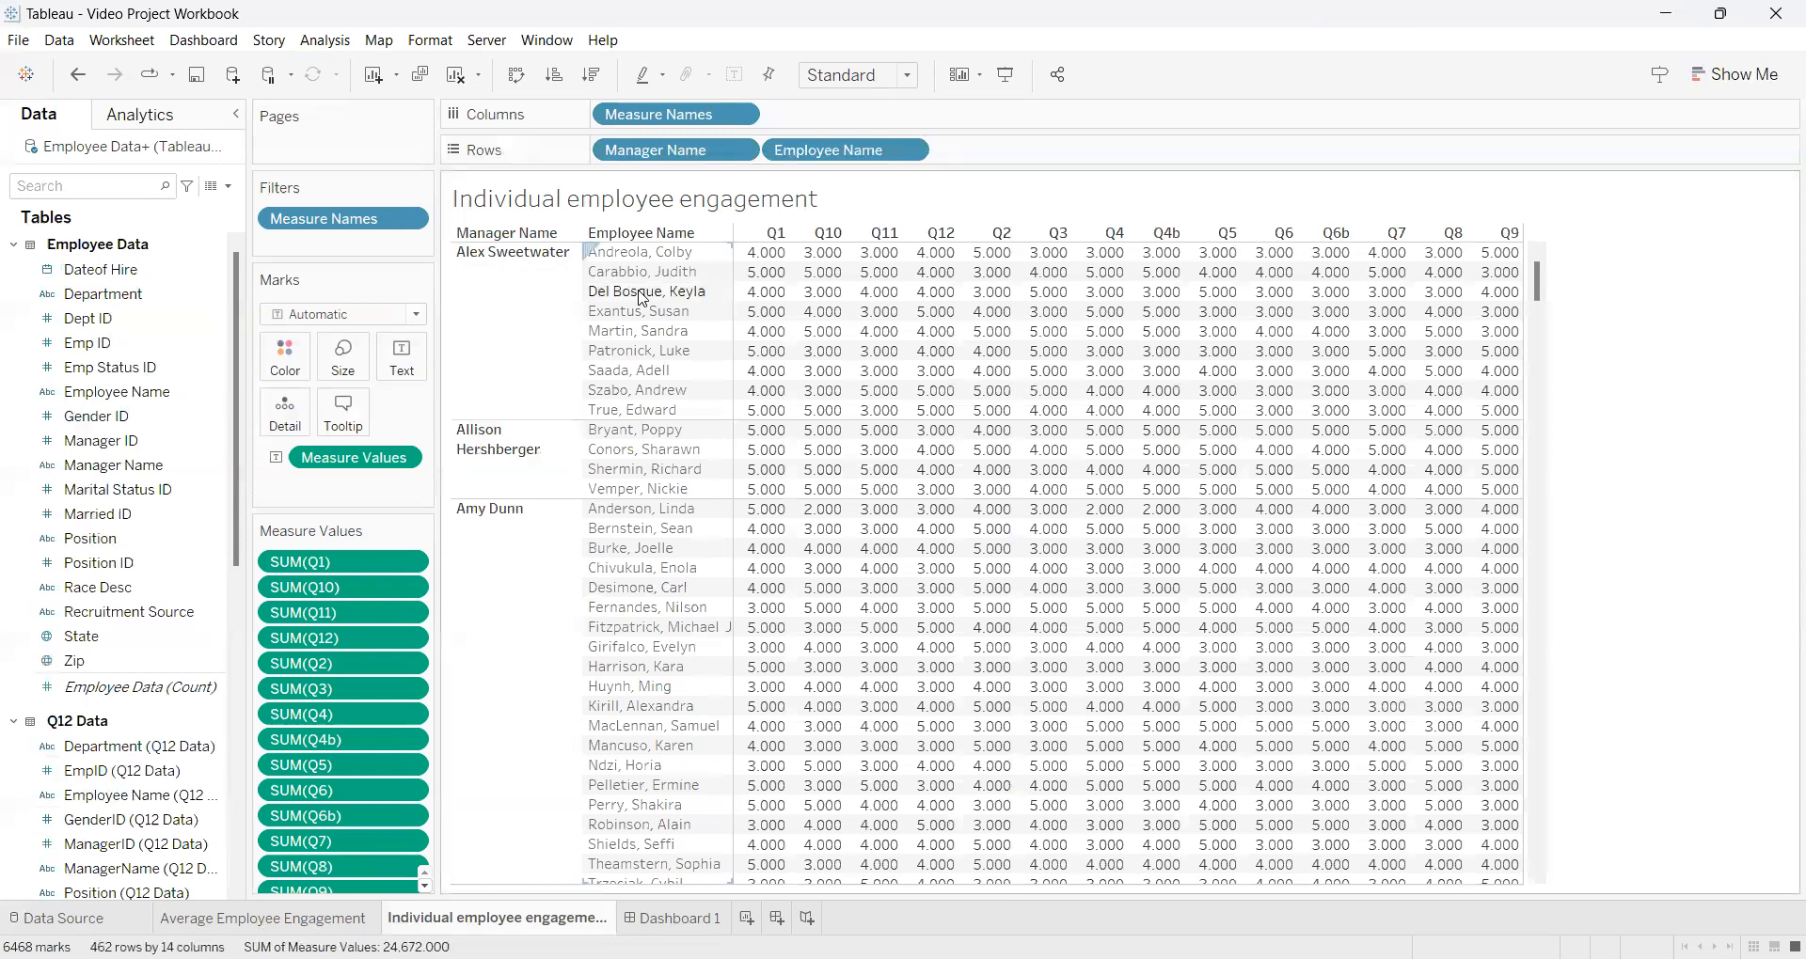
{"action": "mouse_move", "coordinate": [675, 370]}
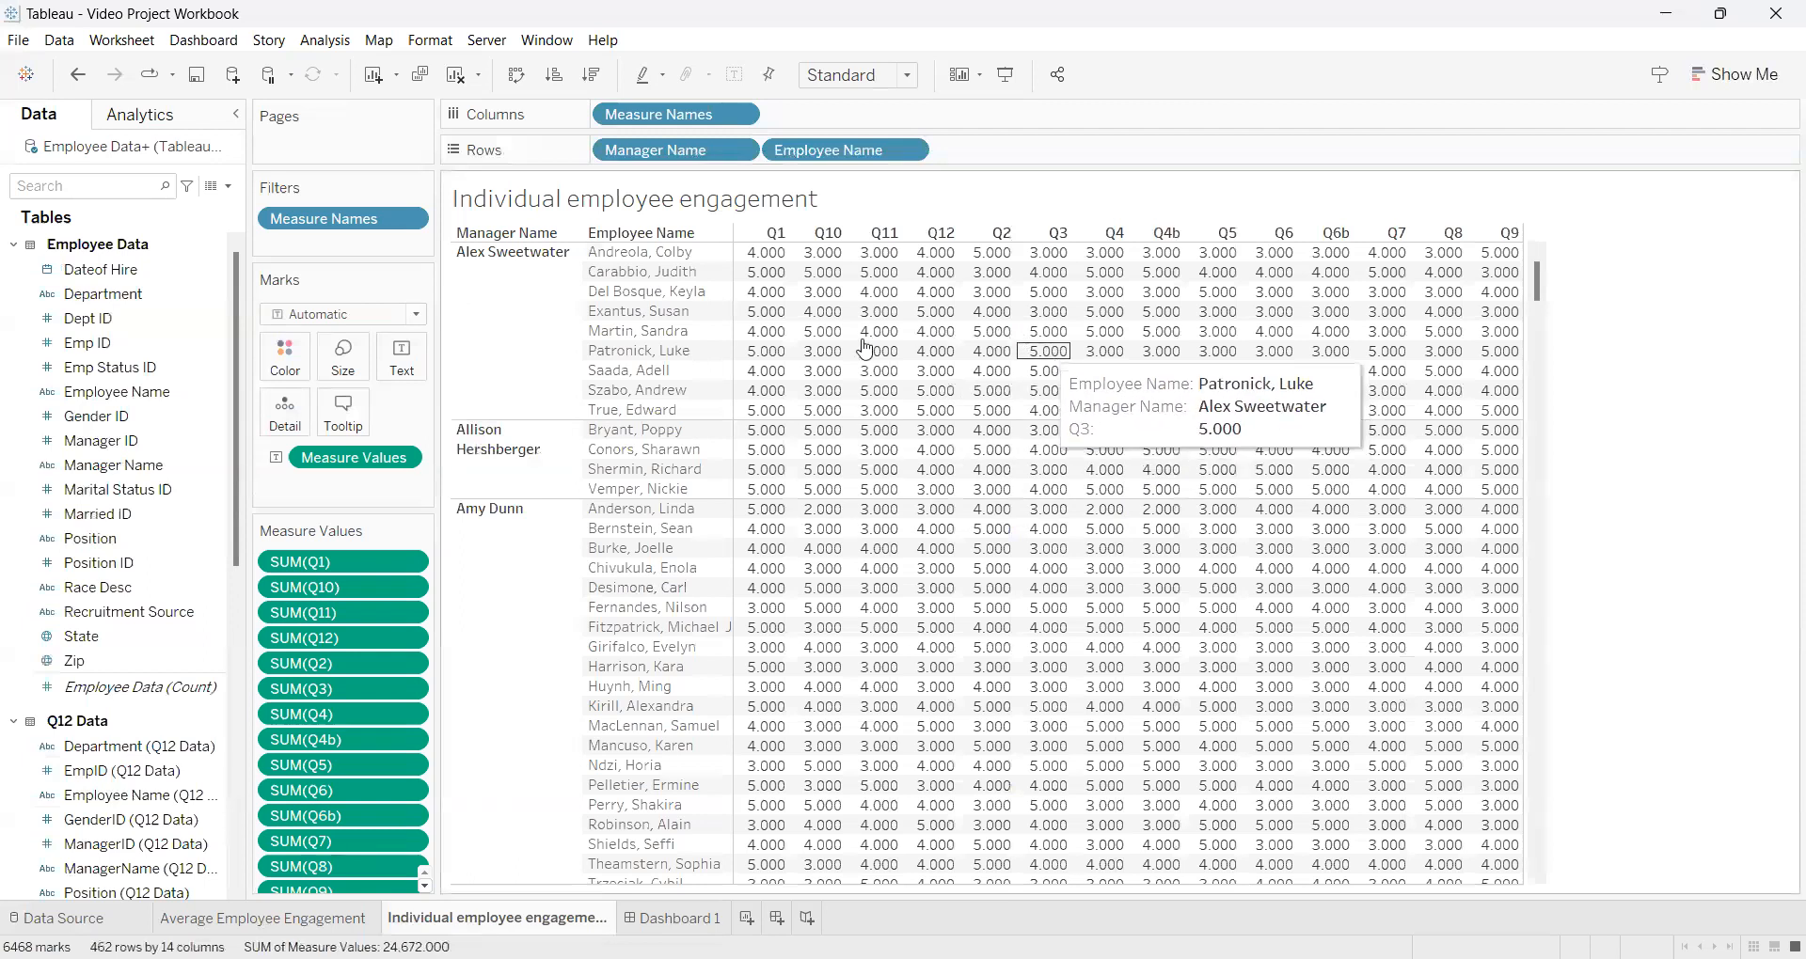
{"action": "mouse_move", "coordinate": [878, 332]}
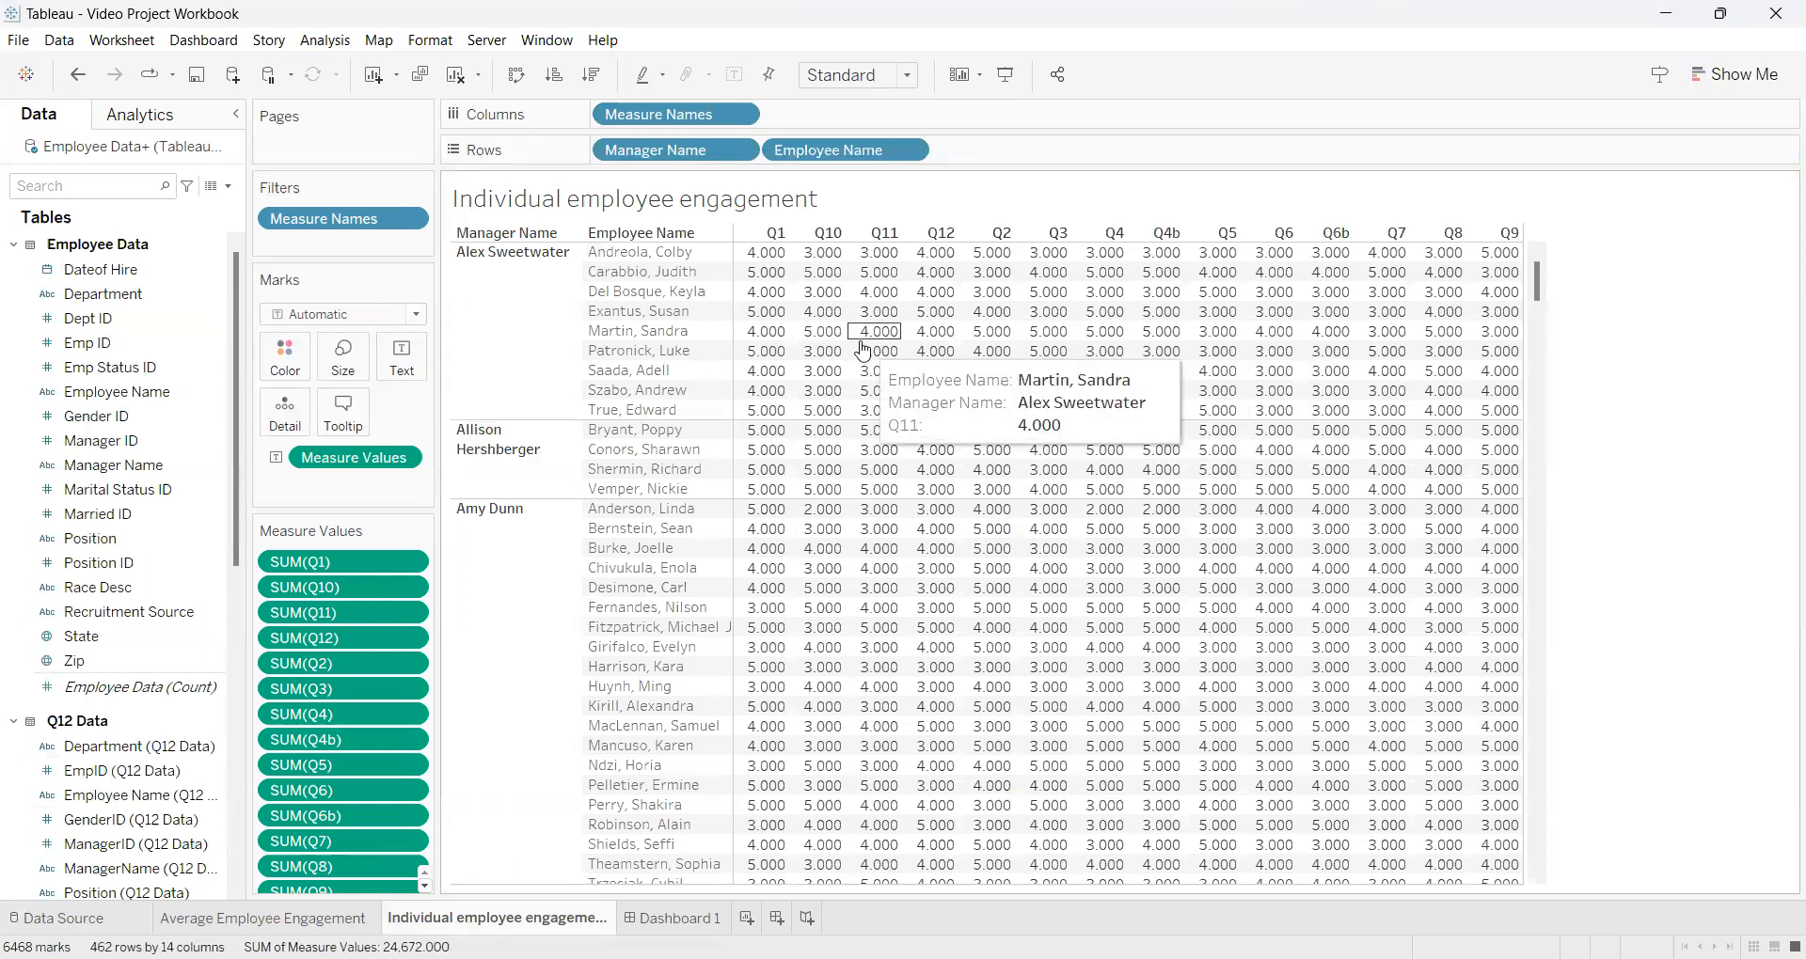
{"action": "mouse_move", "coordinate": [817, 272]}
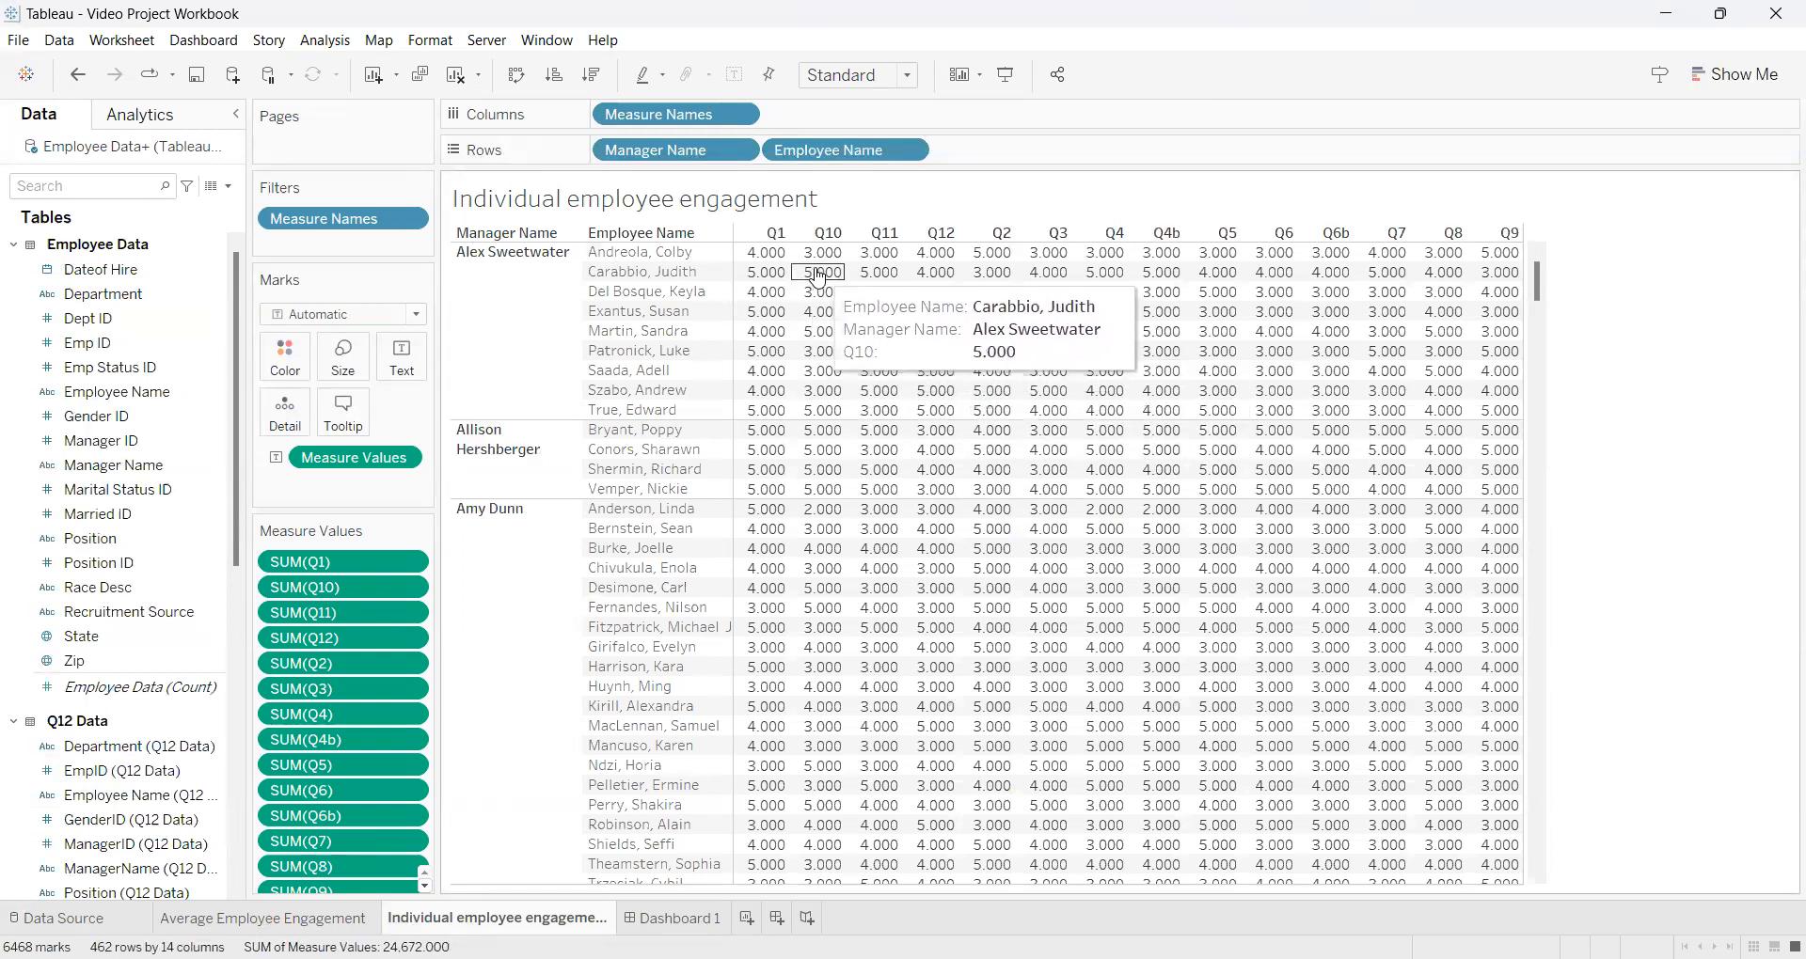
{"action": "mouse_move", "coordinate": [802, 245]}
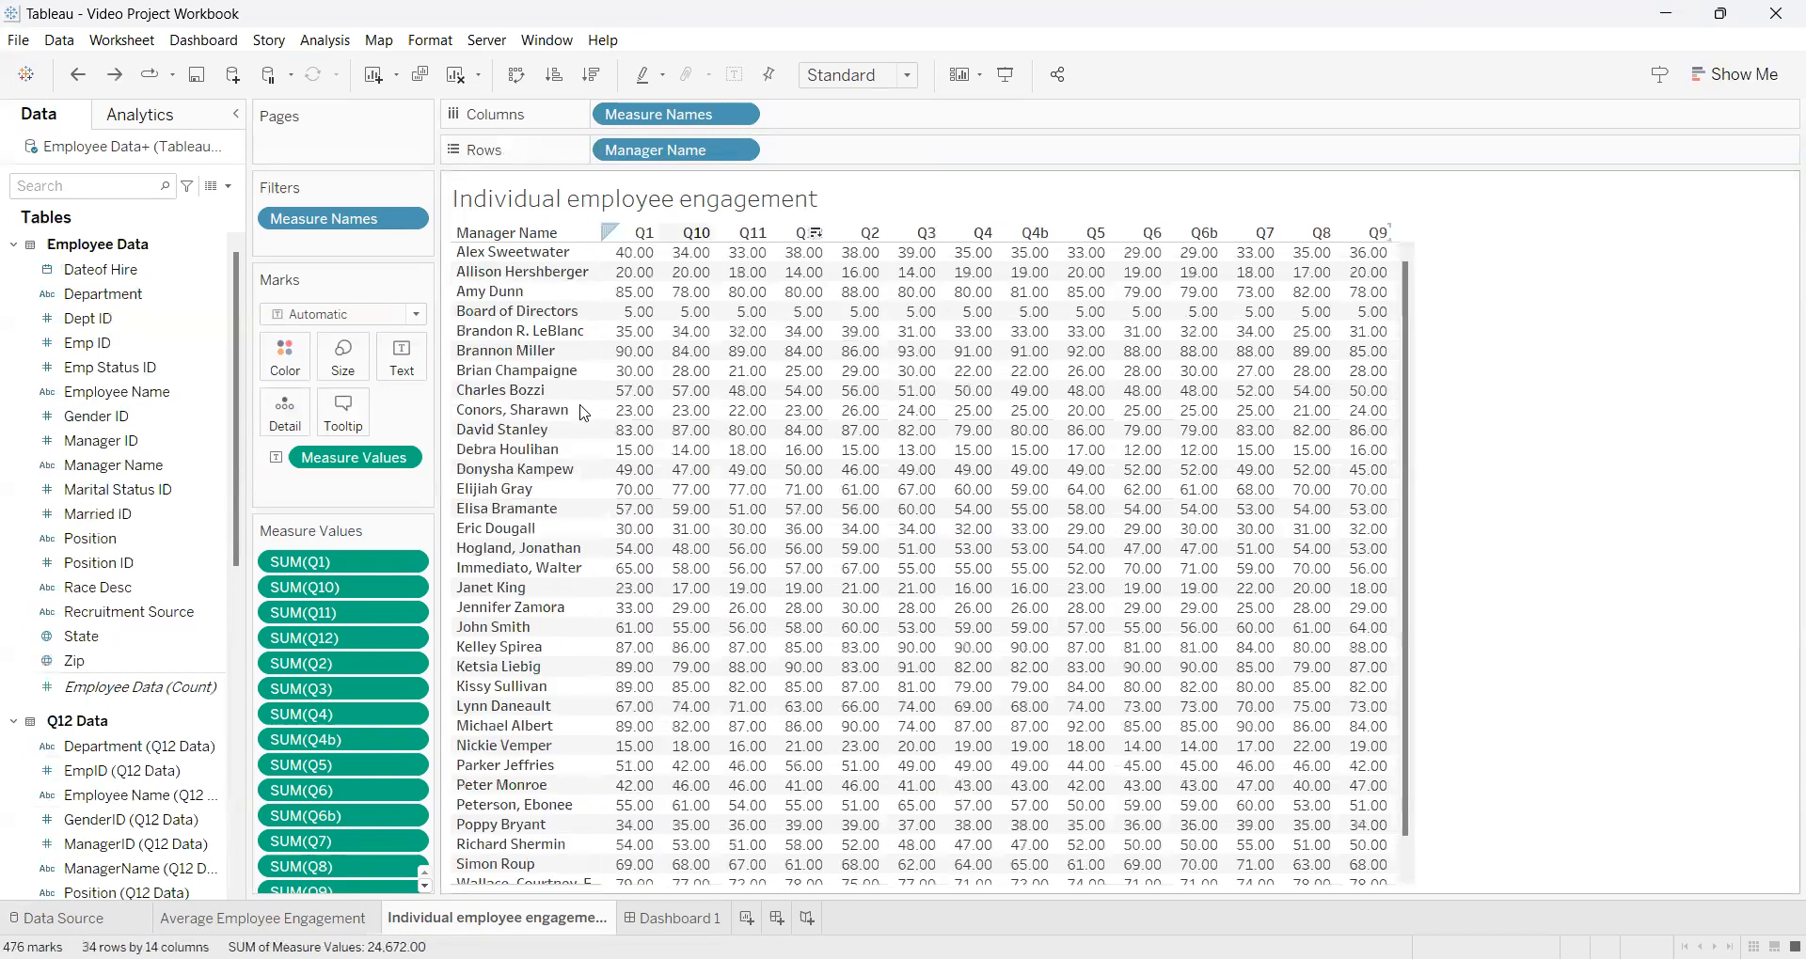
{"action": "mouse_move", "coordinate": [687, 430]}
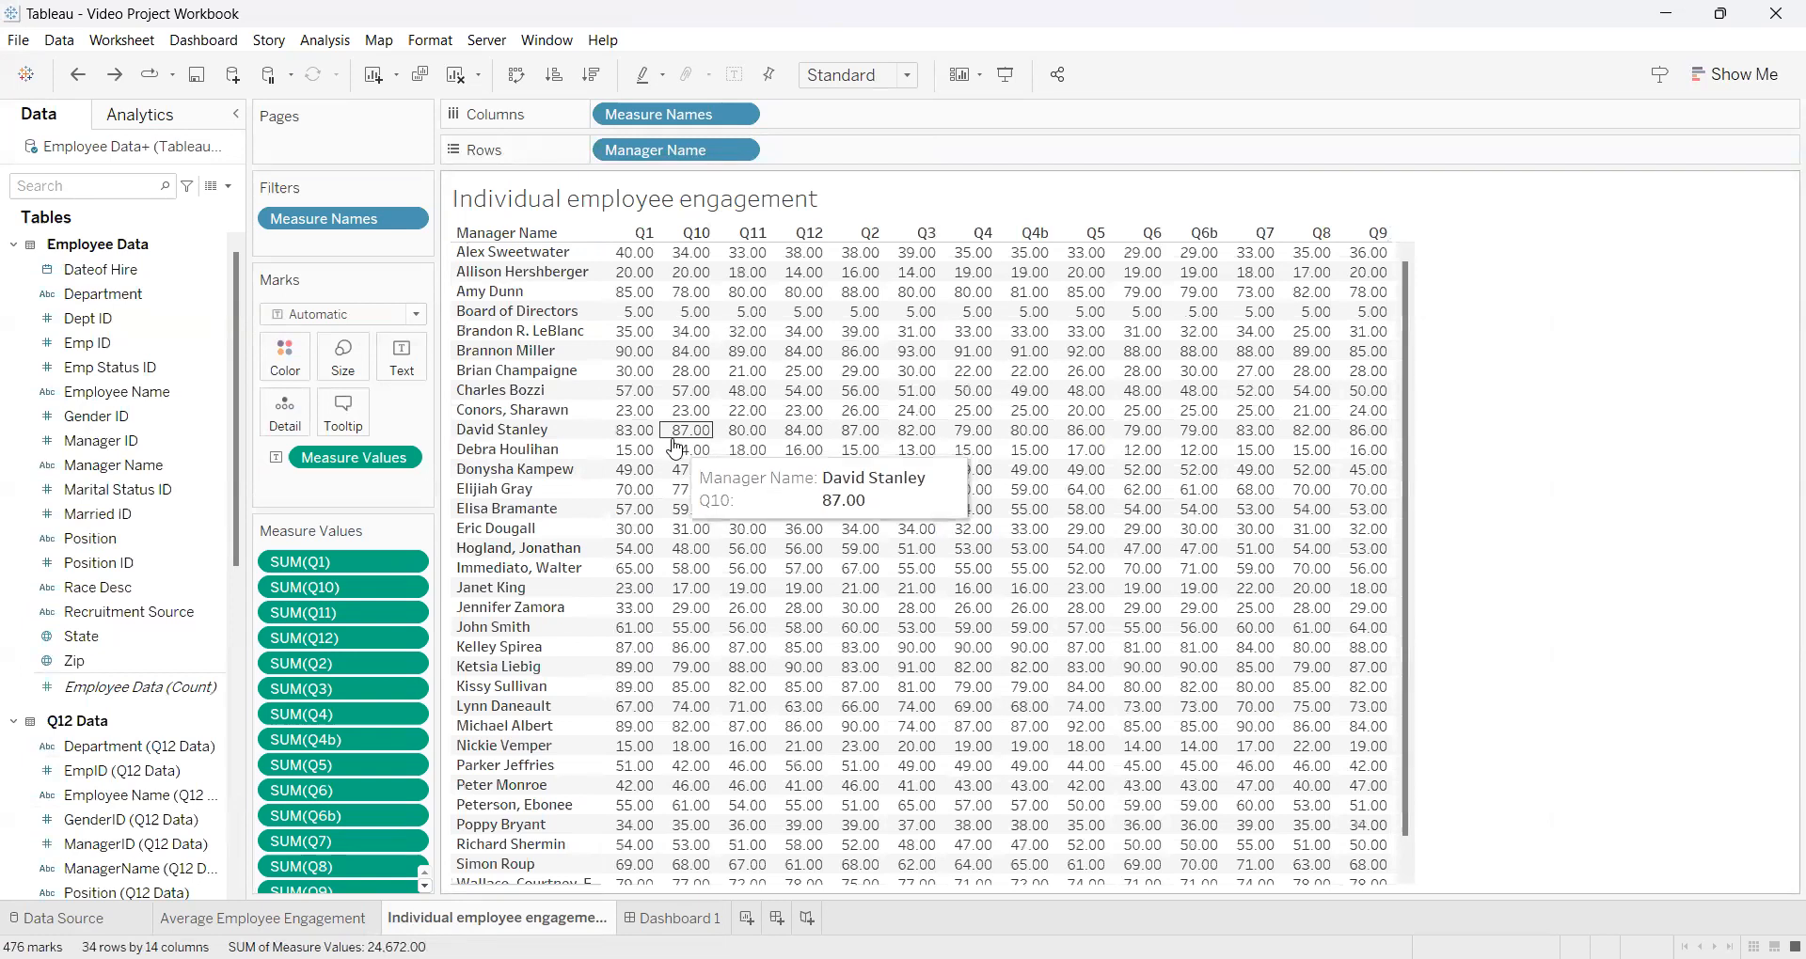
{"action": "mouse_move", "coordinate": [747, 252]}
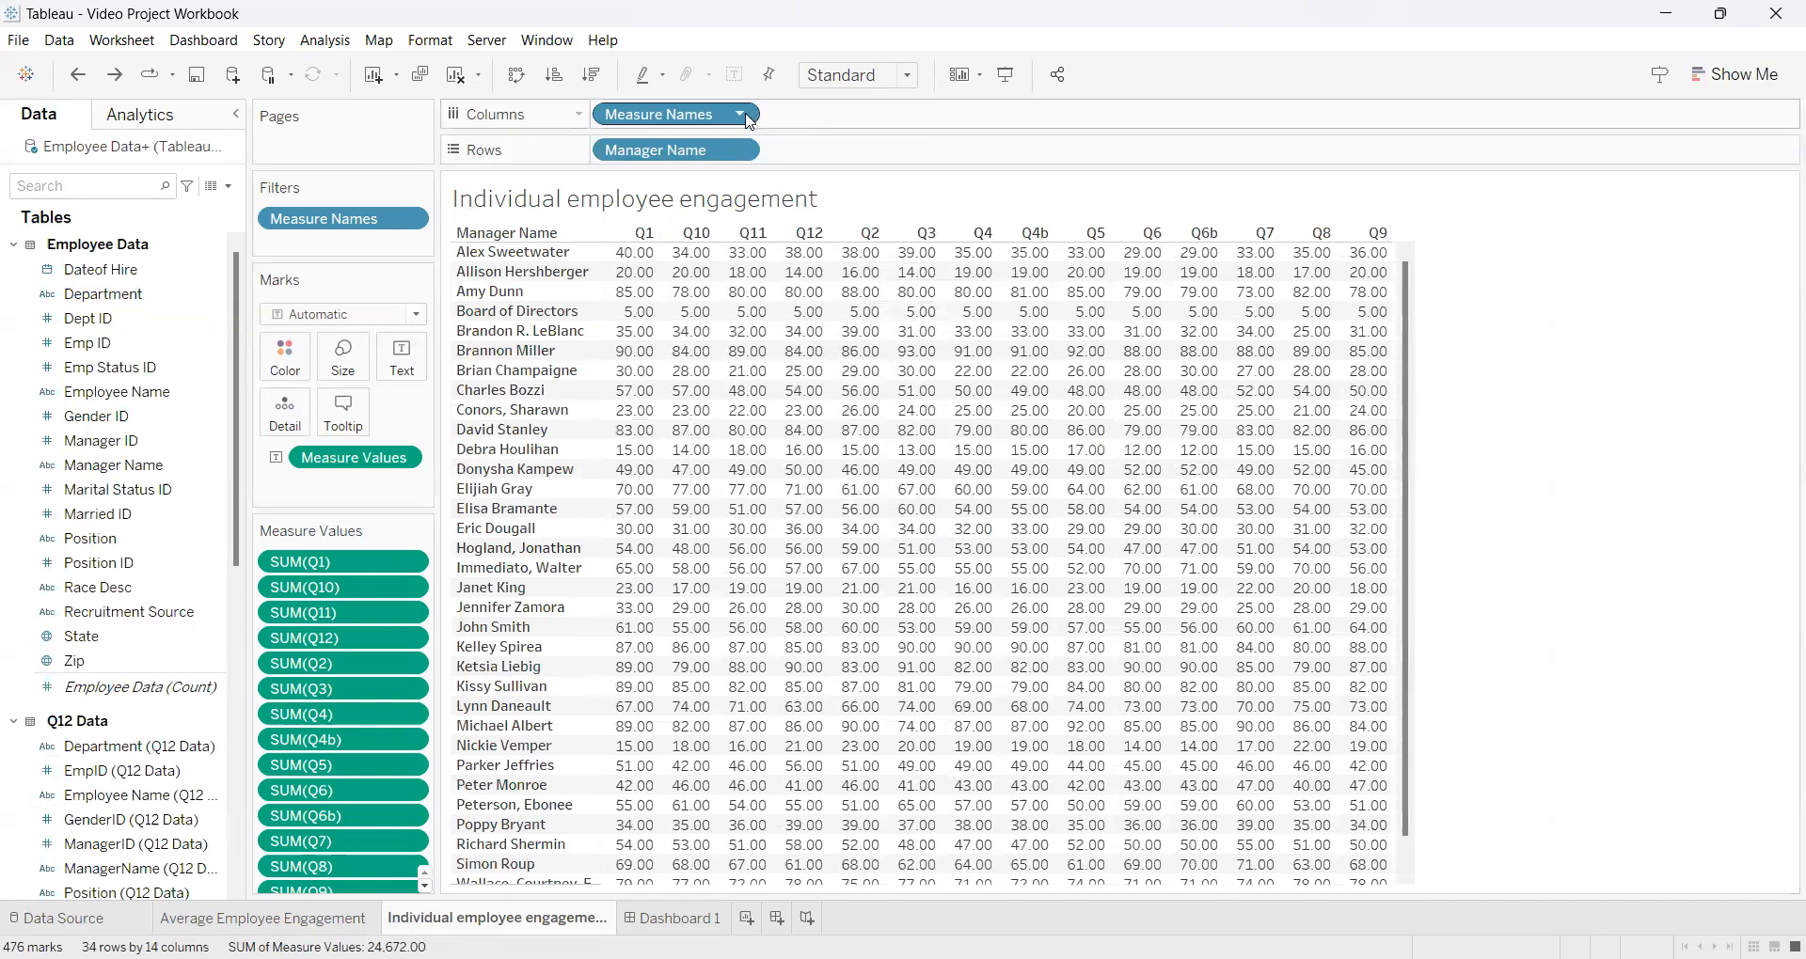
Bring up the Measure Names pill's option menu on the Columns shelf.
{"action": "left_click", "coordinate": [744, 114]}
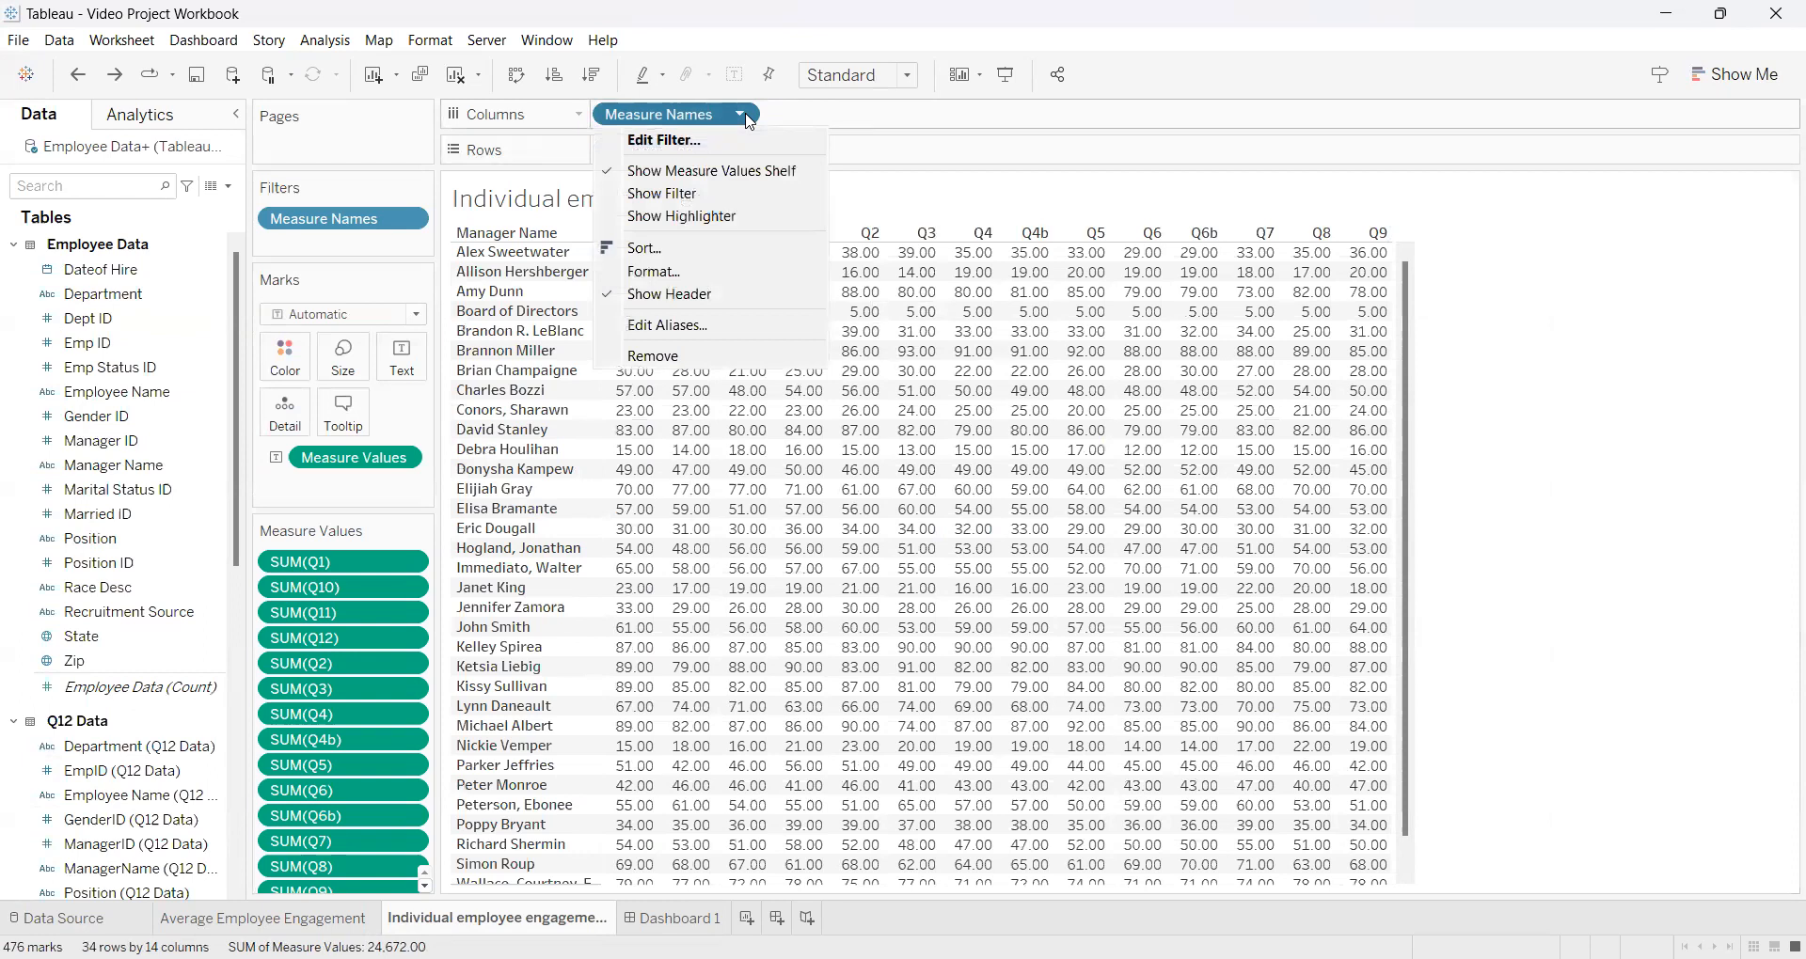
{"action": "mouse_move", "coordinate": [663, 139]}
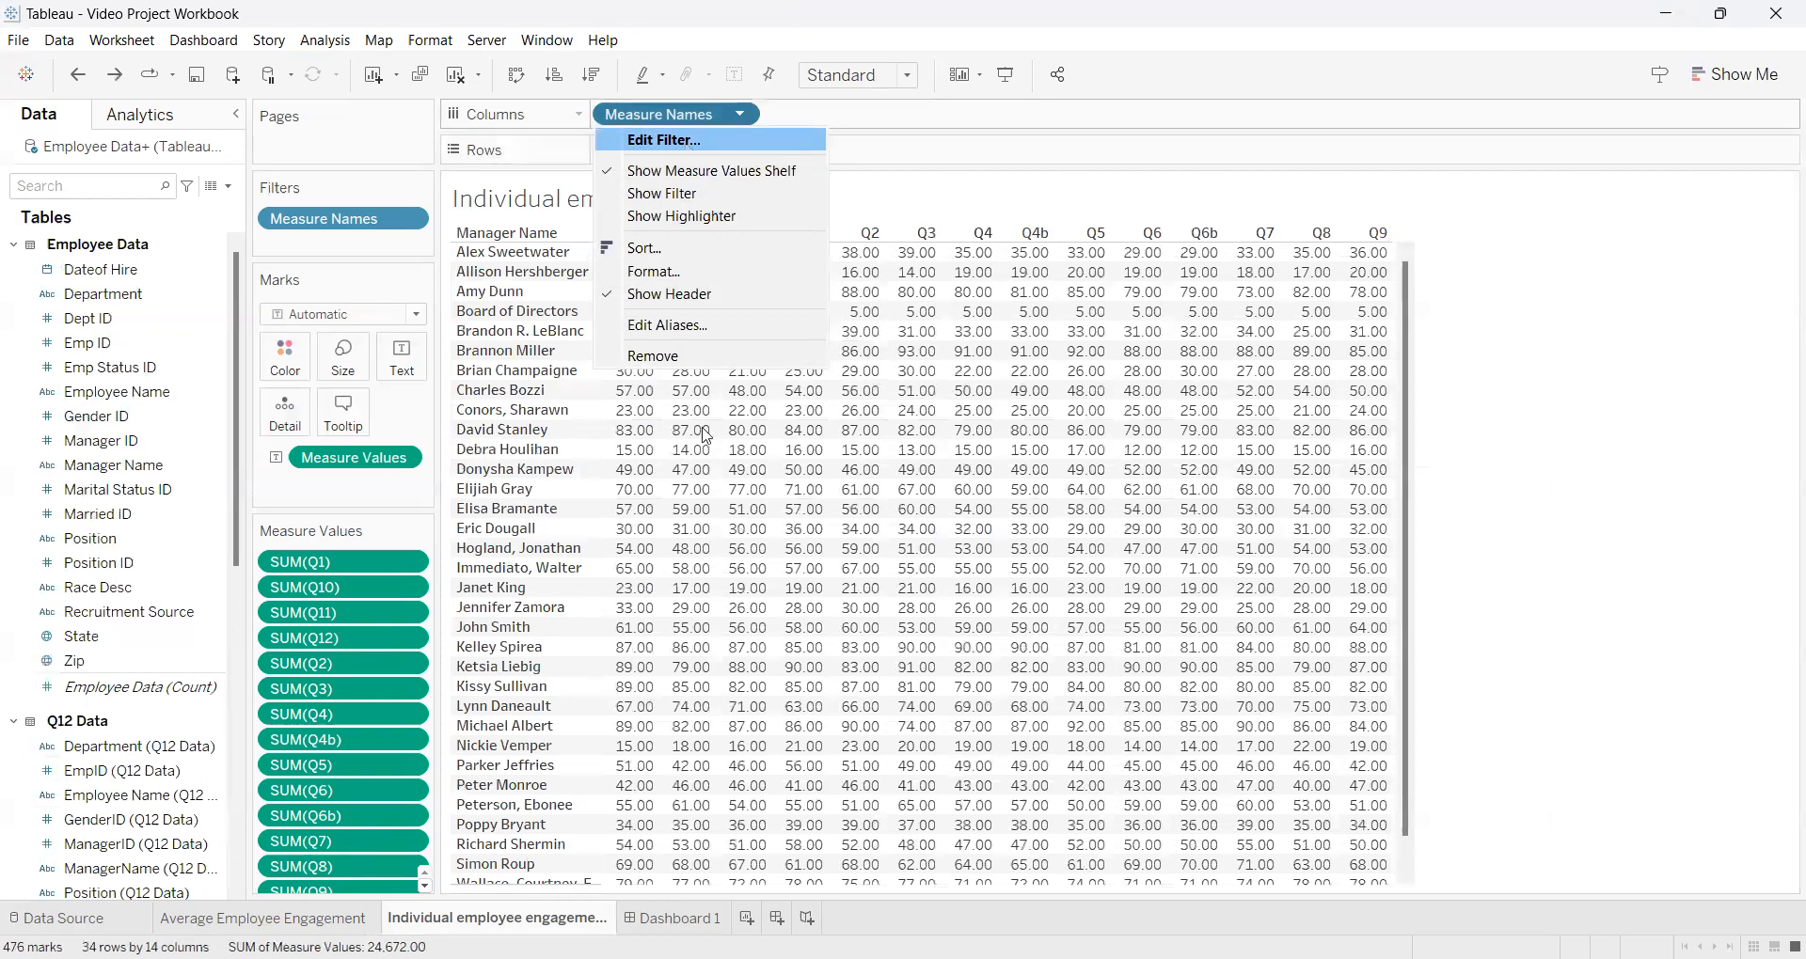
Review the Measure Names filter's checked list of Q1–Q9 question measures.
{"action": "left_click", "coordinate": [663, 140]}
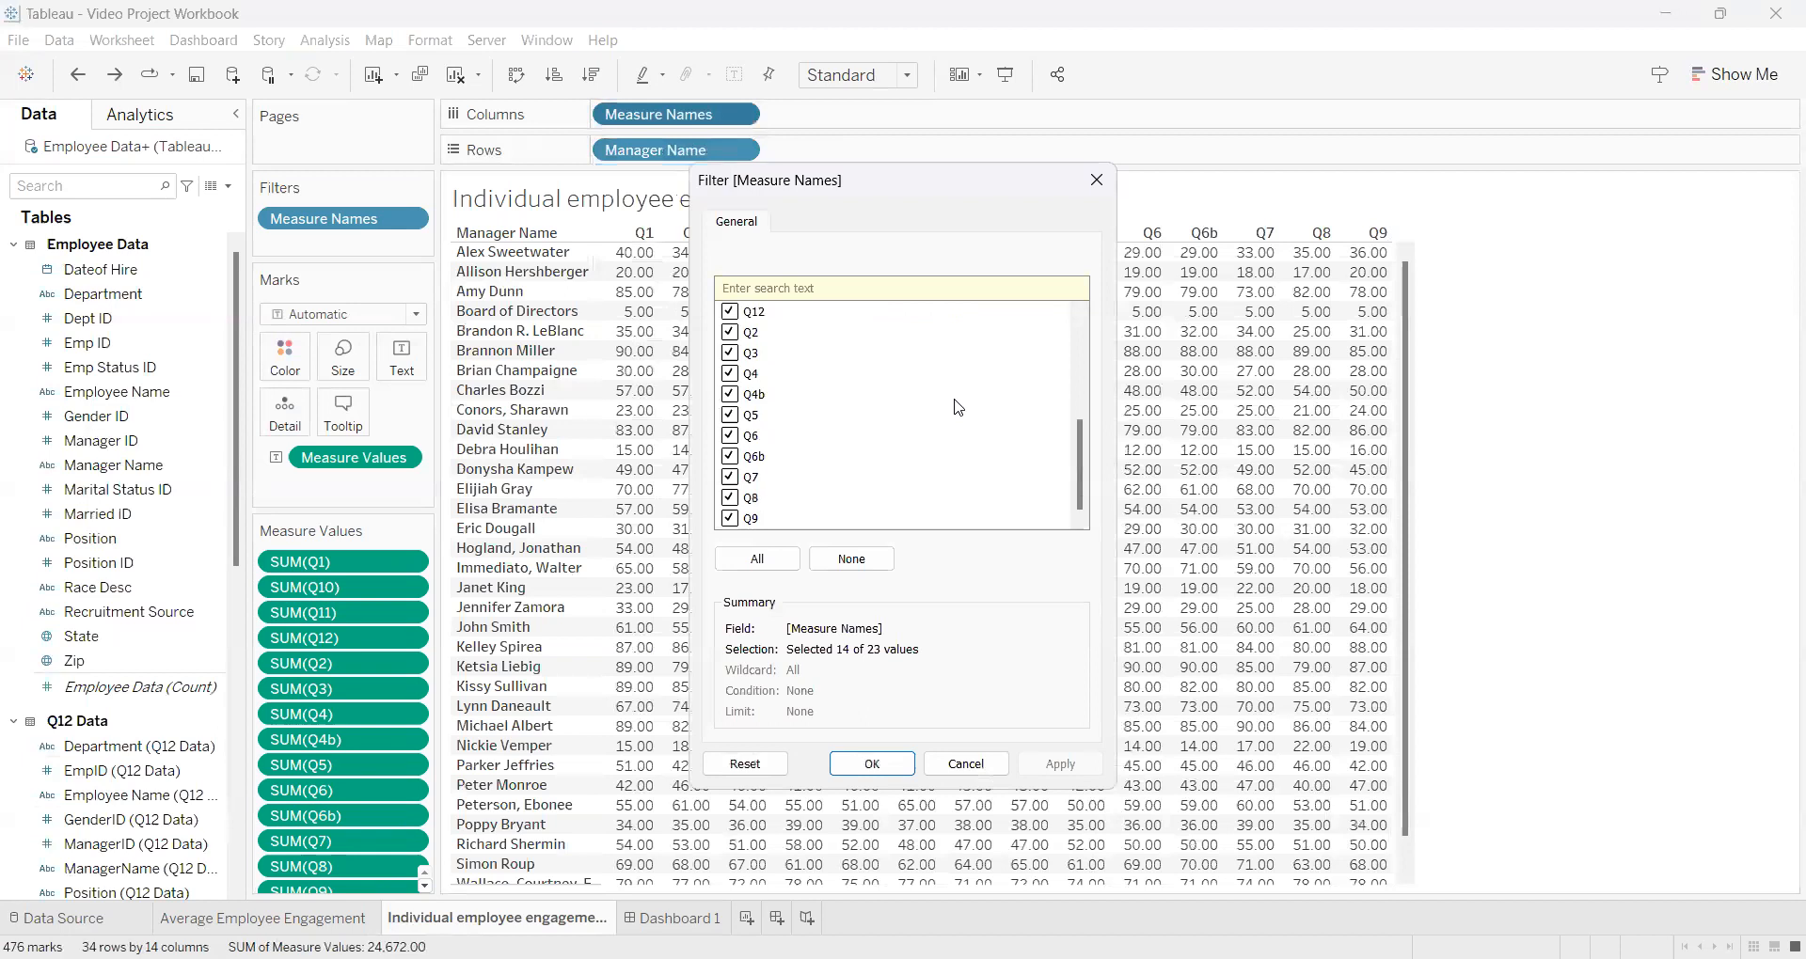
{"action": "scroll", "scroll_direction": "up", "scroll_amount": 3}
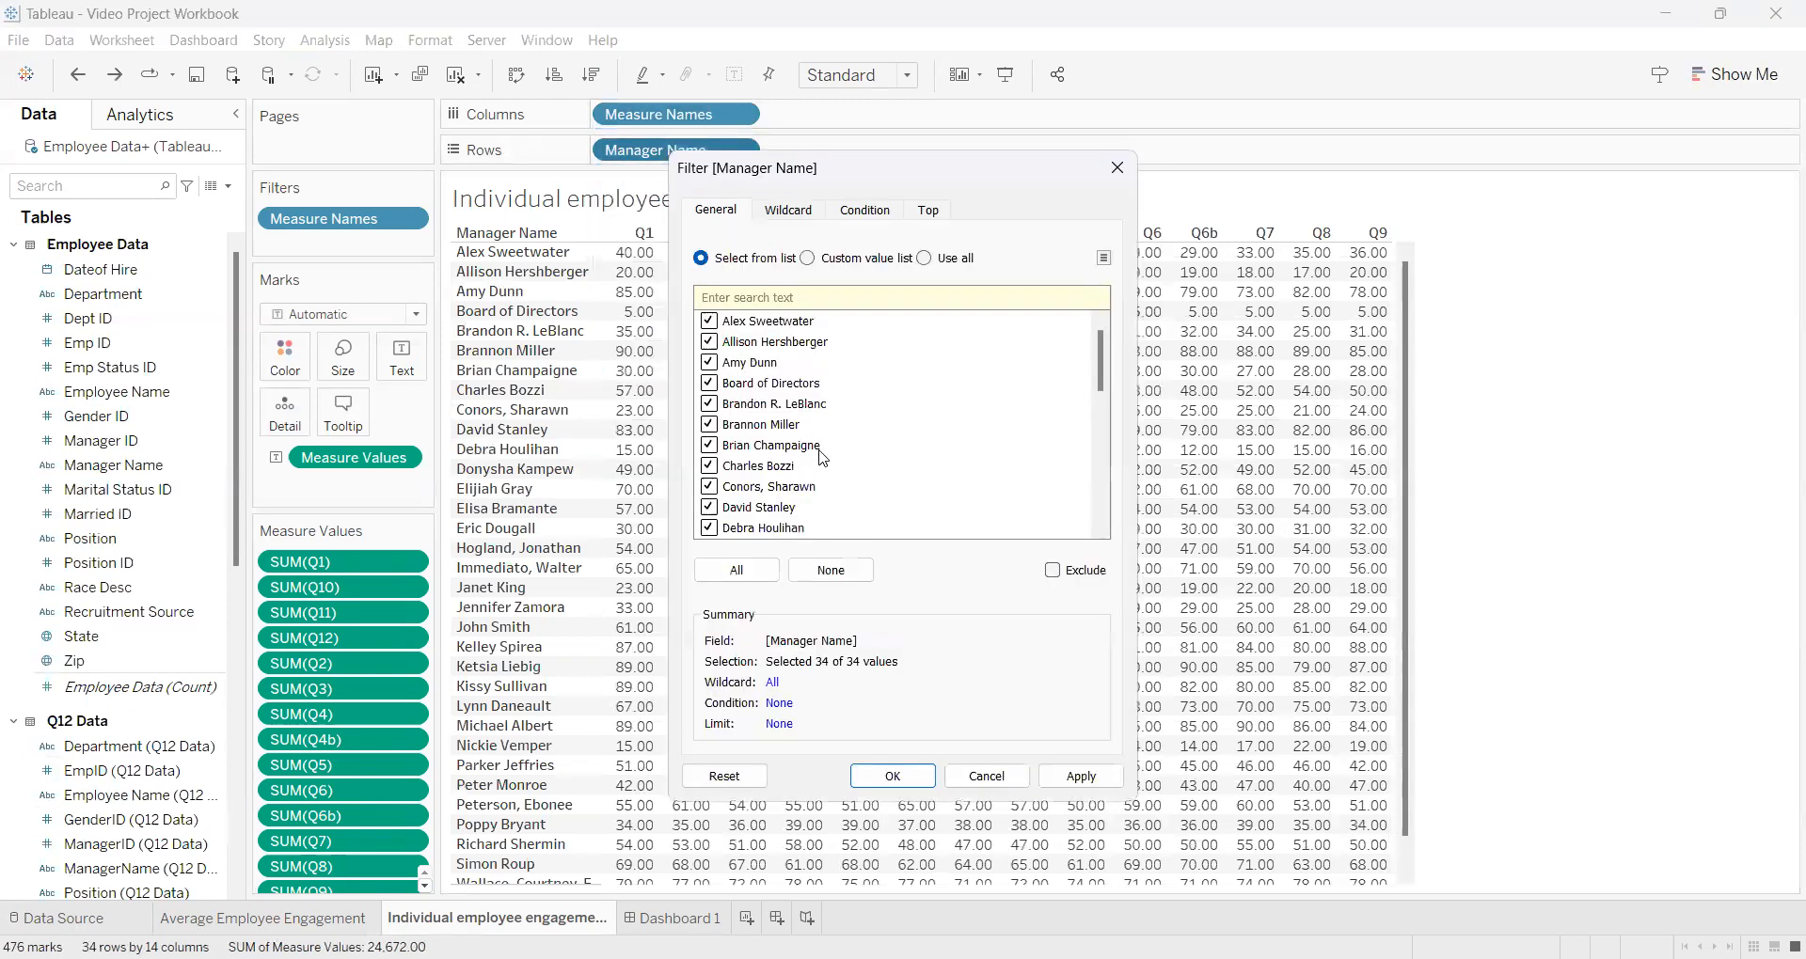
{"action": "mouse_move", "coordinate": [790, 383]}
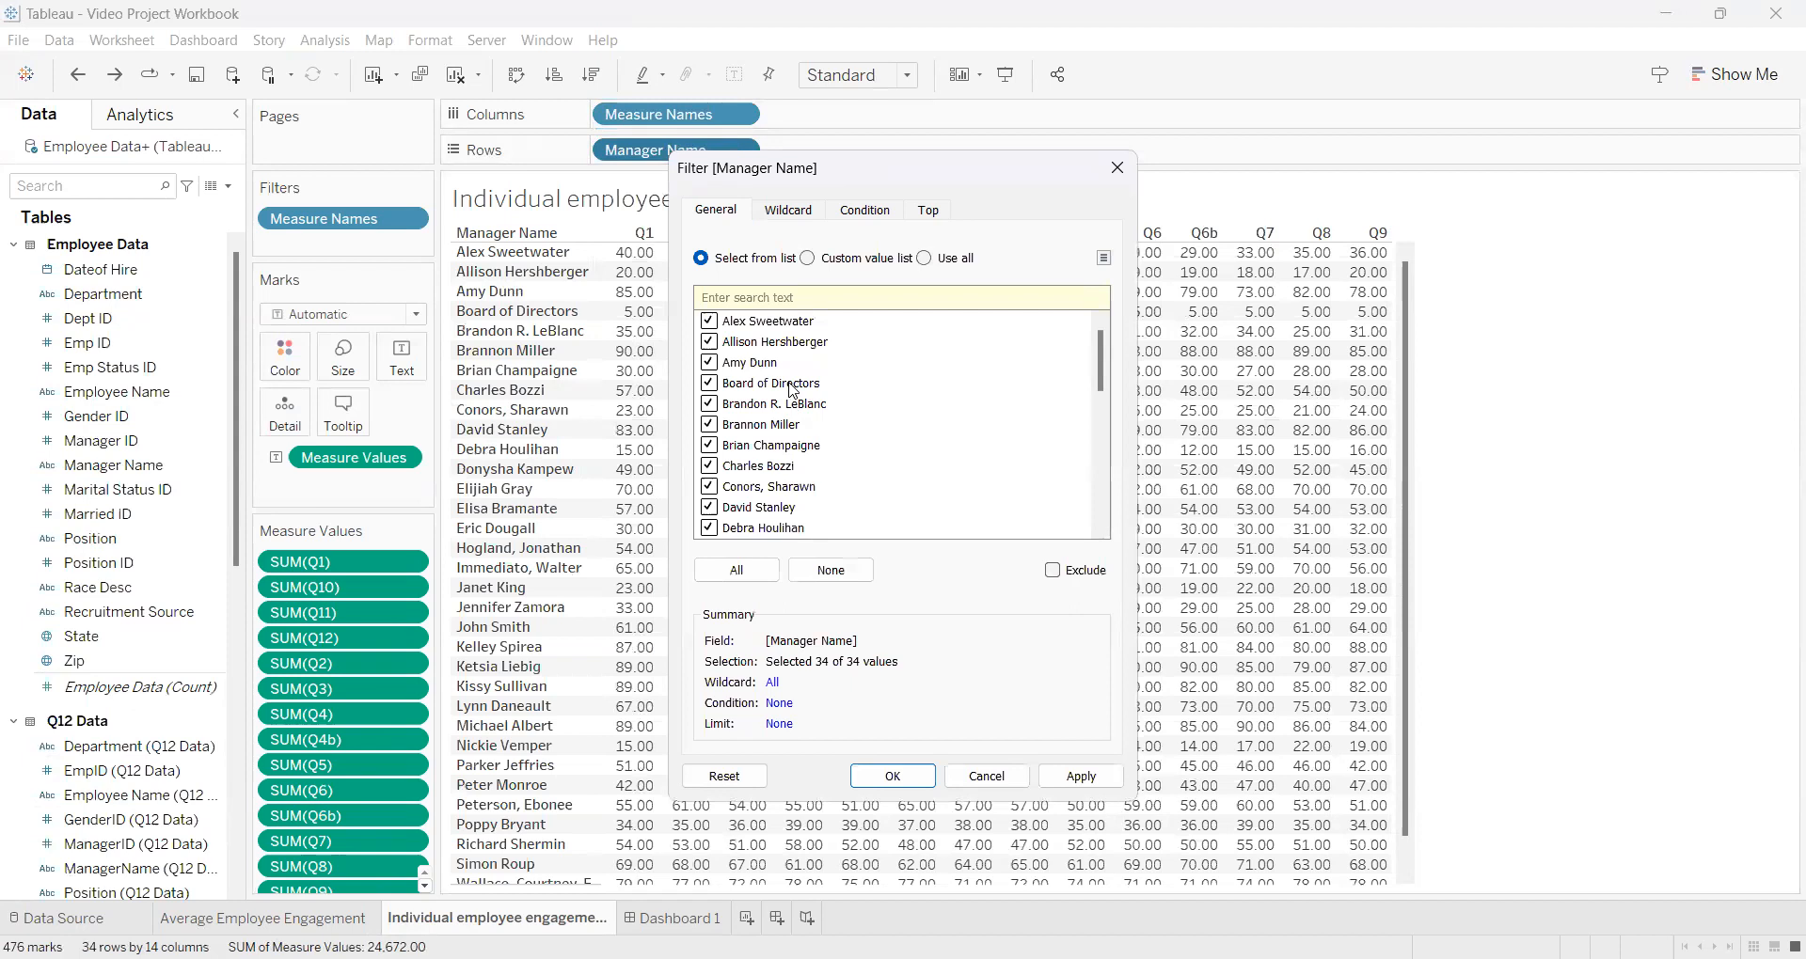
In the Manager Name filter, exclude Board of Directors, then restore all 34 managers and apply.
{"action": "left_click", "coordinate": [774, 383]}
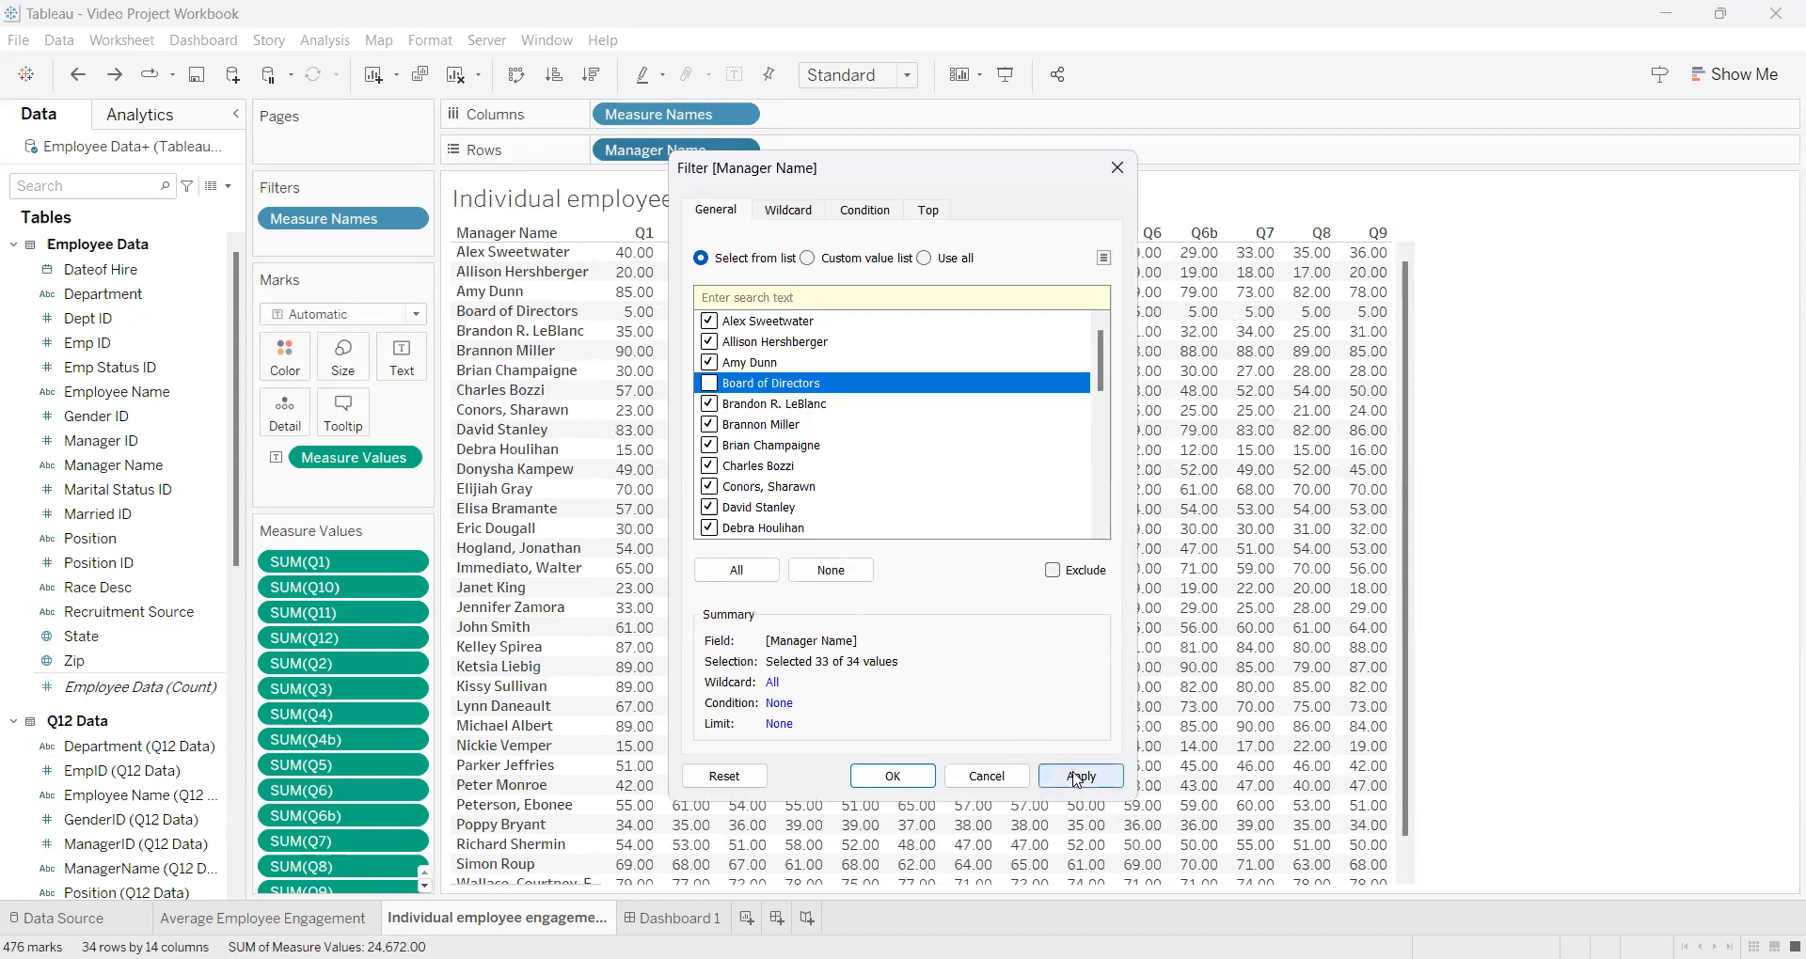
{"action": "left_click", "coordinate": [1078, 775]}
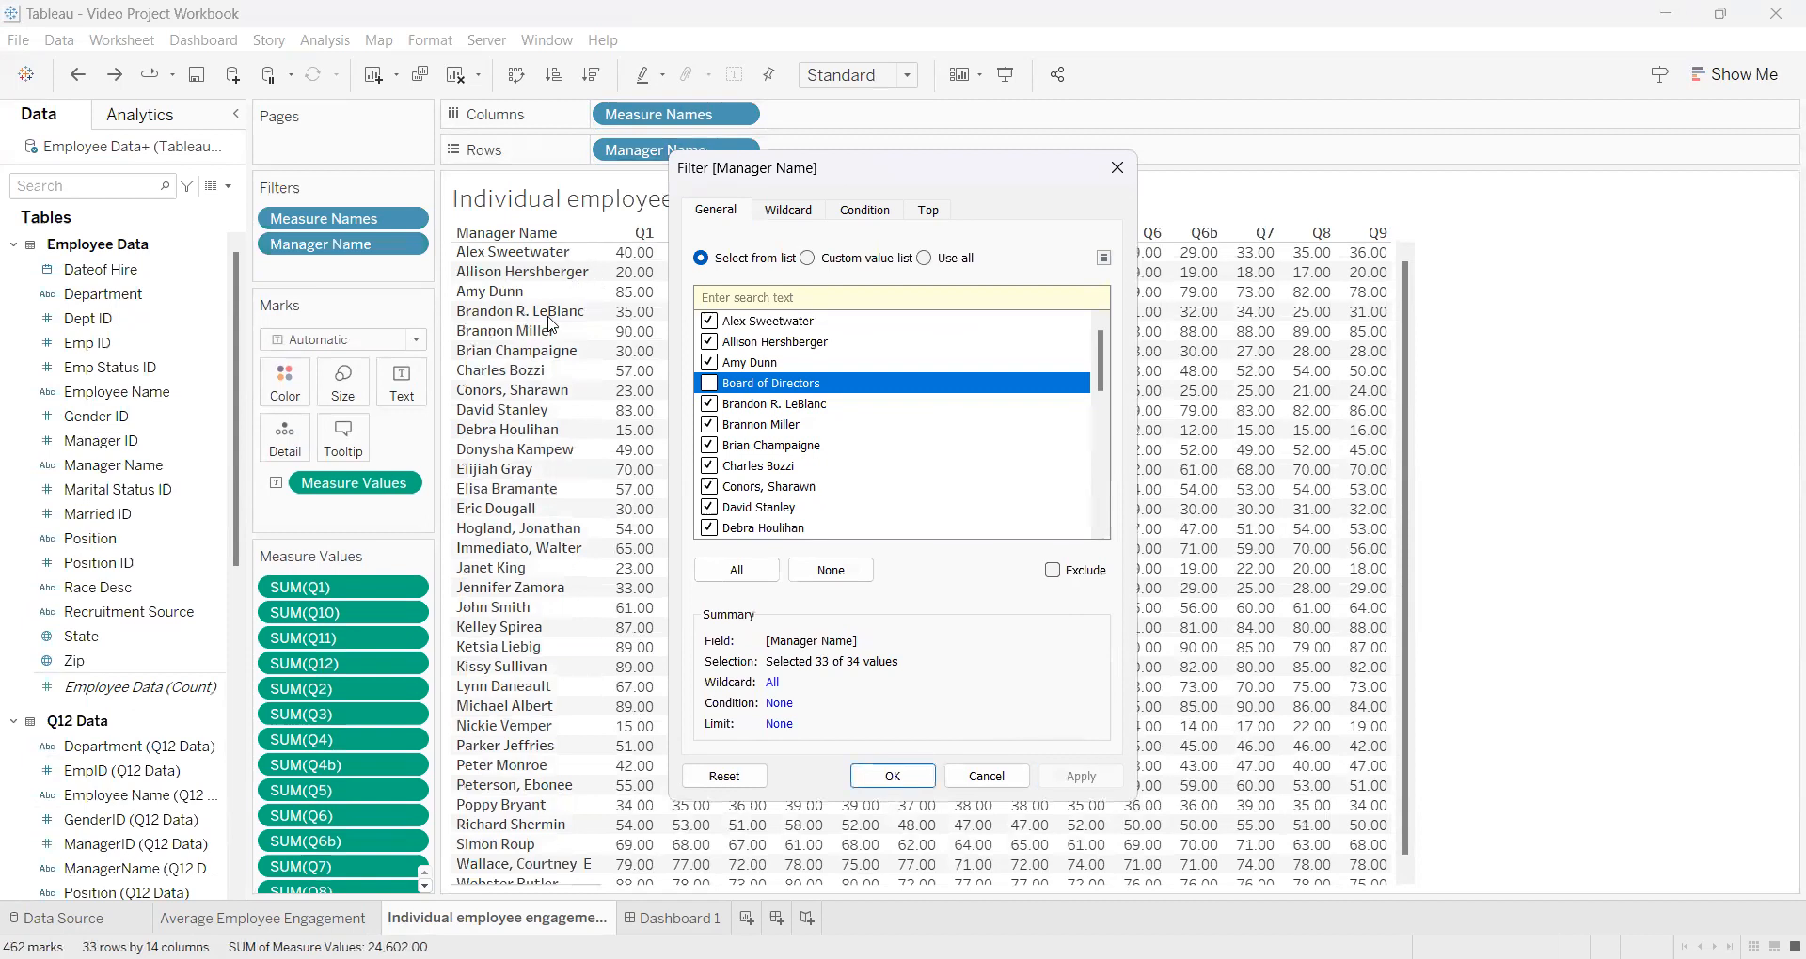
{"action": "left_click", "coordinate": [708, 382]}
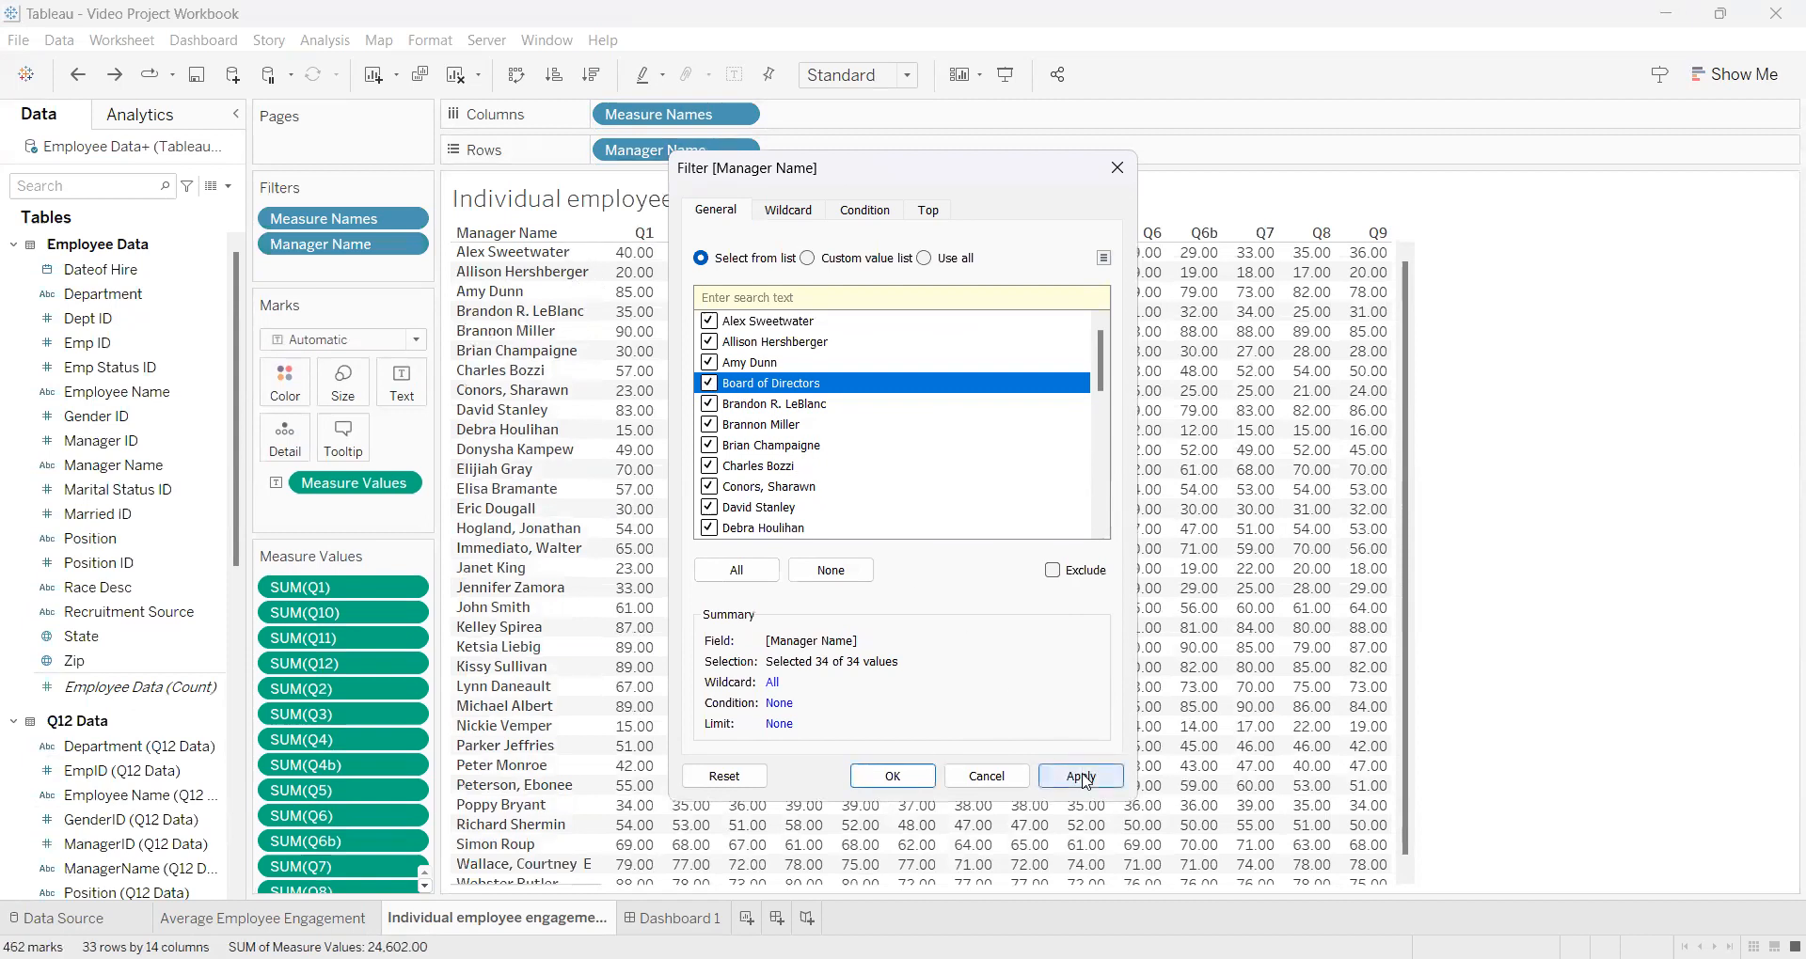
{"action": "left_click", "coordinate": [1078, 775]}
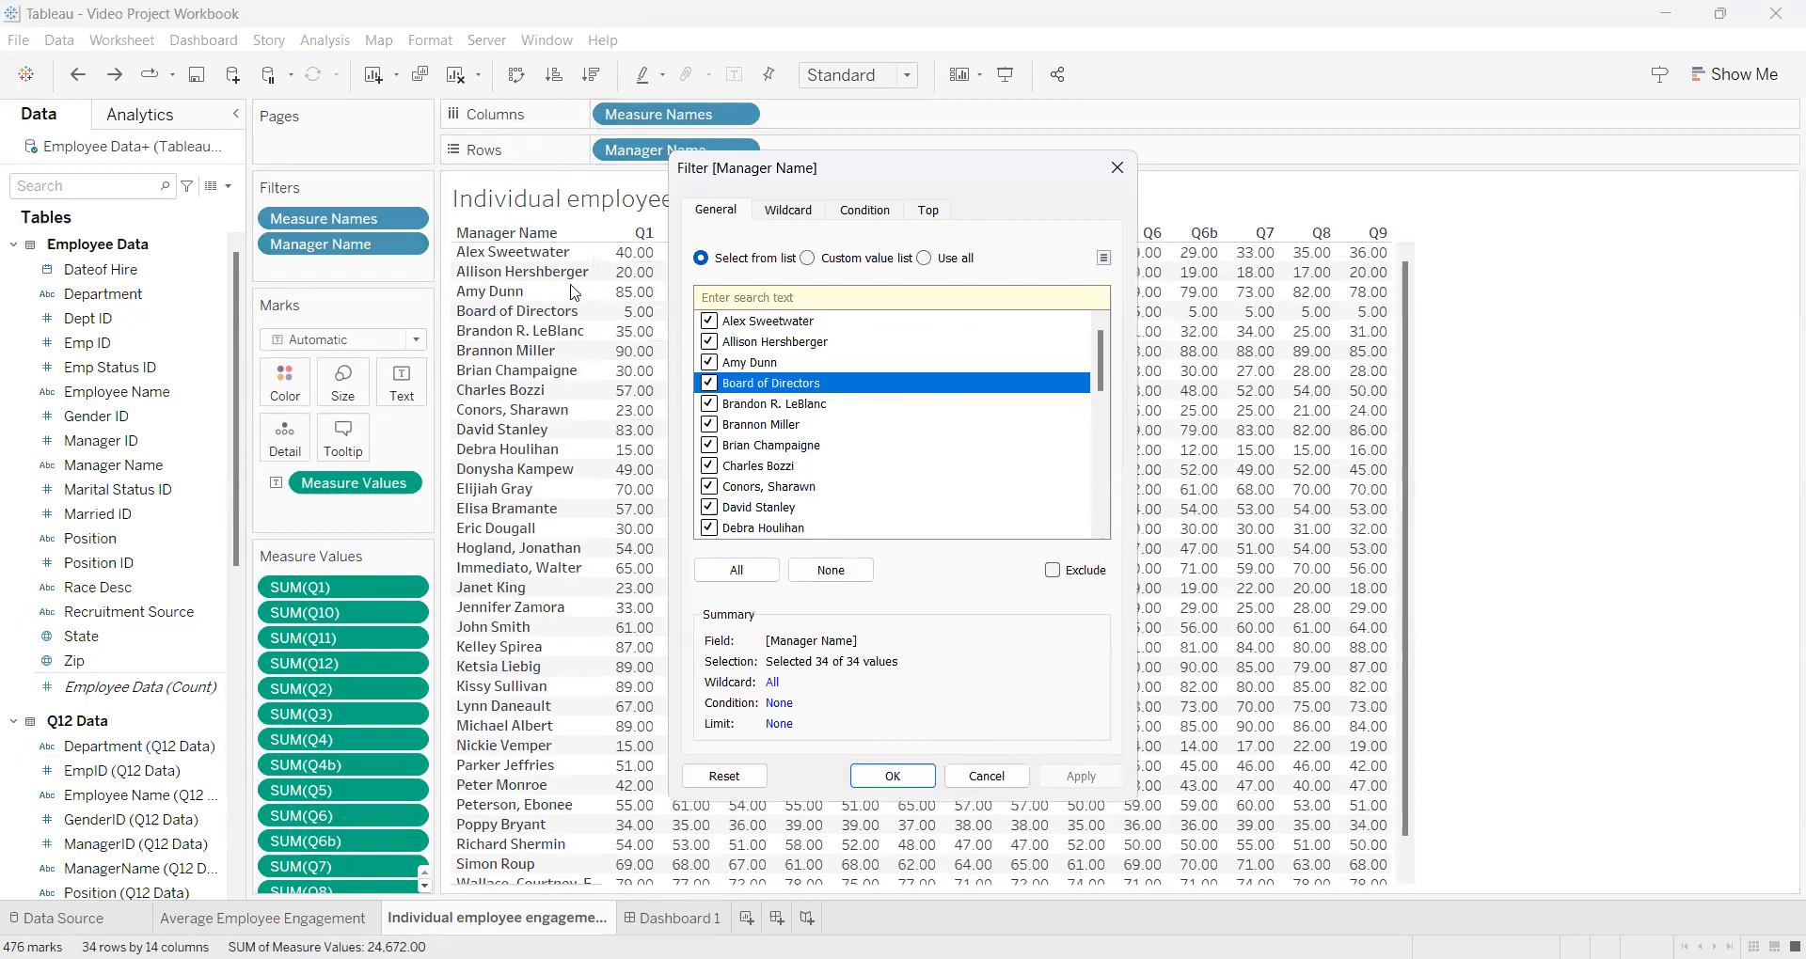
{"action": "mouse_move", "coordinate": [1118, 181]}
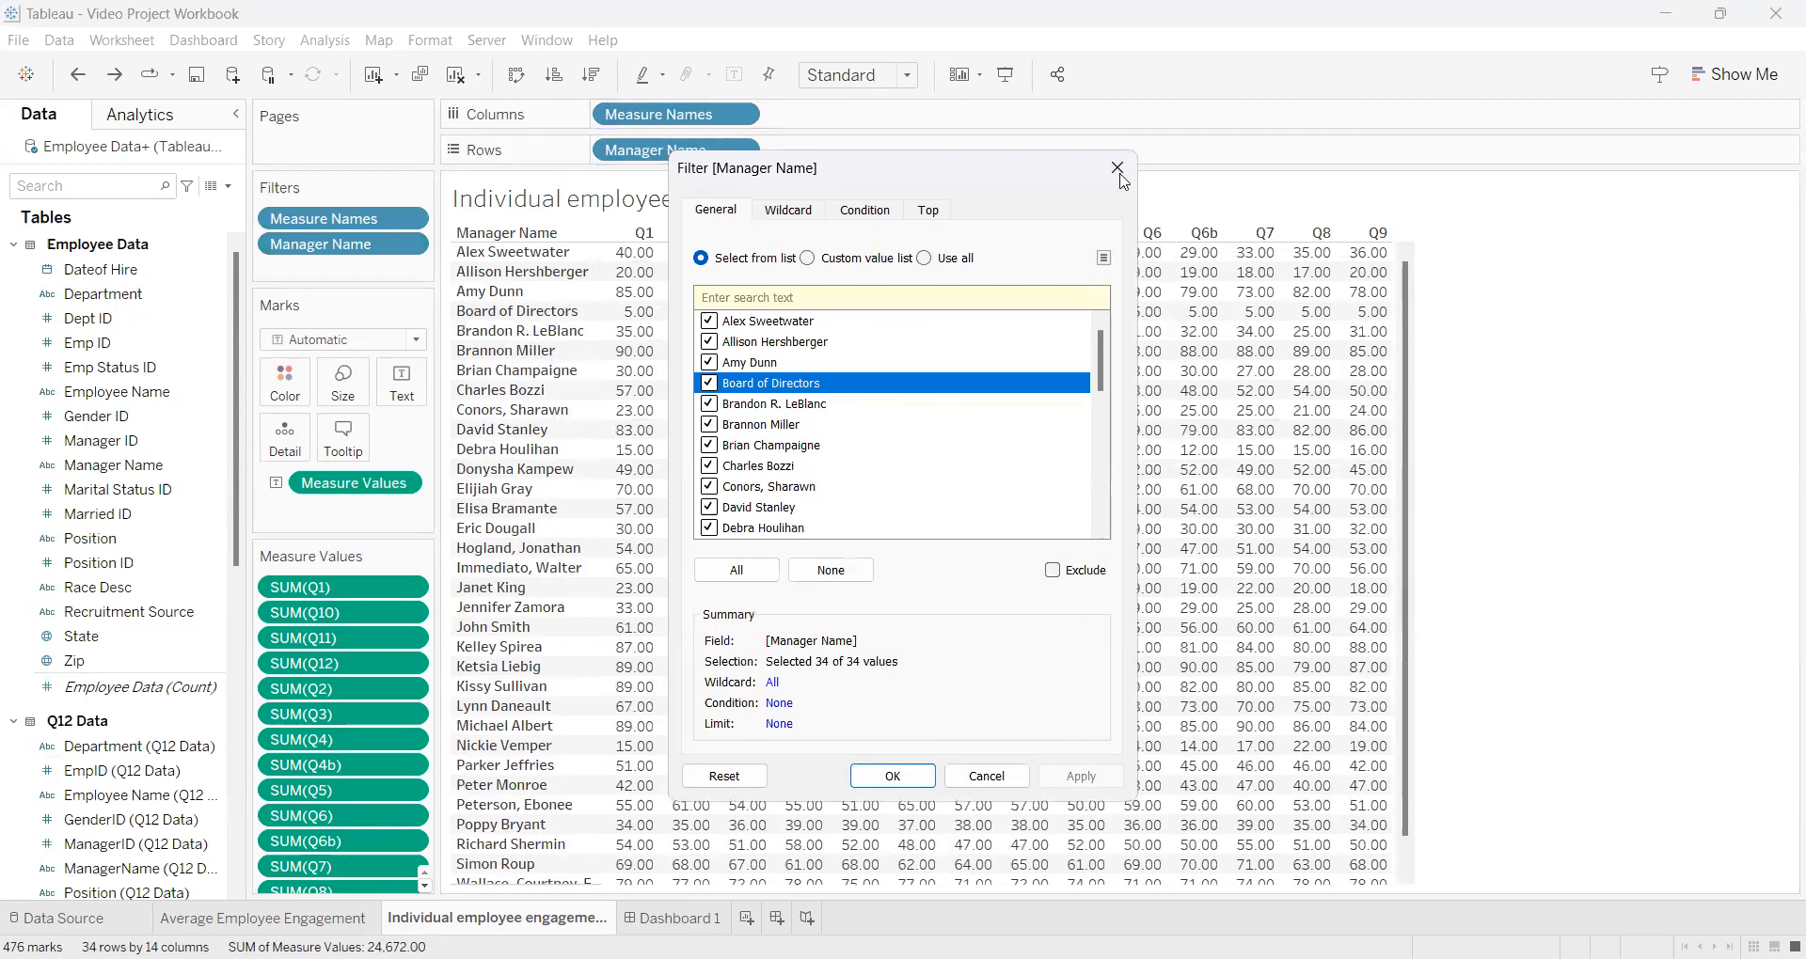
{"action": "left_click", "coordinate": [1113, 169]}
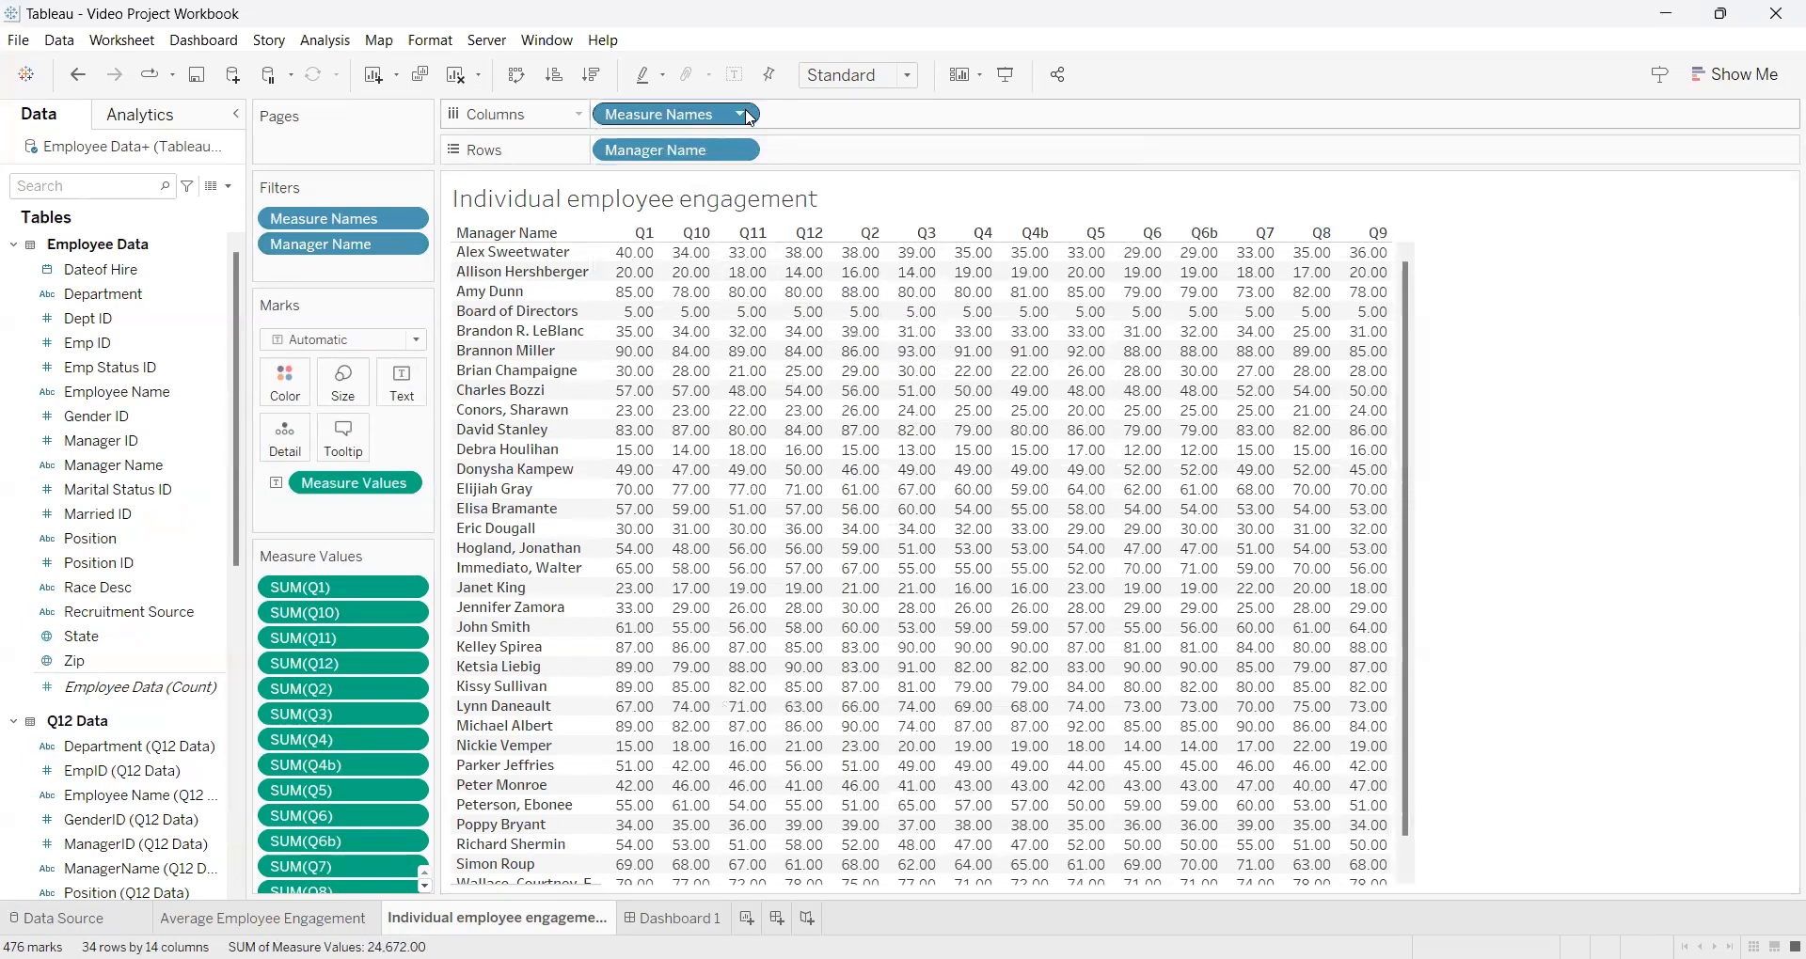
Sort Measure Names by data source order, trying Descending then keeping Ascending Q1–Q12.
{"action": "left_click", "coordinate": [740, 114]}
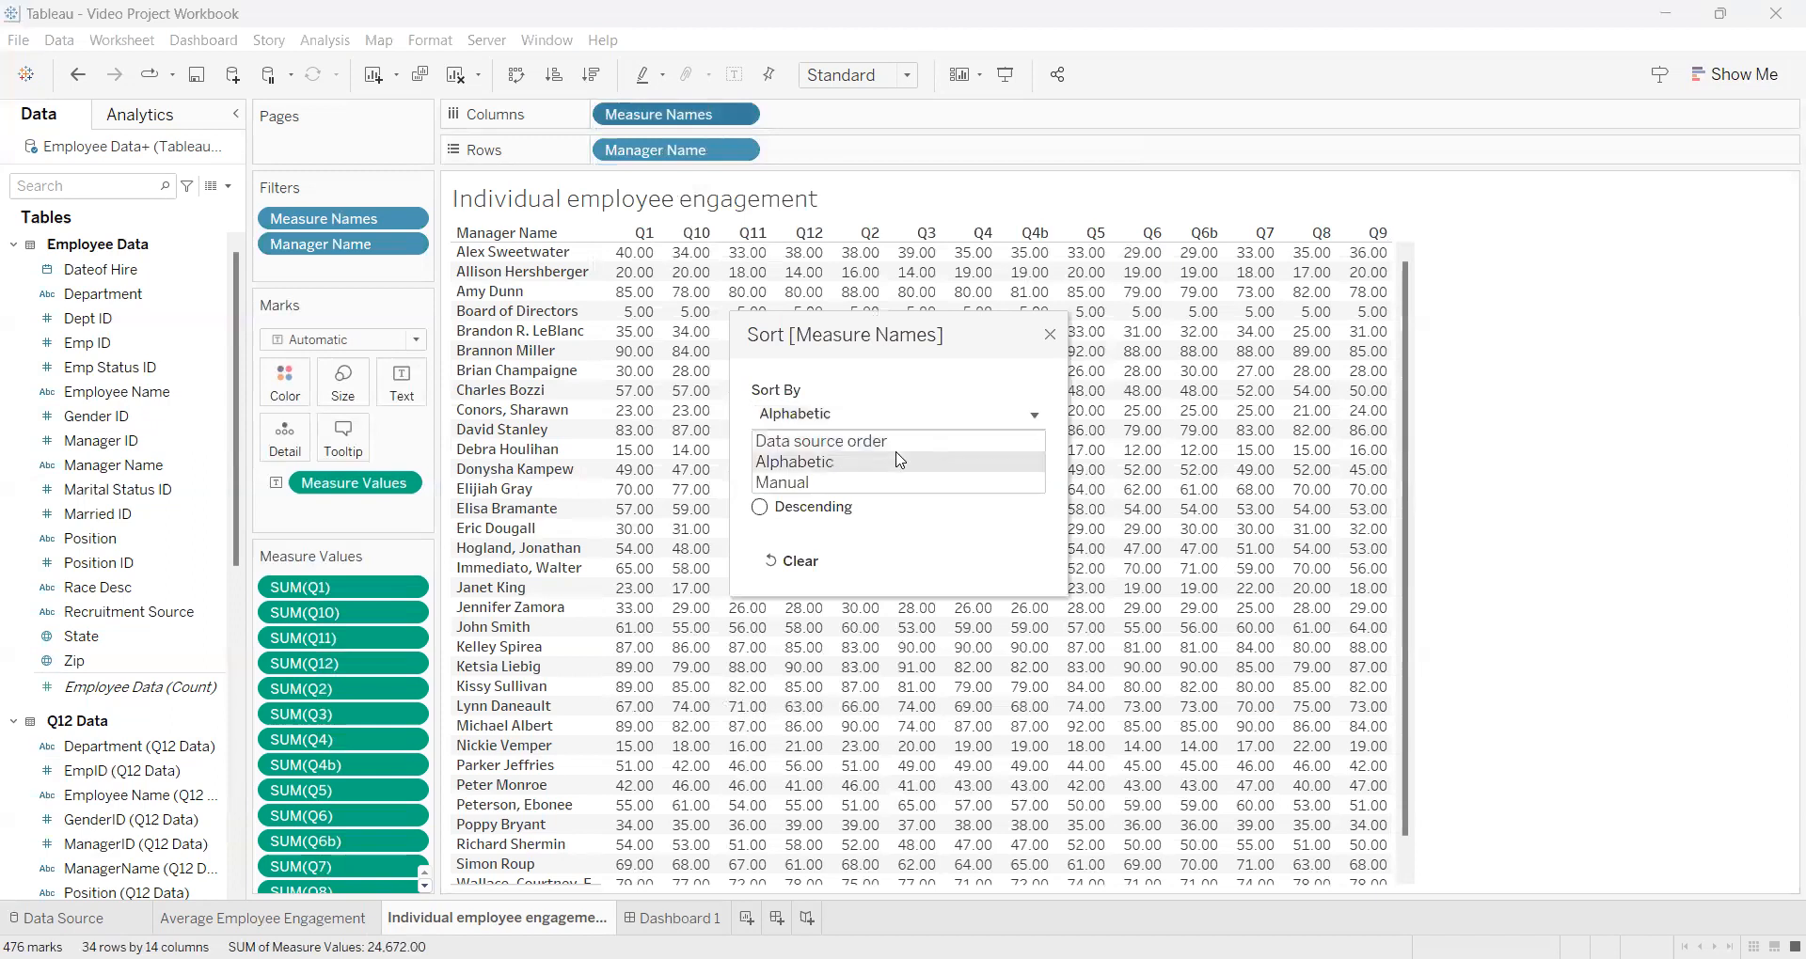
{"action": "mouse_move", "coordinate": [869, 440]}
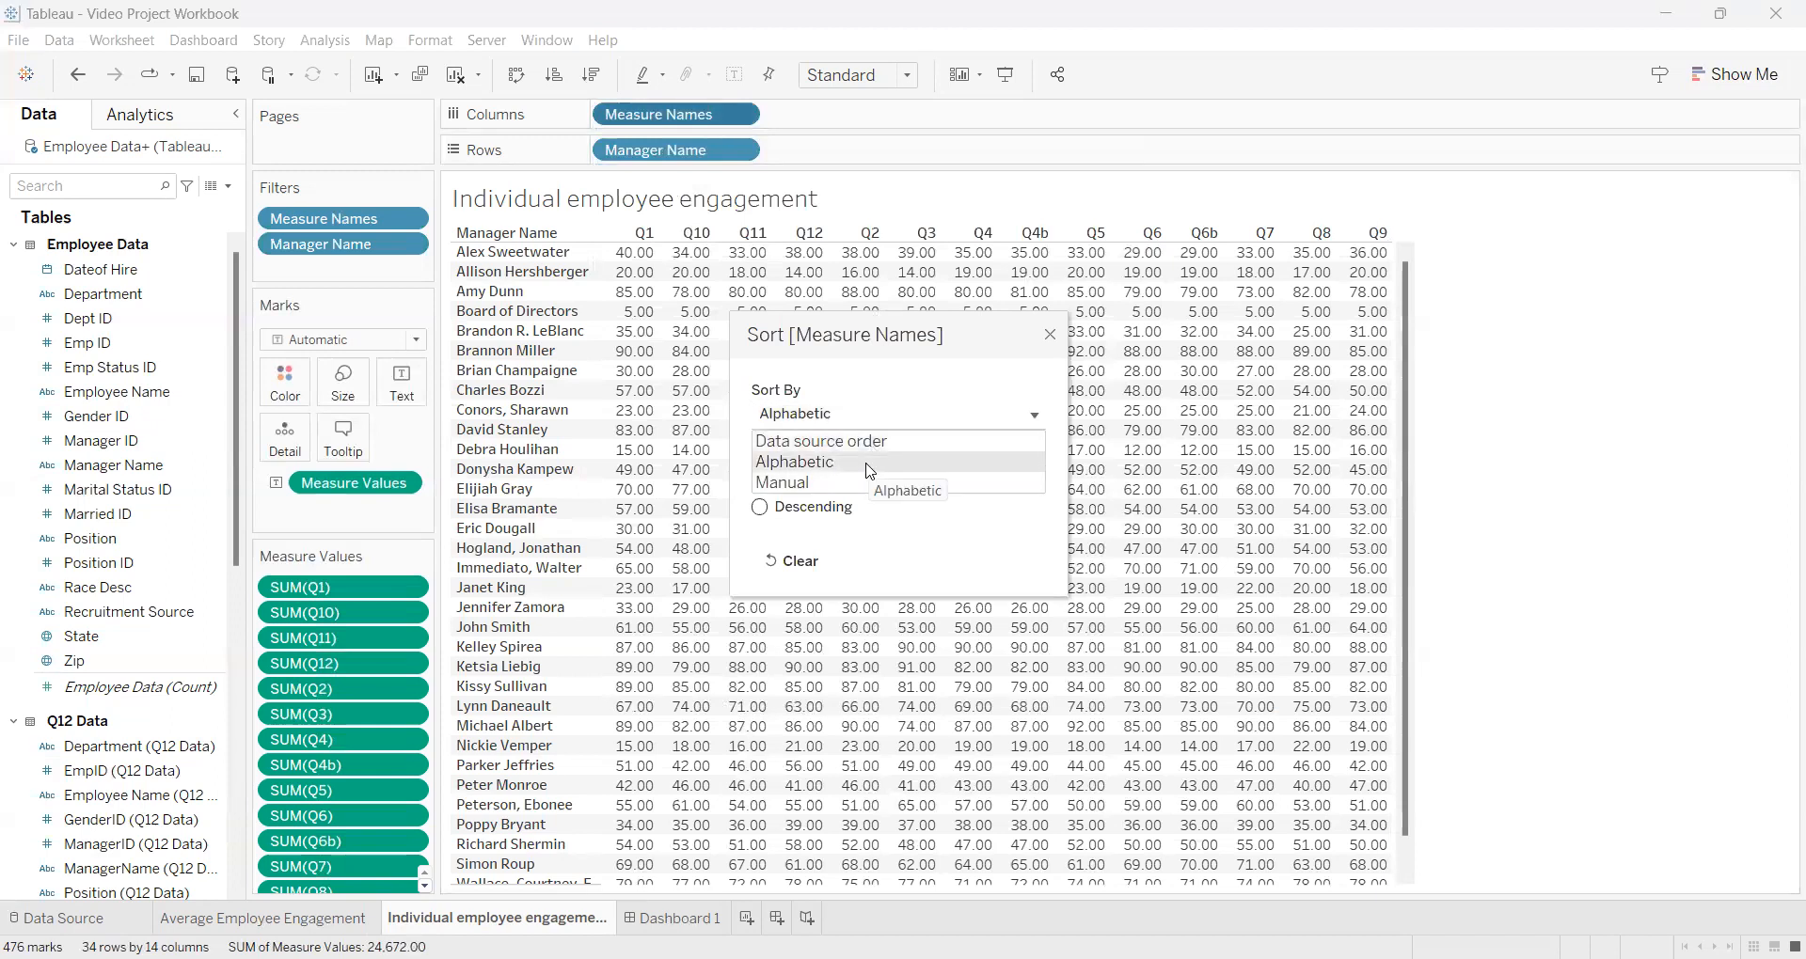
{"action": "mouse_move", "coordinate": [846, 482]}
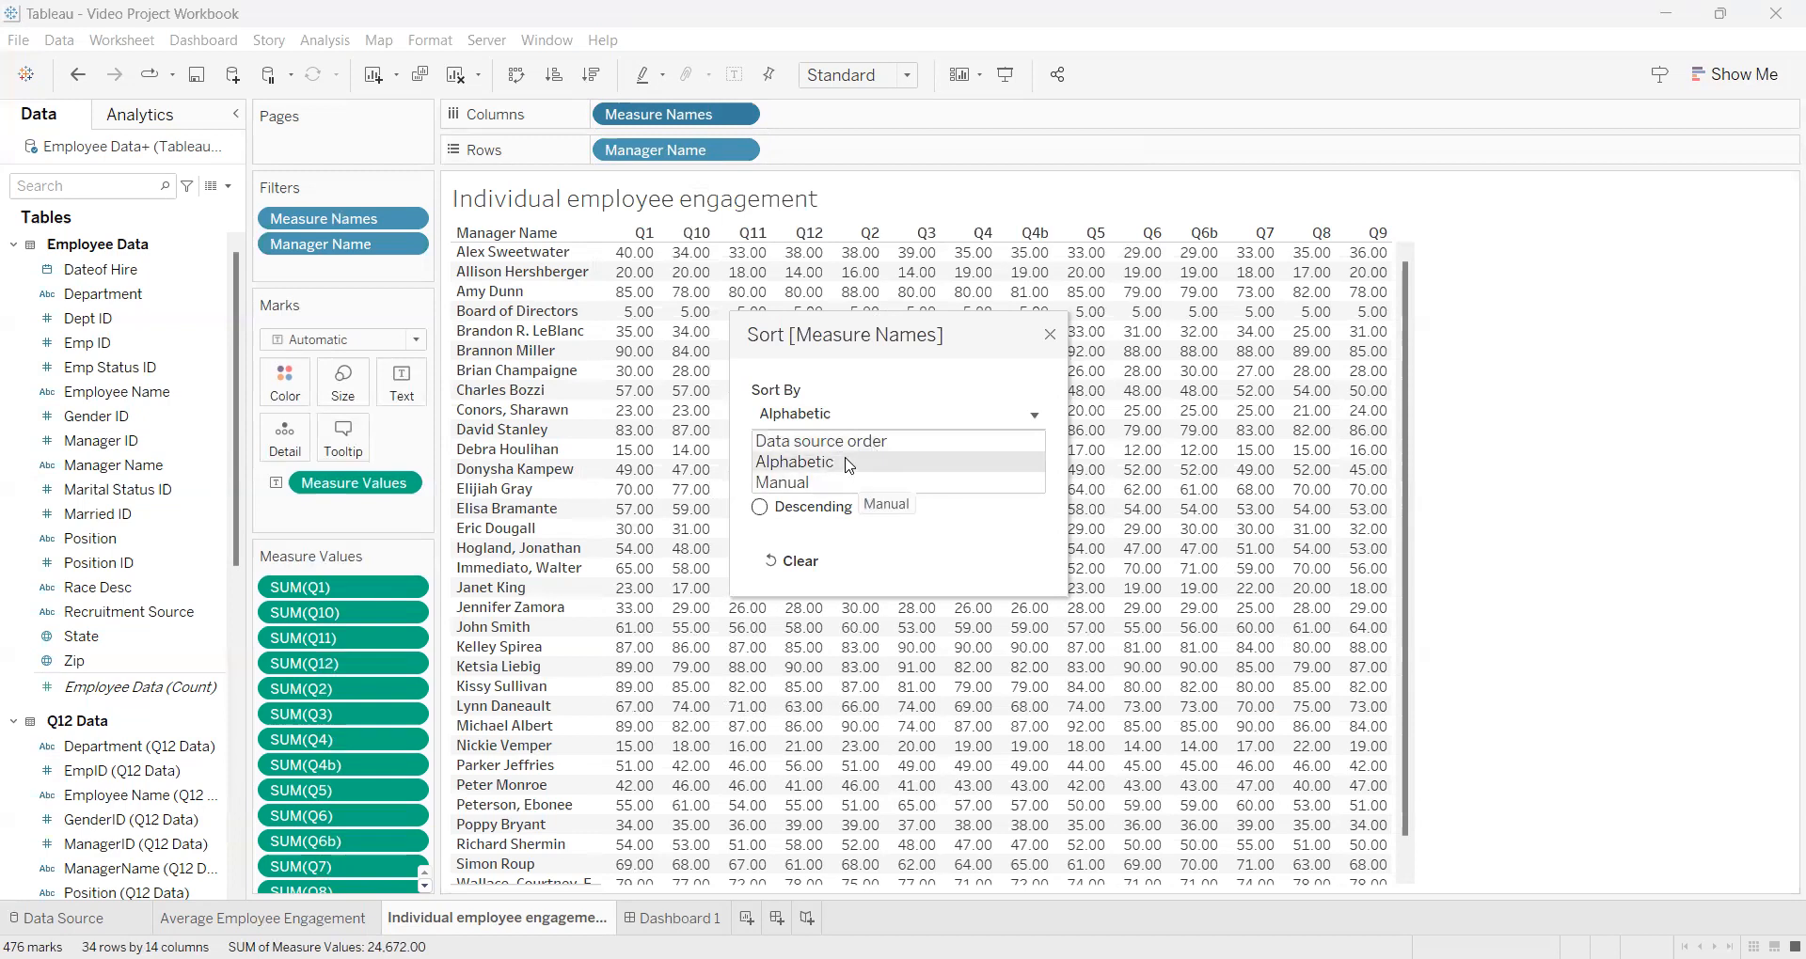
{"action": "mouse_move", "coordinate": [820, 441]}
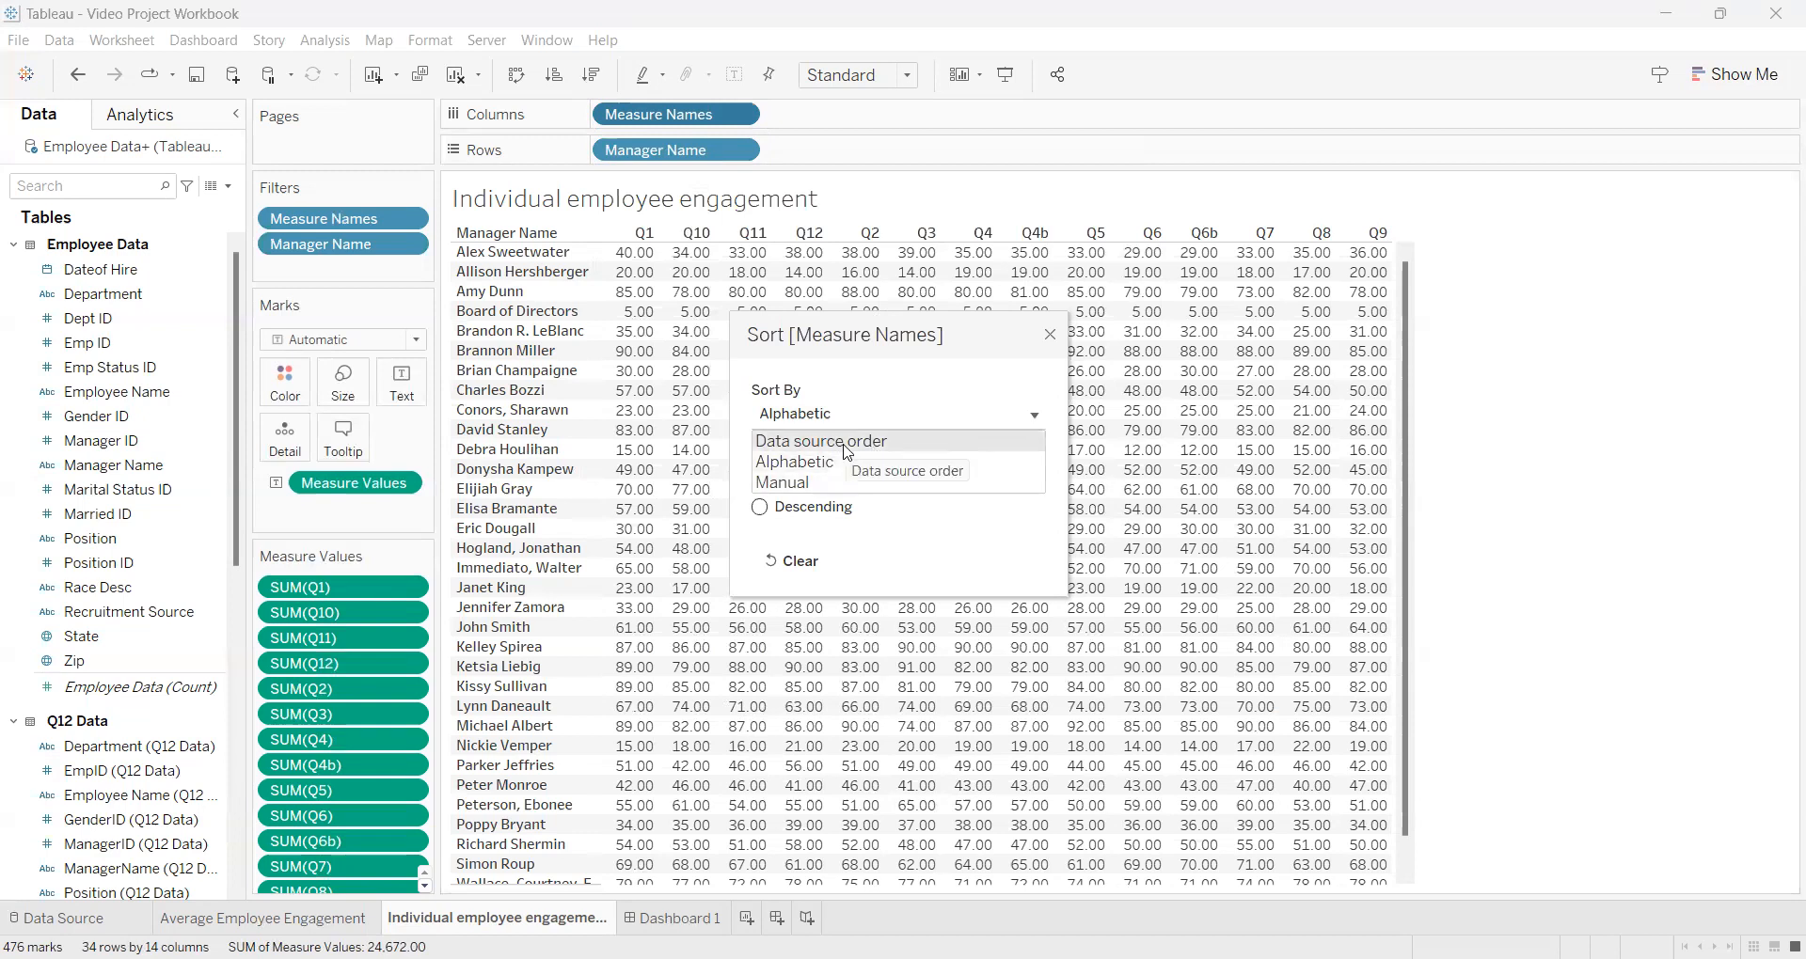
{"action": "left_click", "coordinate": [819, 440]}
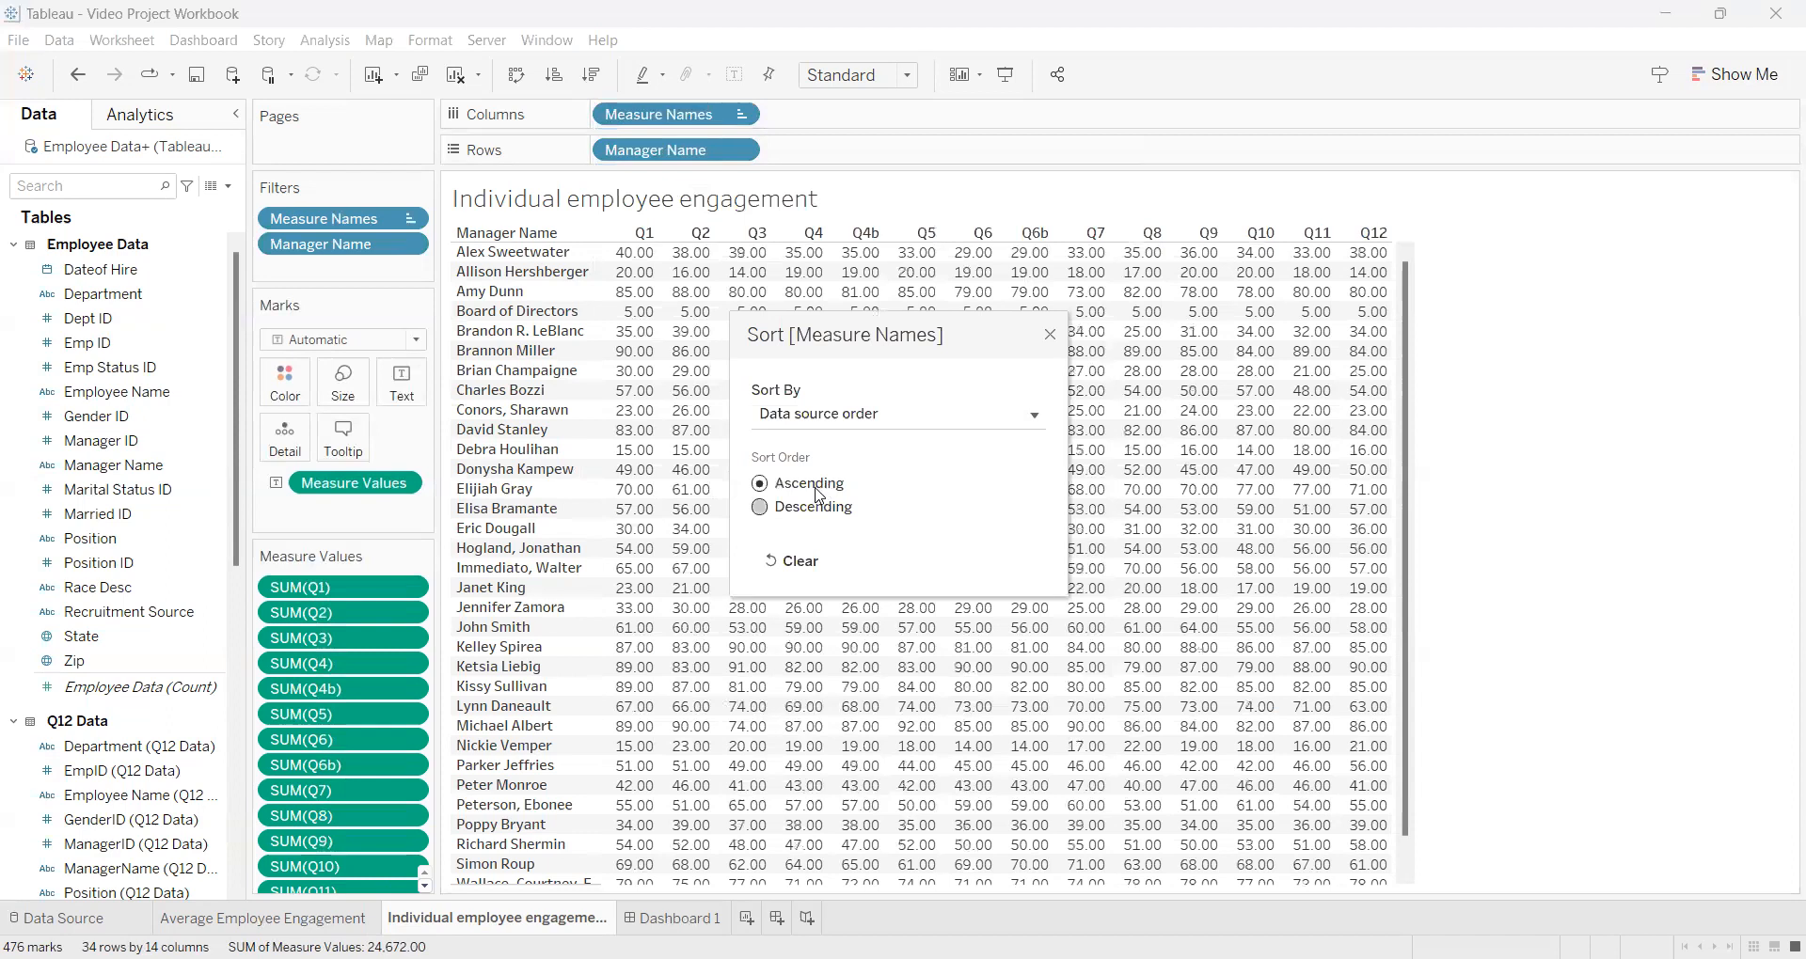
{"action": "mouse_move", "coordinate": [778, 517]}
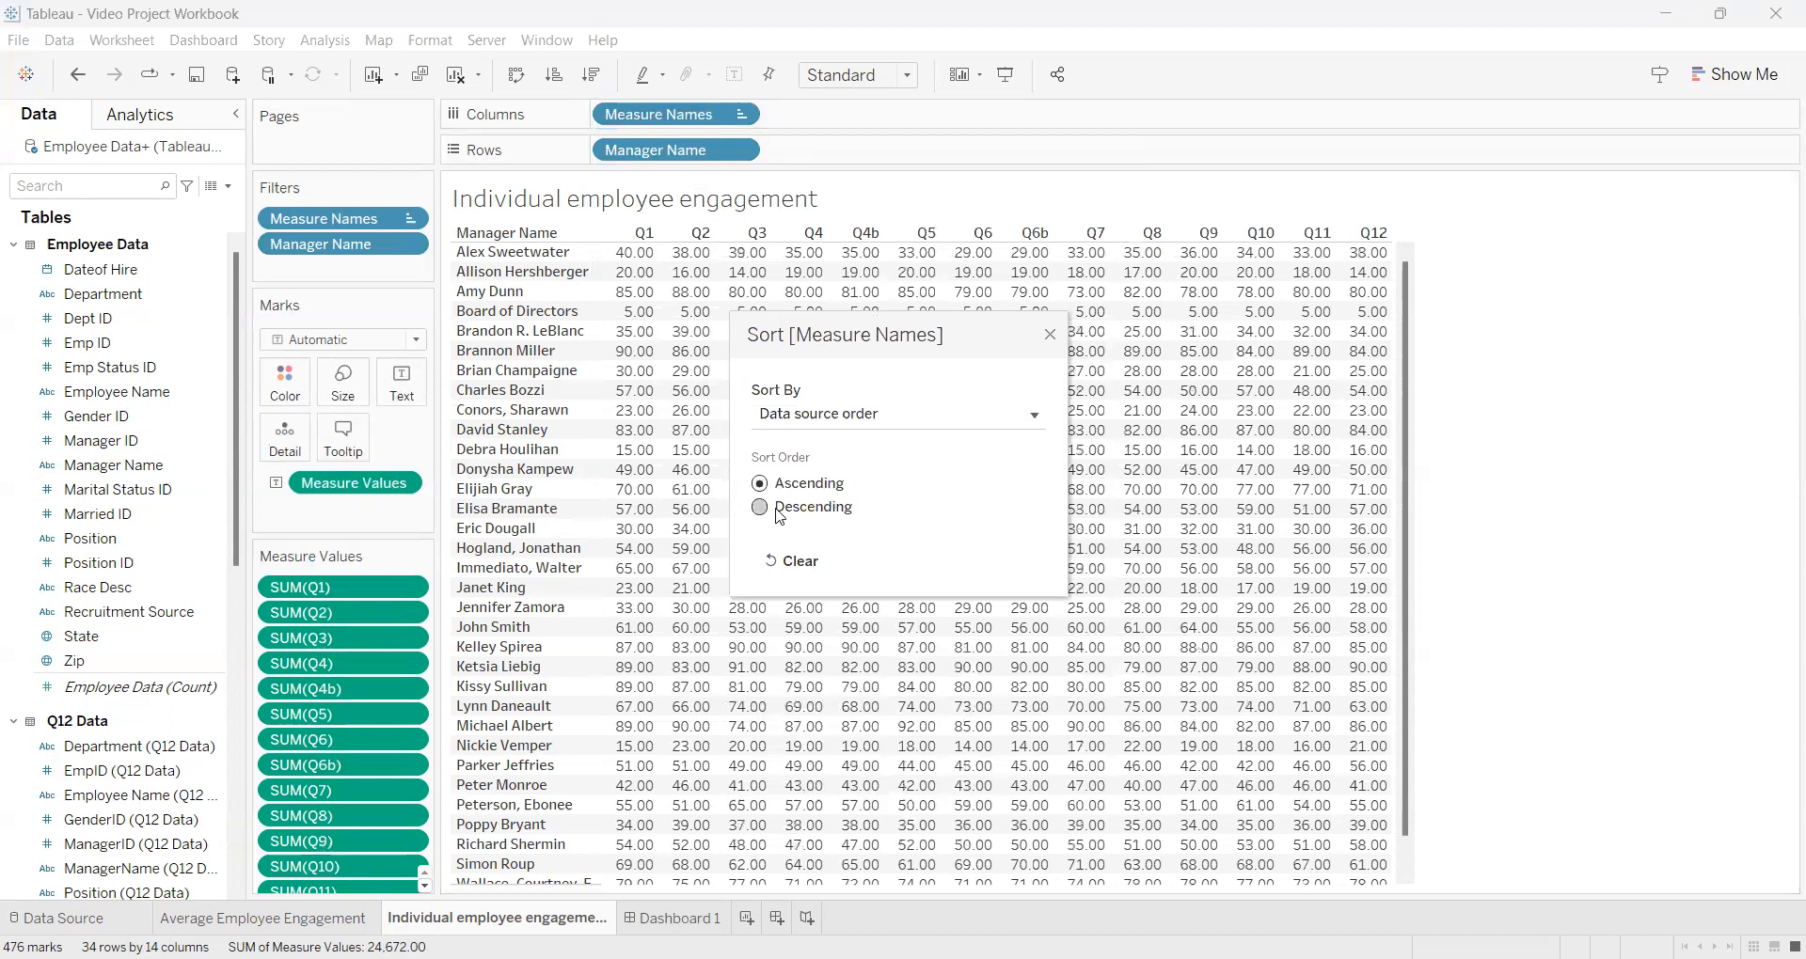
{"action": "left_click", "coordinate": [759, 507]}
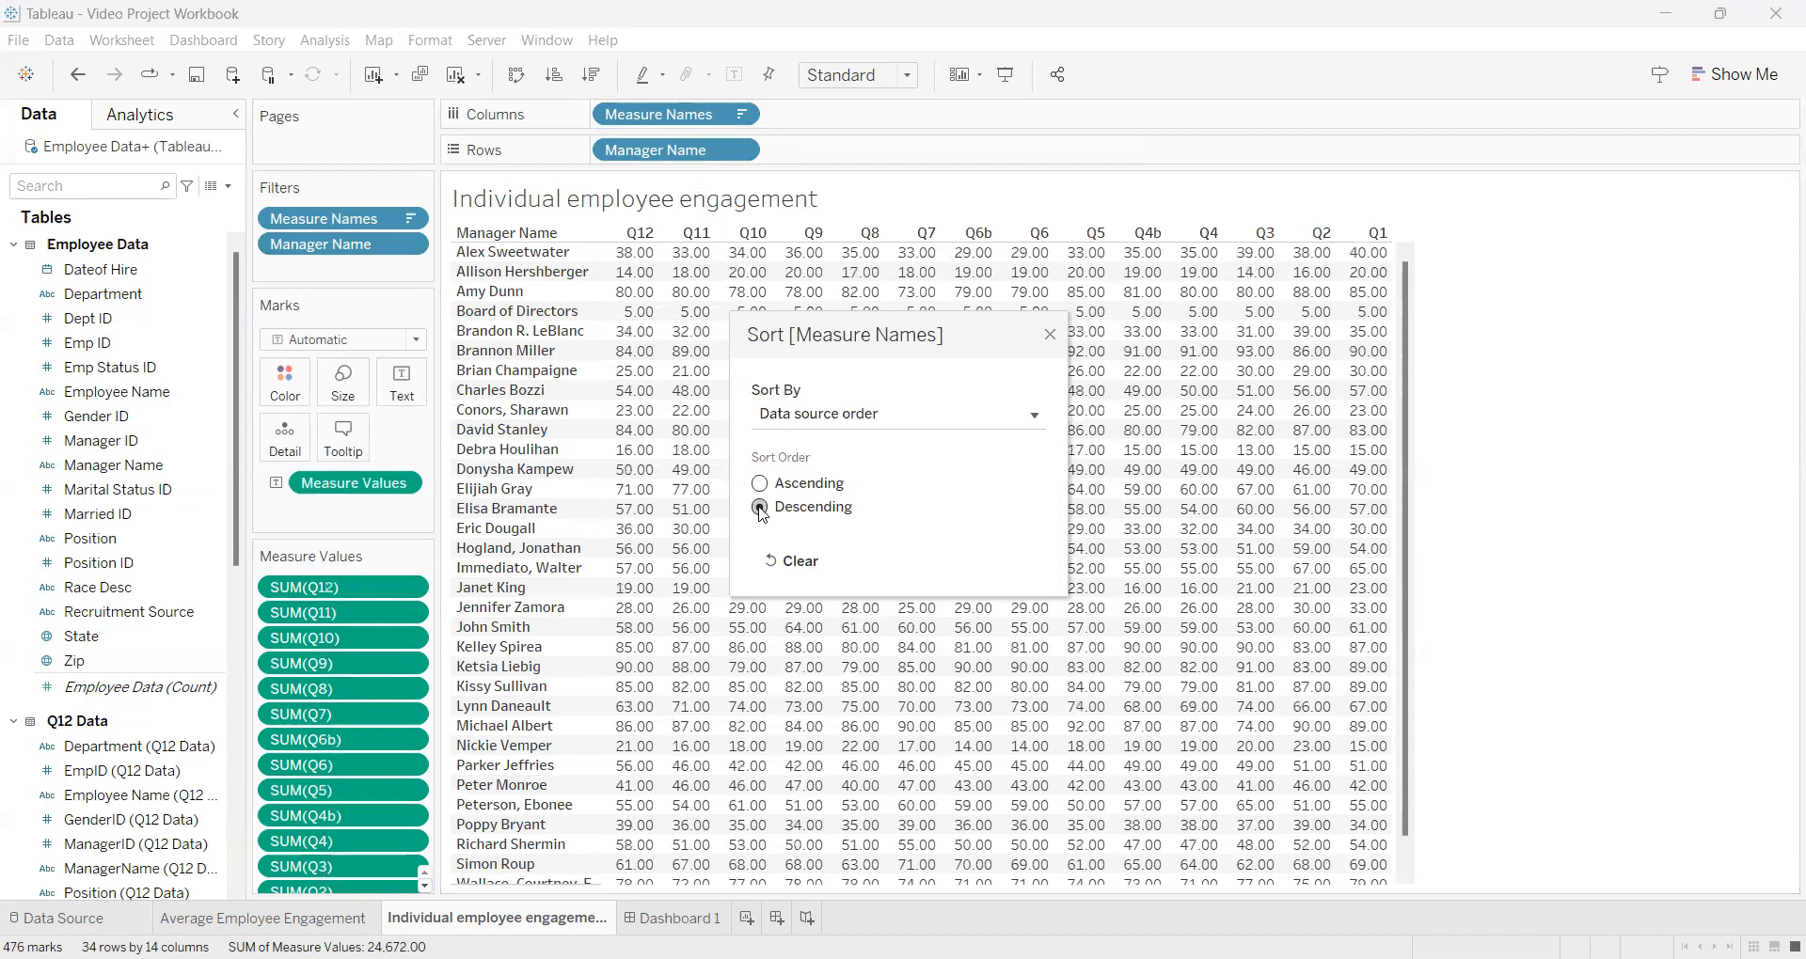
{"action": "left_click", "coordinate": [759, 507]}
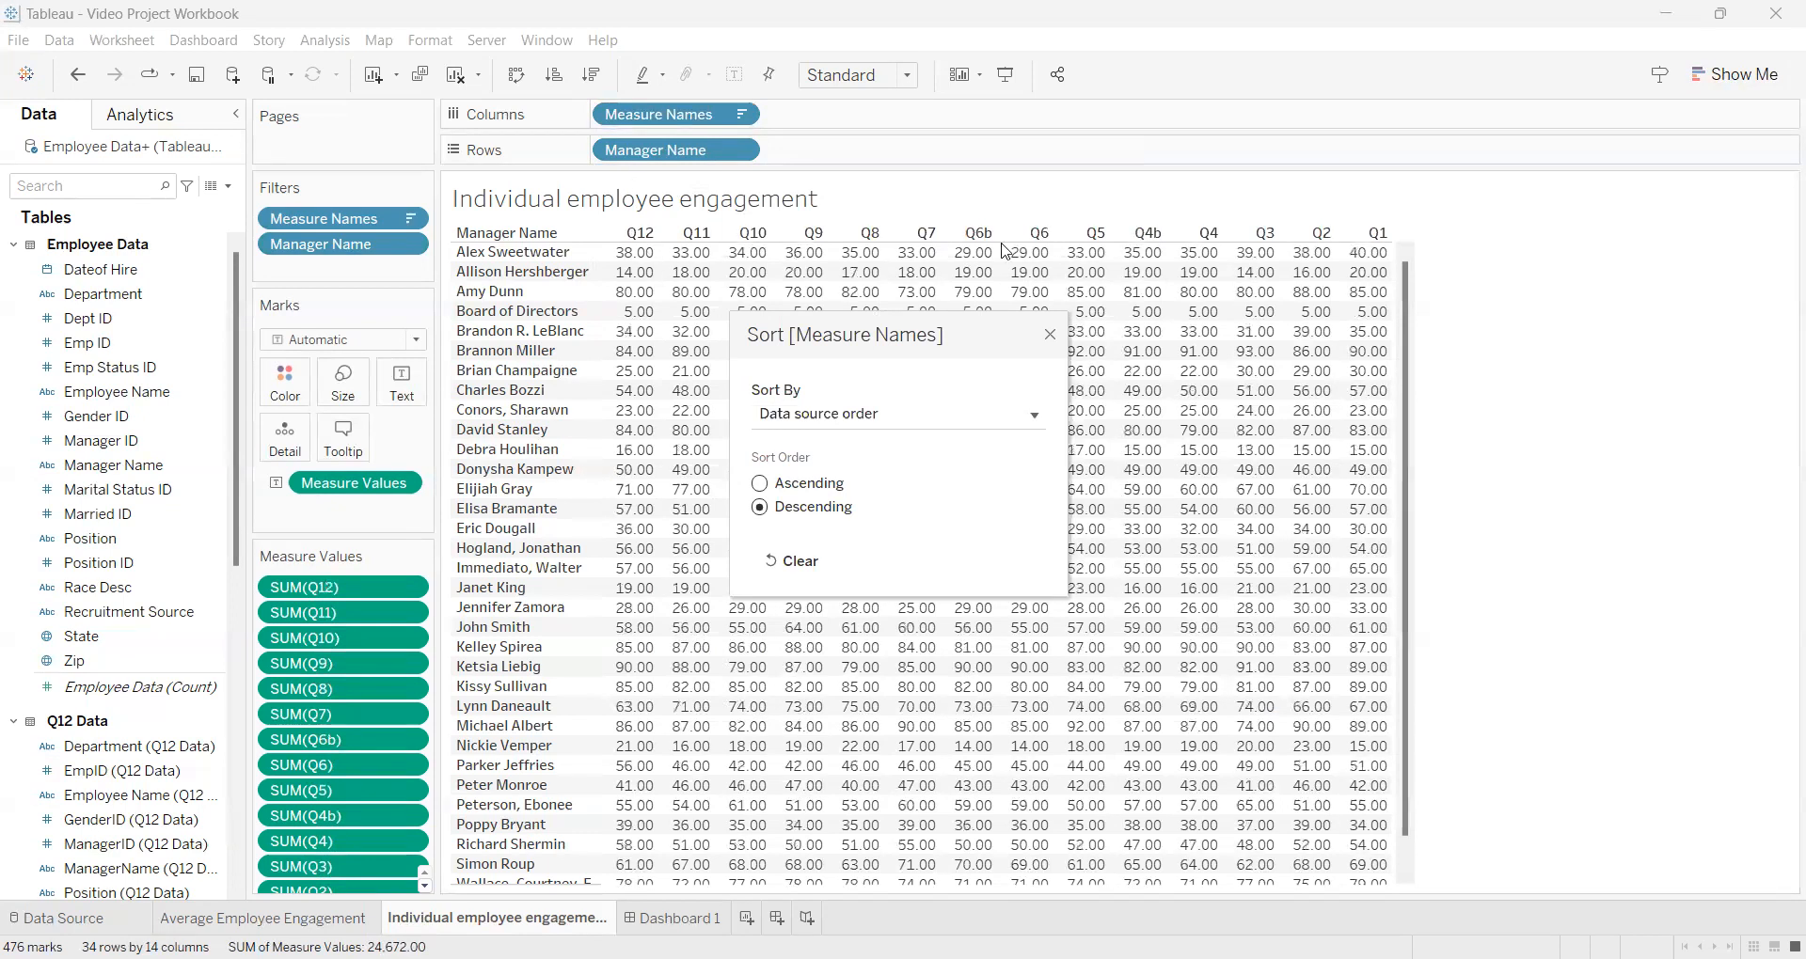
{"action": "mouse_move", "coordinate": [772, 476]}
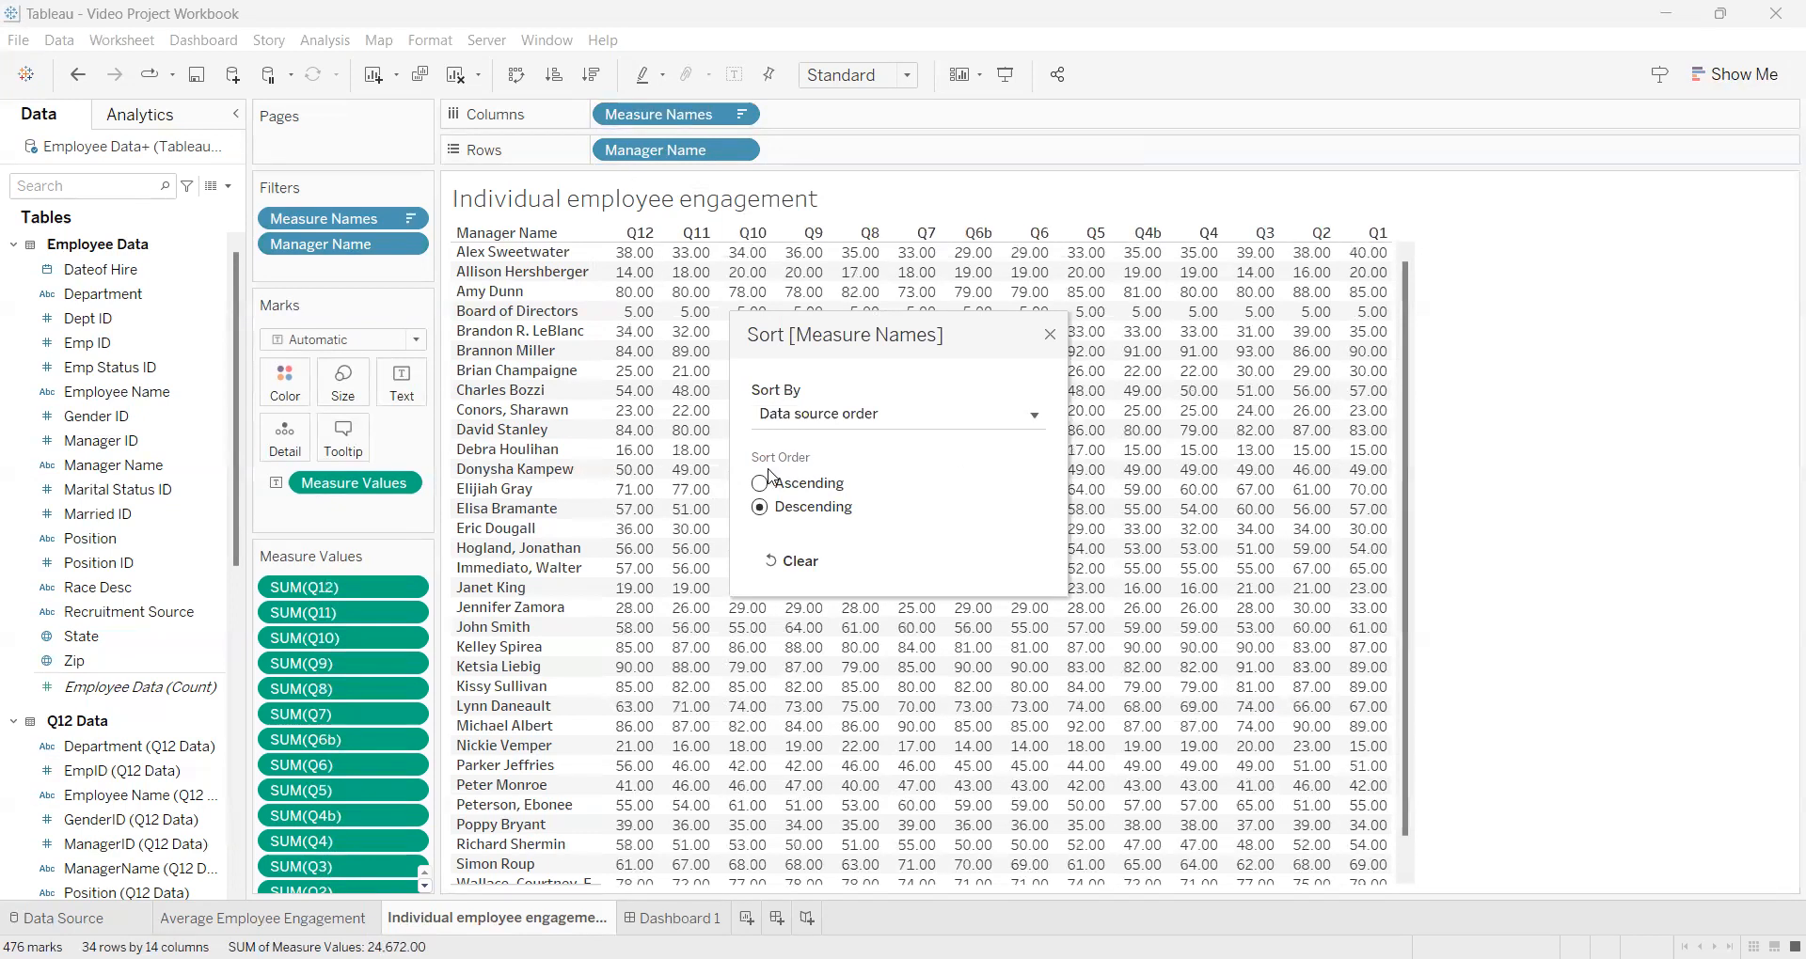
{"action": "left_click", "coordinate": [760, 482]}
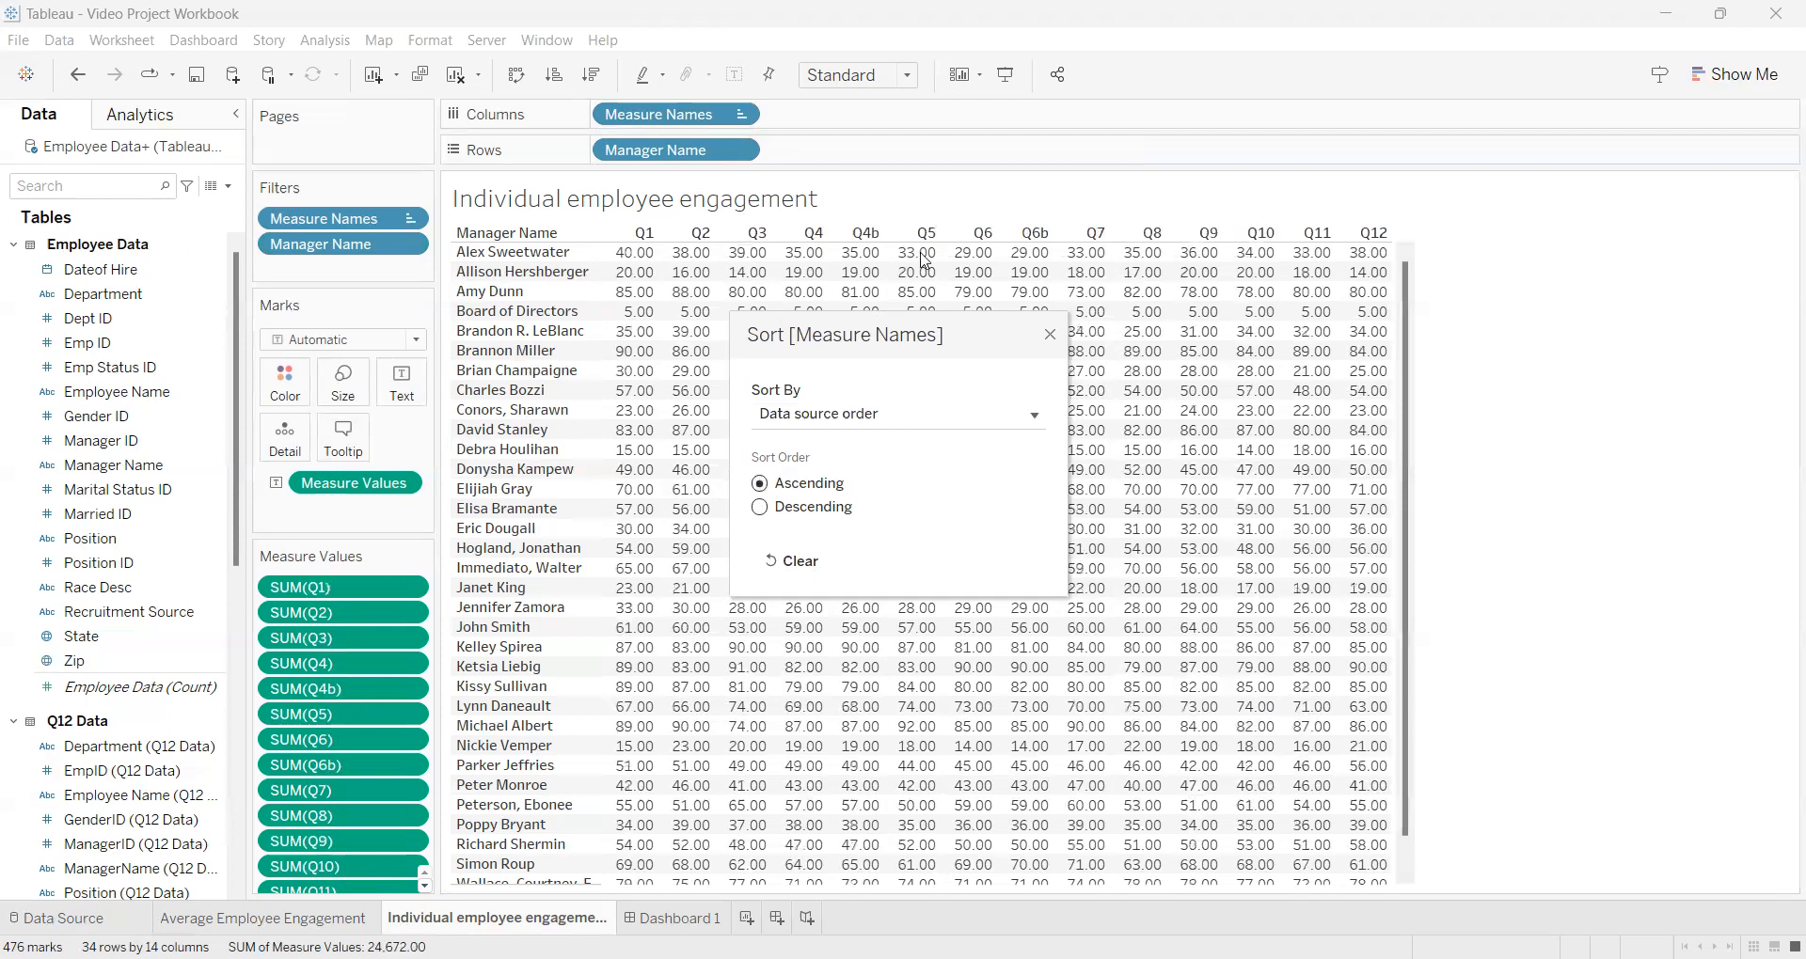
{"action": "mouse_move", "coordinate": [1050, 340]}
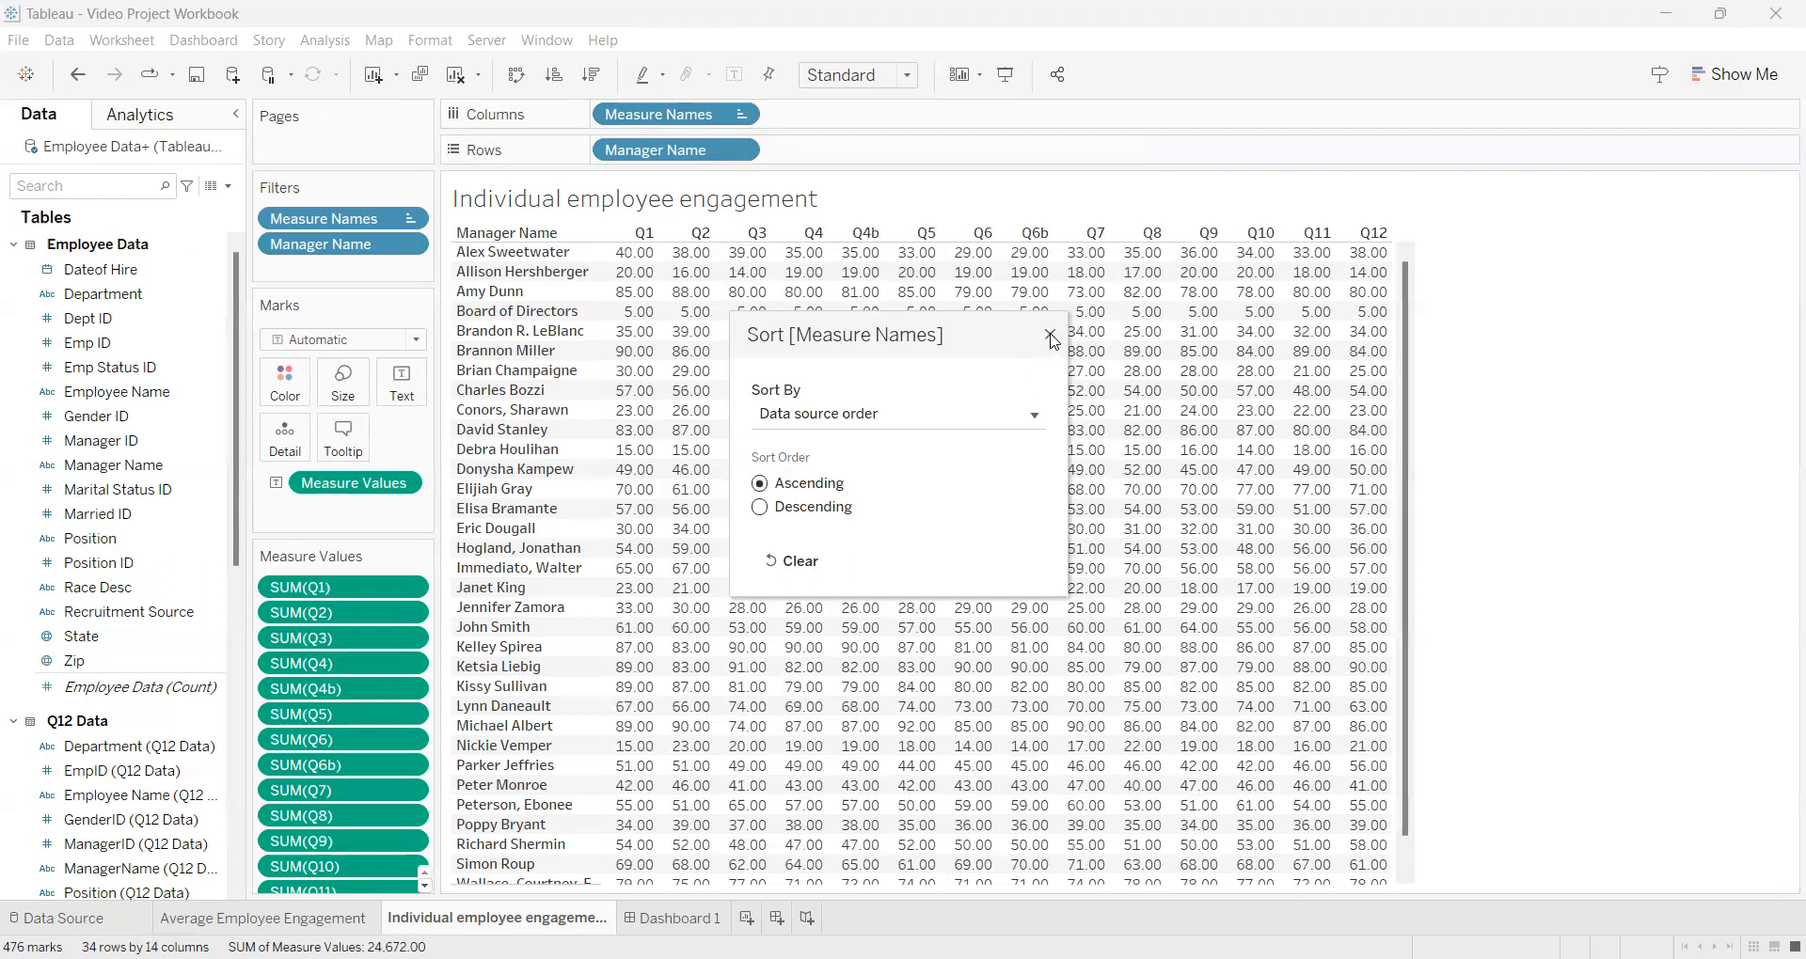
{"action": "left_click", "coordinate": [1049, 340]}
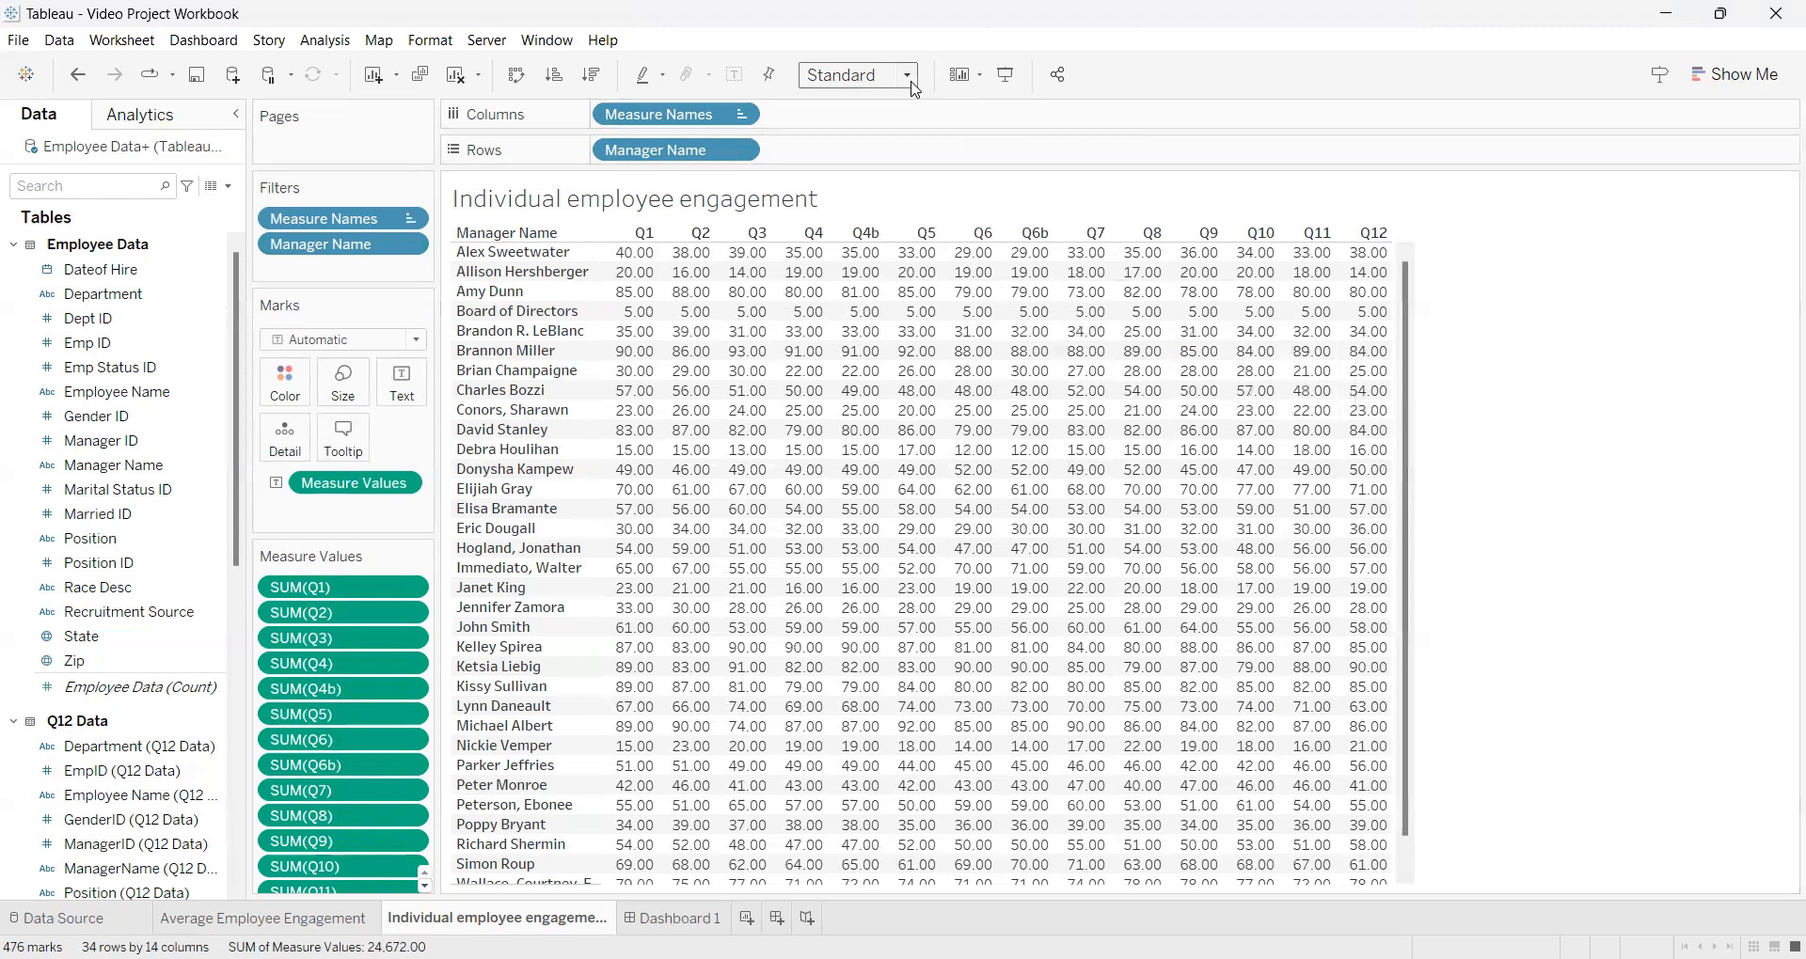
Try Fit Width and Fit Height, then set the view fit to Entire View.
{"action": "left_click", "coordinate": [854, 73]}
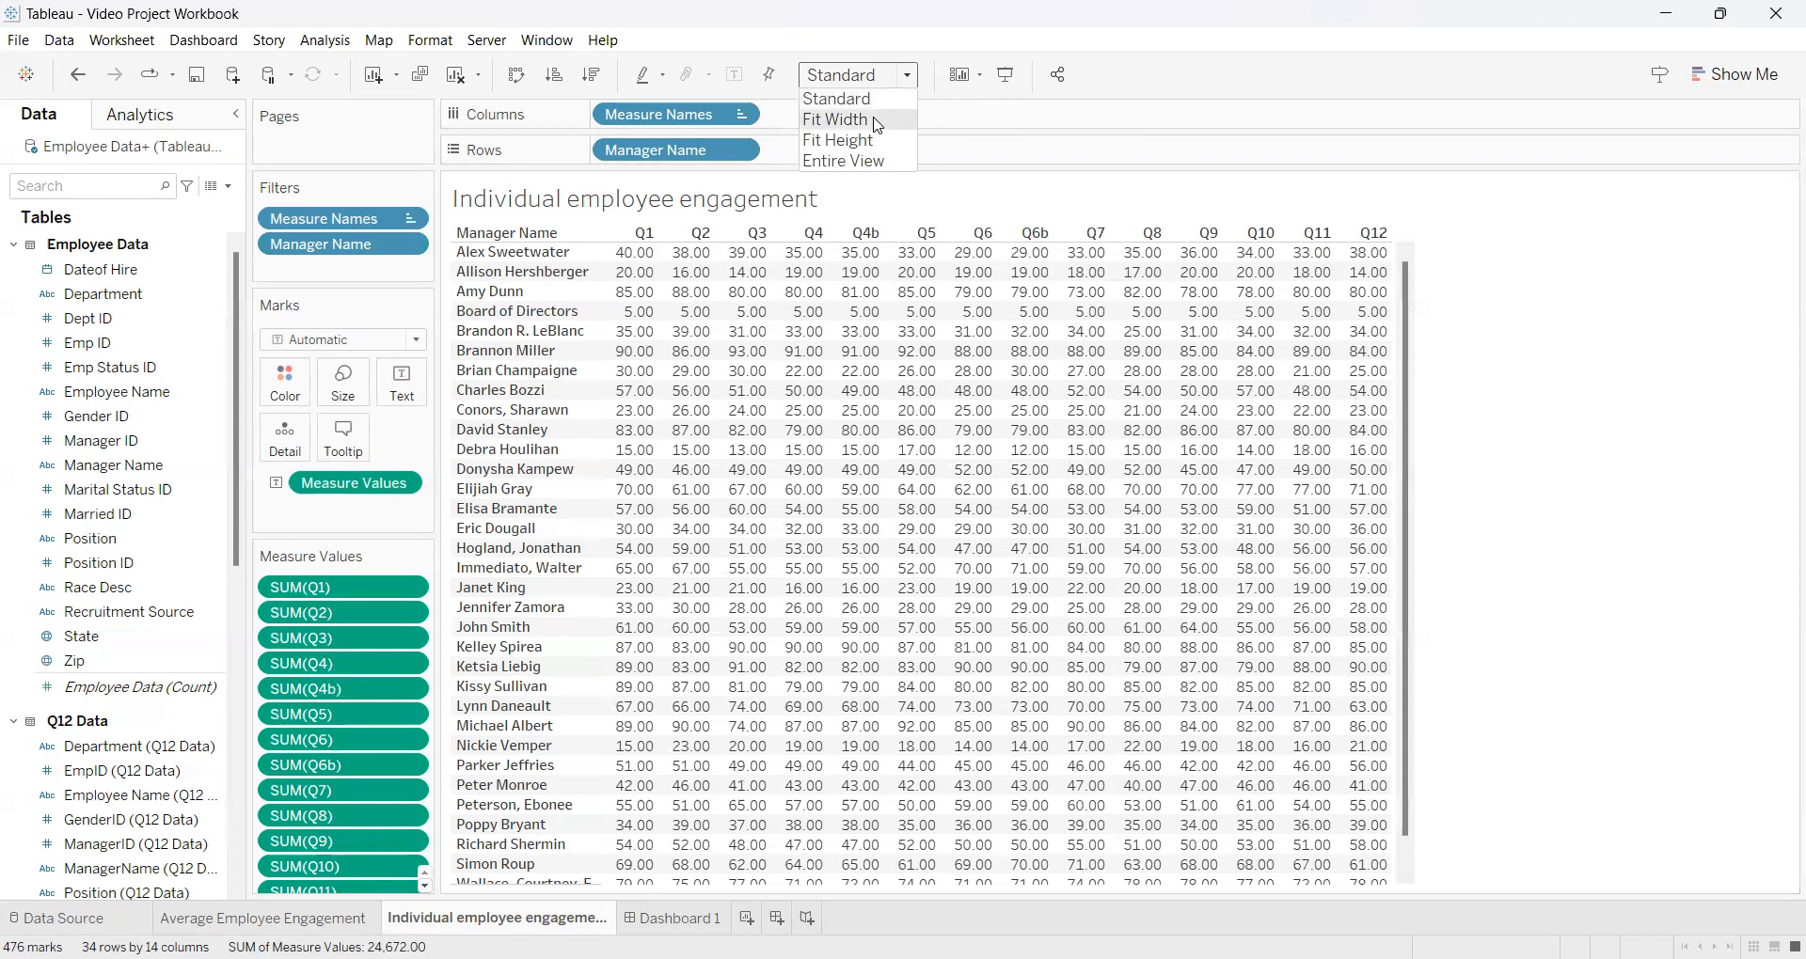
{"action": "left_click", "coordinate": [835, 119]}
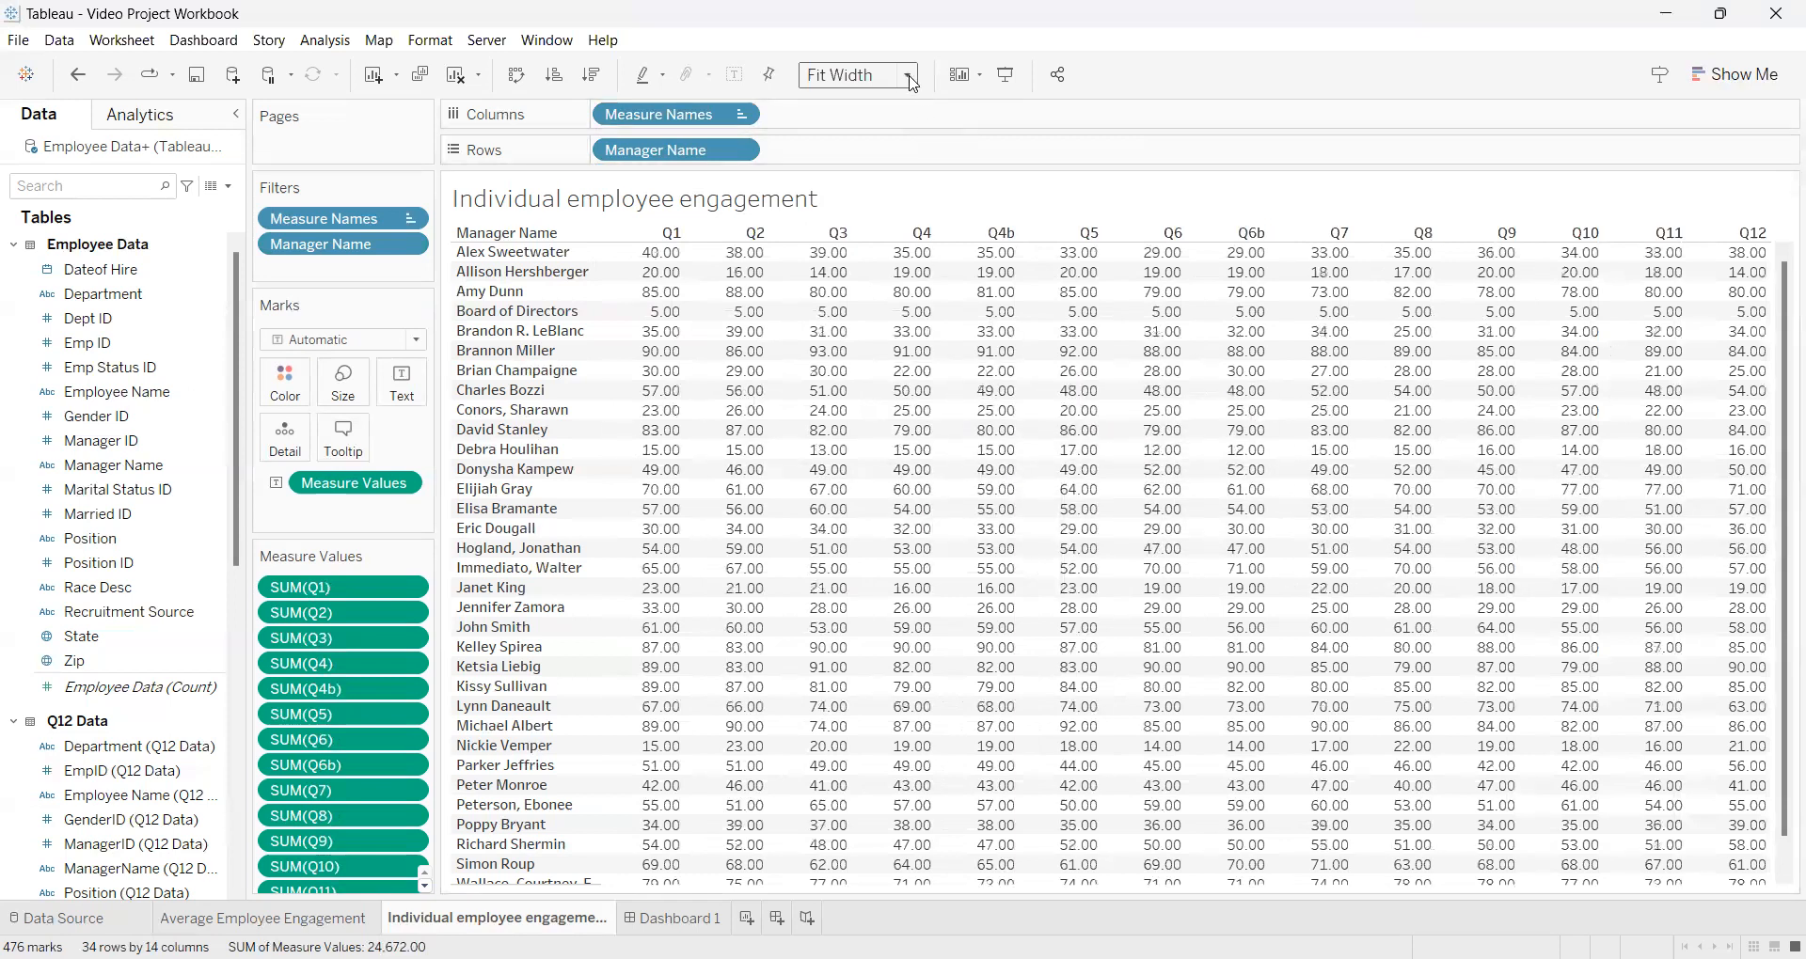
{"action": "left_click", "coordinate": [852, 76]}
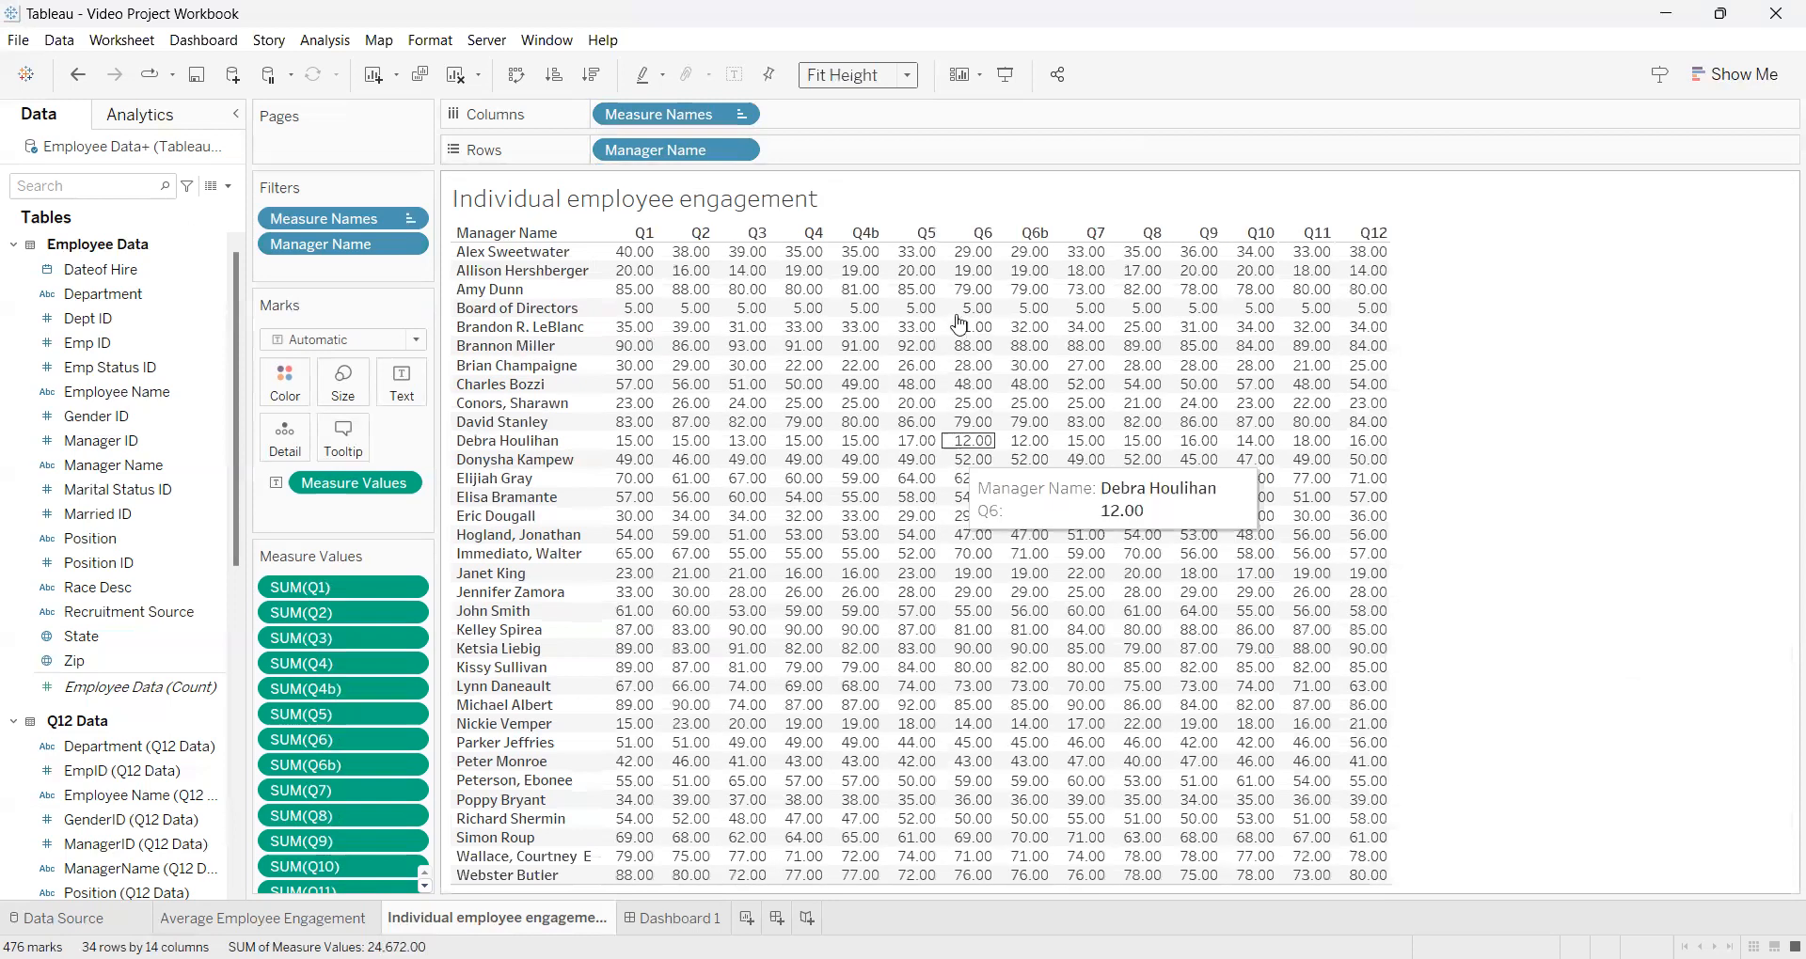
{"action": "mouse_move", "coordinate": [909, 92]}
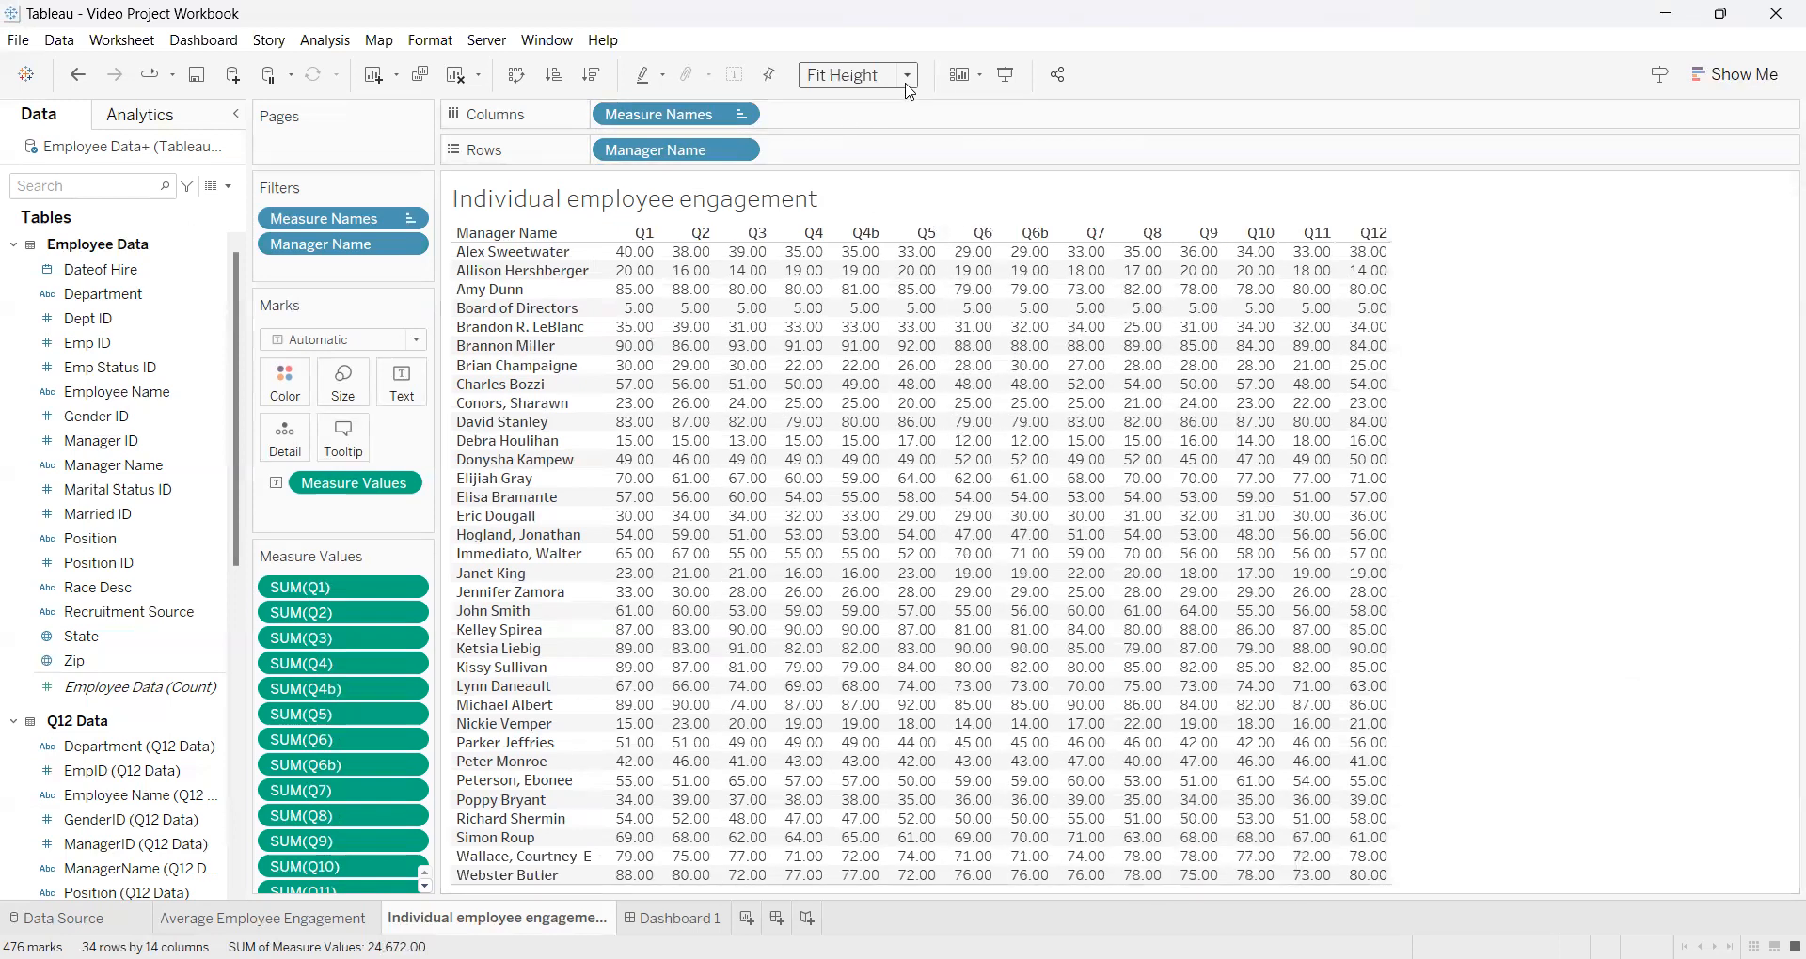
{"action": "left_click", "coordinate": [909, 76]}
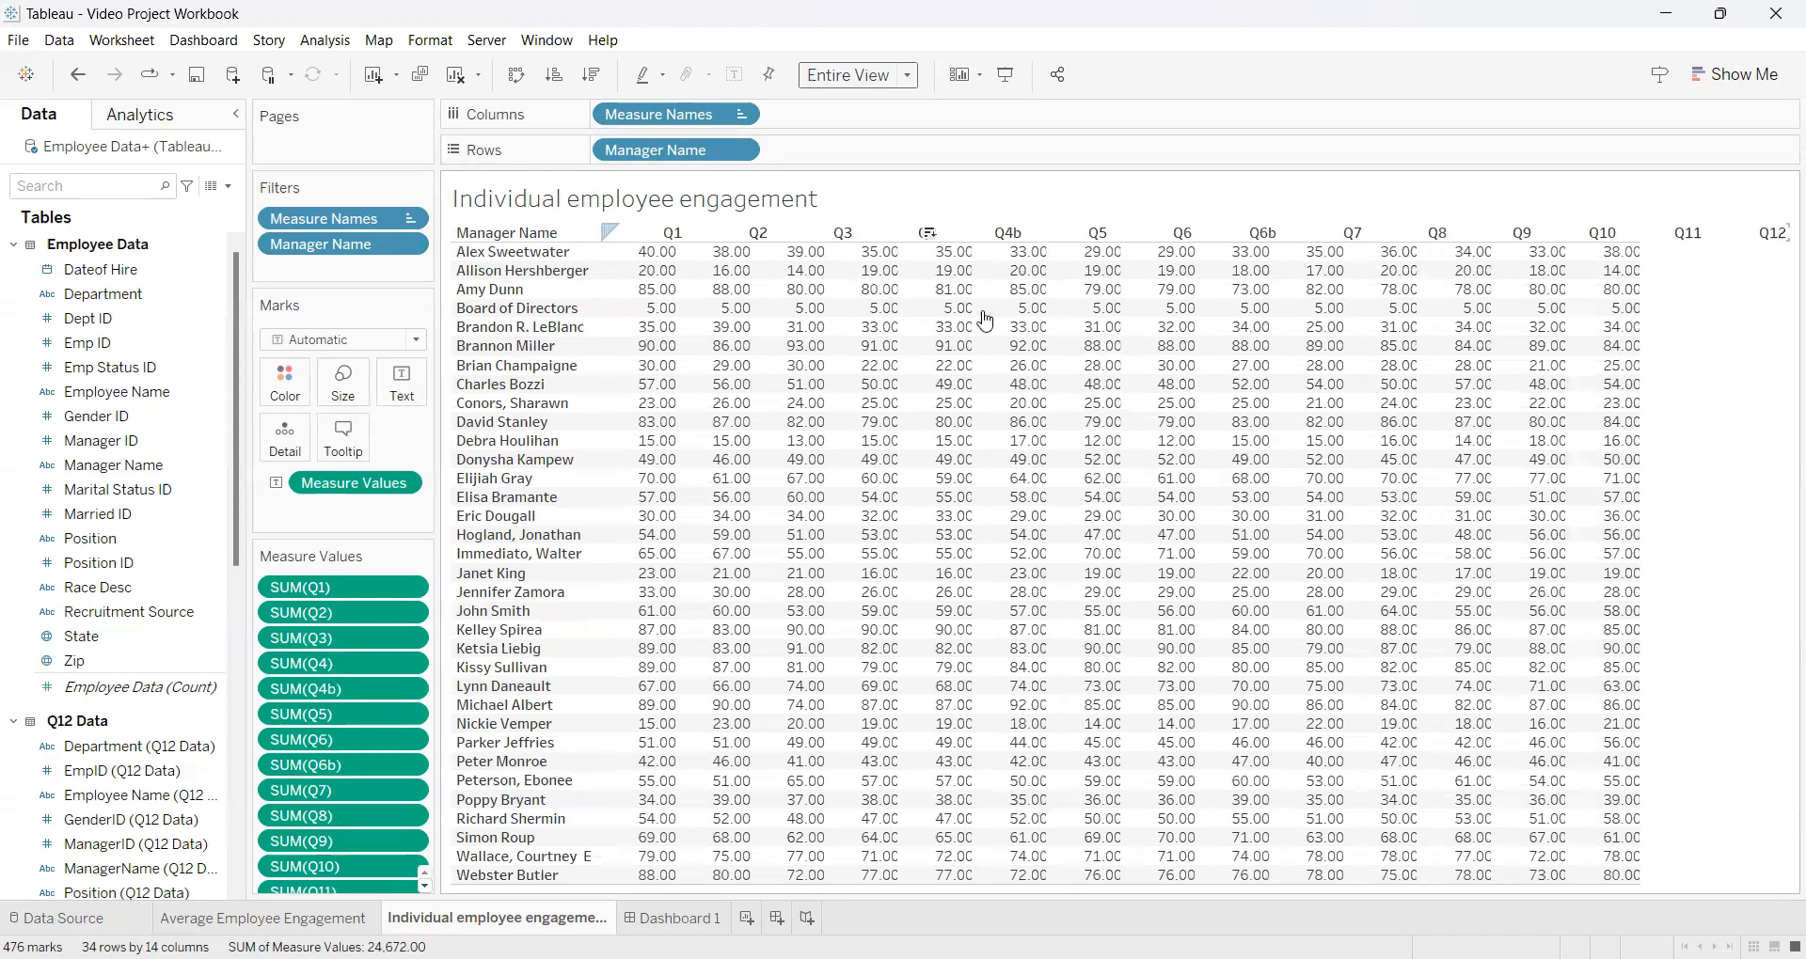
{"action": "mouse_move", "coordinate": [1413, 553]}
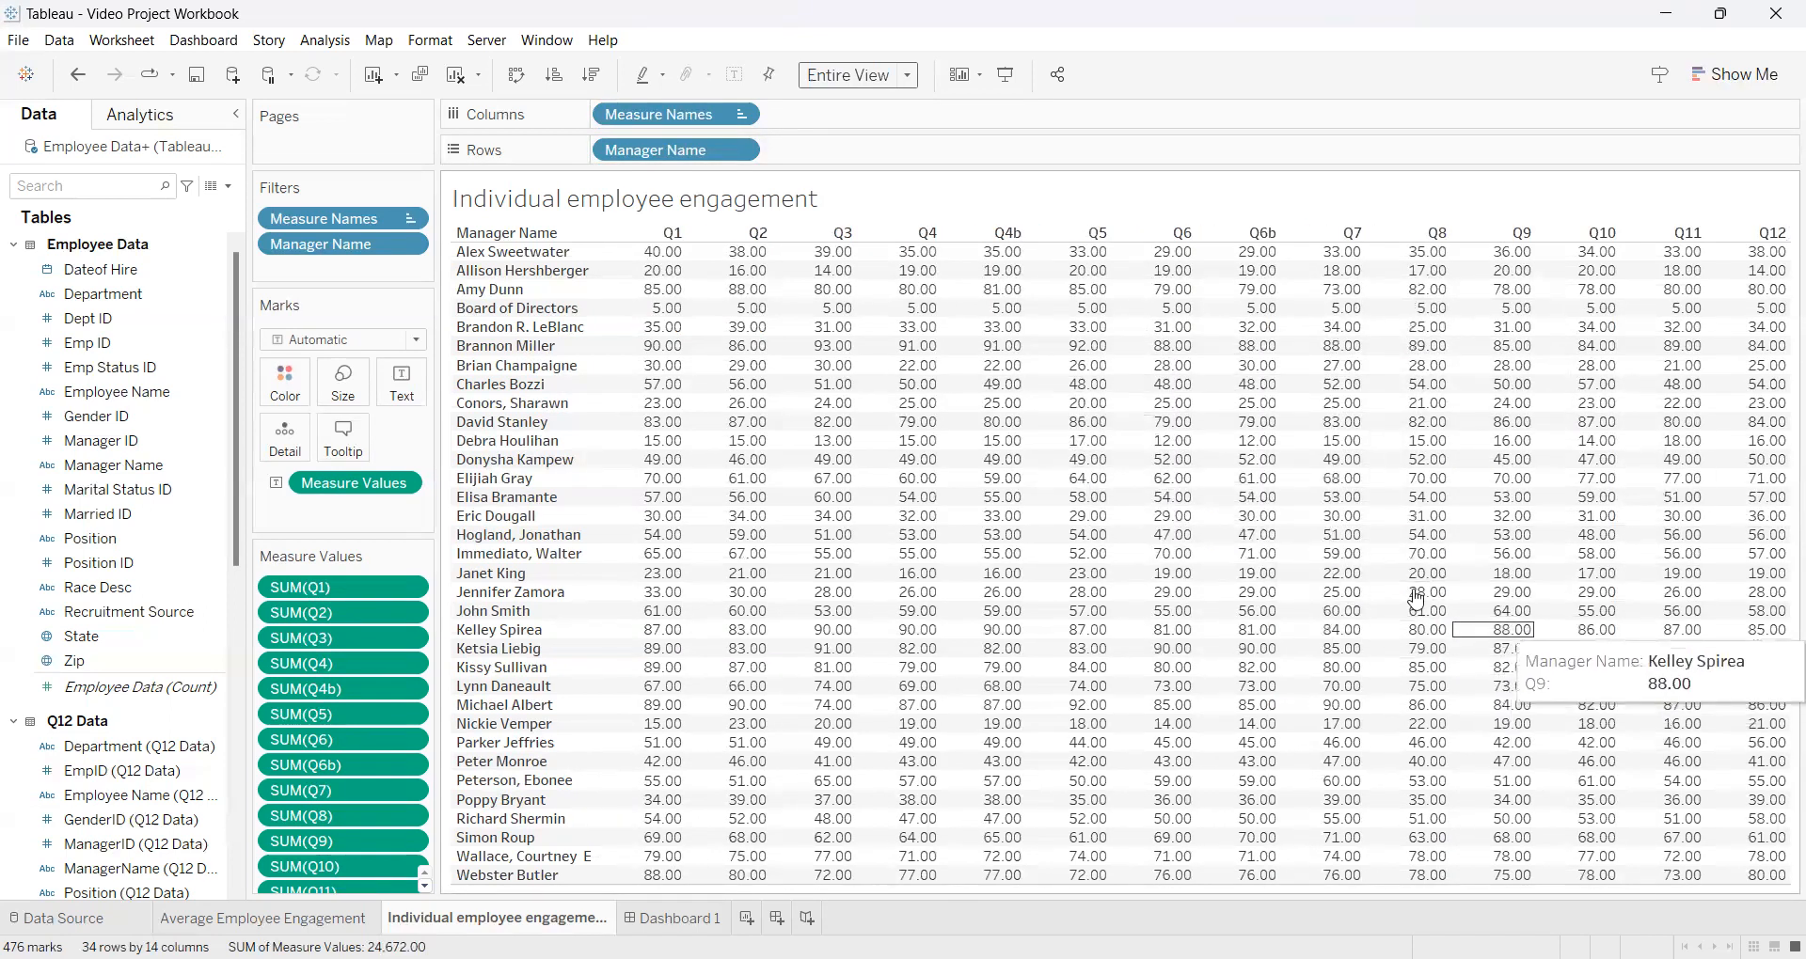
{"action": "mouse_move", "coordinate": [921, 307]}
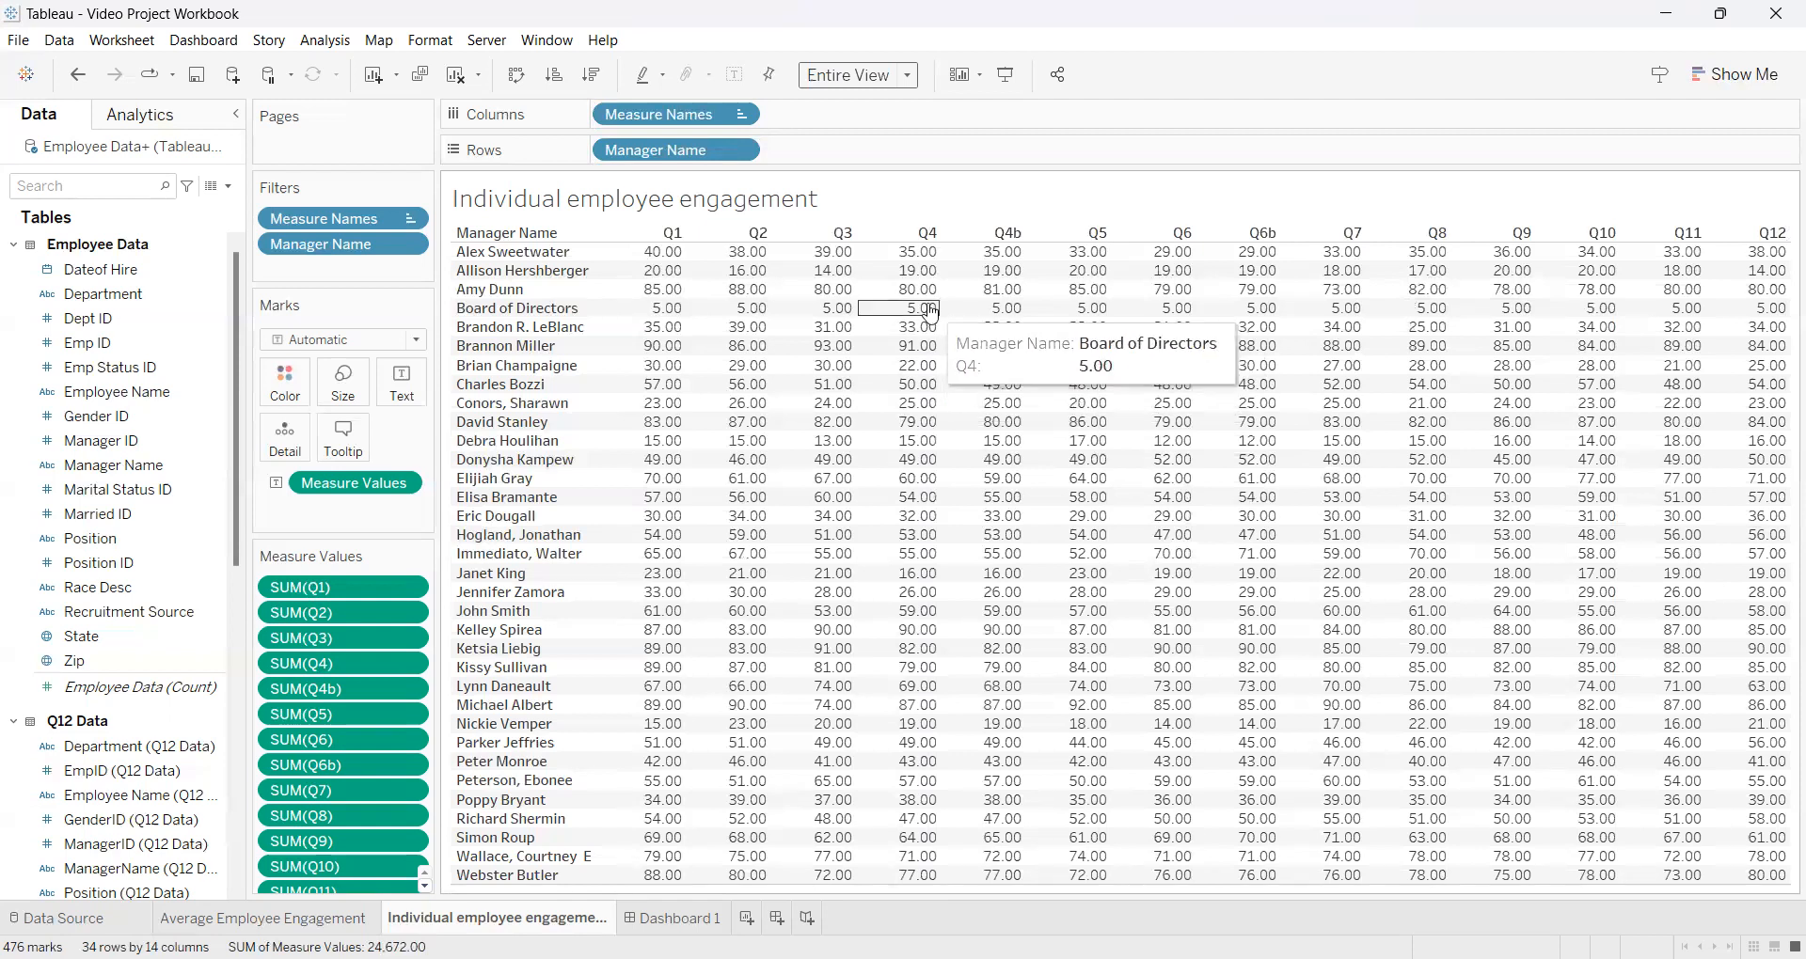
{"action": "mouse_move", "coordinate": [909, 326]}
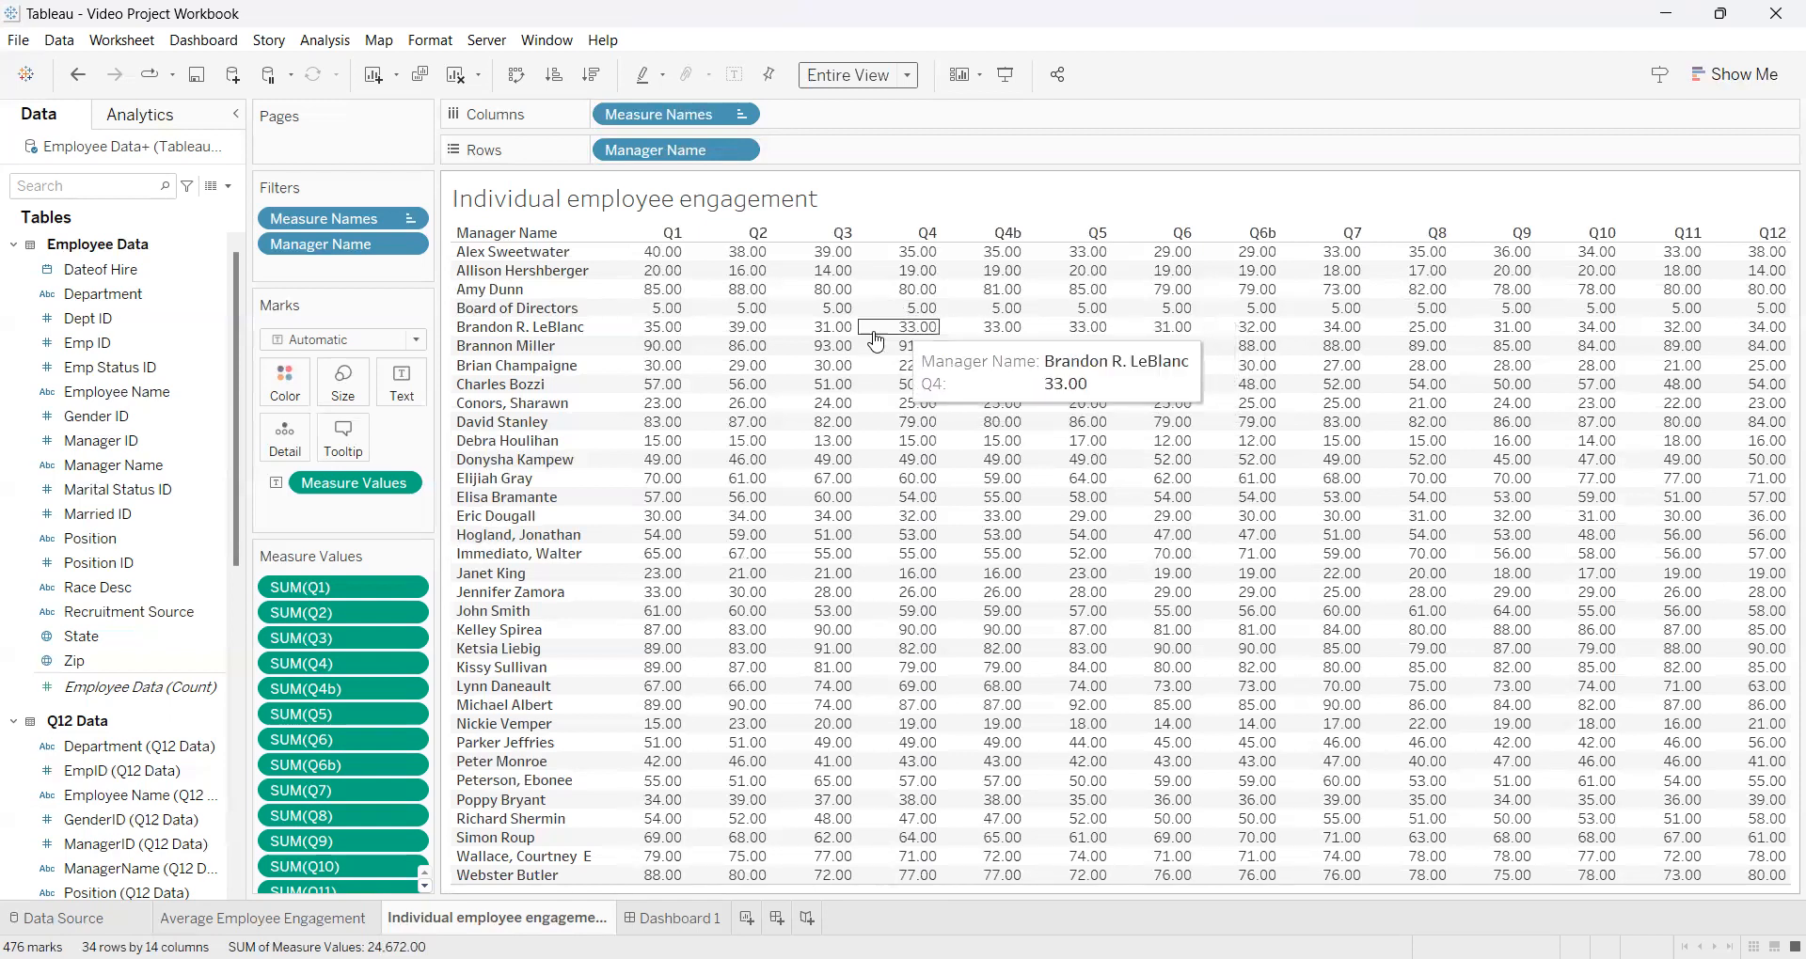
{"action": "mouse_move", "coordinate": [520, 280]}
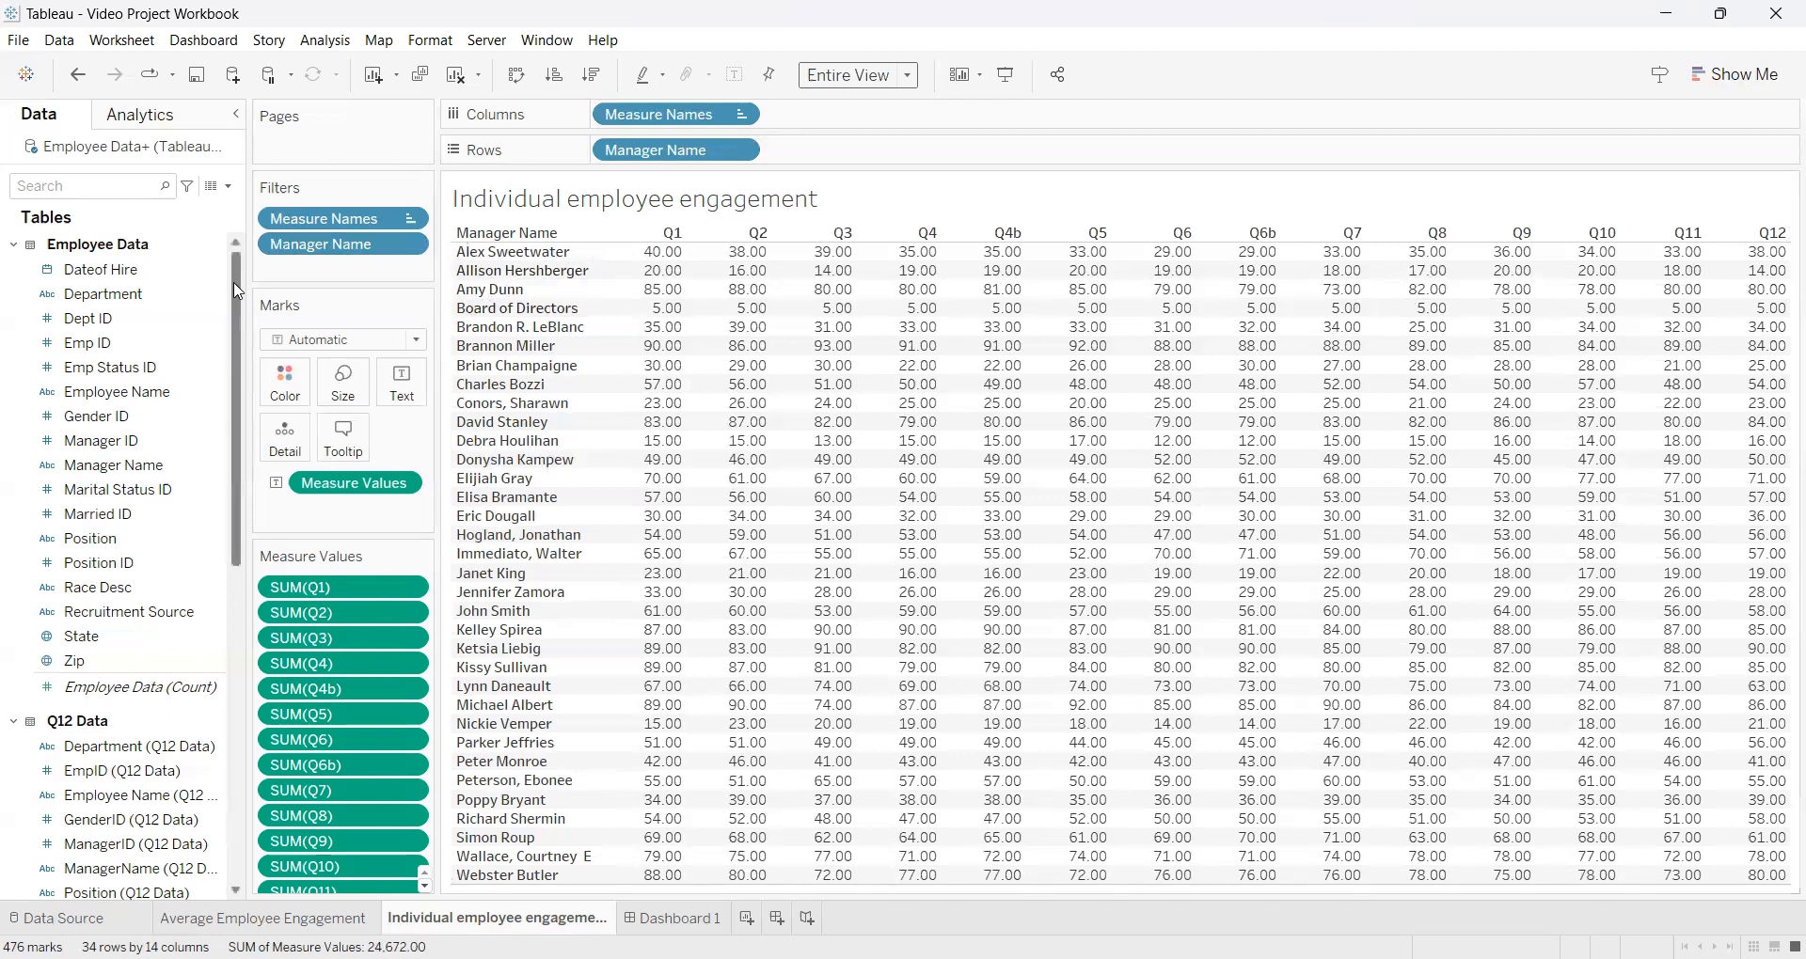
{"action": "scroll", "scroll_direction": "down", "scroll_amount": 3}
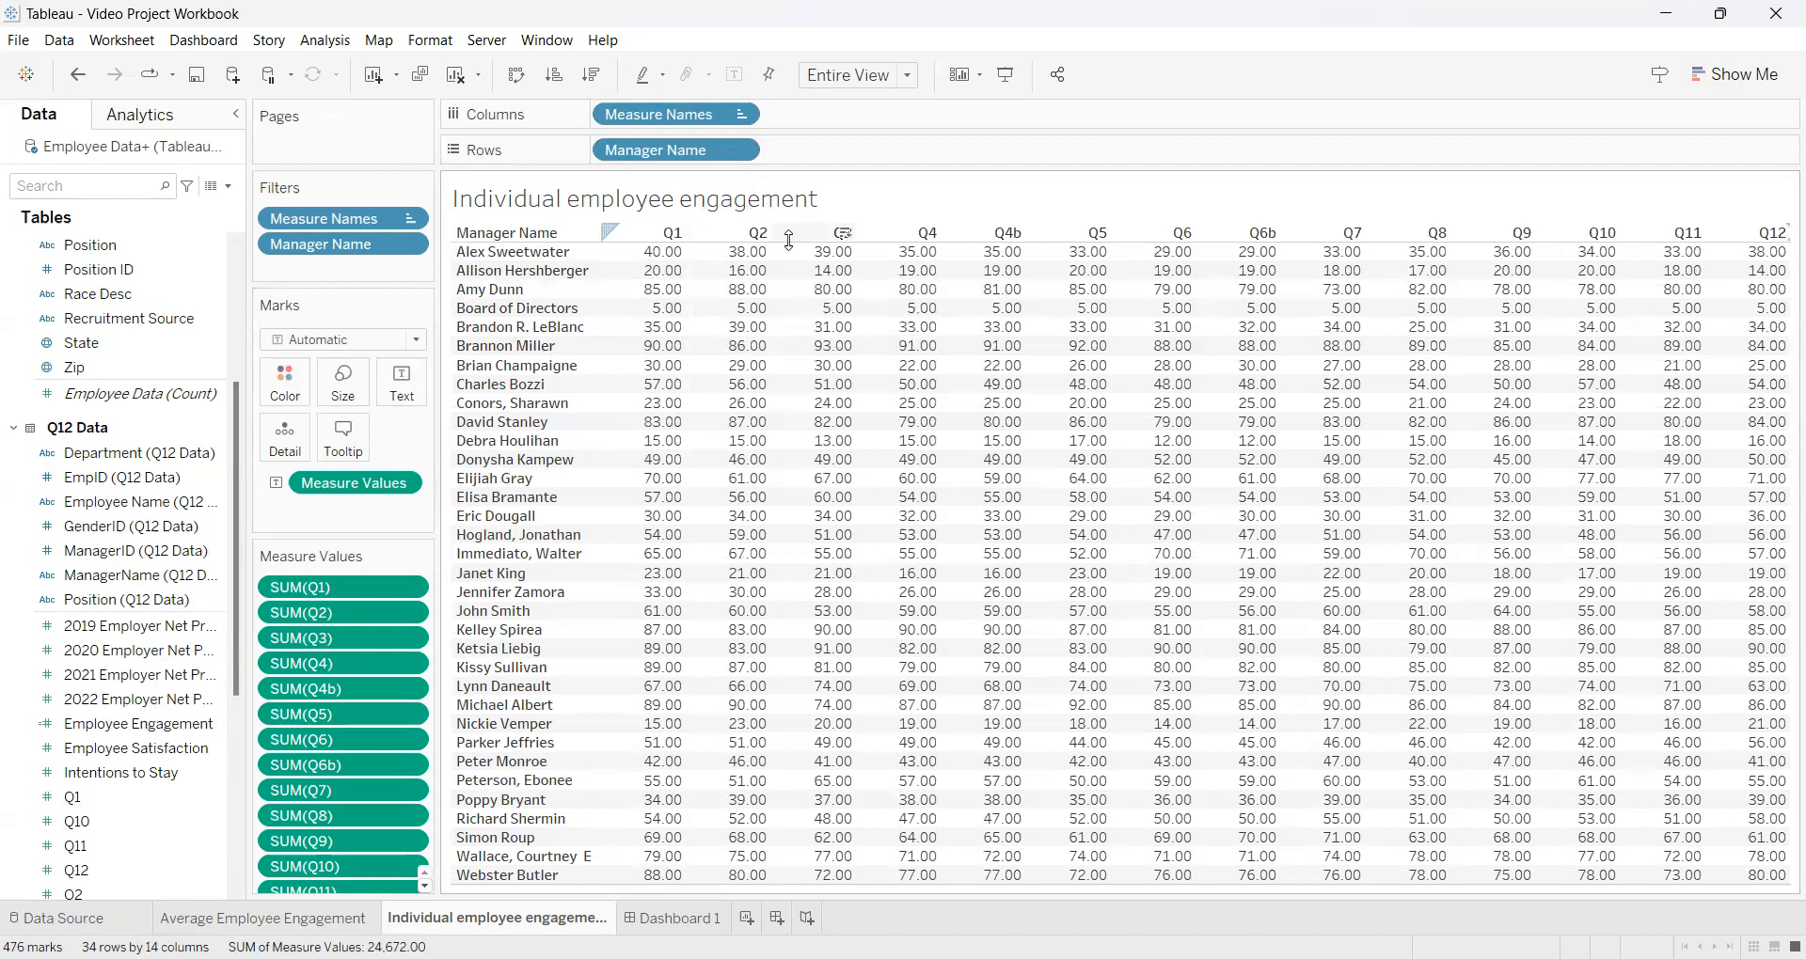
{"action": "mouse_move", "coordinate": [902, 497]}
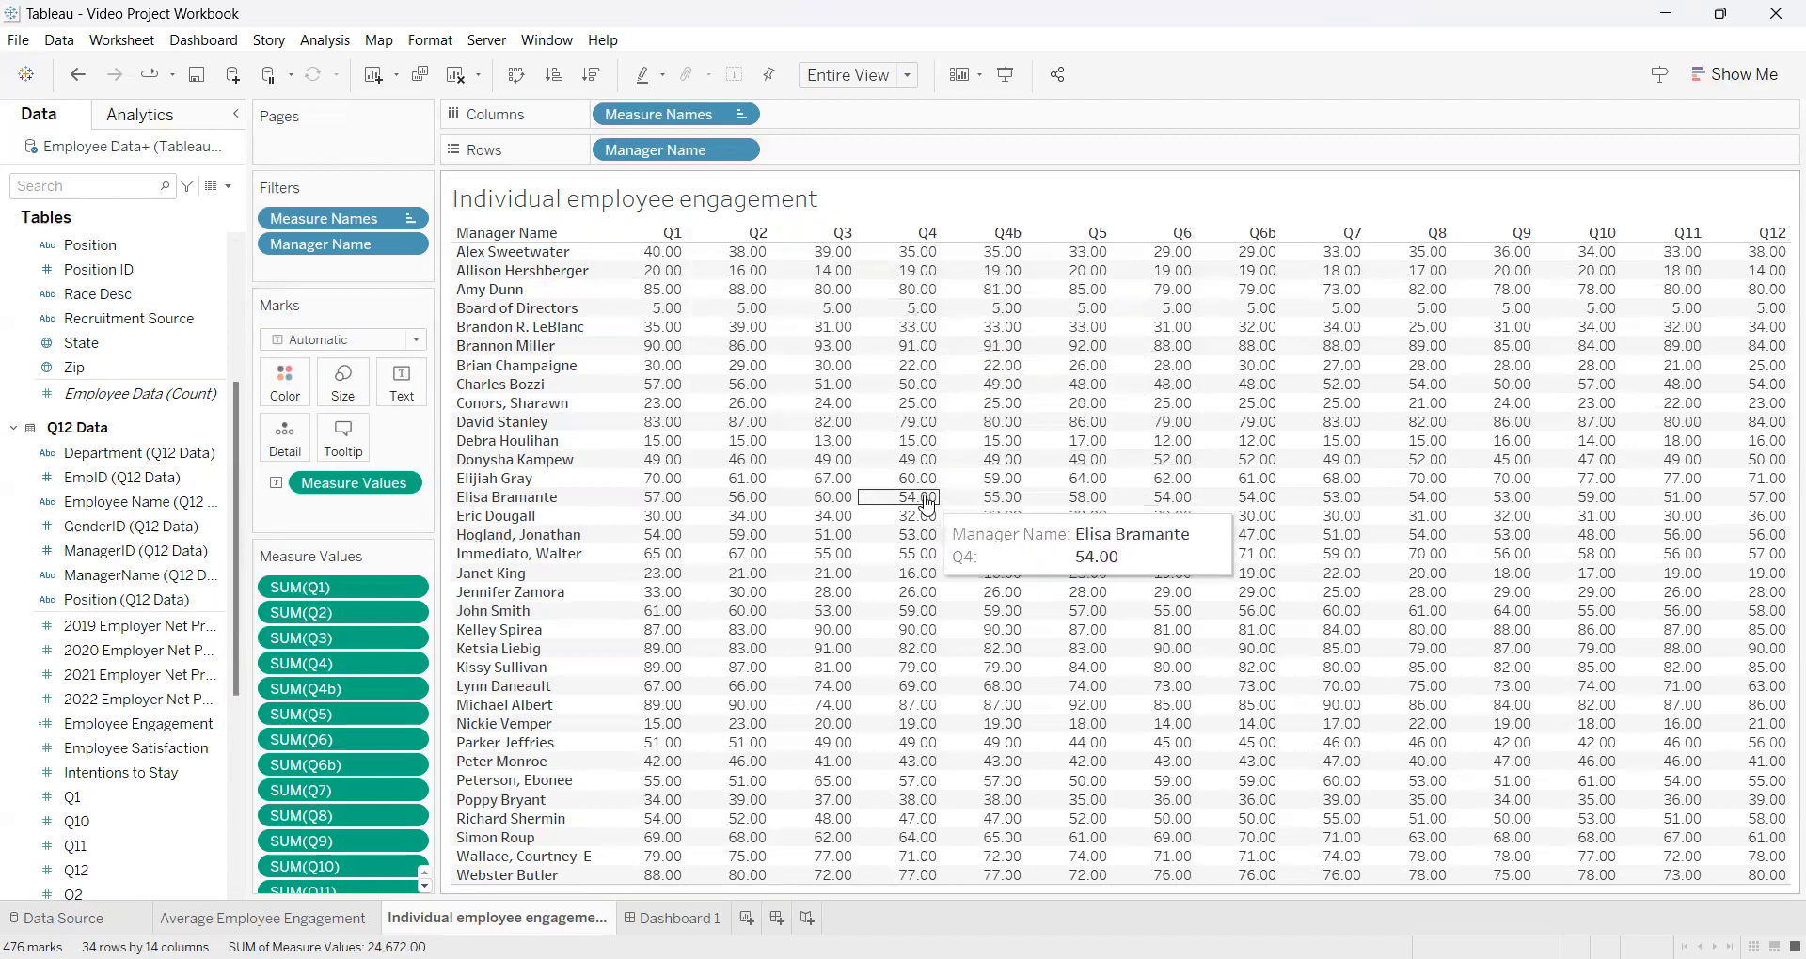
{"action": "mouse_move", "coordinate": [907, 365]}
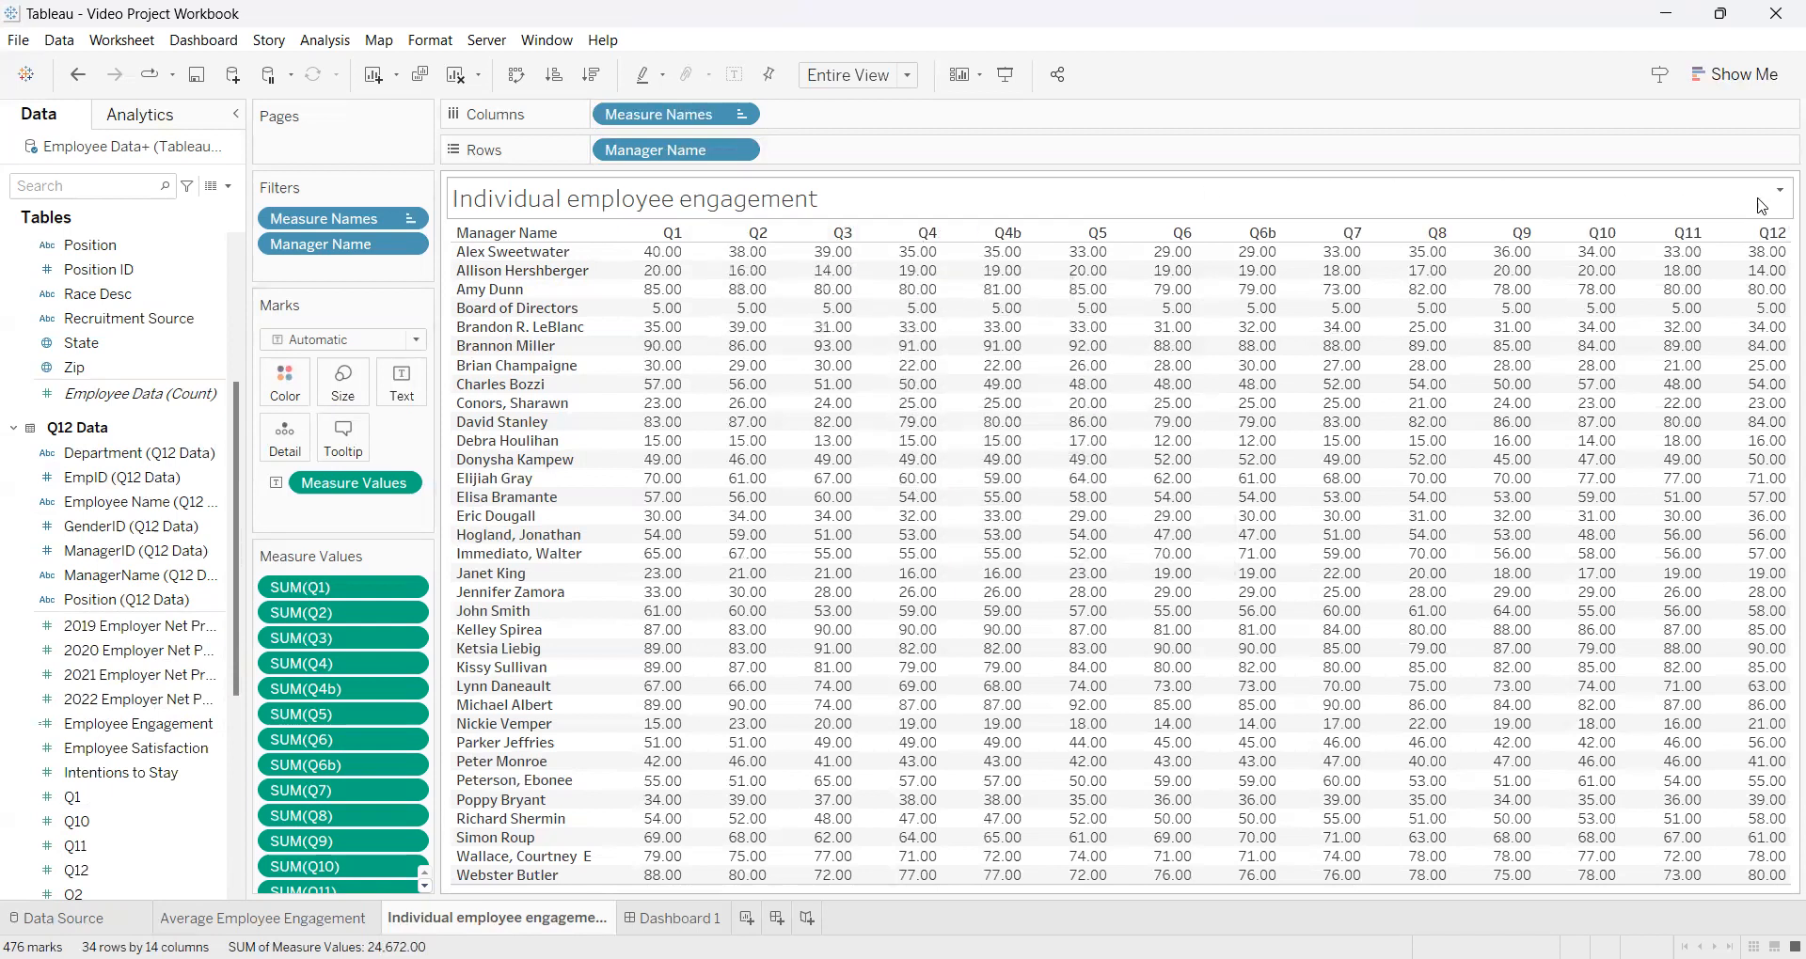
{"action": "mouse_move", "coordinate": [672, 251]}
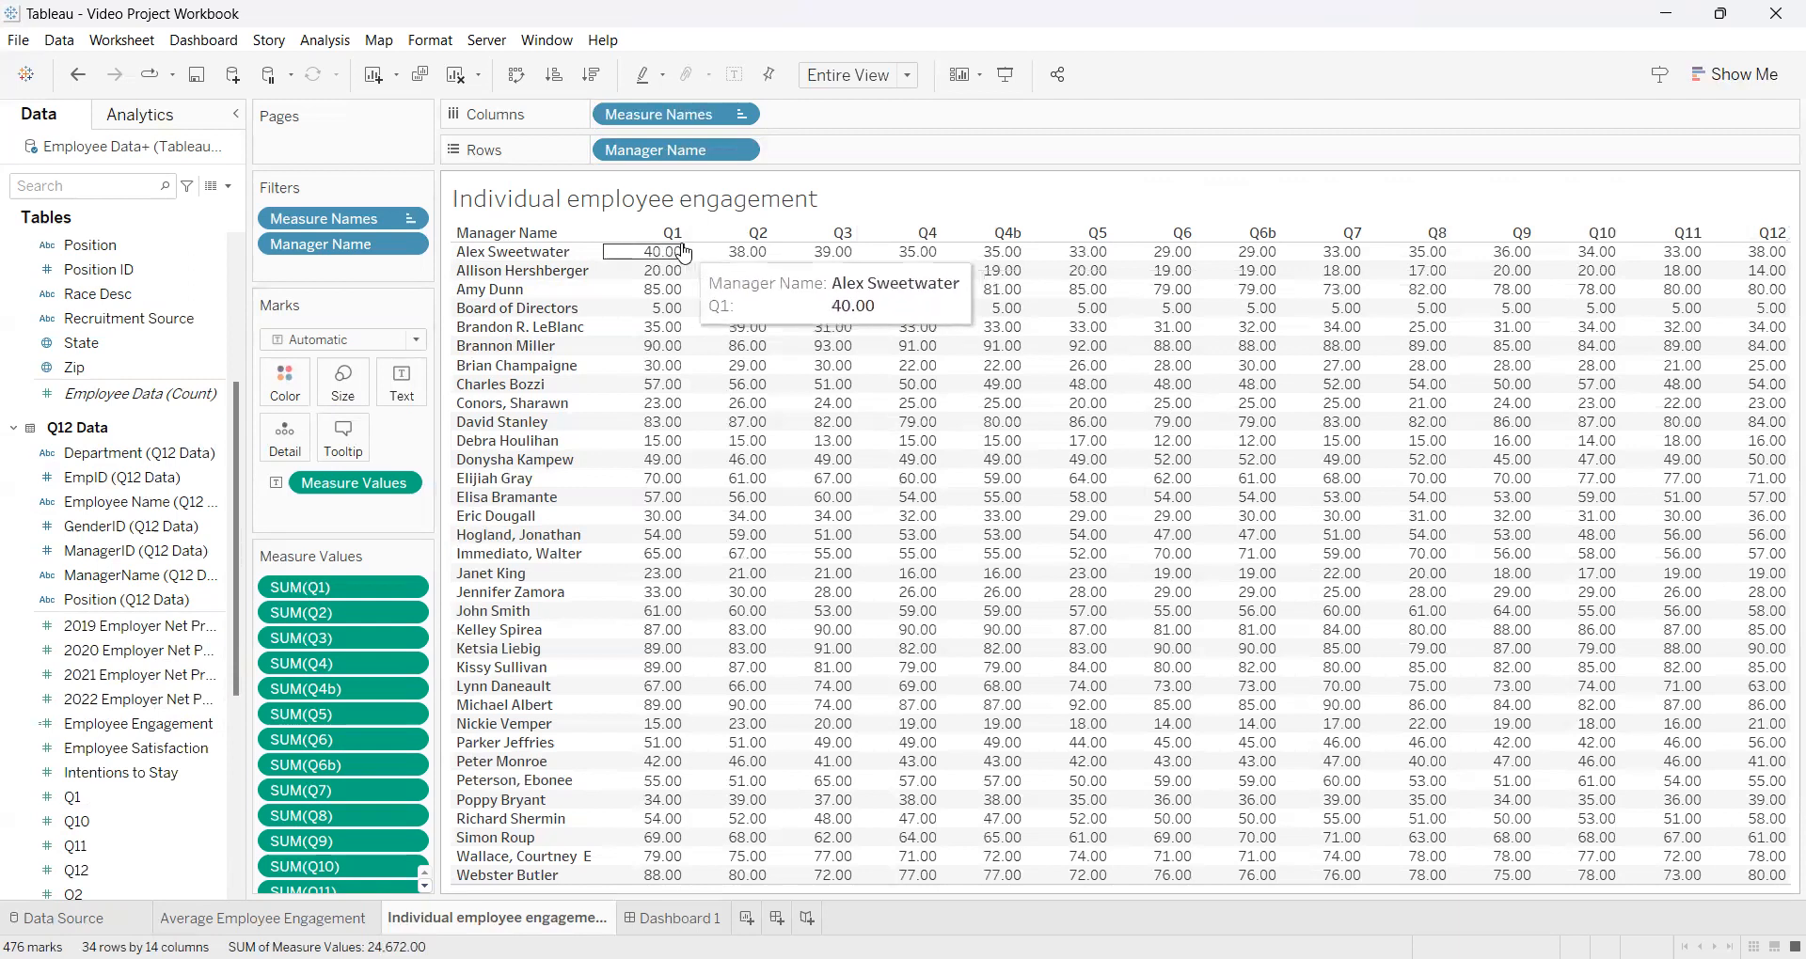
{"action": "mouse_move", "coordinate": [758, 252]}
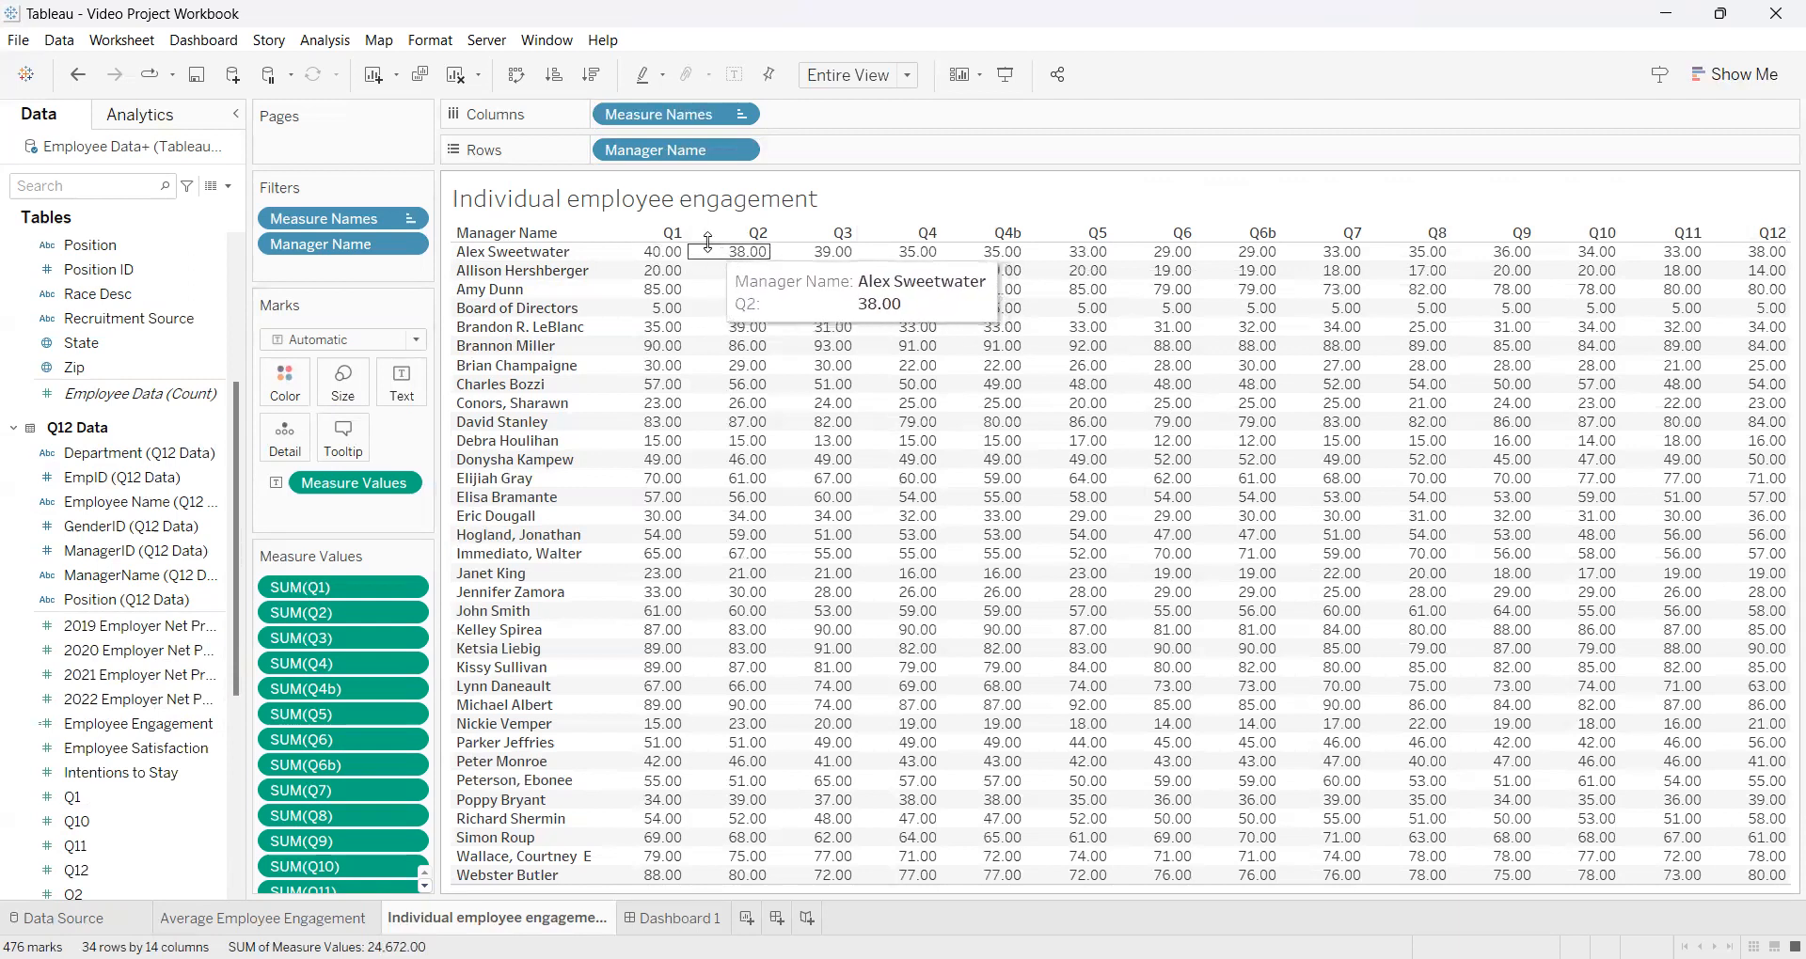
{"action": "mouse_move", "coordinate": [702, 244]}
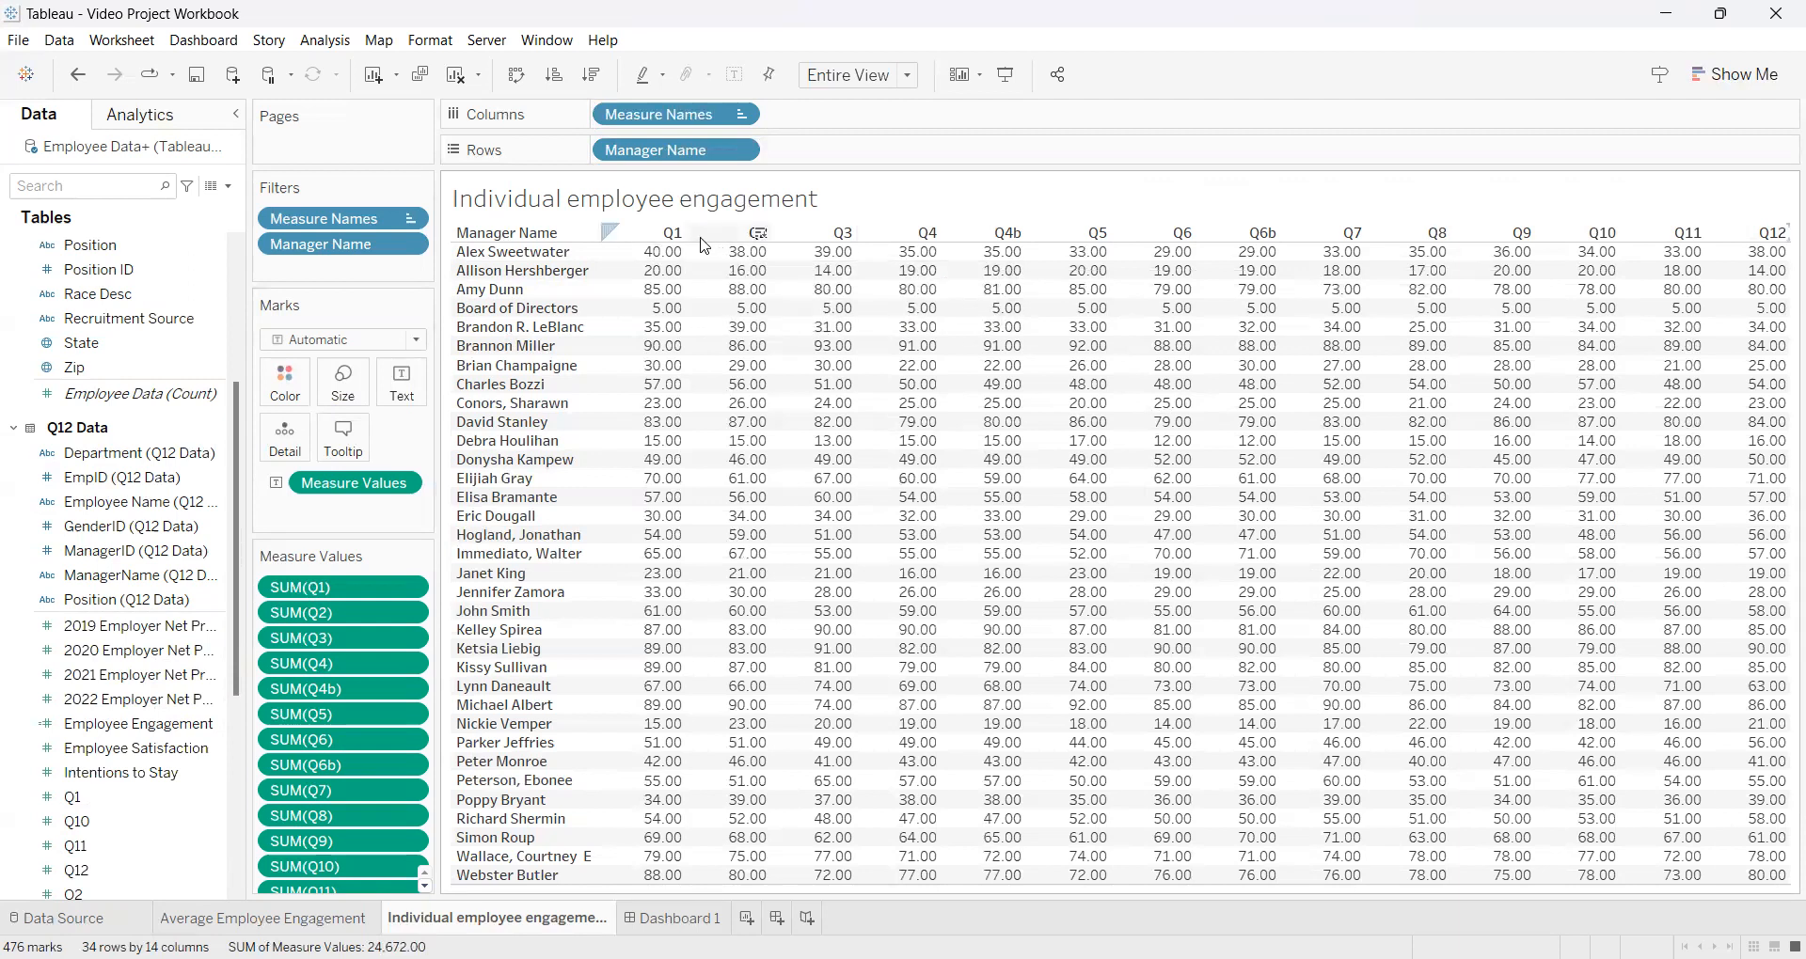
{"action": "mouse_move", "coordinate": [1243, 326]}
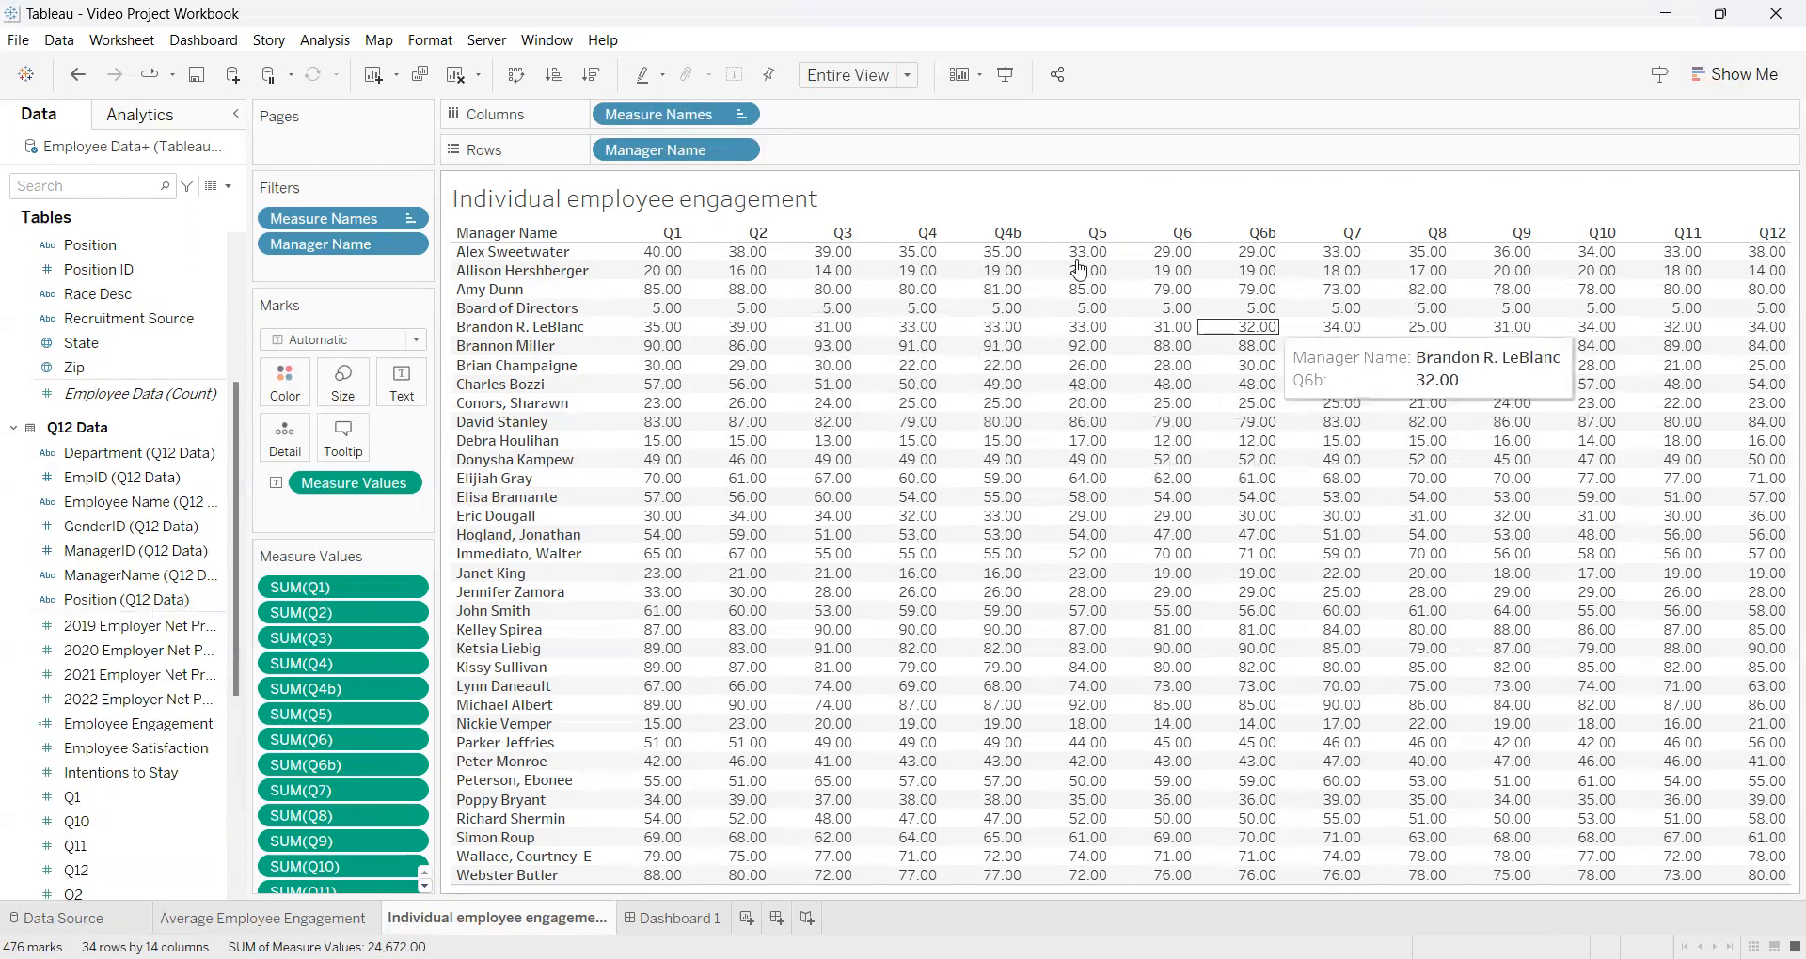
{"action": "mouse_move", "coordinate": [906, 74]}
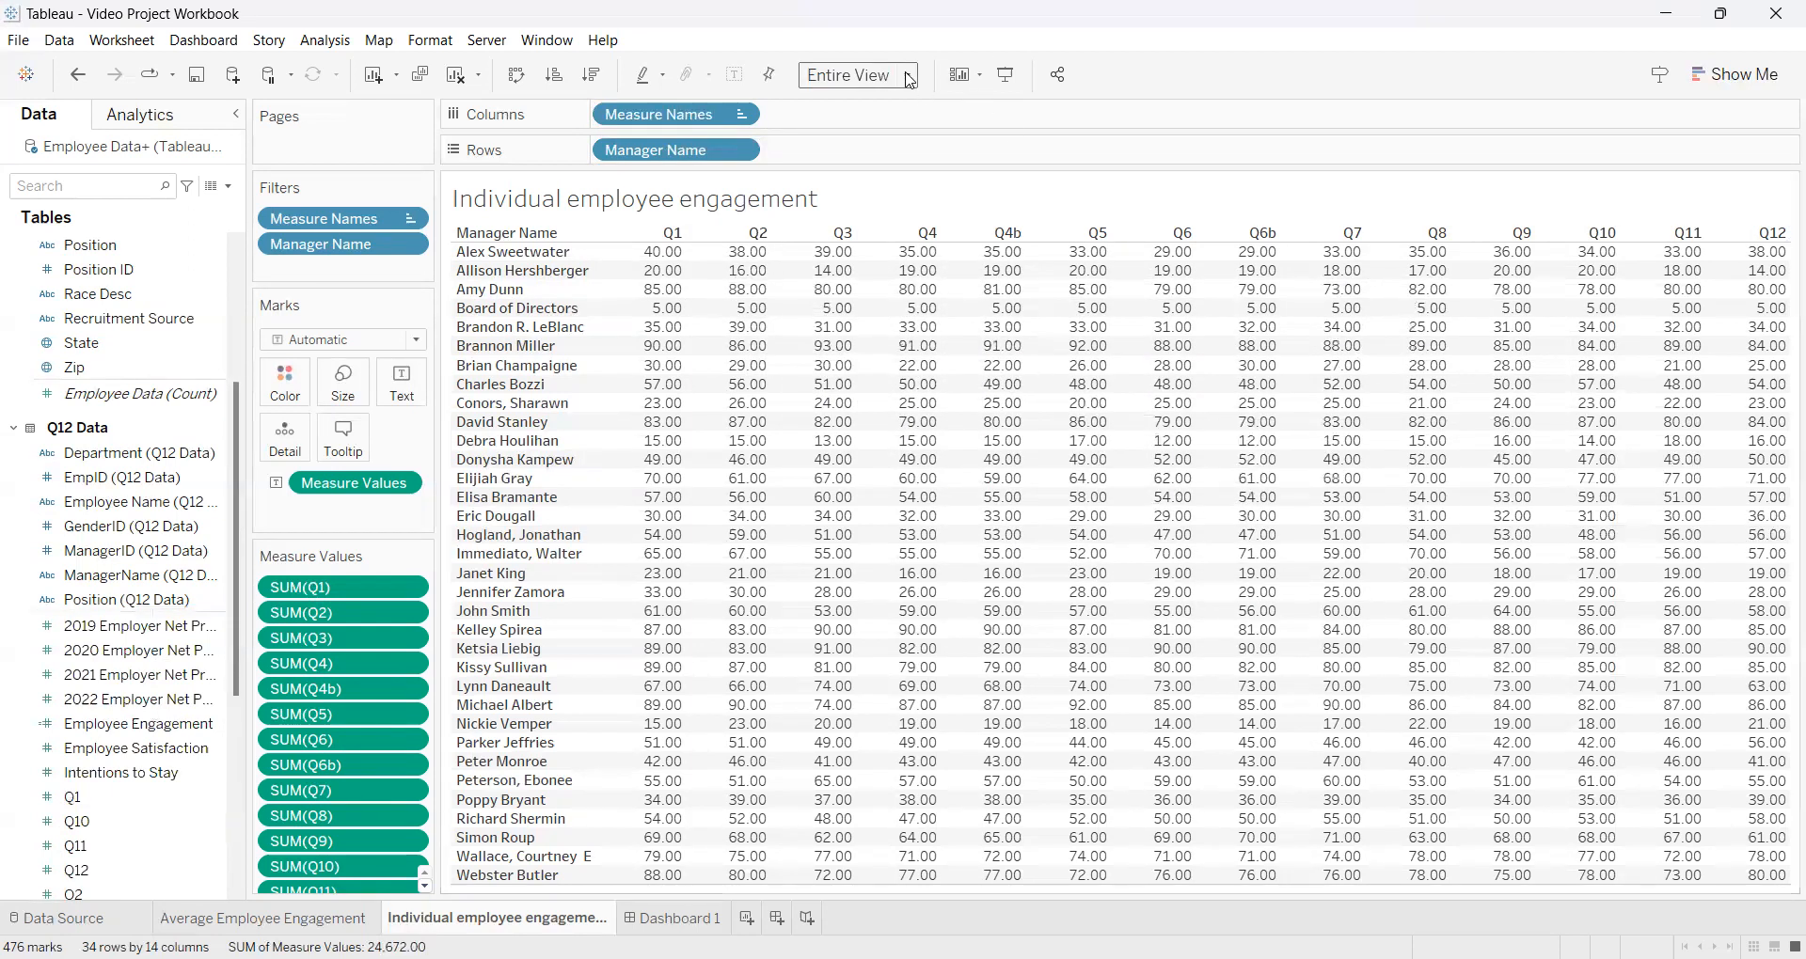
{"action": "mouse_move", "coordinate": [959, 287]}
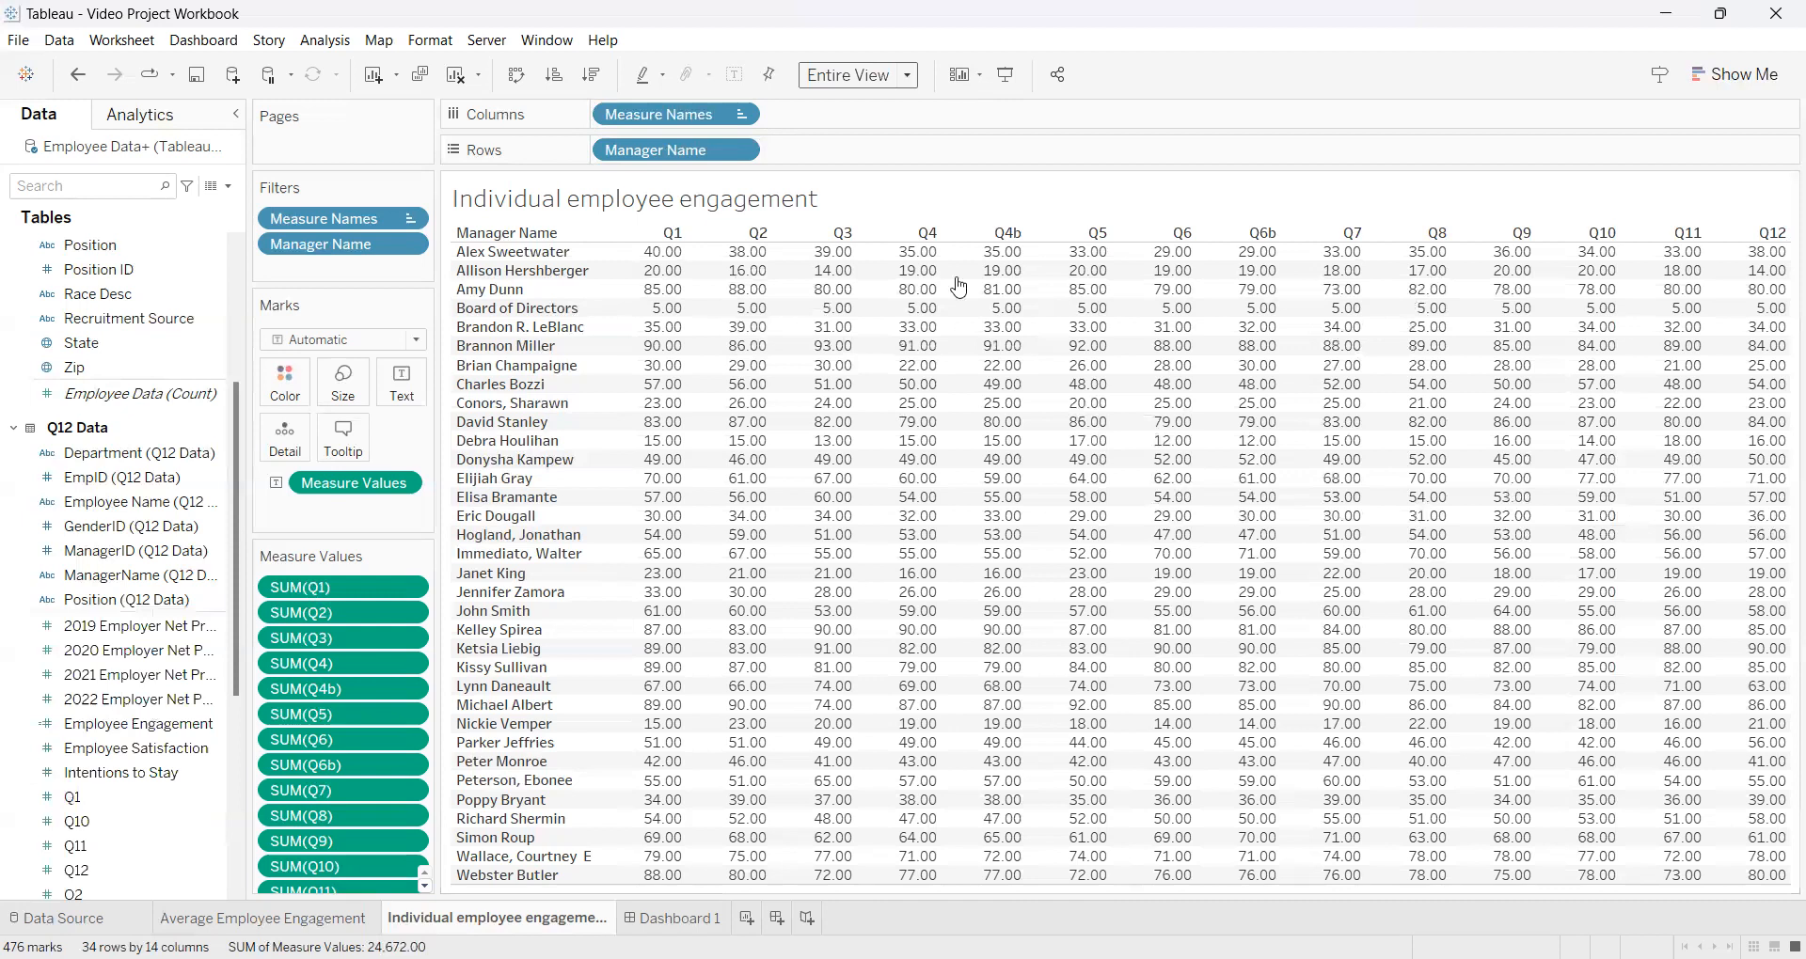
{"action": "mouse_move", "coordinate": [990, 345]}
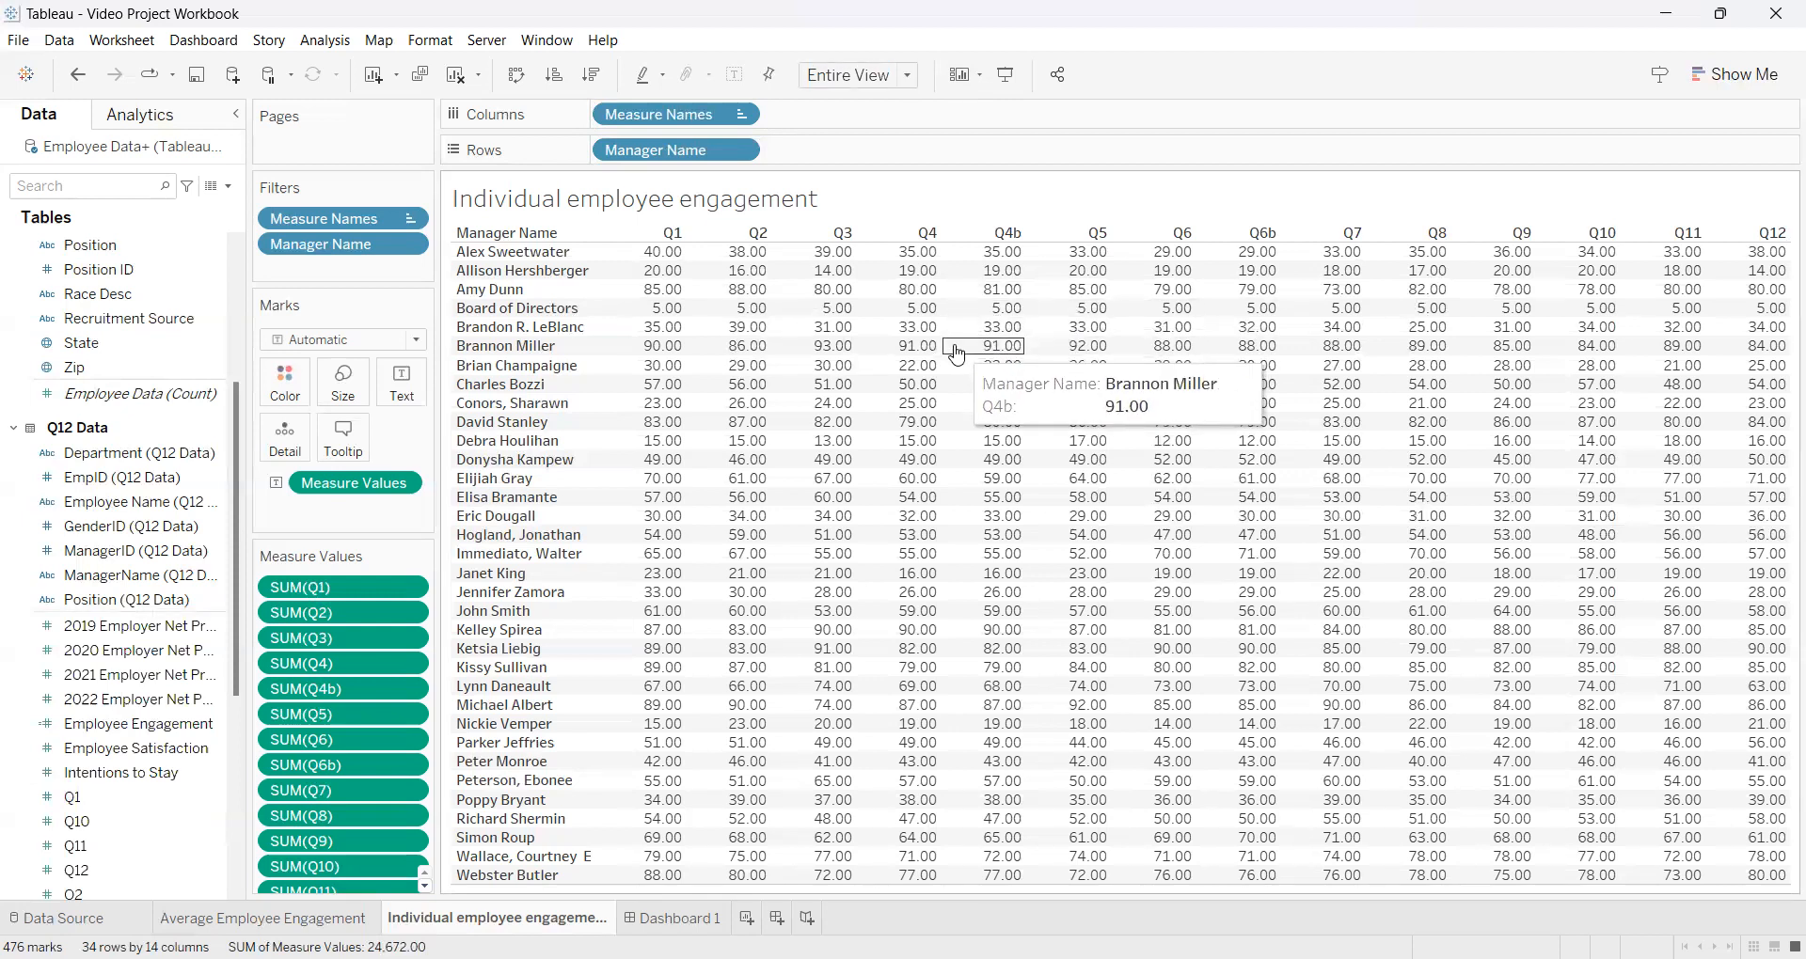
{"action": "mouse_move", "coordinate": [960, 514]}
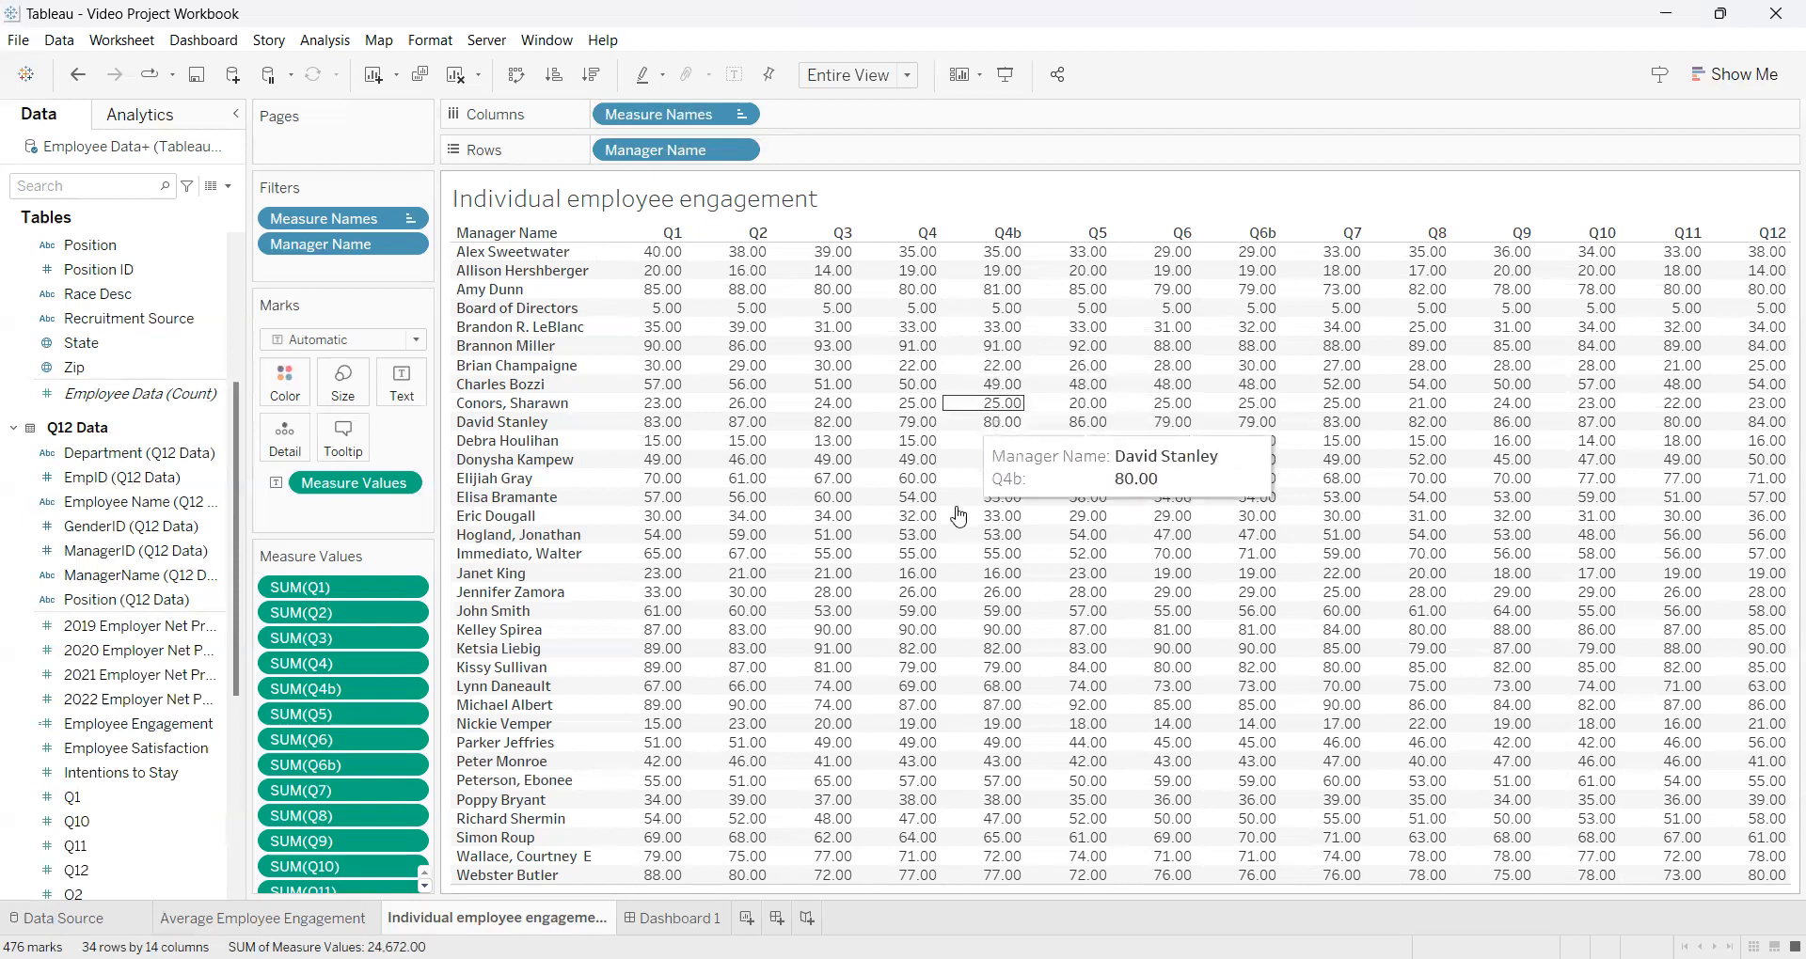
{"action": "mouse_move", "coordinate": [959, 517]}
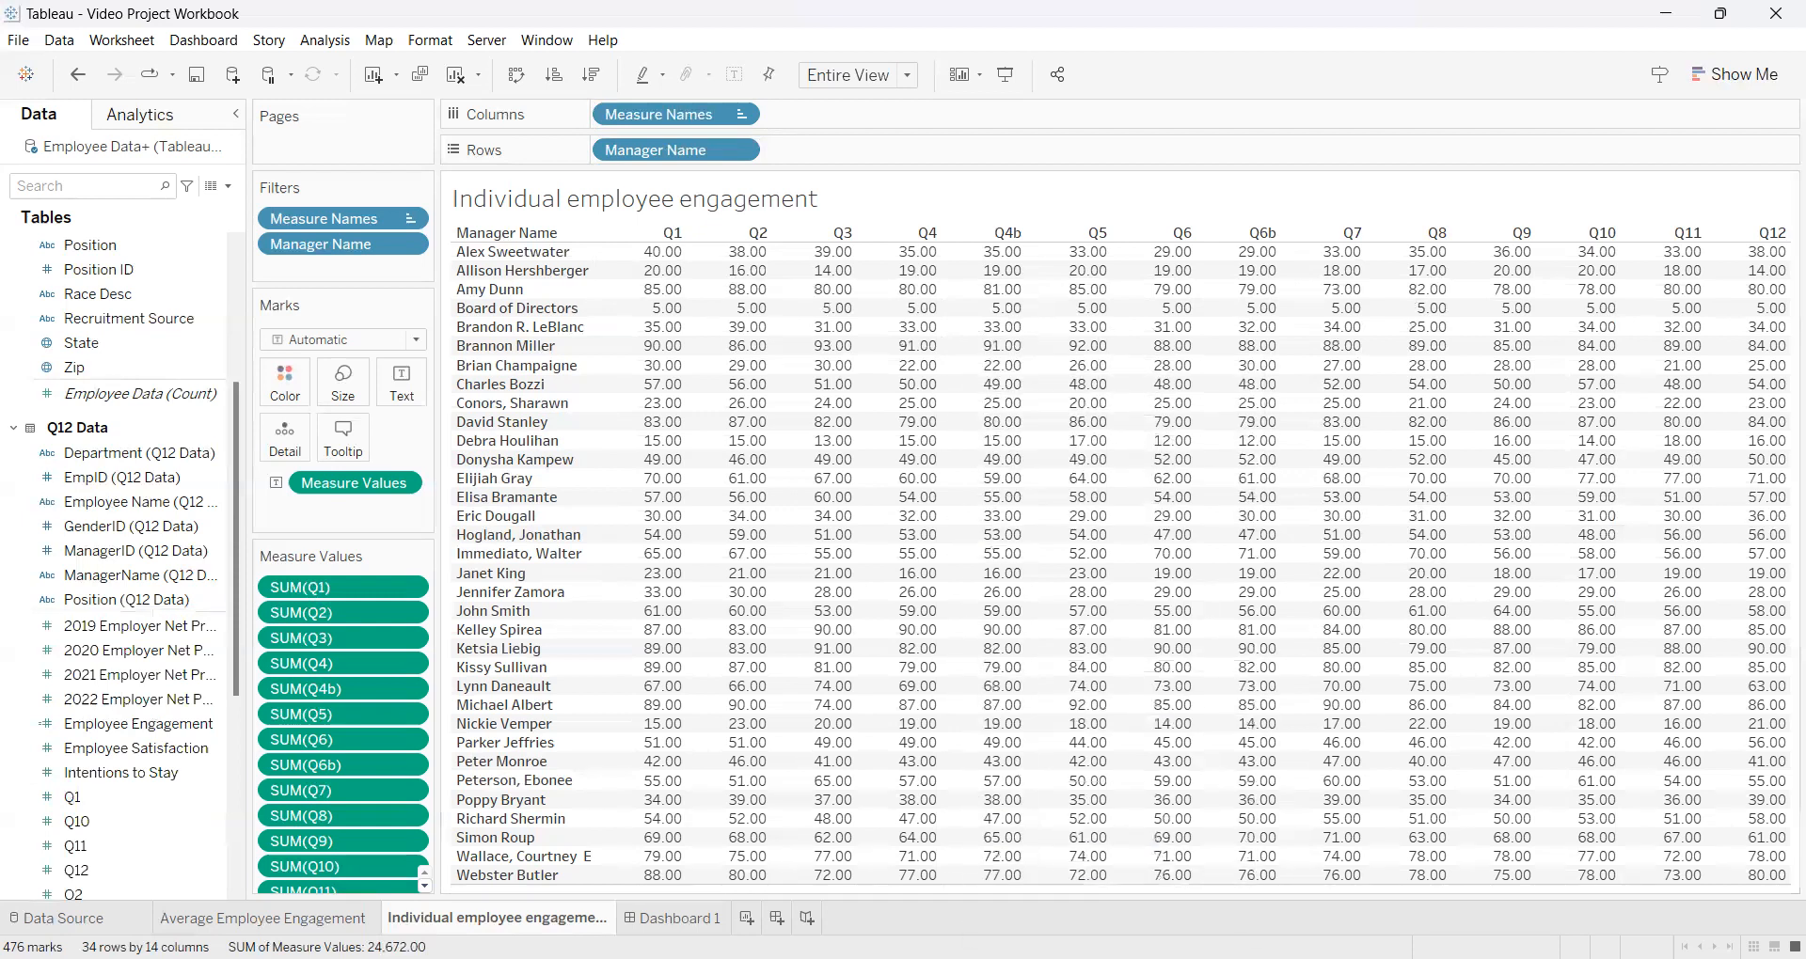
{"action": "mouse_move", "coordinate": [1551, 546]}
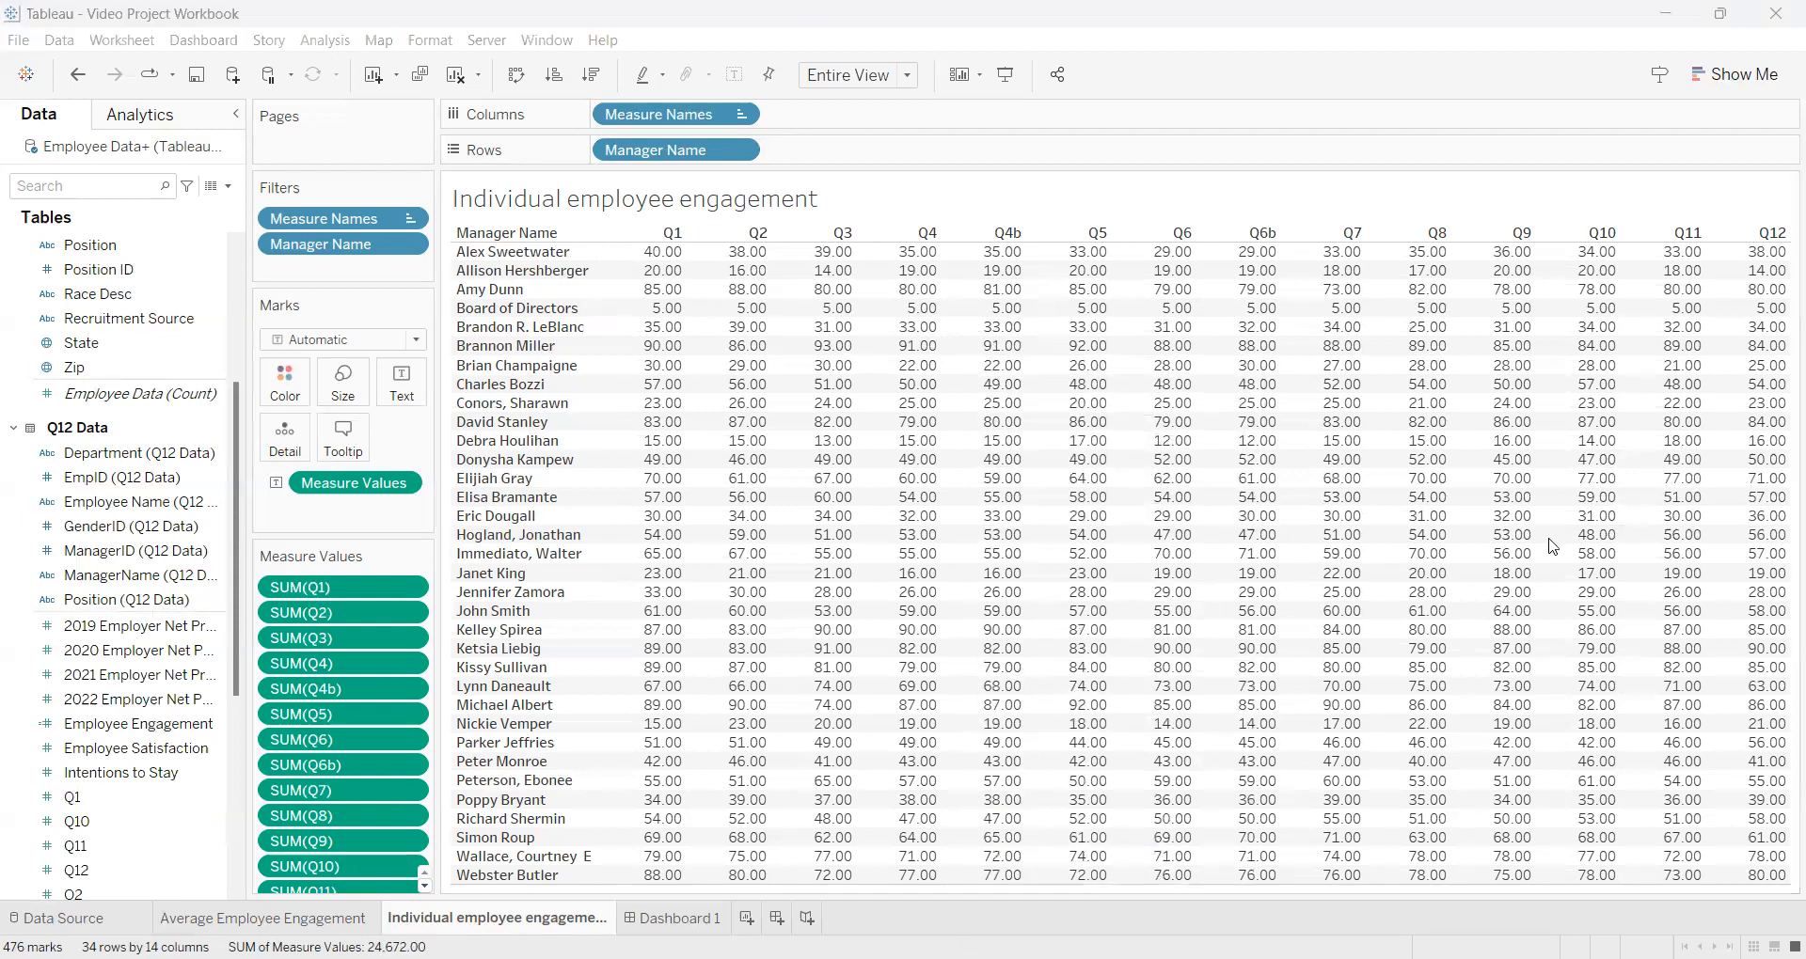